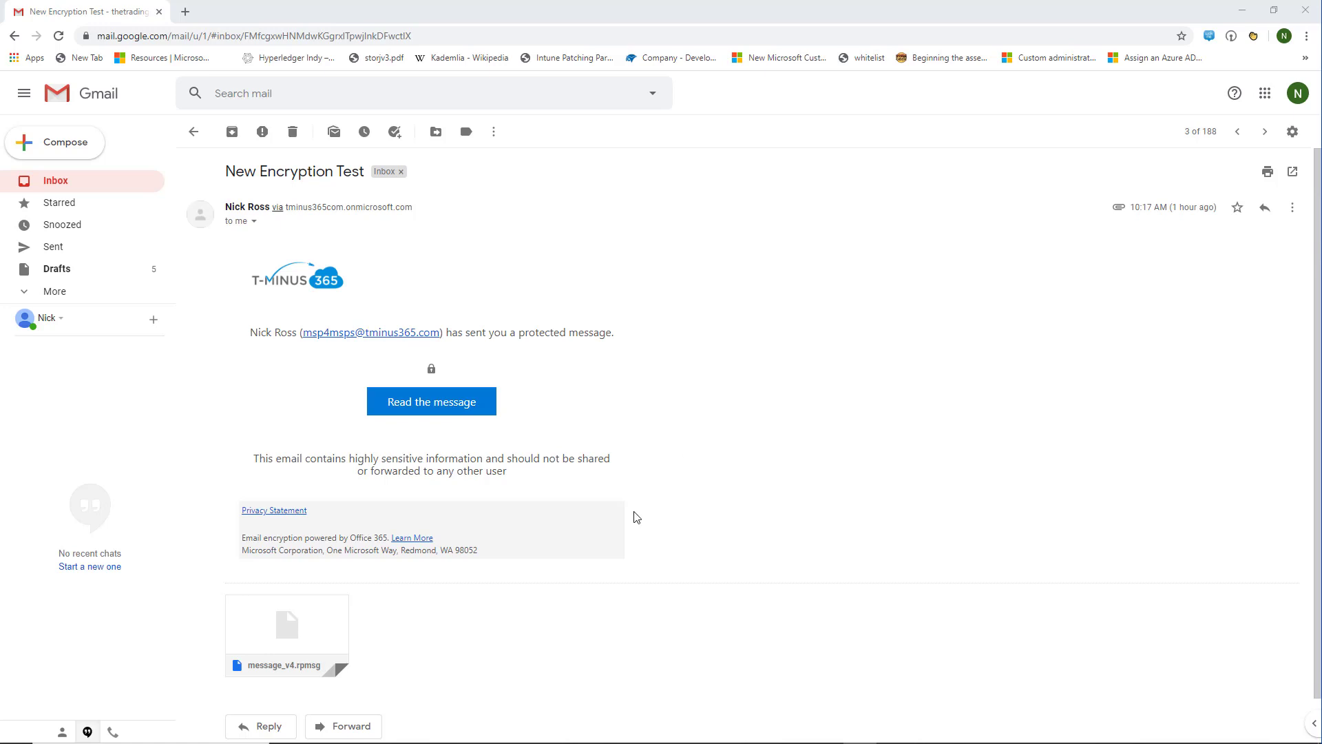
pyautogui.moveTo(440, 471)
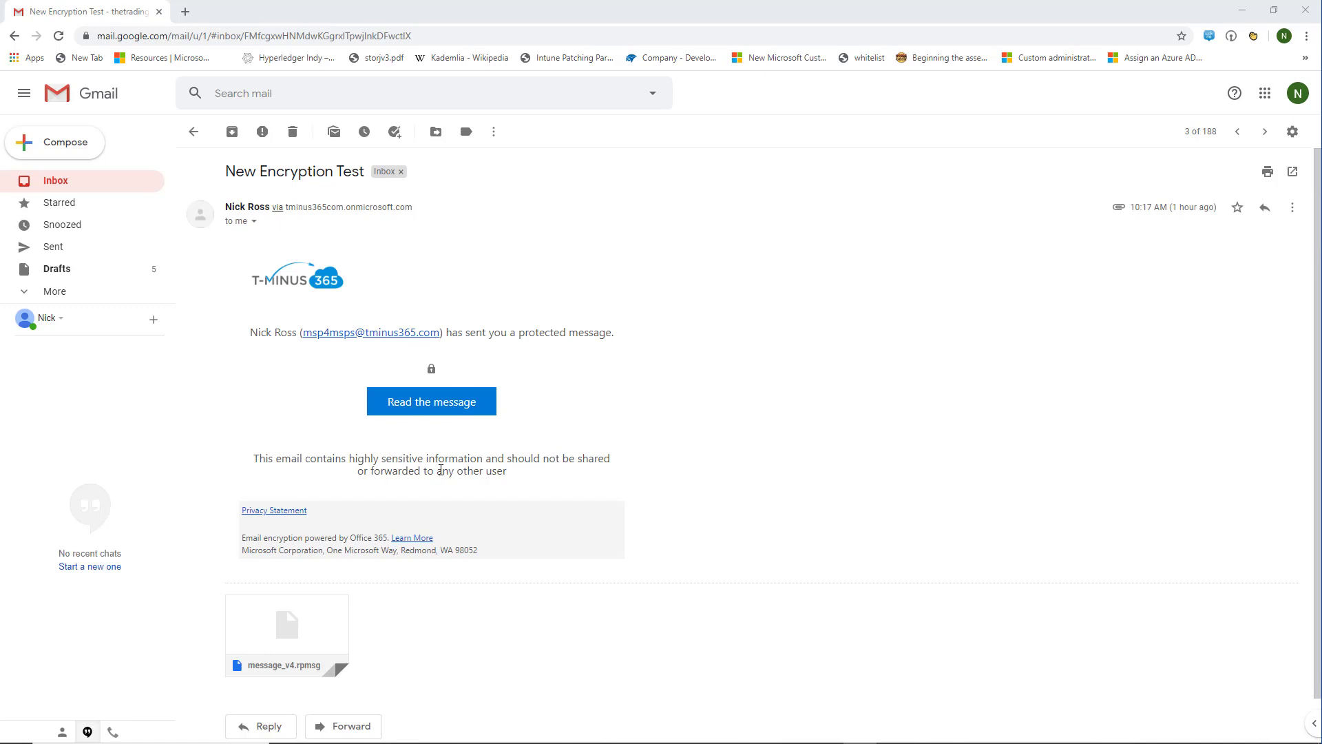
pyautogui.moveTo(455, 449)
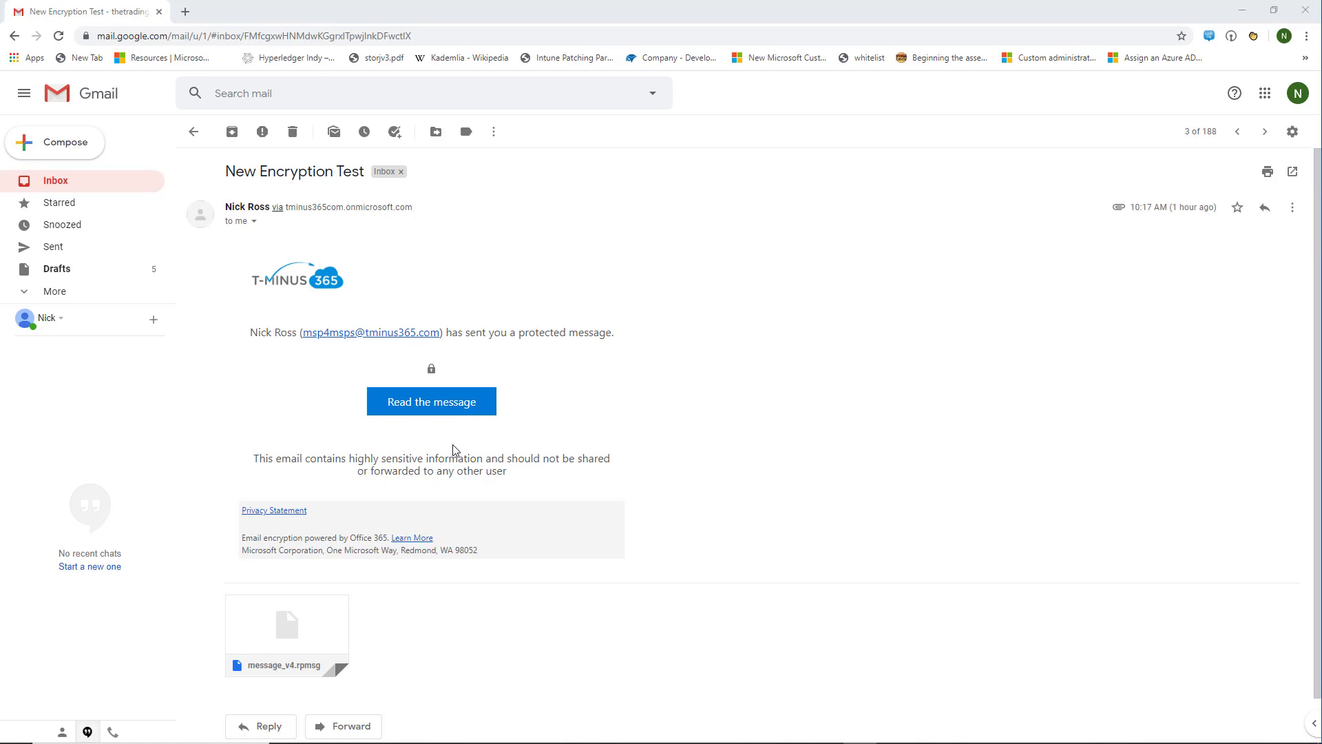
pyautogui.moveTo(449, 438)
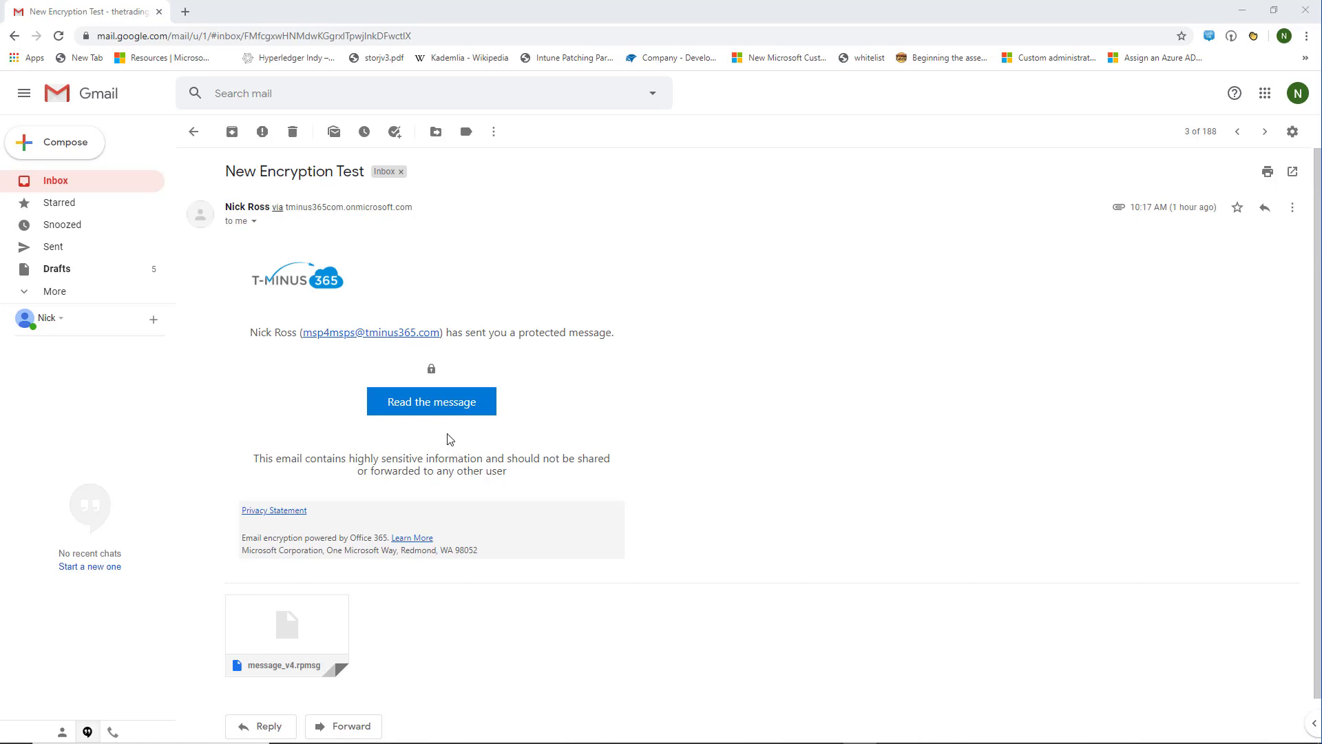
pyautogui.moveTo(526, 405)
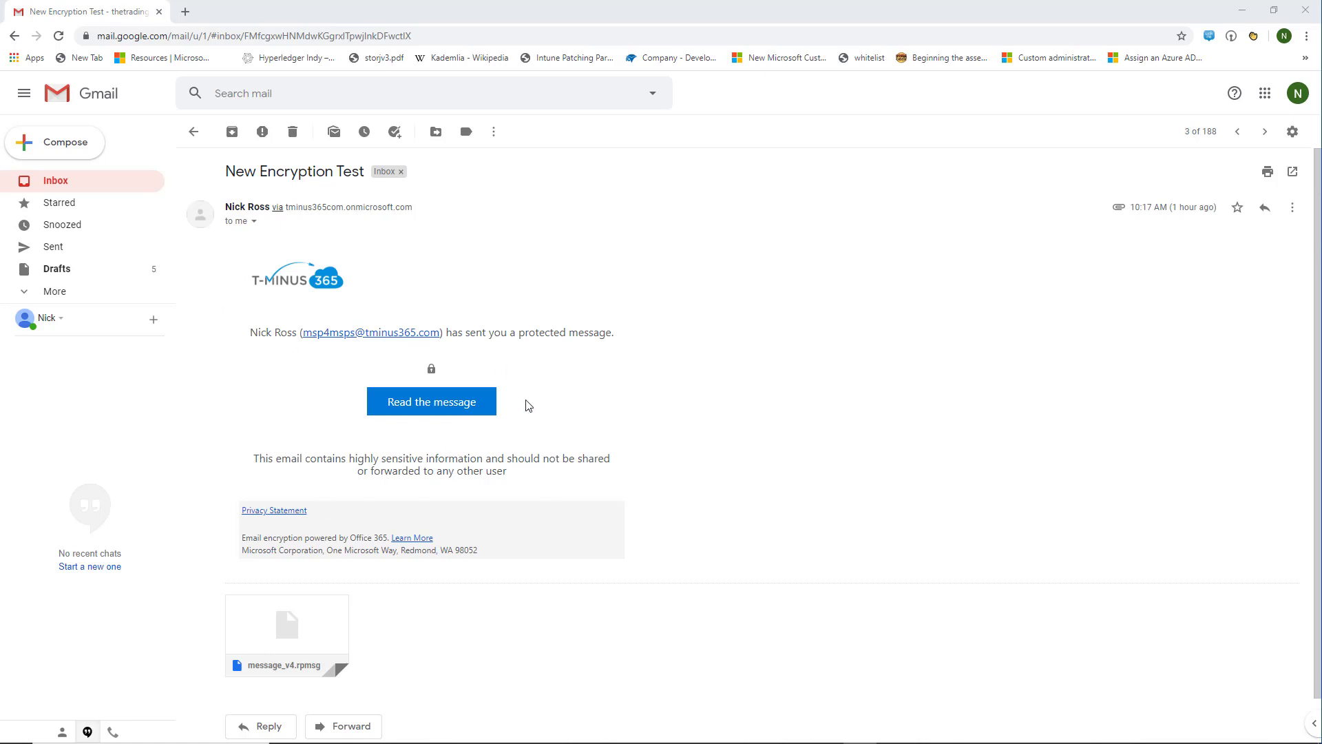
pyautogui.moveTo(745, 397)
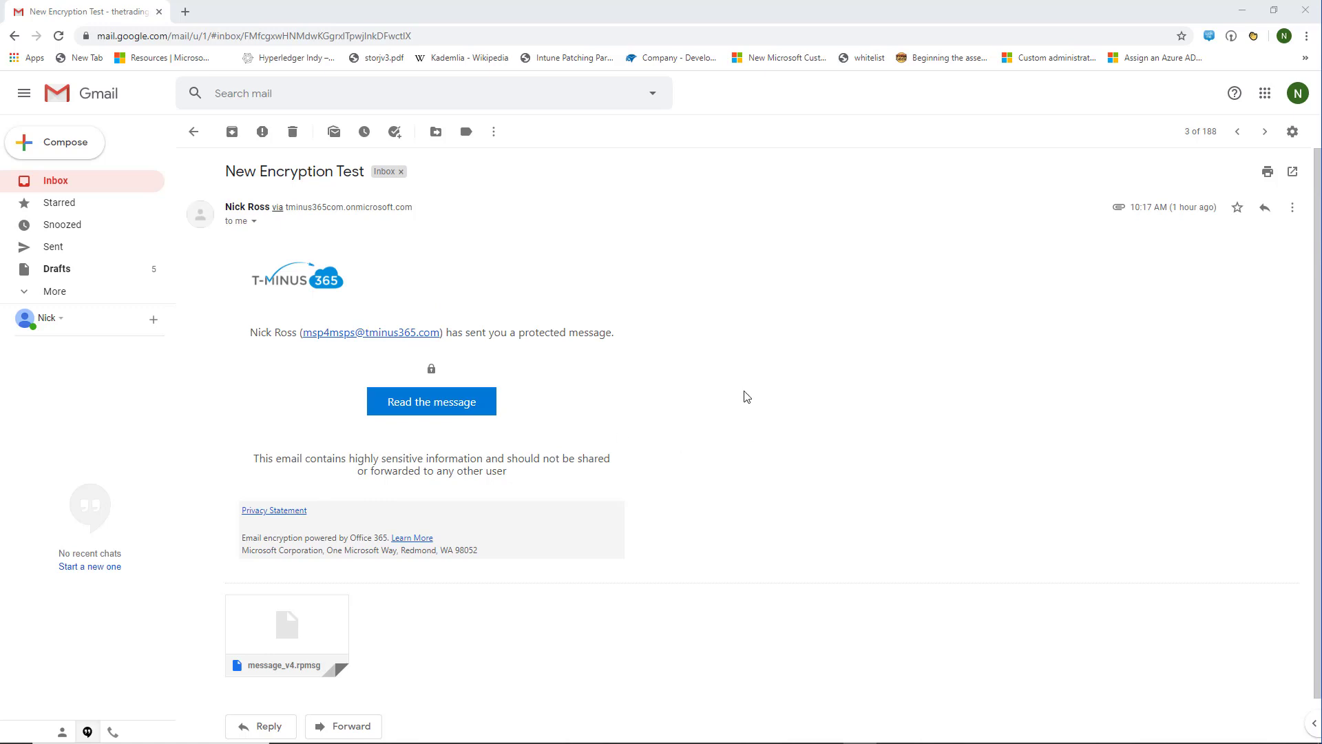
pyautogui.moveTo(504, 577)
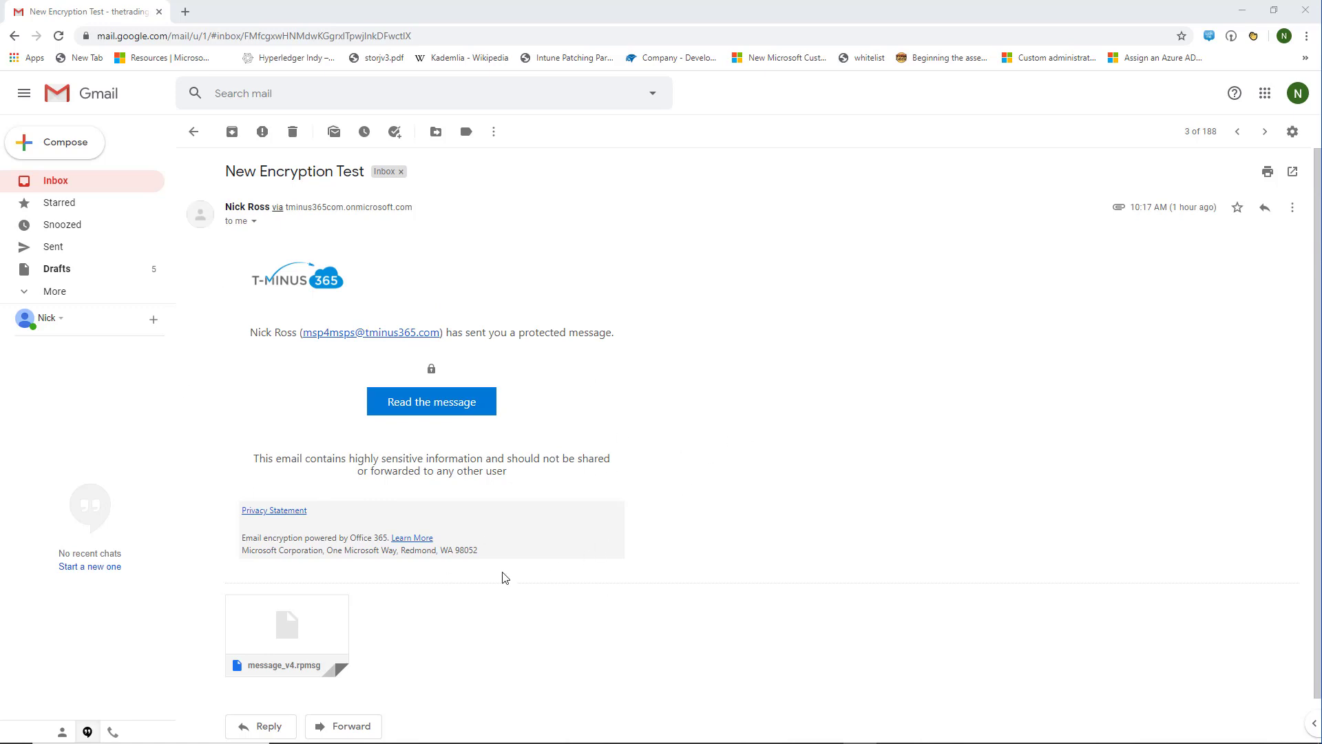
pyautogui.moveTo(874, 438)
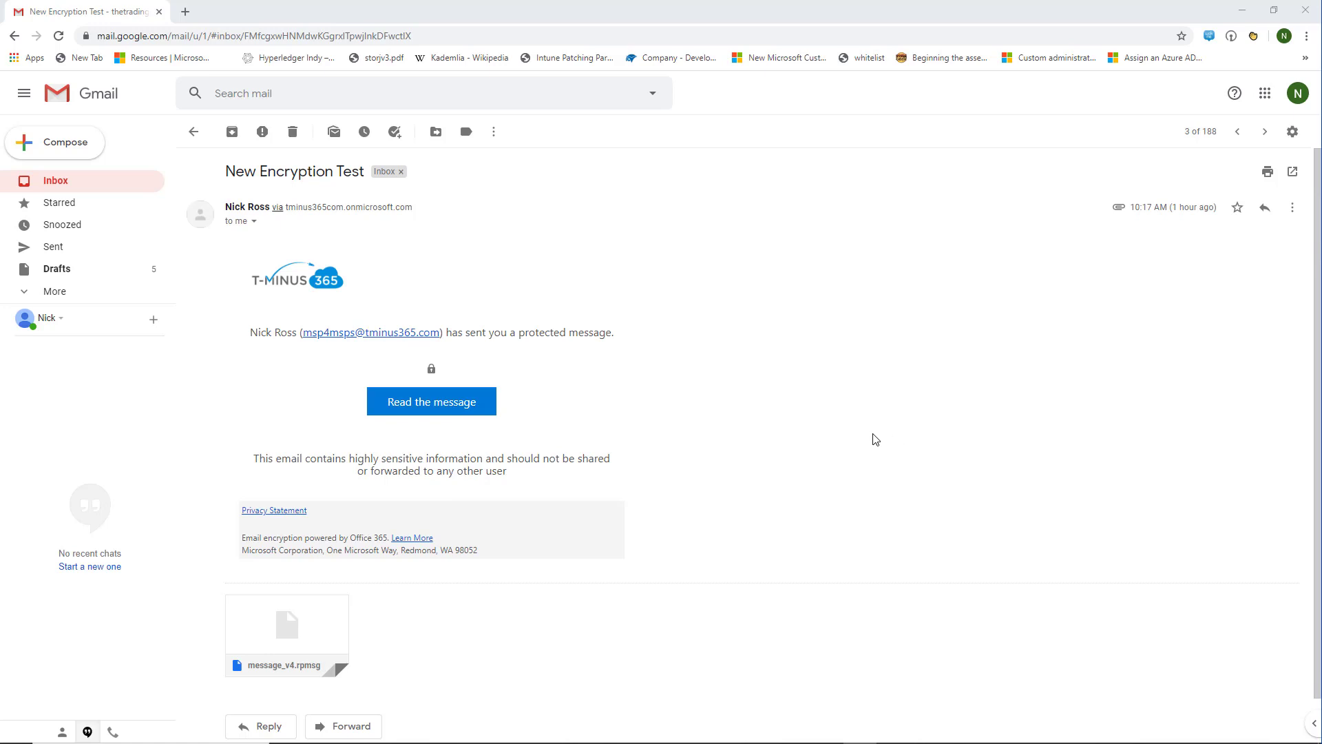
pyautogui.moveTo(785, 421)
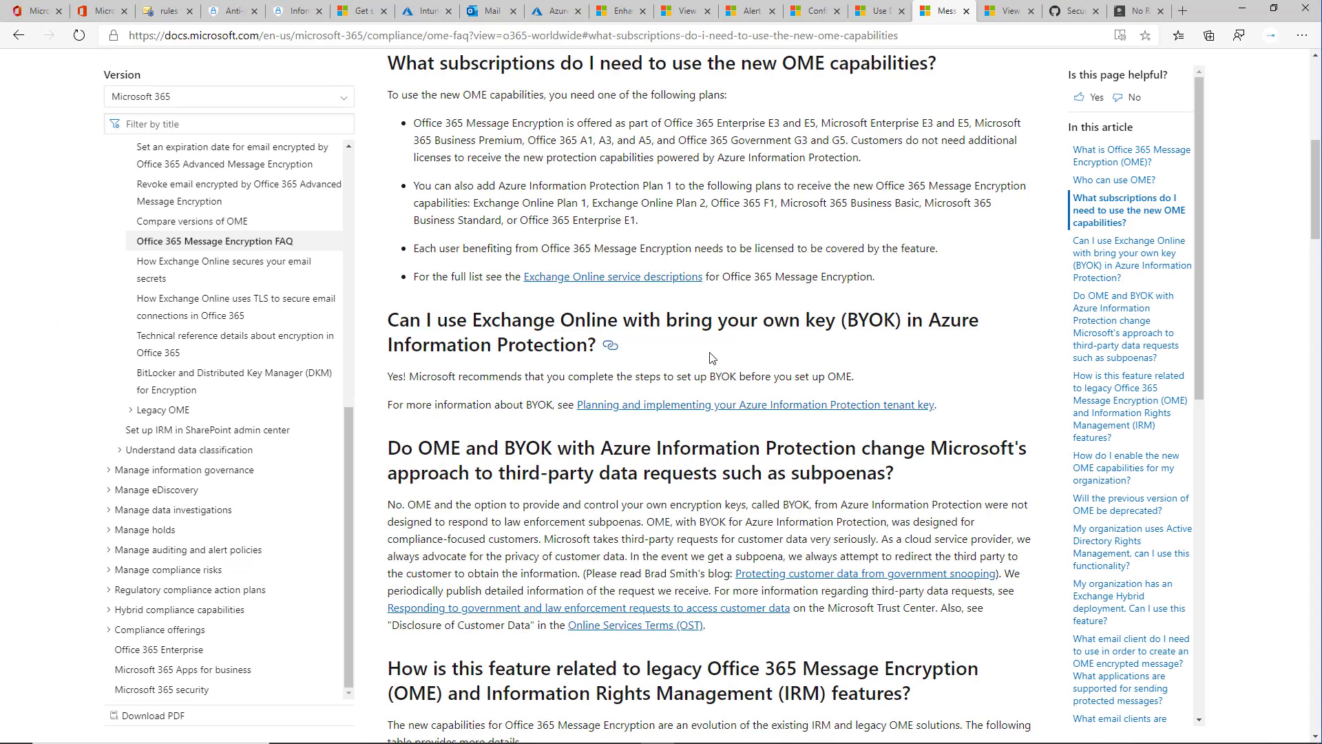
pyautogui.moveTo(717, 350)
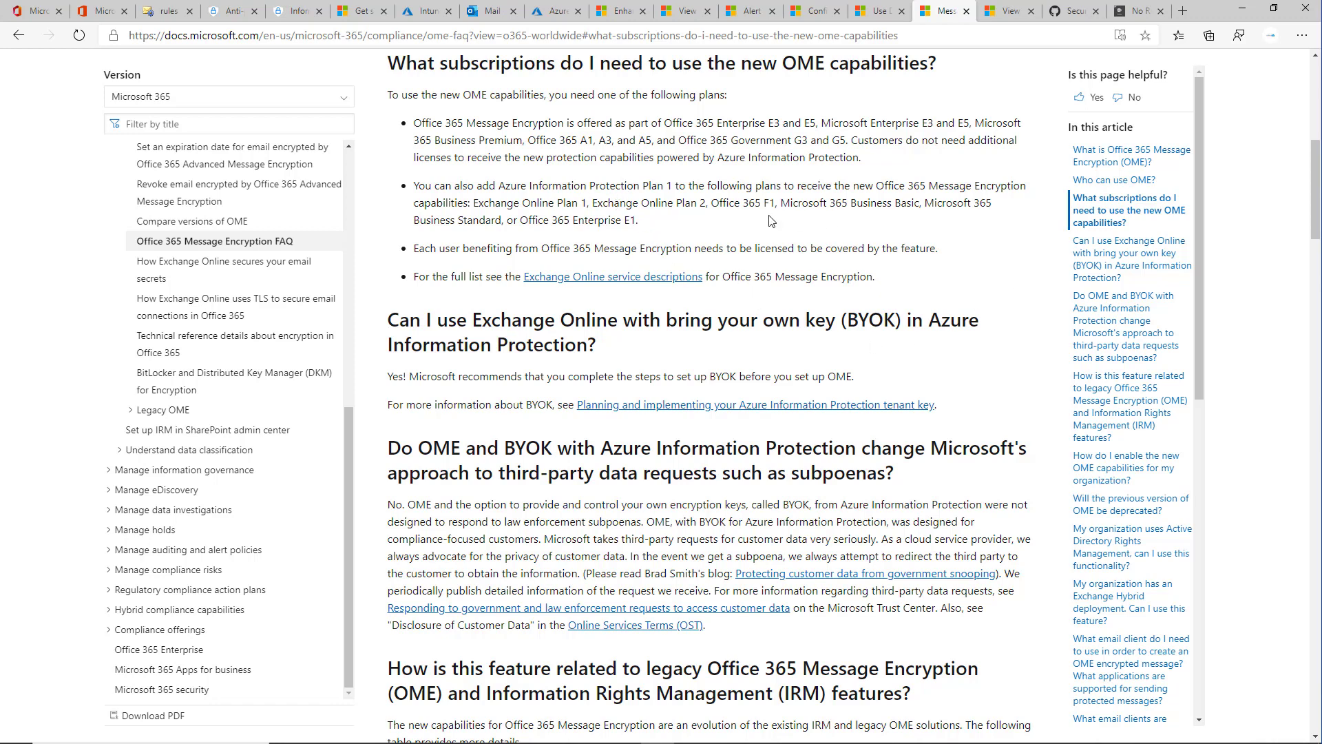
pyautogui.moveTo(739, 233)
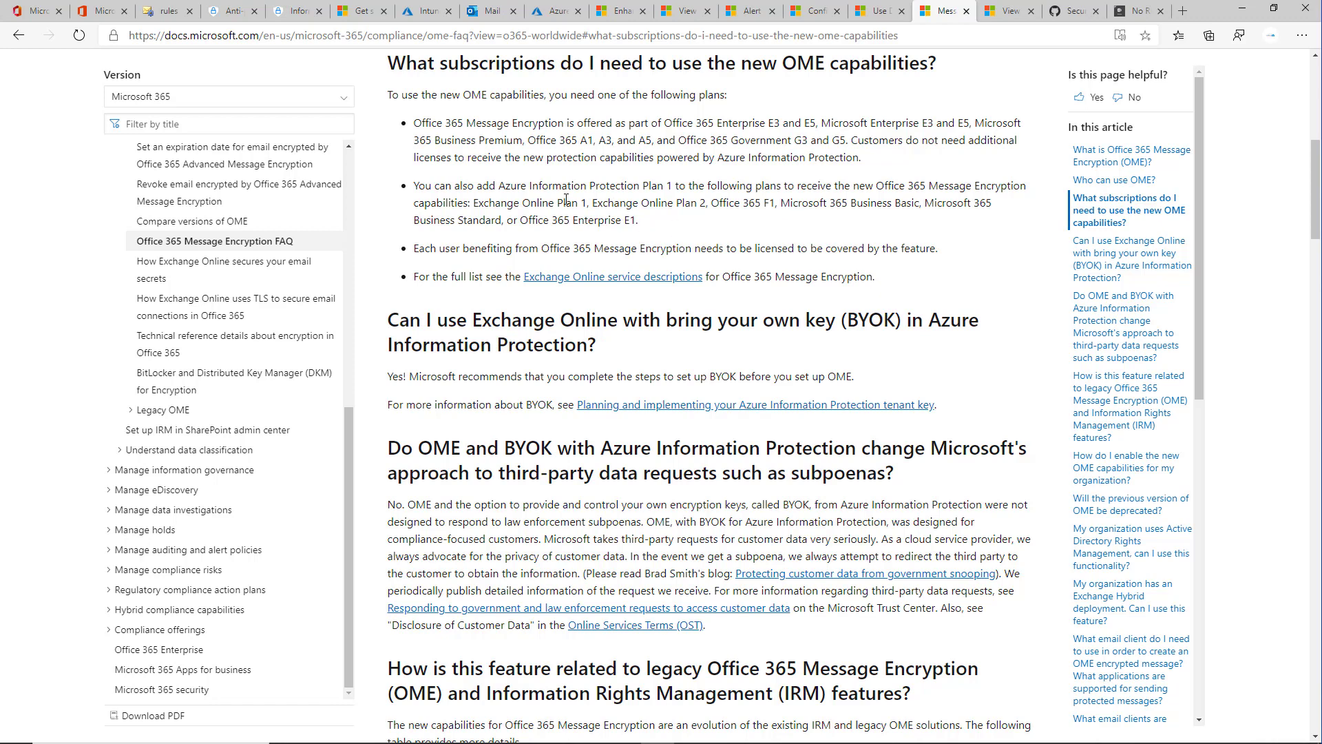
pyautogui.moveTo(634, 240)
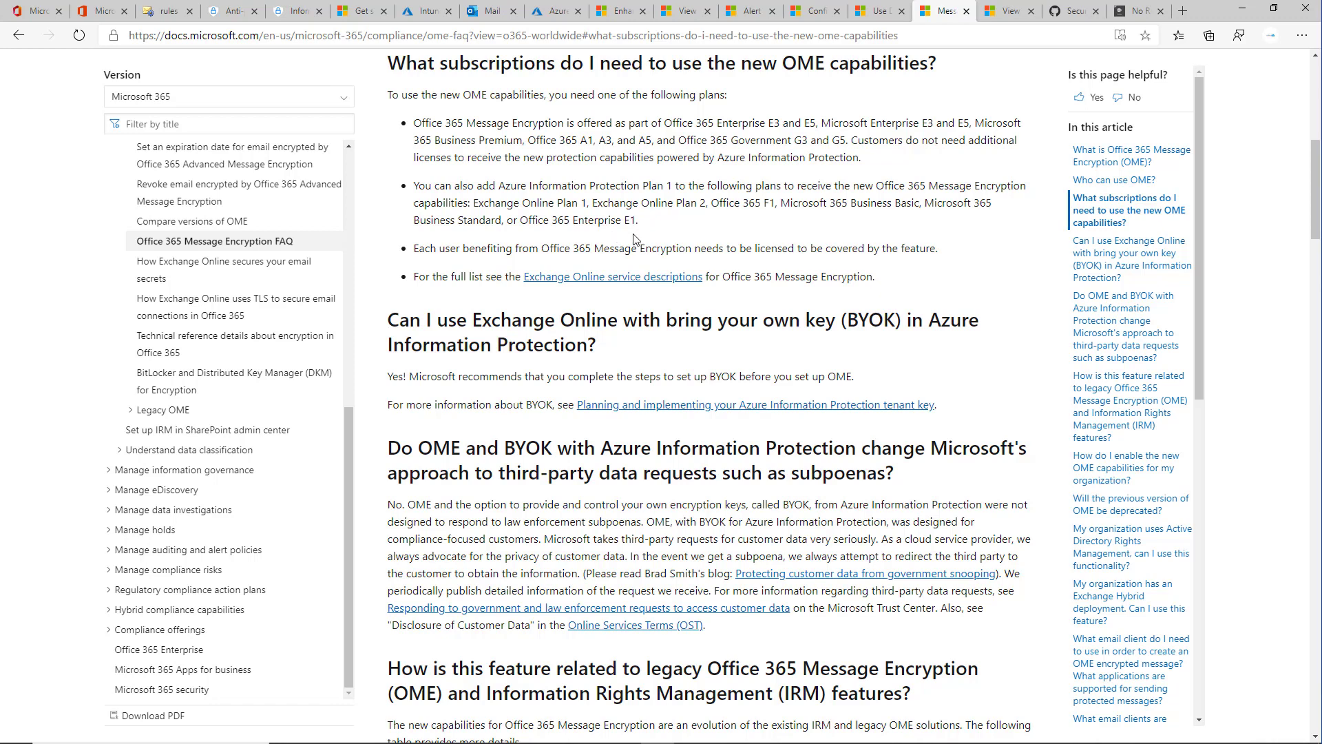
pyautogui.moveTo(644, 234)
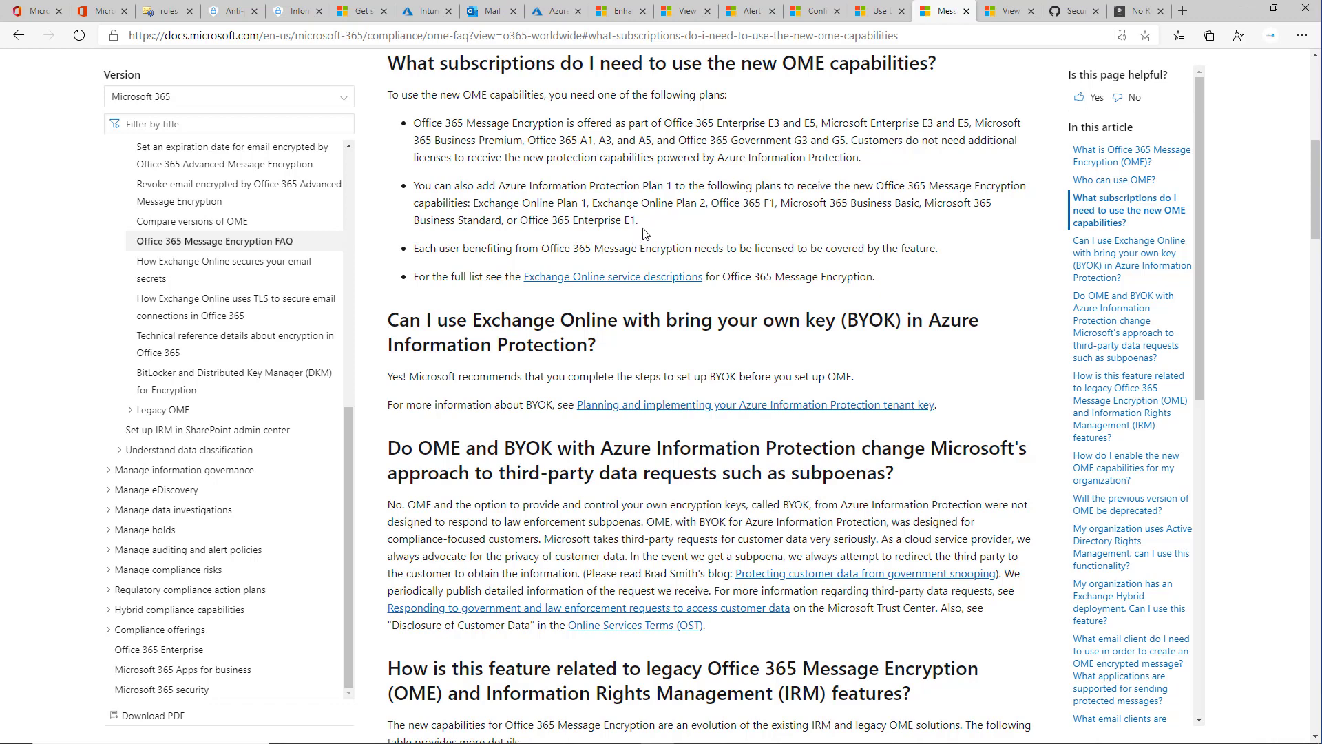
pyautogui.moveTo(639, 234)
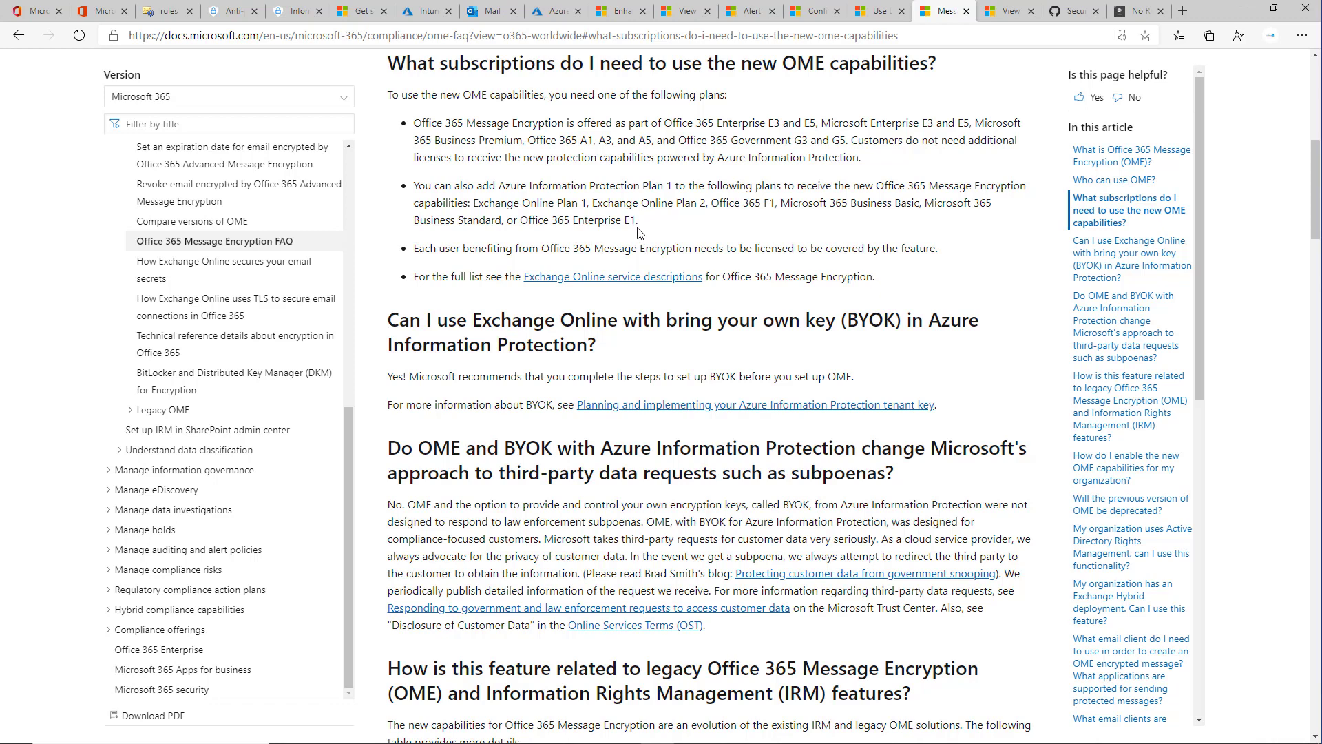
pyautogui.moveTo(673, 154)
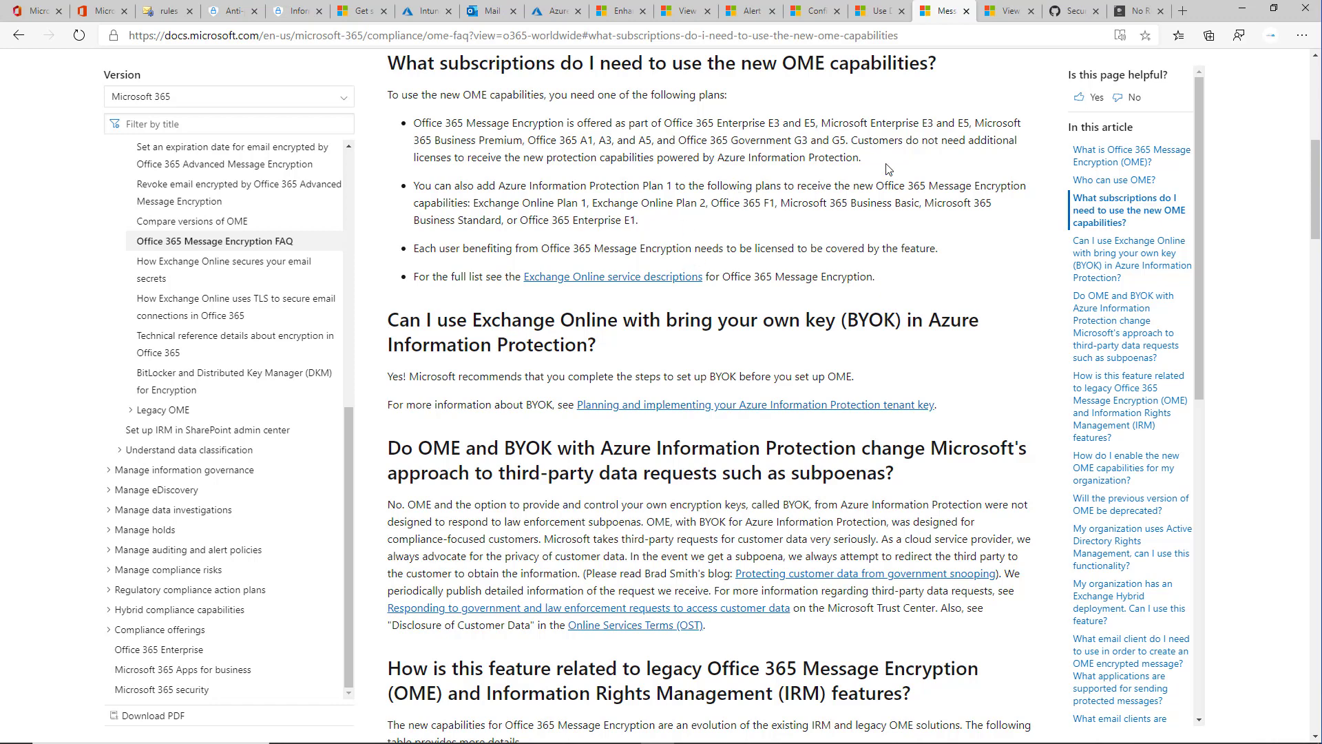
pyautogui.moveTo(969, 133)
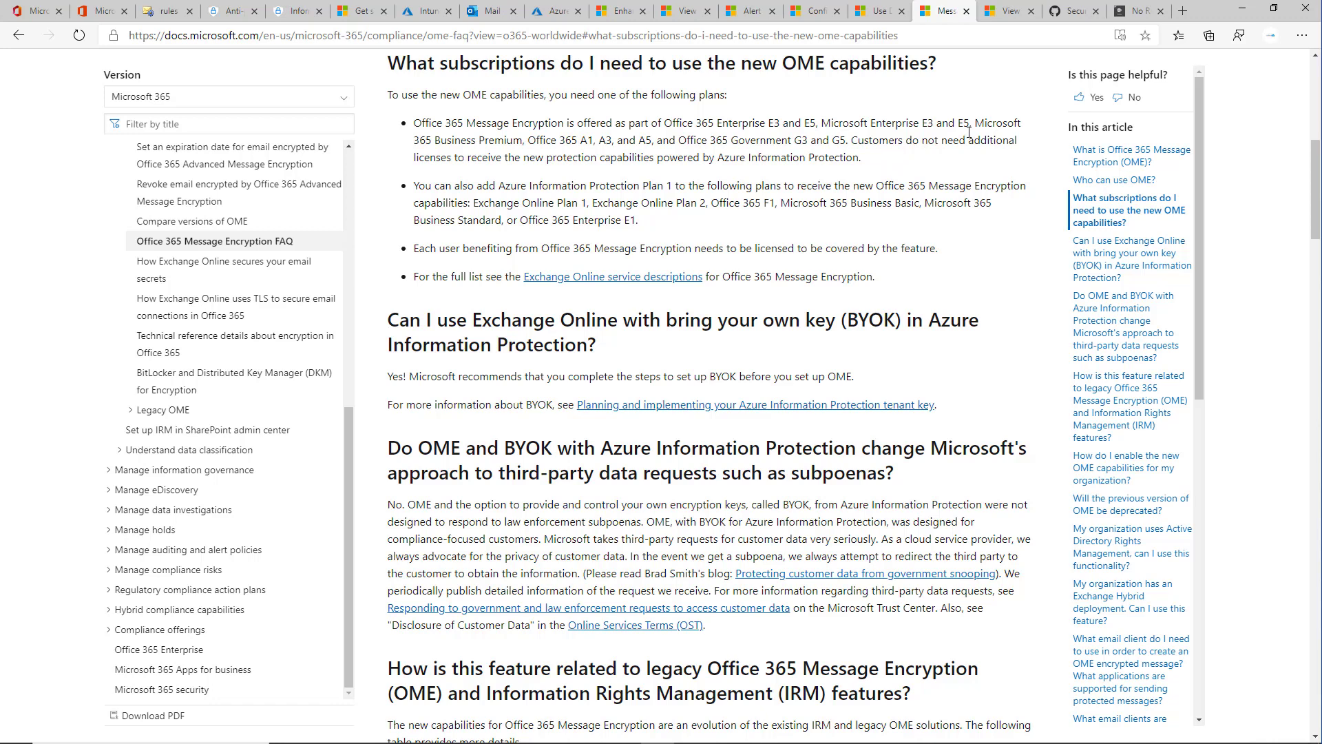
# - Go from the Microsoft 365 admin center into Exchange admin center's mail flow rules list
pyautogui.moveTo(978, 122); pyautogui.dragTo(493, 140)
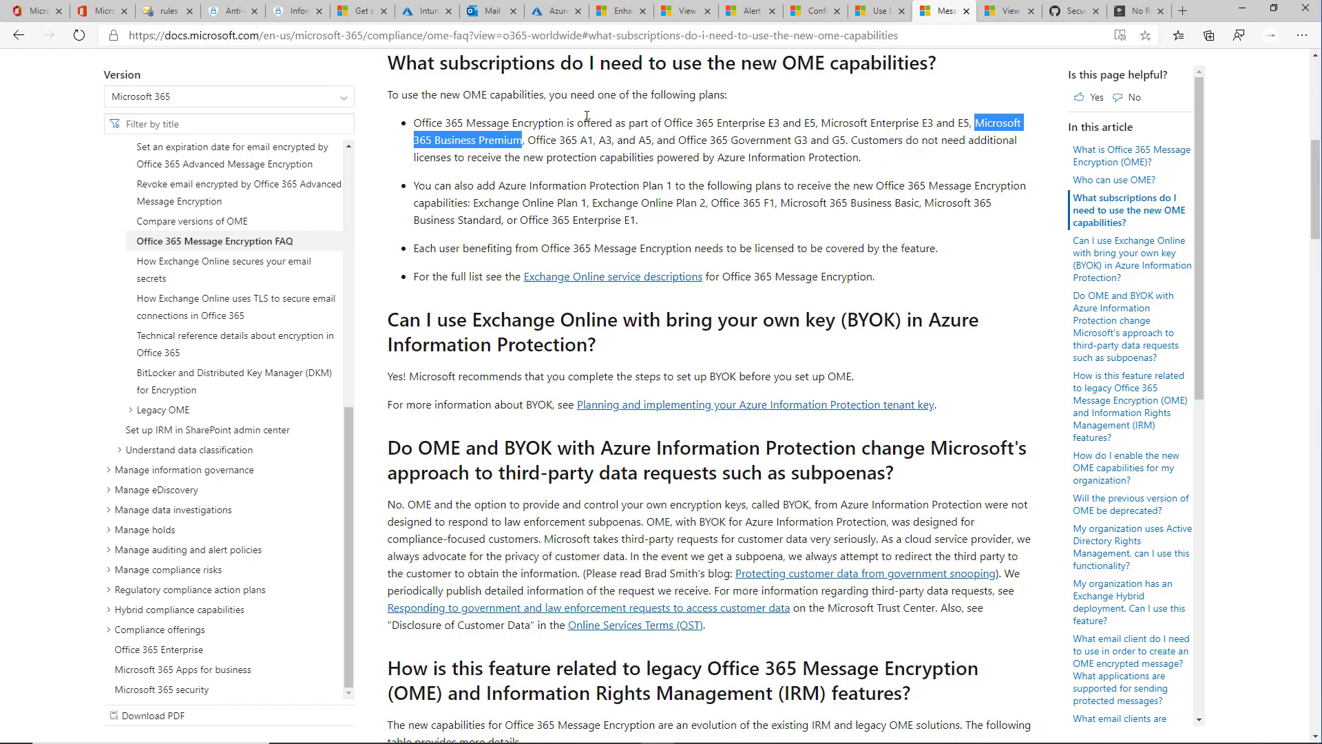
pyautogui.moveTo(894, 163)
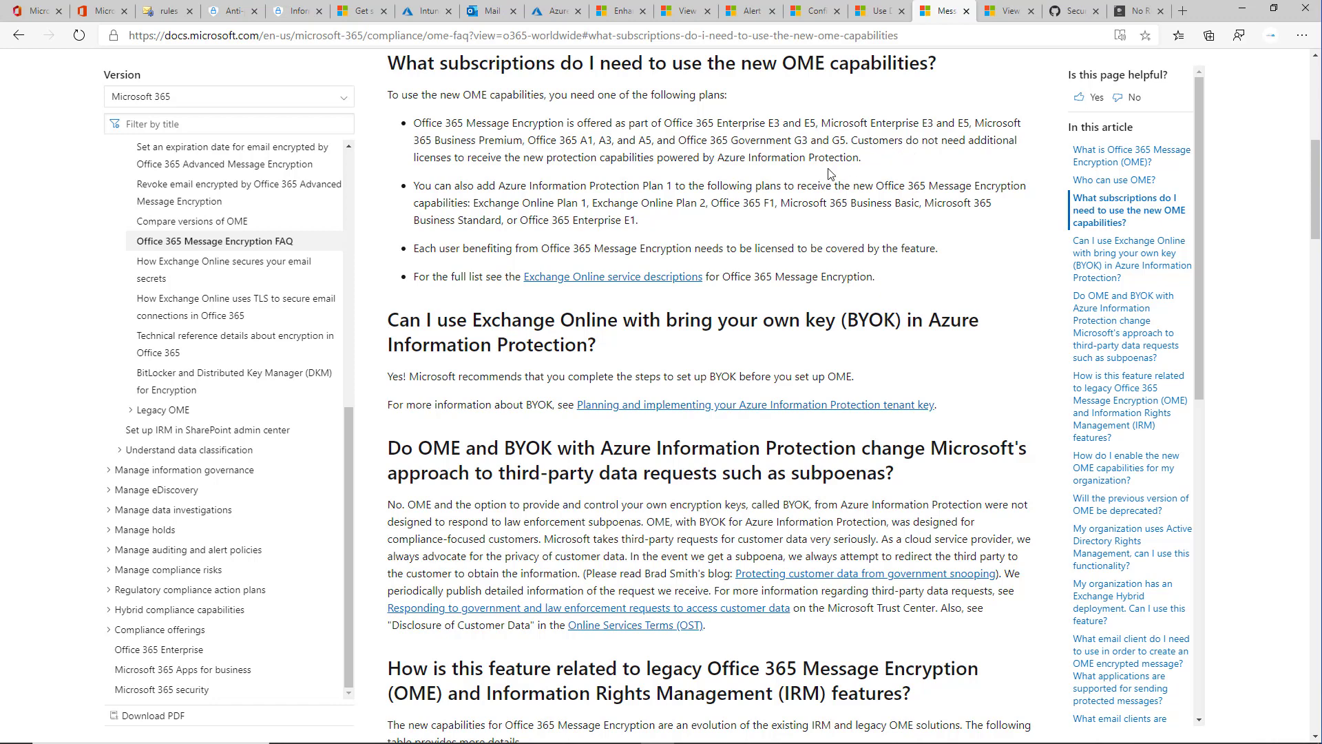
pyautogui.moveTo(832, 117)
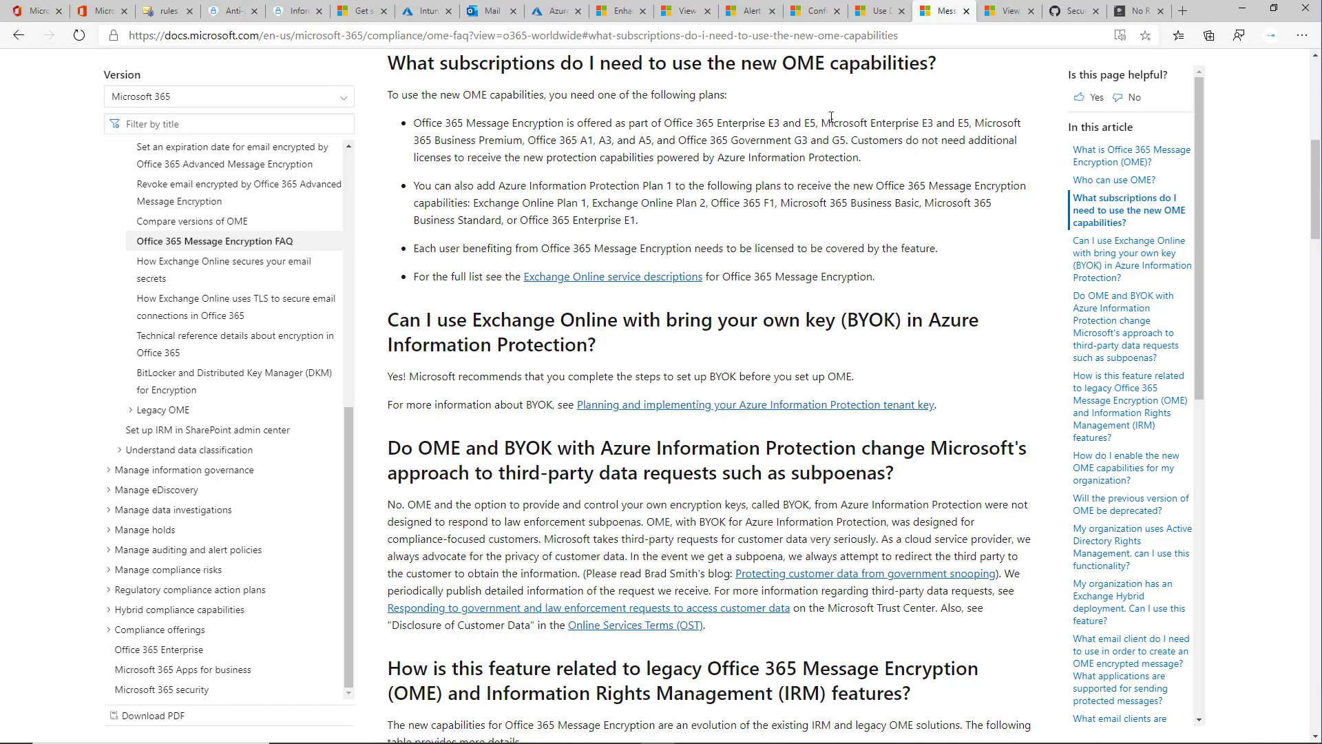
pyautogui.moveTo(424, 202)
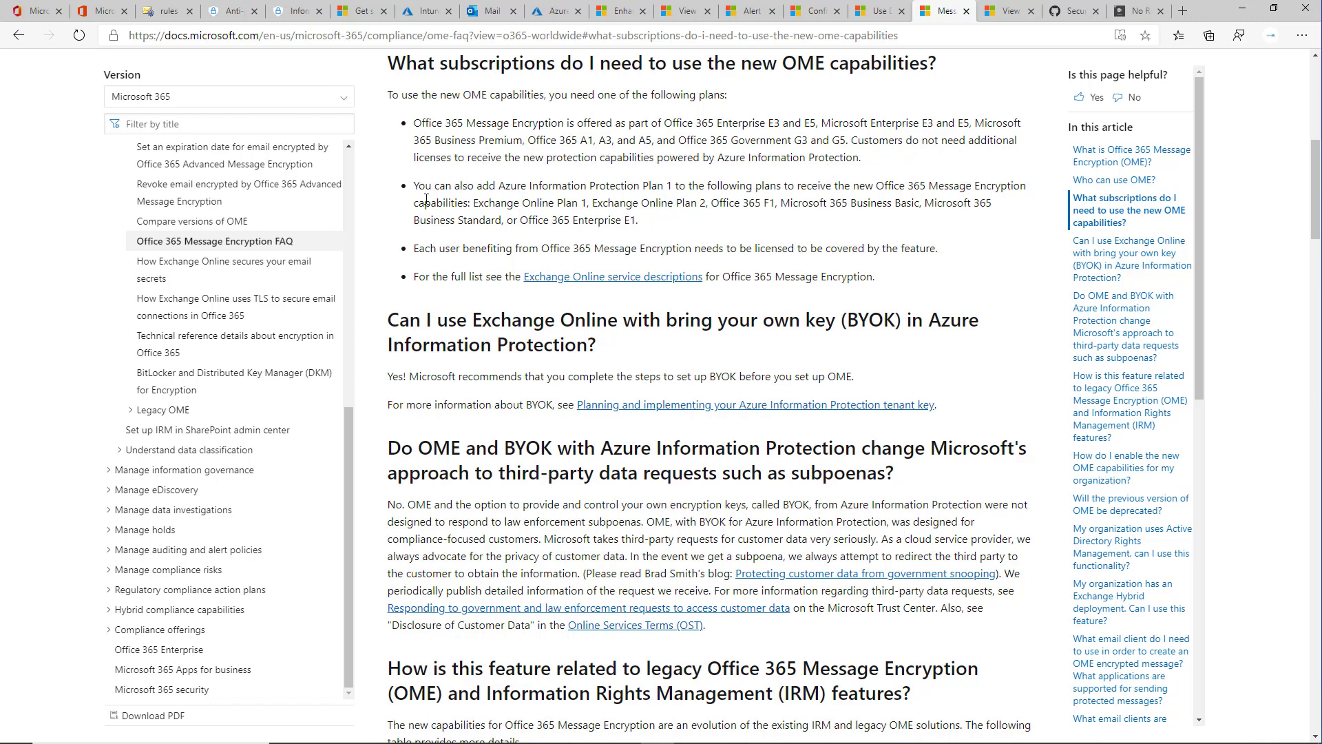
pyautogui.click(94, 11)
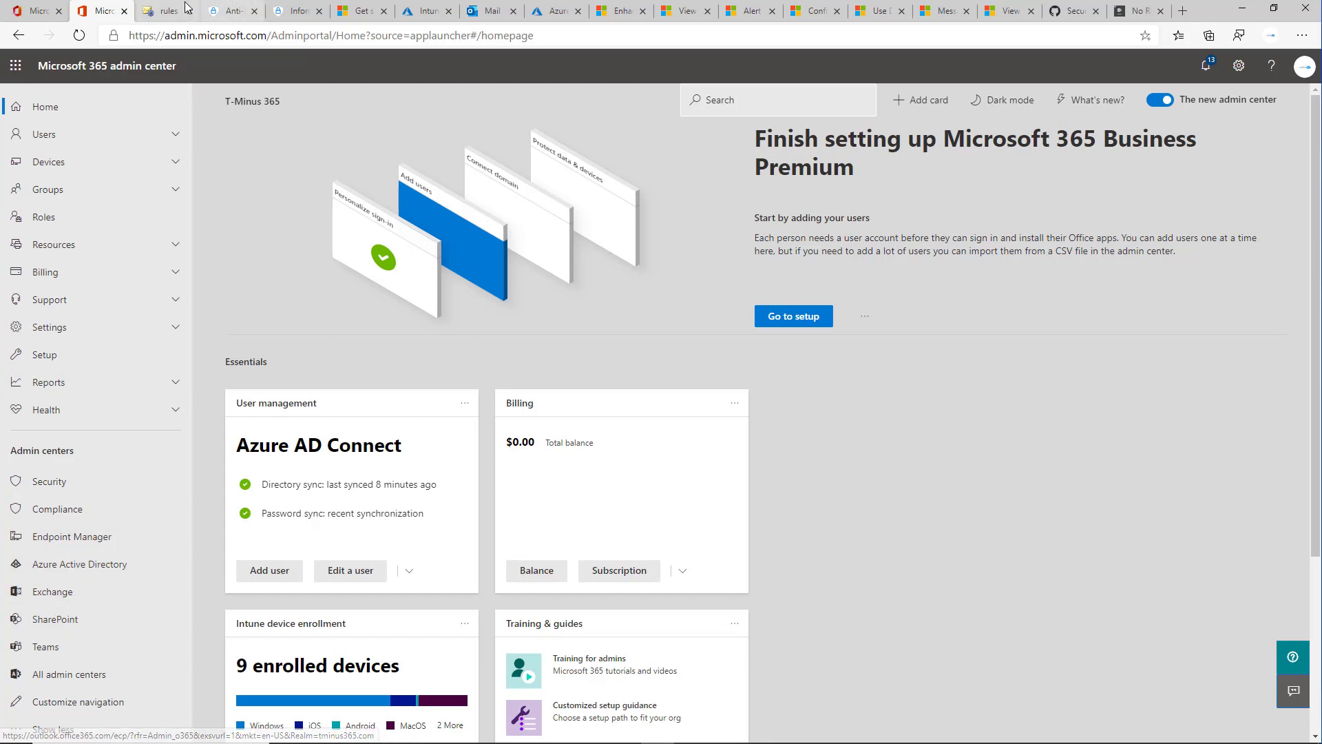
pyautogui.click(166, 11)
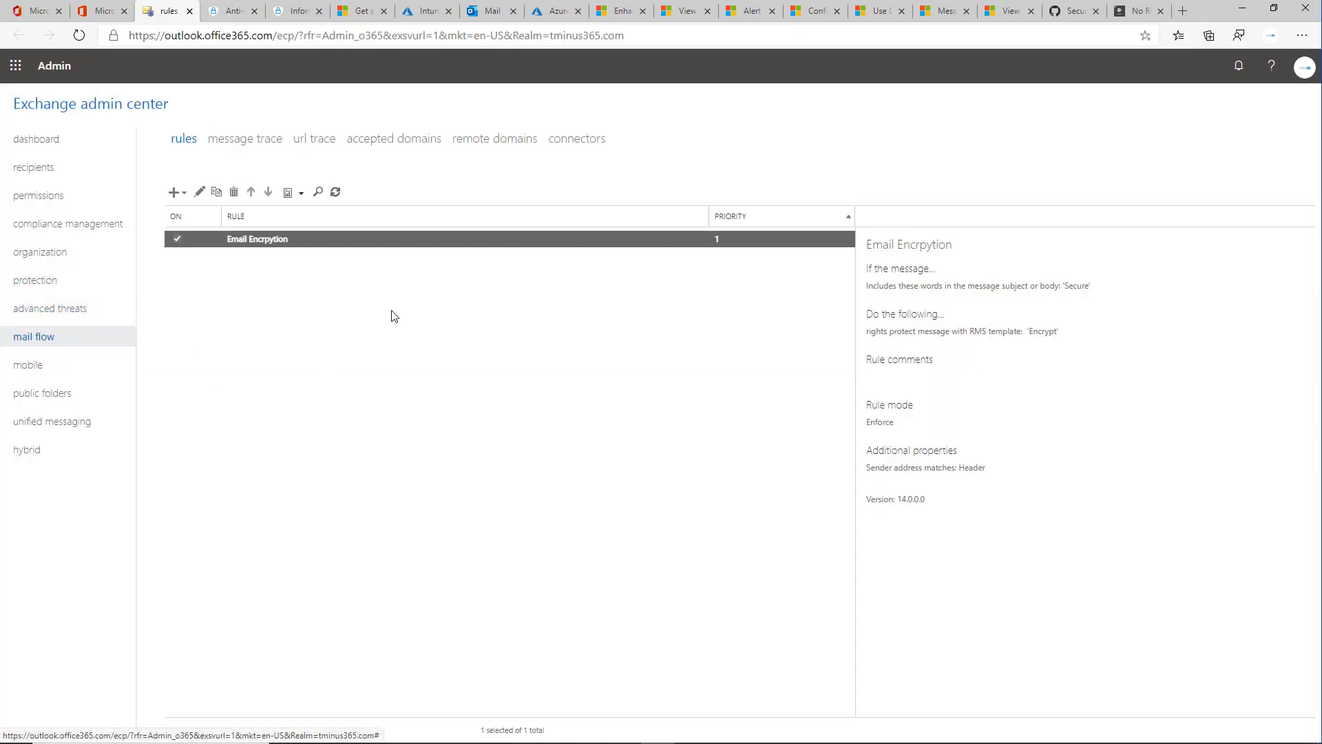
pyautogui.moveTo(501, 338)
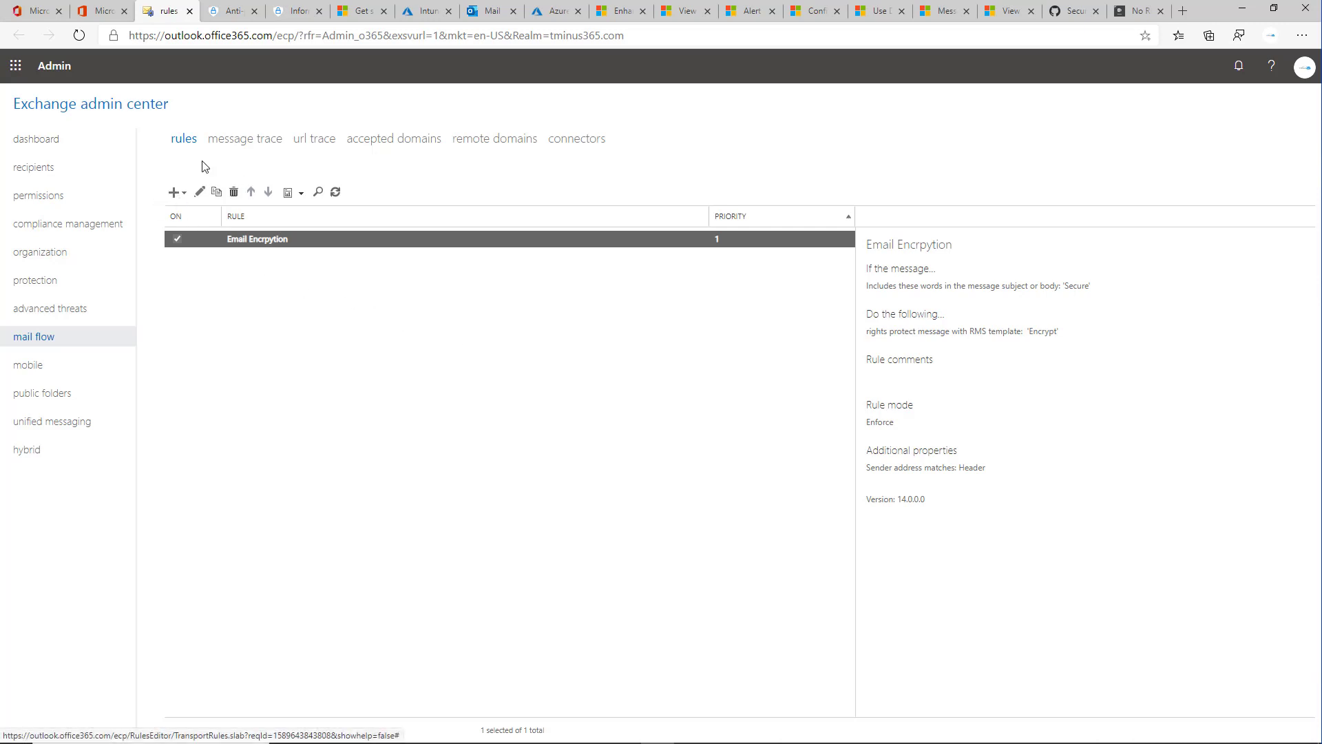
# - Create an 'Apply Office 365 Message Encryption' rule named 'Email Encryption', correcting the spelling of Encryption
pyautogui.click(182, 192)
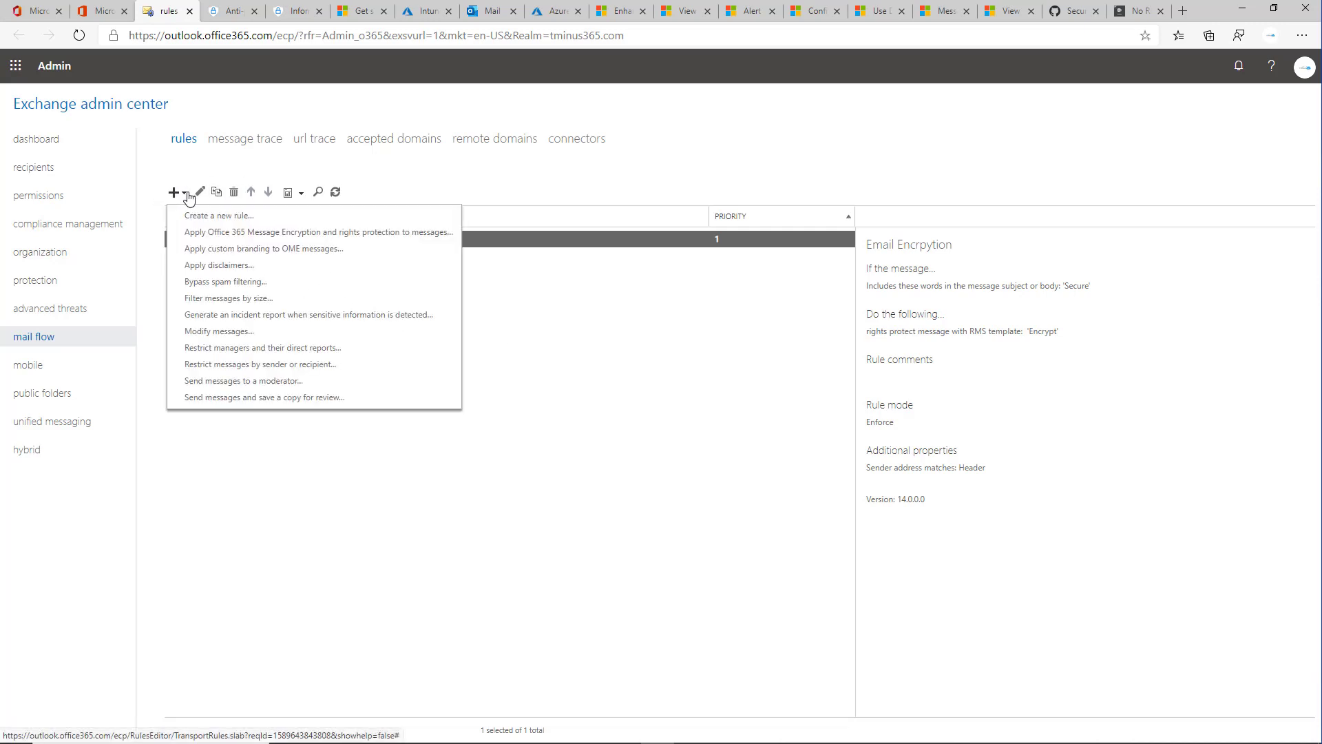
pyautogui.moveTo(242, 243)
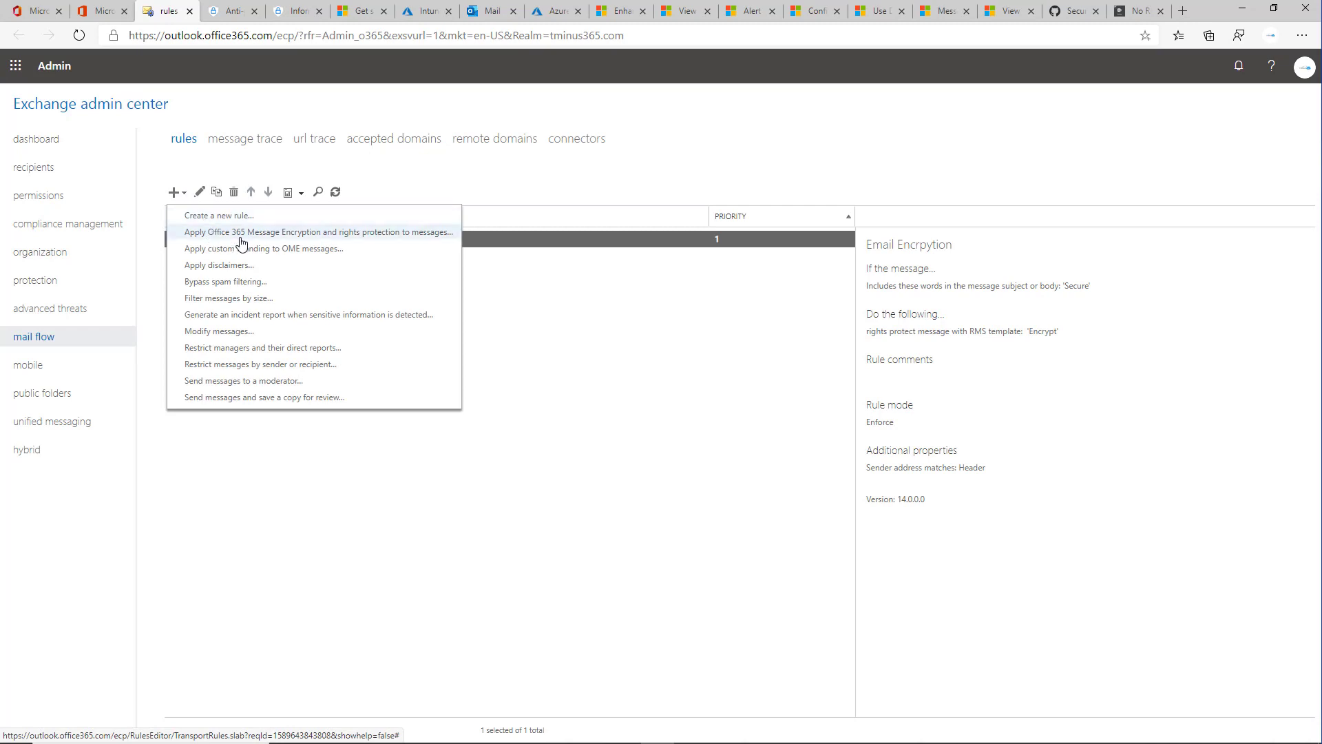
pyautogui.click(320, 232)
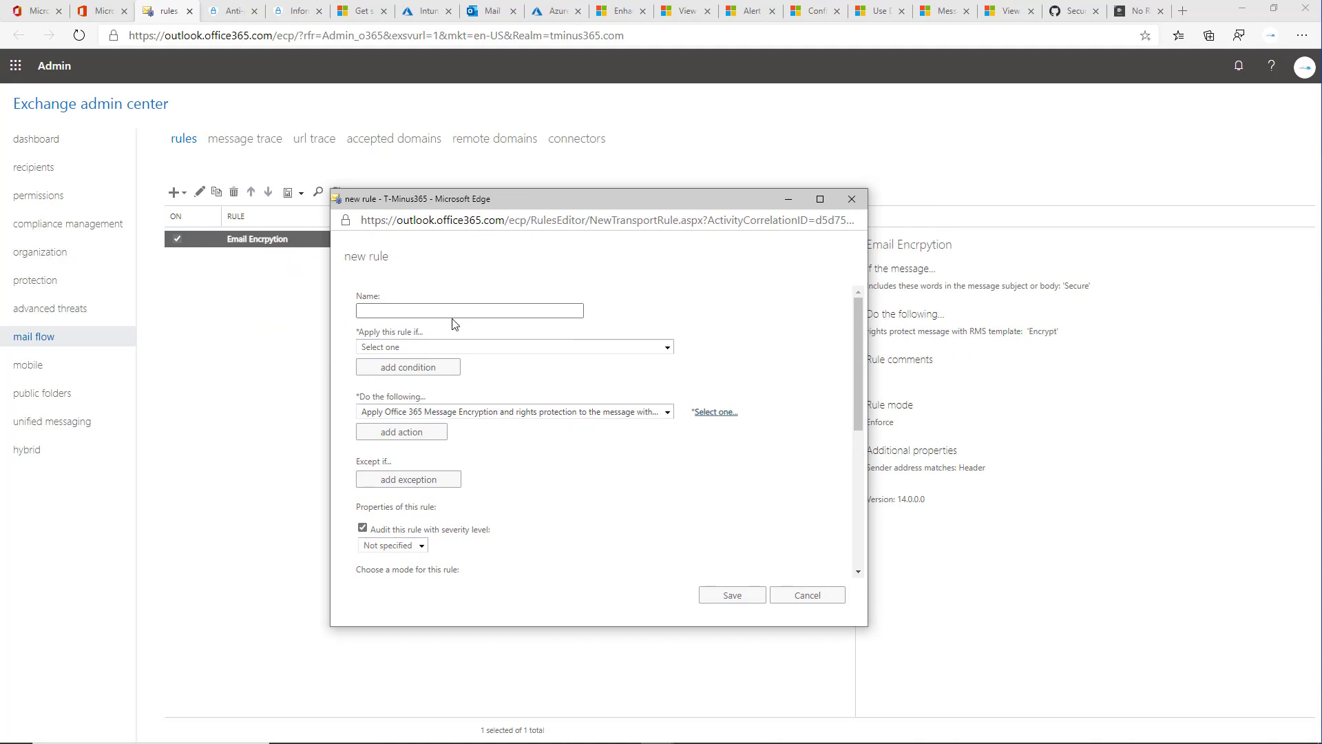
pyautogui.click(469, 311)
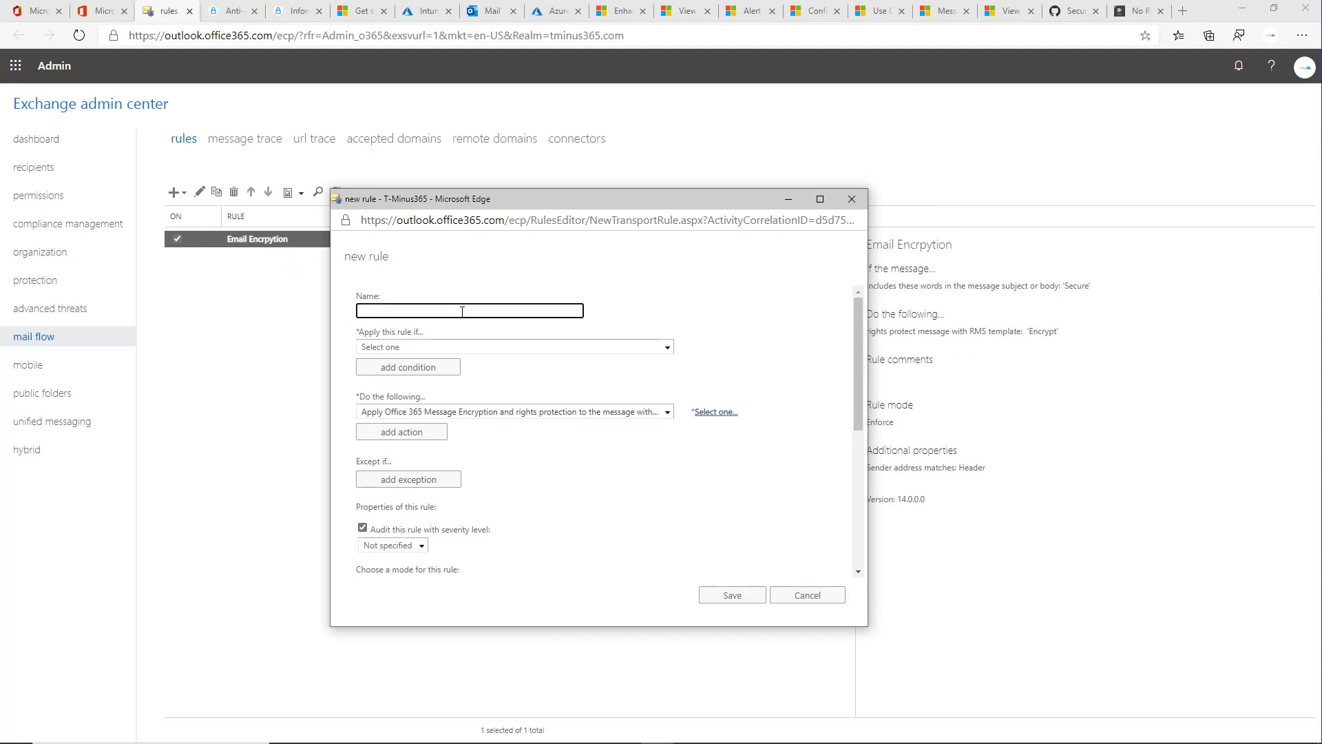
pyautogui.write('Email Encrption')
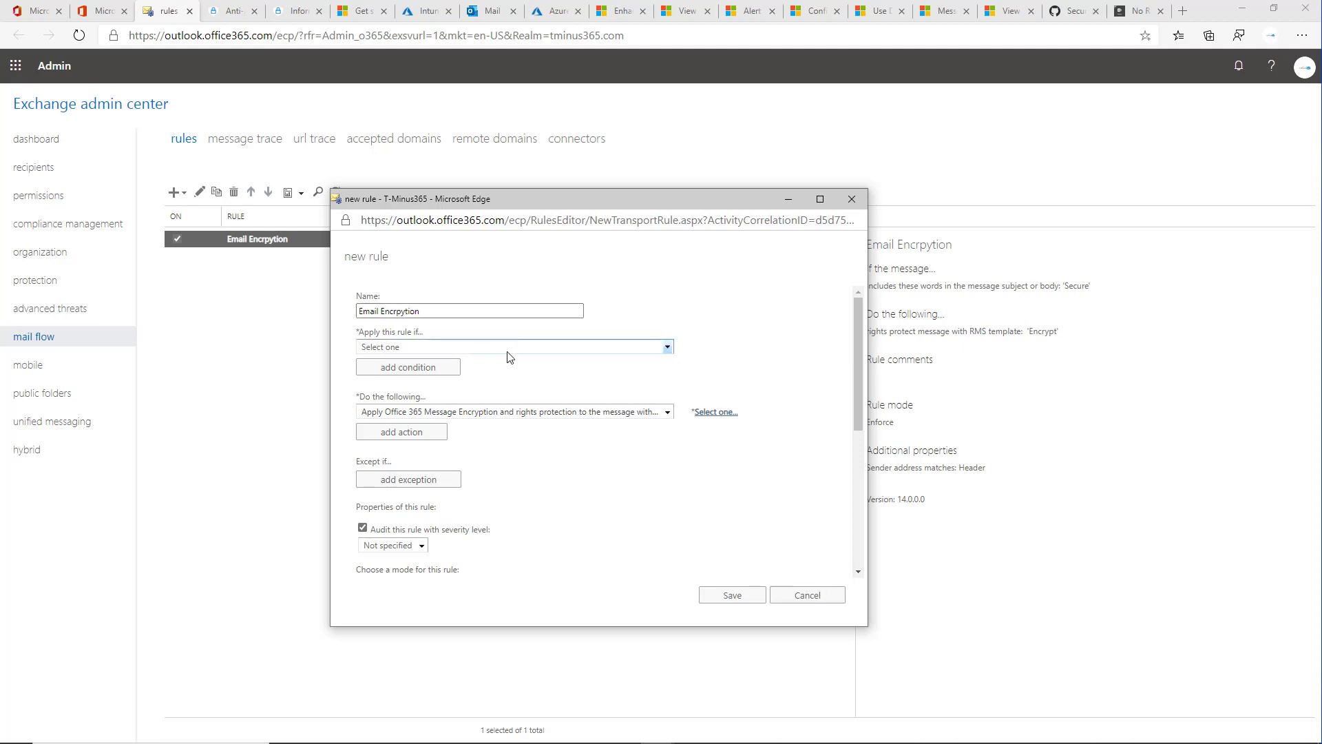
pyautogui.rightClick(399, 312)
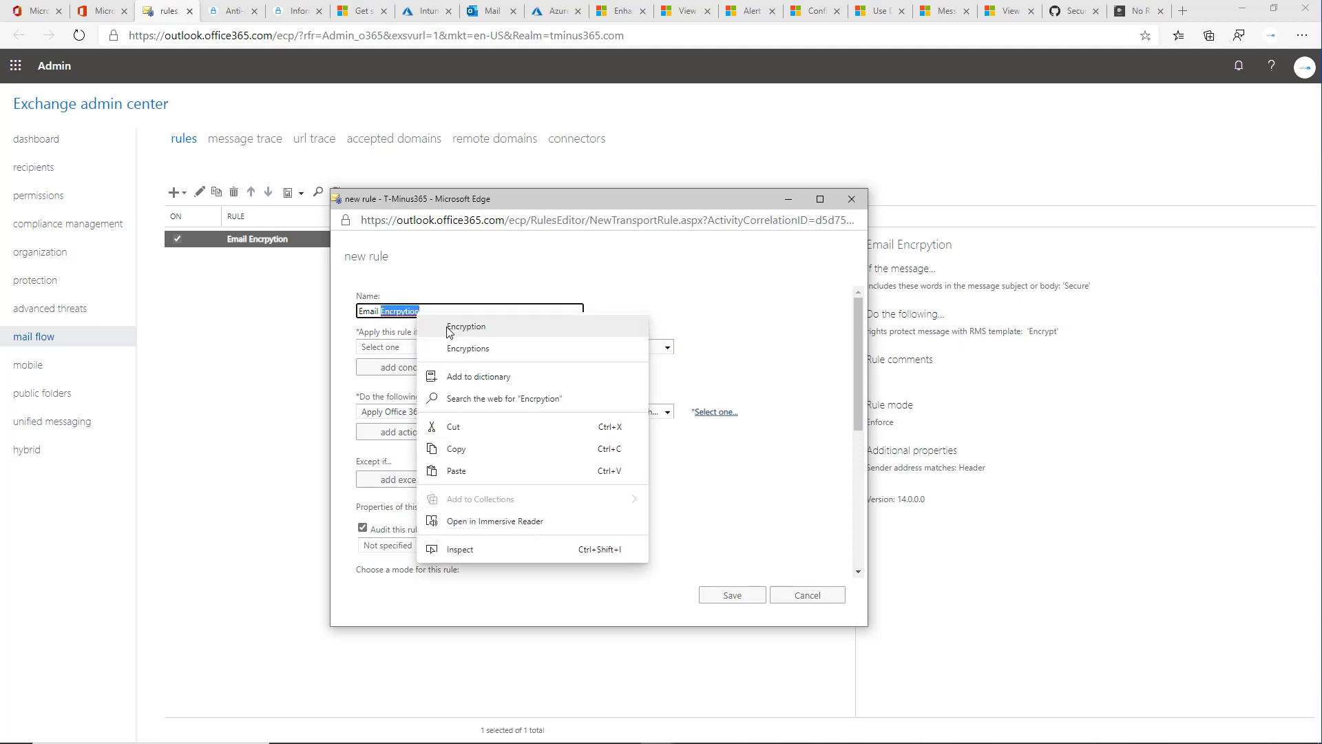
pyautogui.click(512, 347)
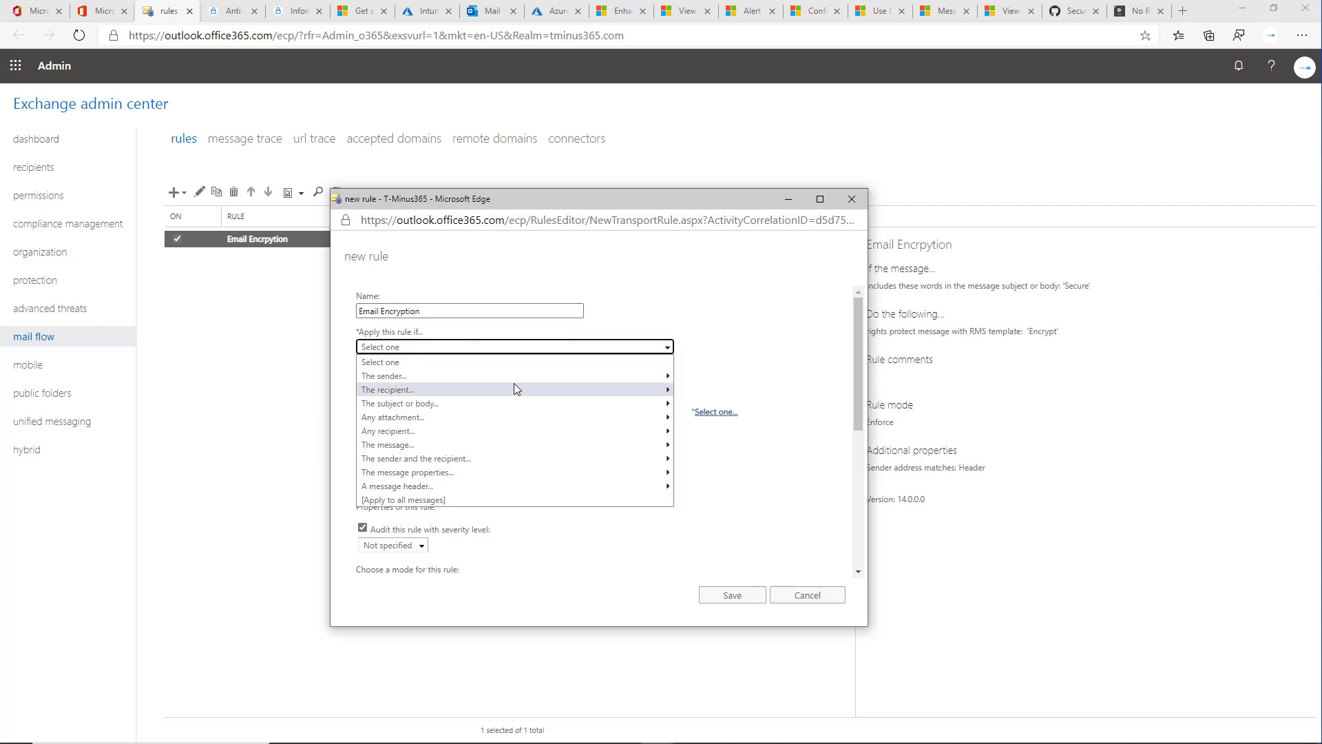
pyautogui.moveTo(399, 403)
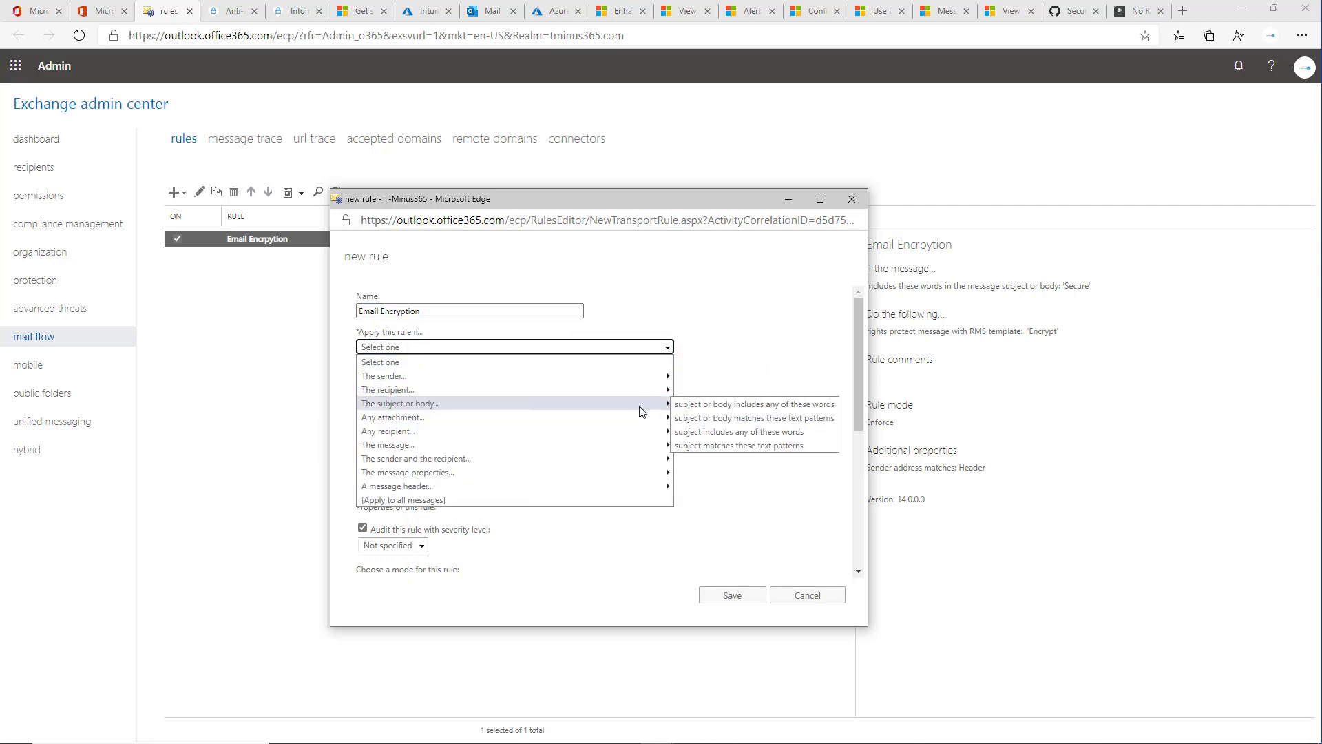
# - Set the condition to subject or body including the word 'Secure'
pyautogui.click(752, 404)
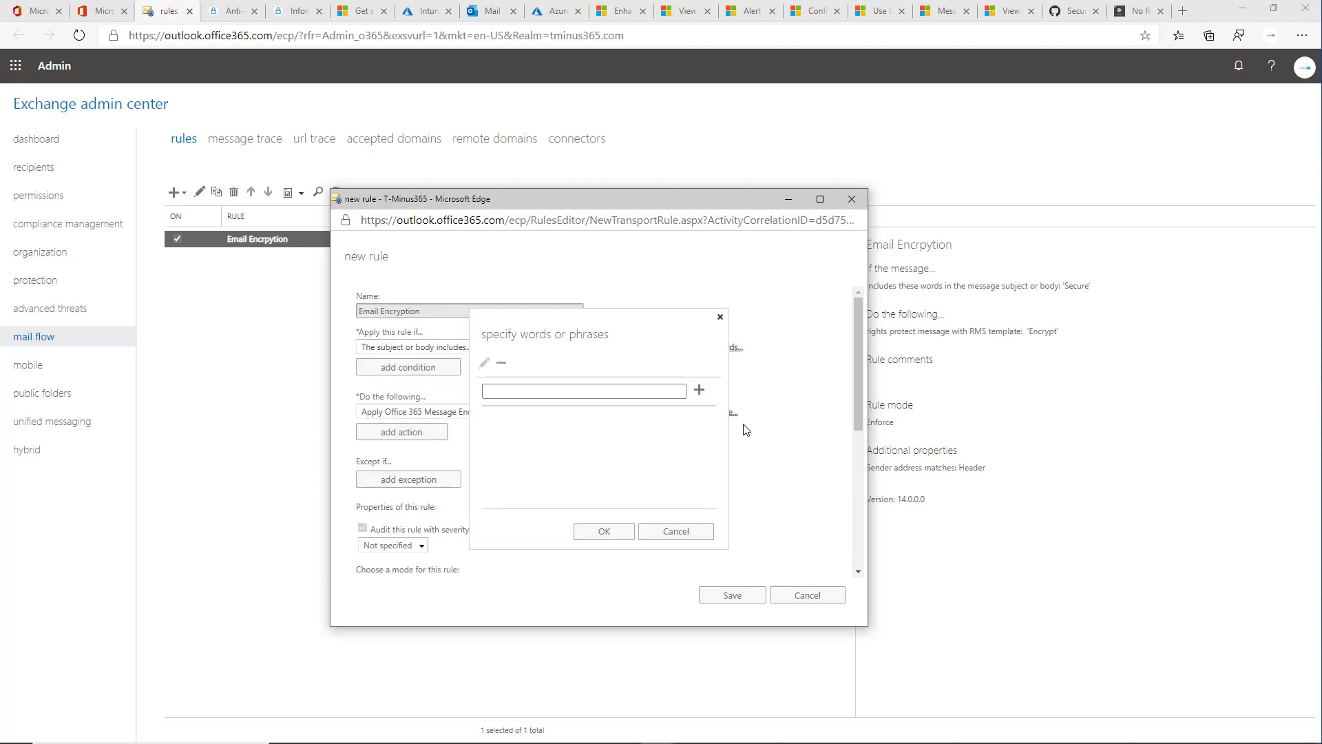
pyautogui.click(584, 391)
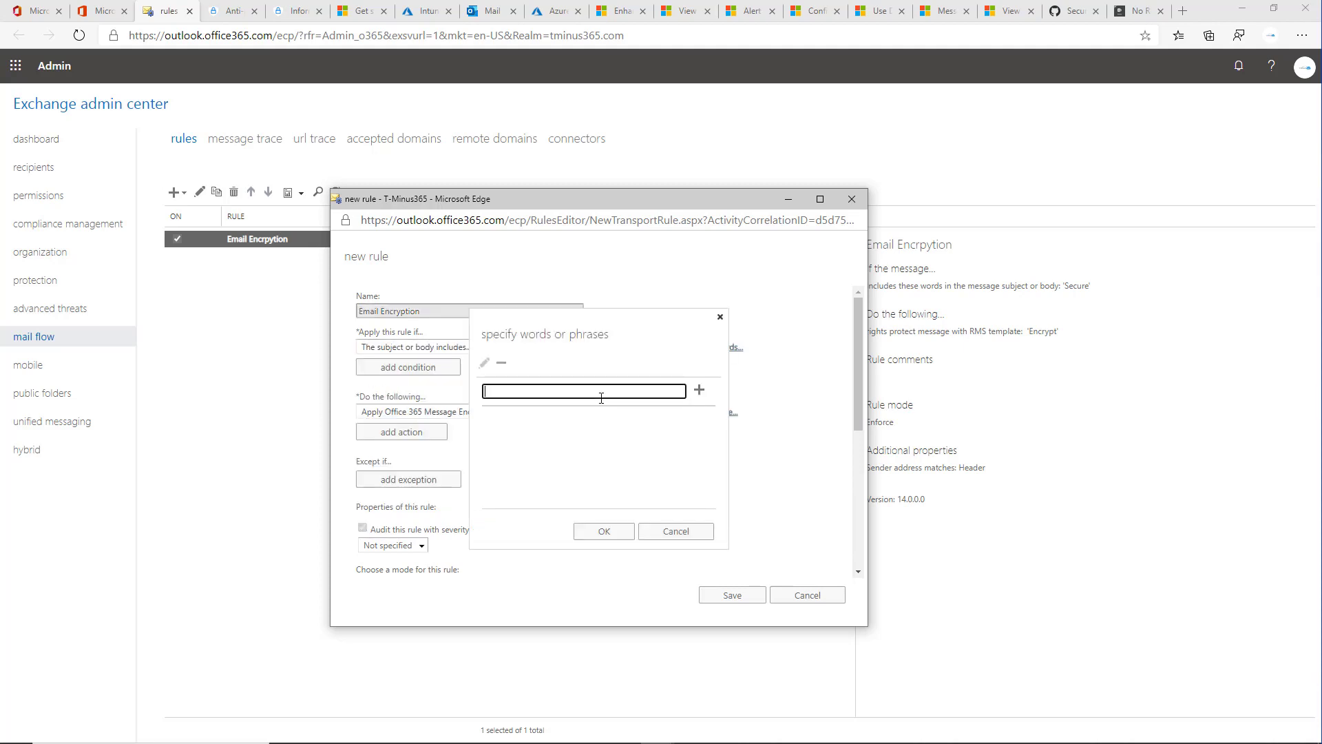
pyautogui.write('Secure')
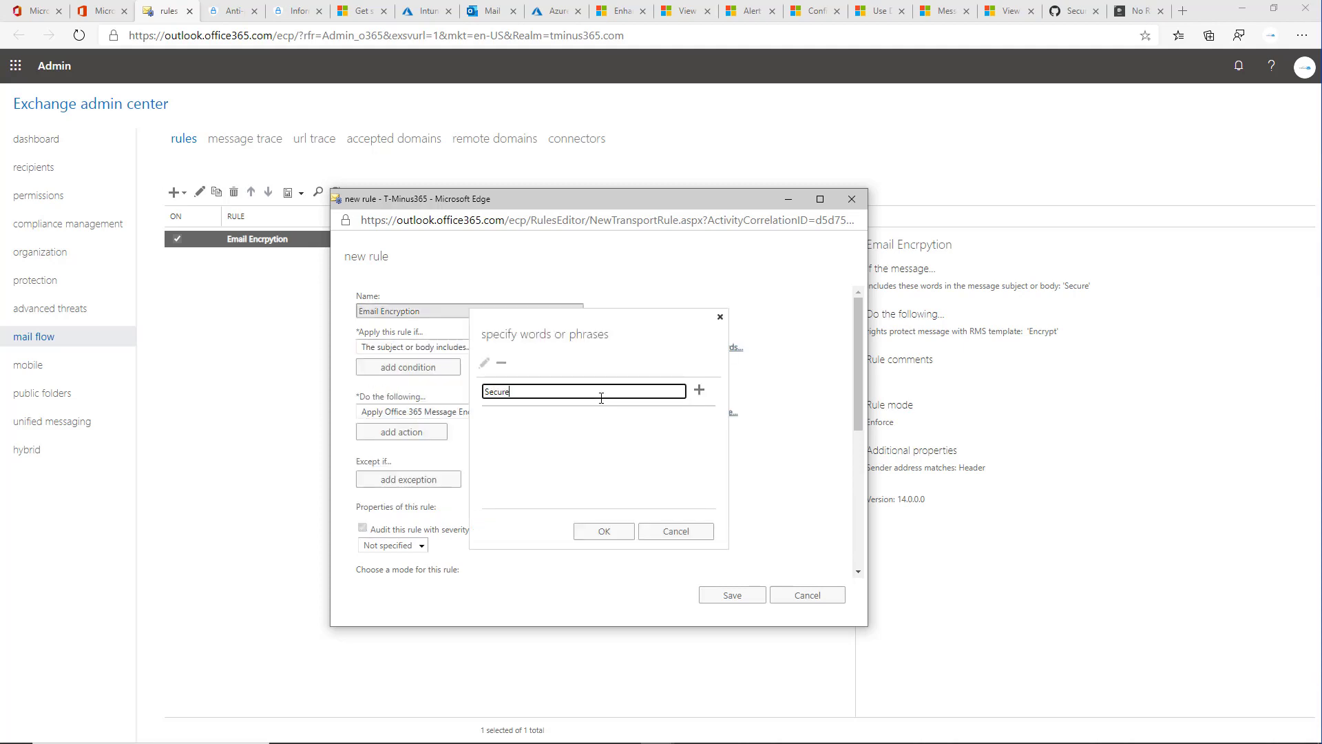
pyautogui.moveTo(699, 390)
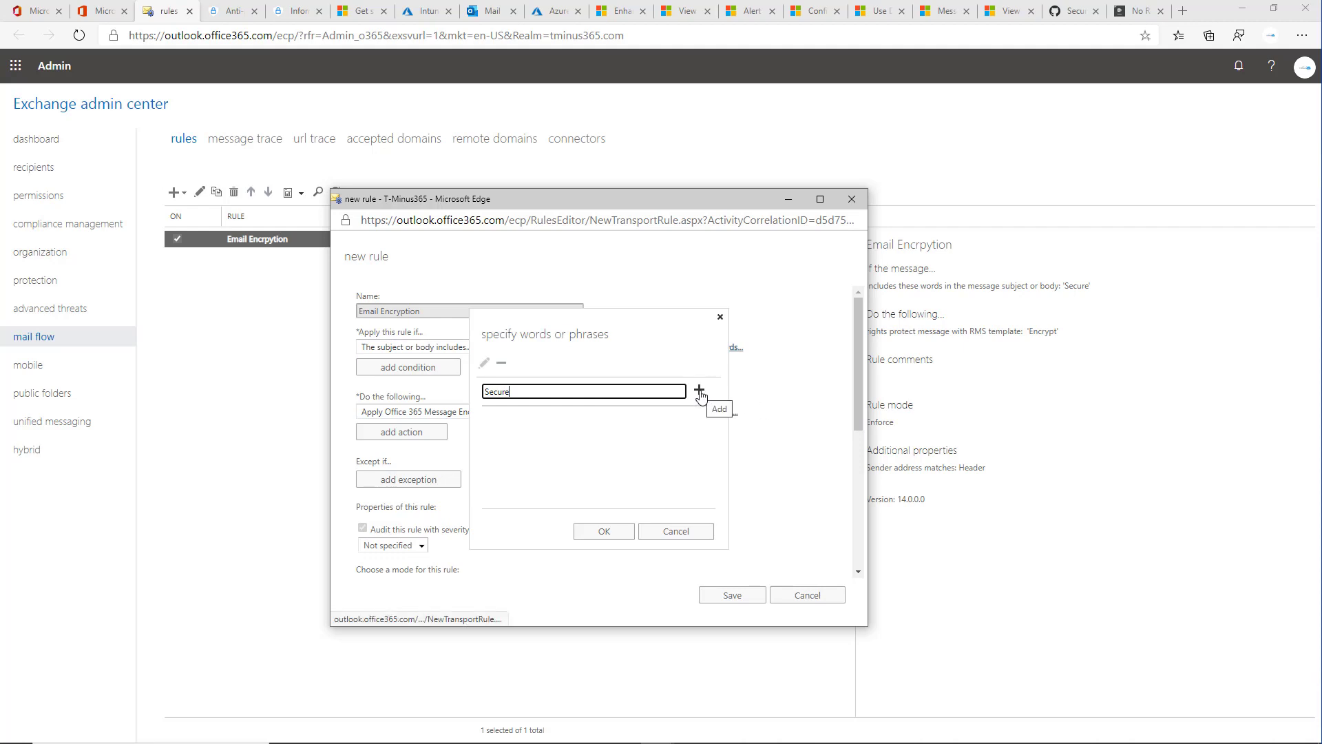
pyautogui.click(698, 391)
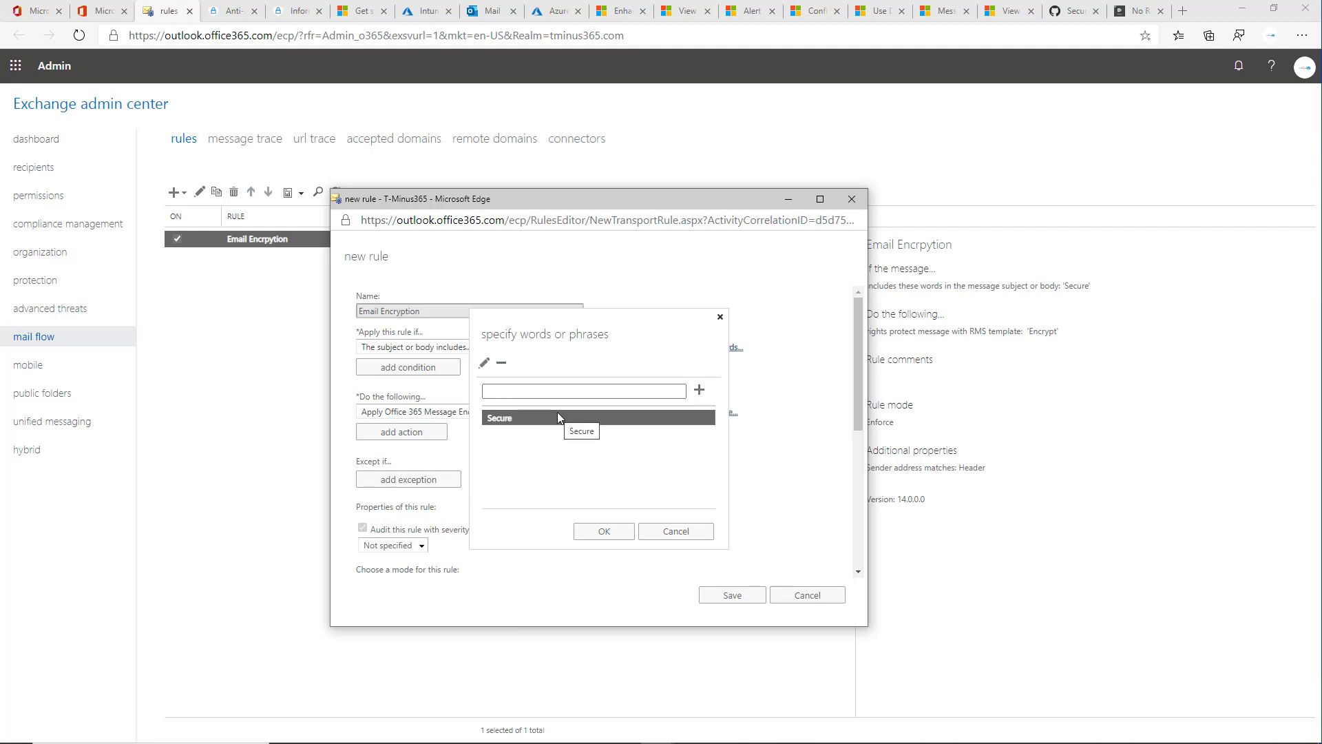
pyautogui.moveTo(570, 384)
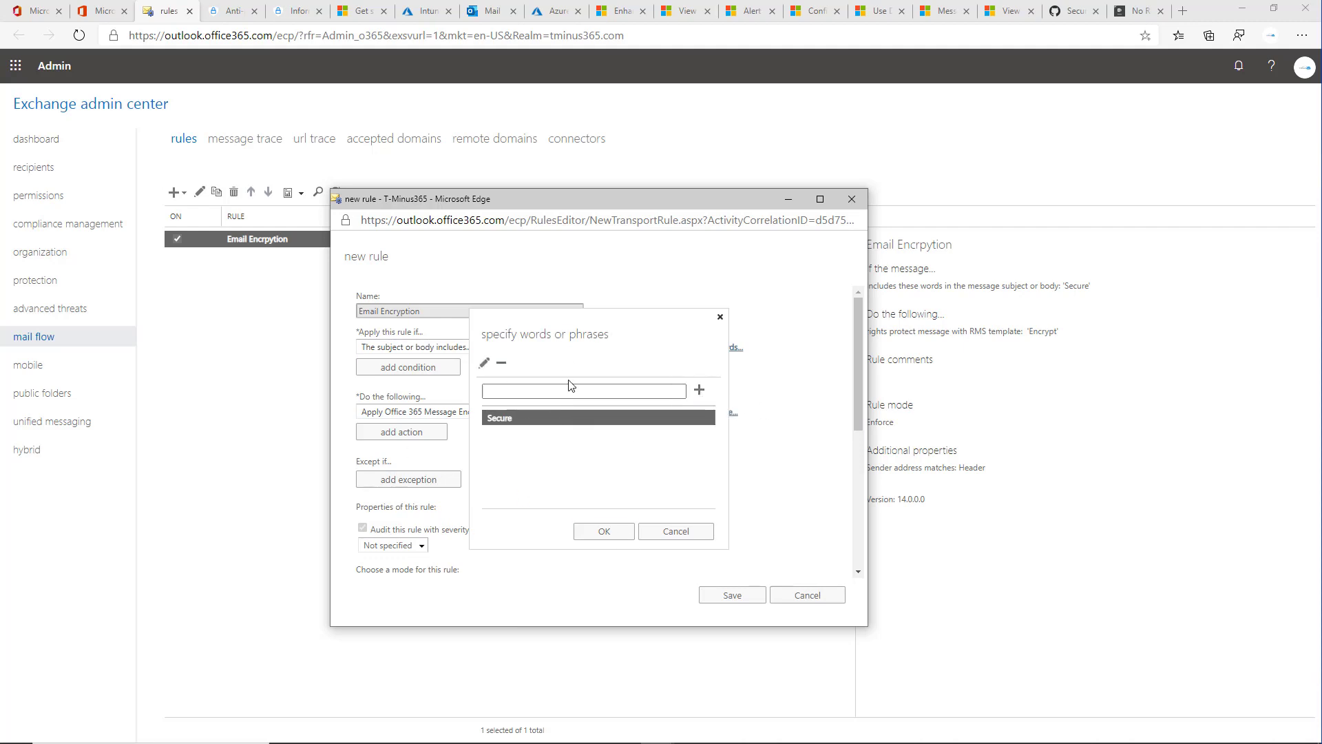
pyautogui.moveTo(841, 263)
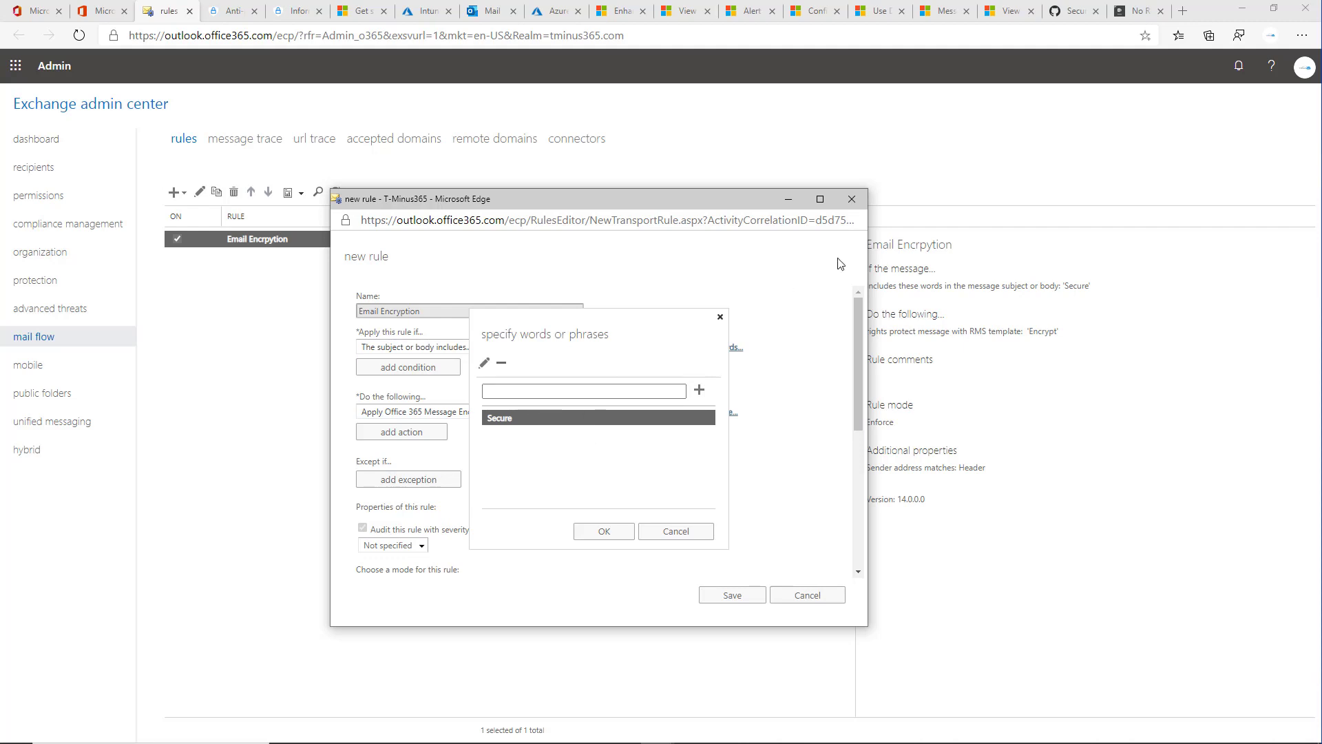
pyautogui.click(603, 532)
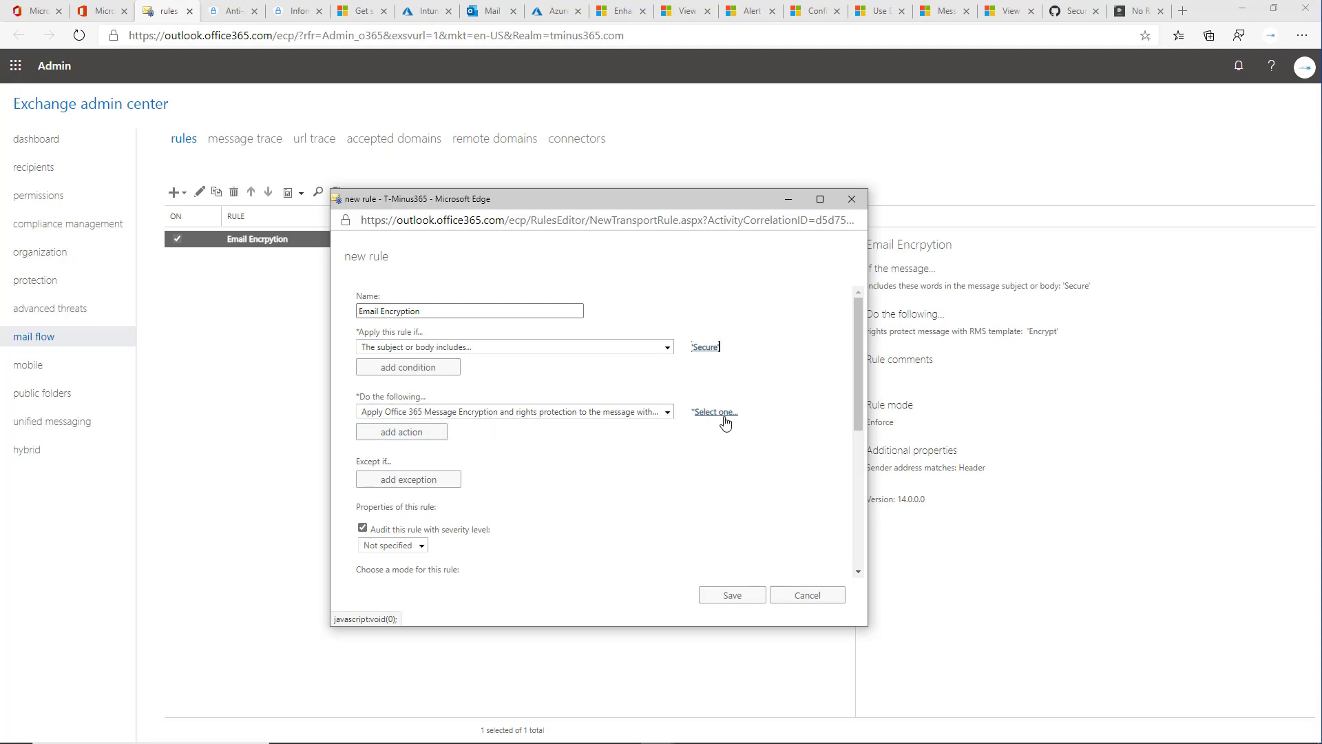
# - Choose the 'Encrypt' RMS template for the rule's encryption action
pyautogui.click(716, 412)
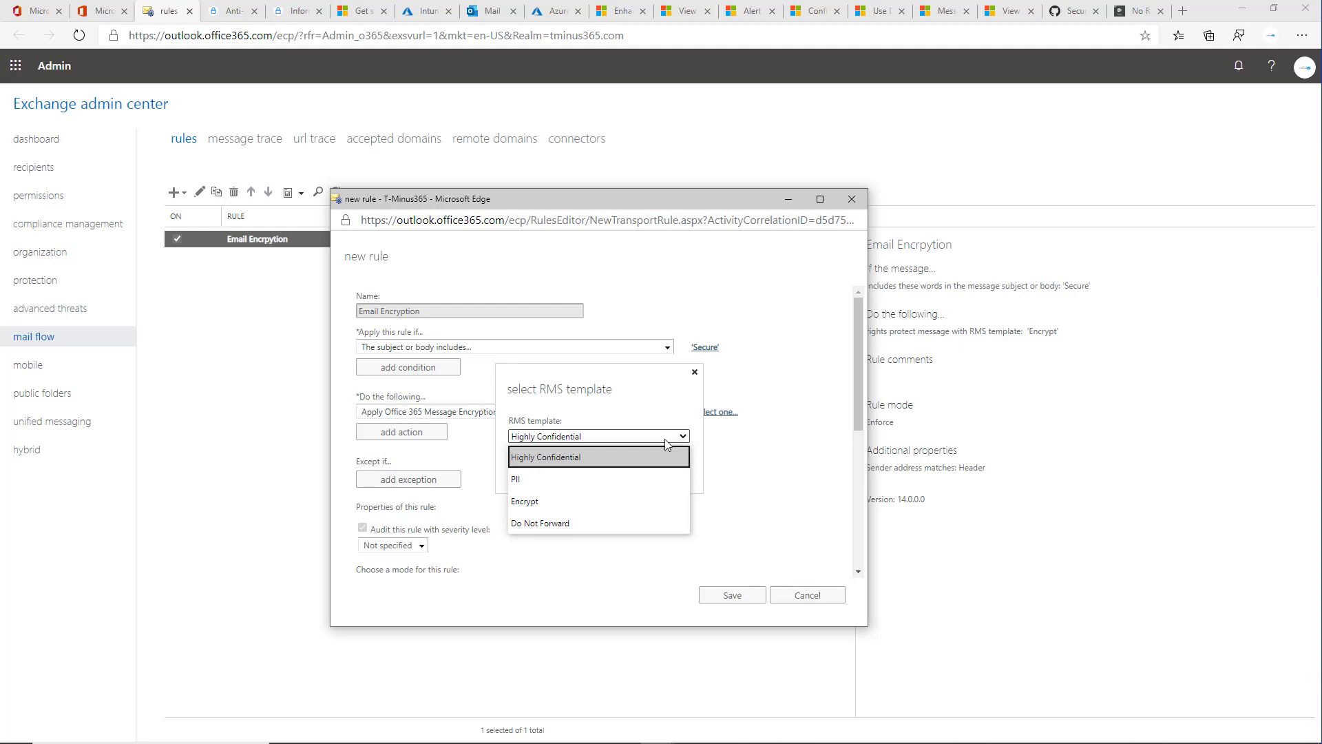
pyautogui.moveTo(535, 524)
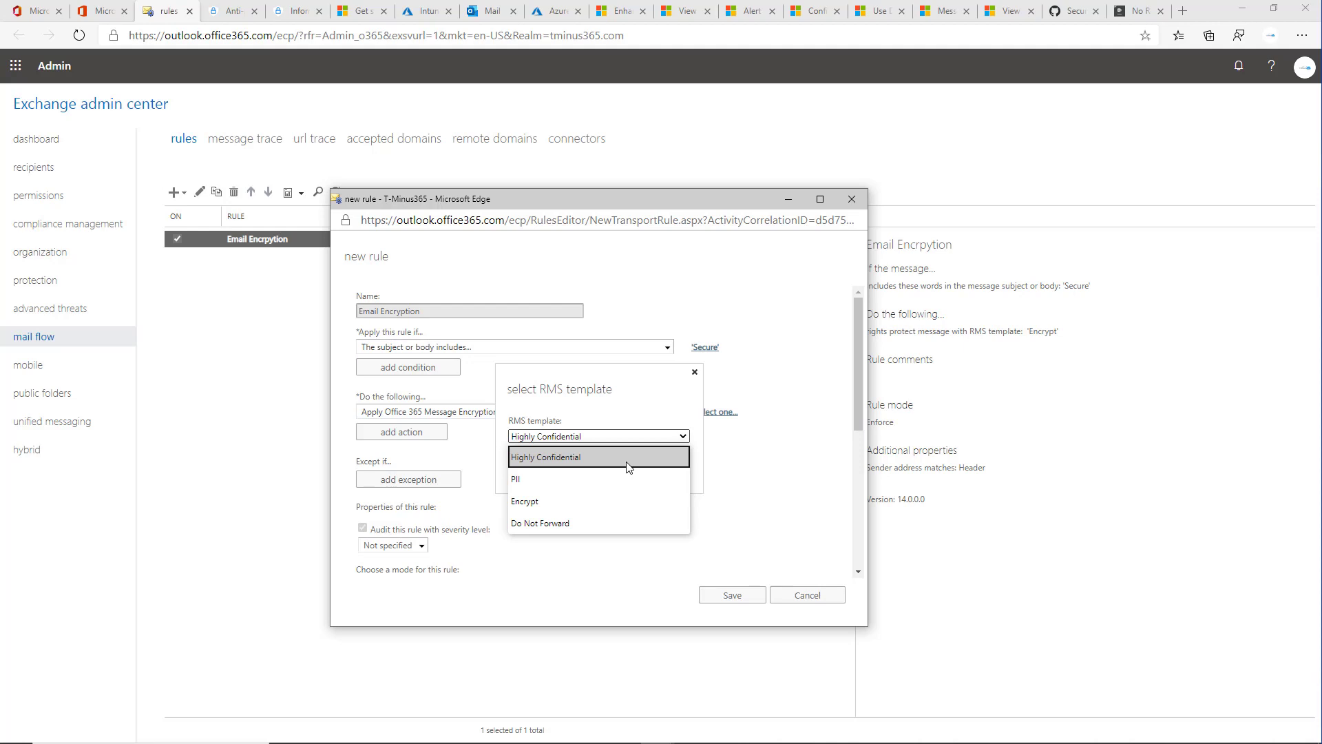
pyautogui.moveTo(544, 512)
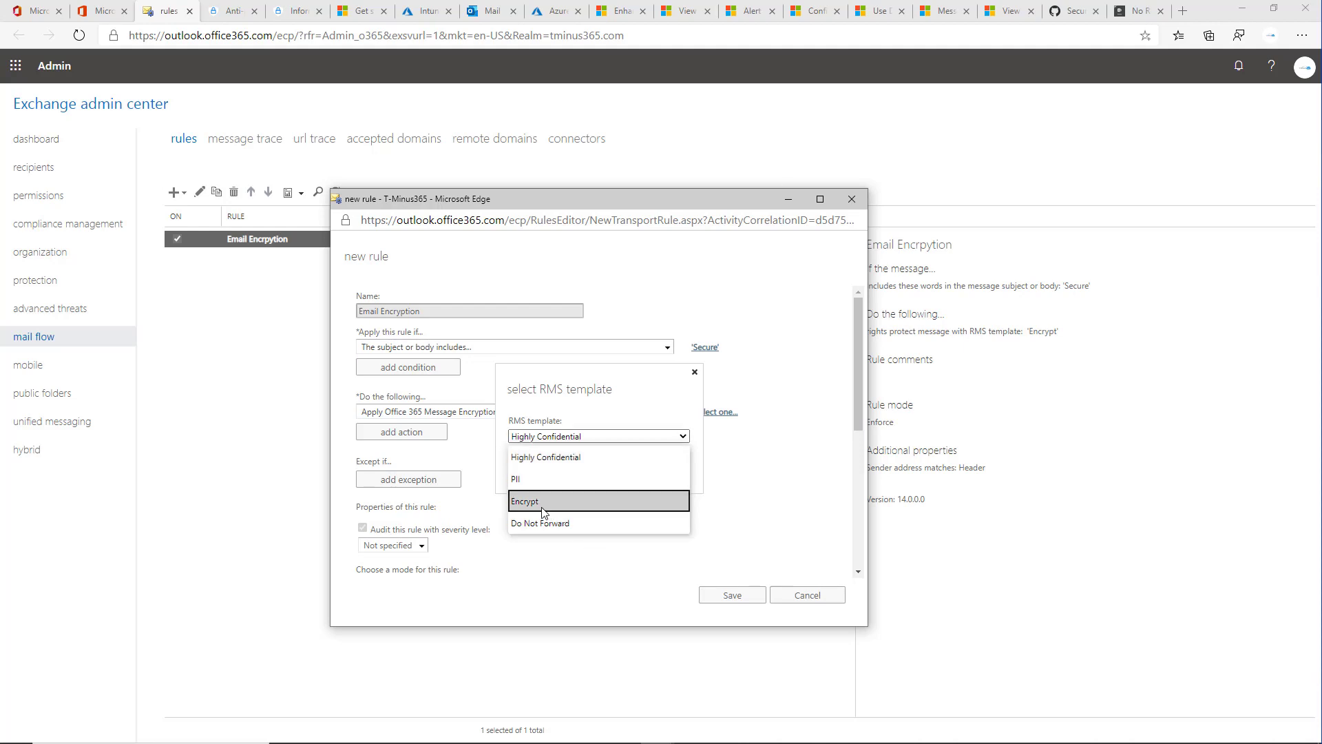
pyautogui.moveTo(552, 506)
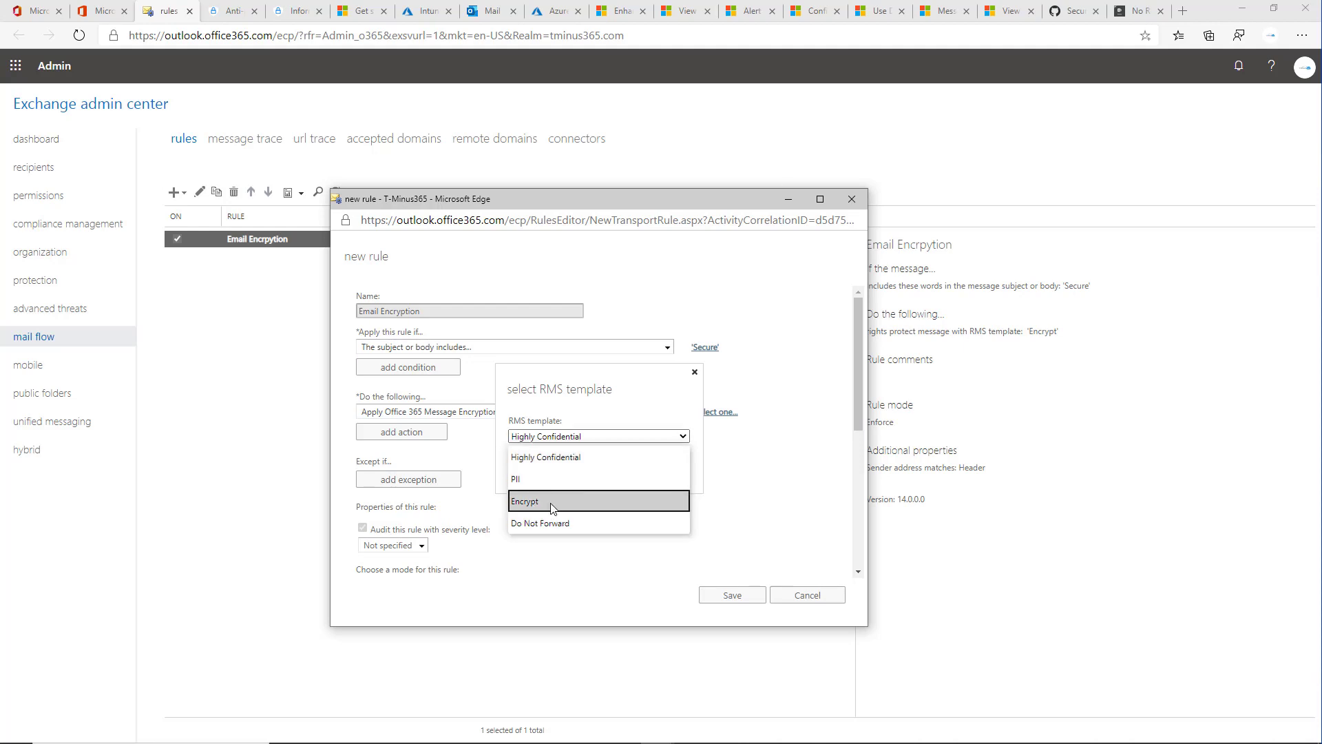
pyautogui.moveTo(616, 510)
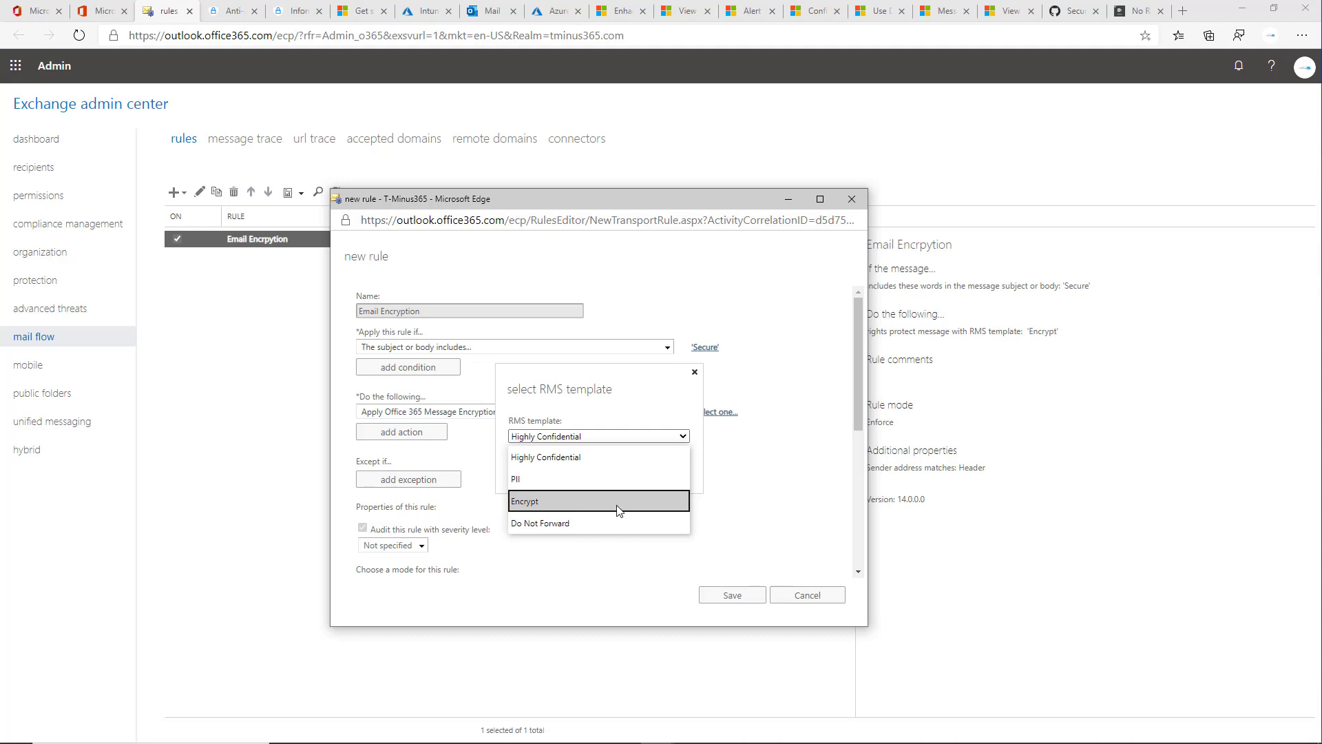
pyautogui.moveTo(631, 507)
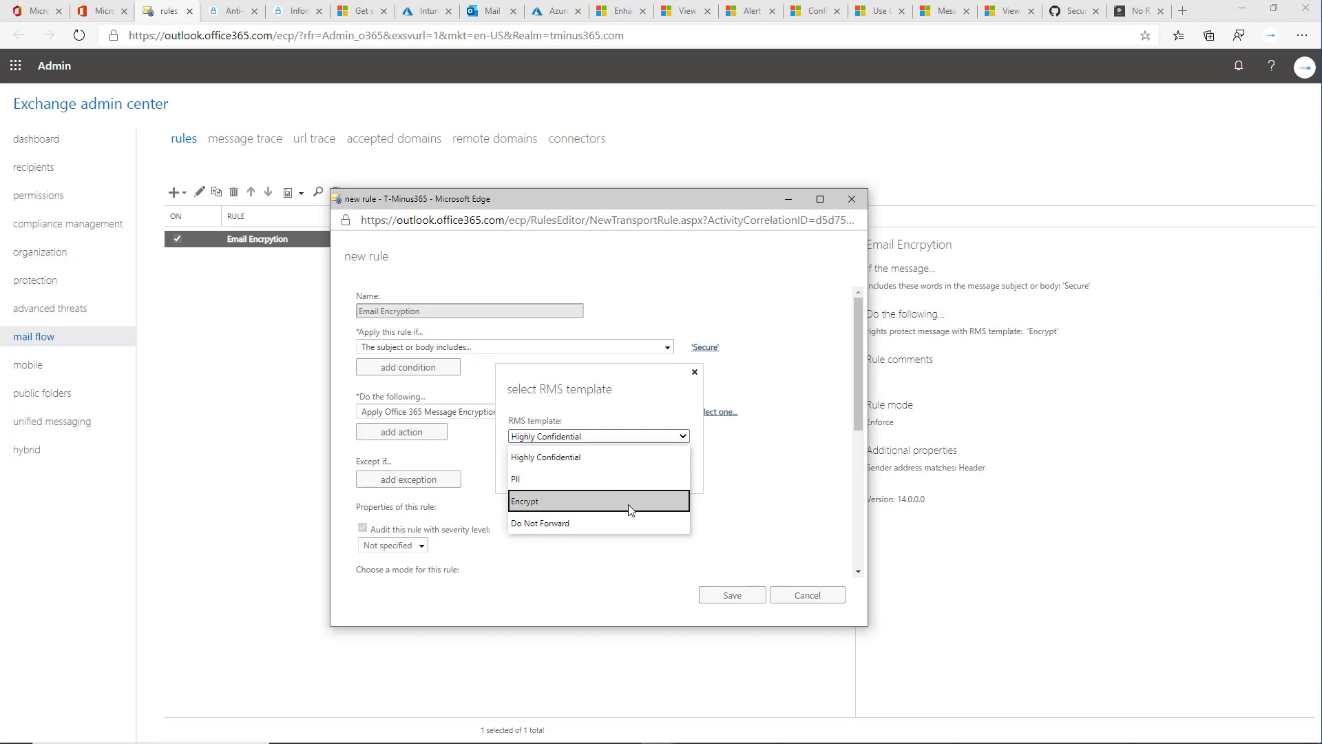
pyautogui.click(527, 501)
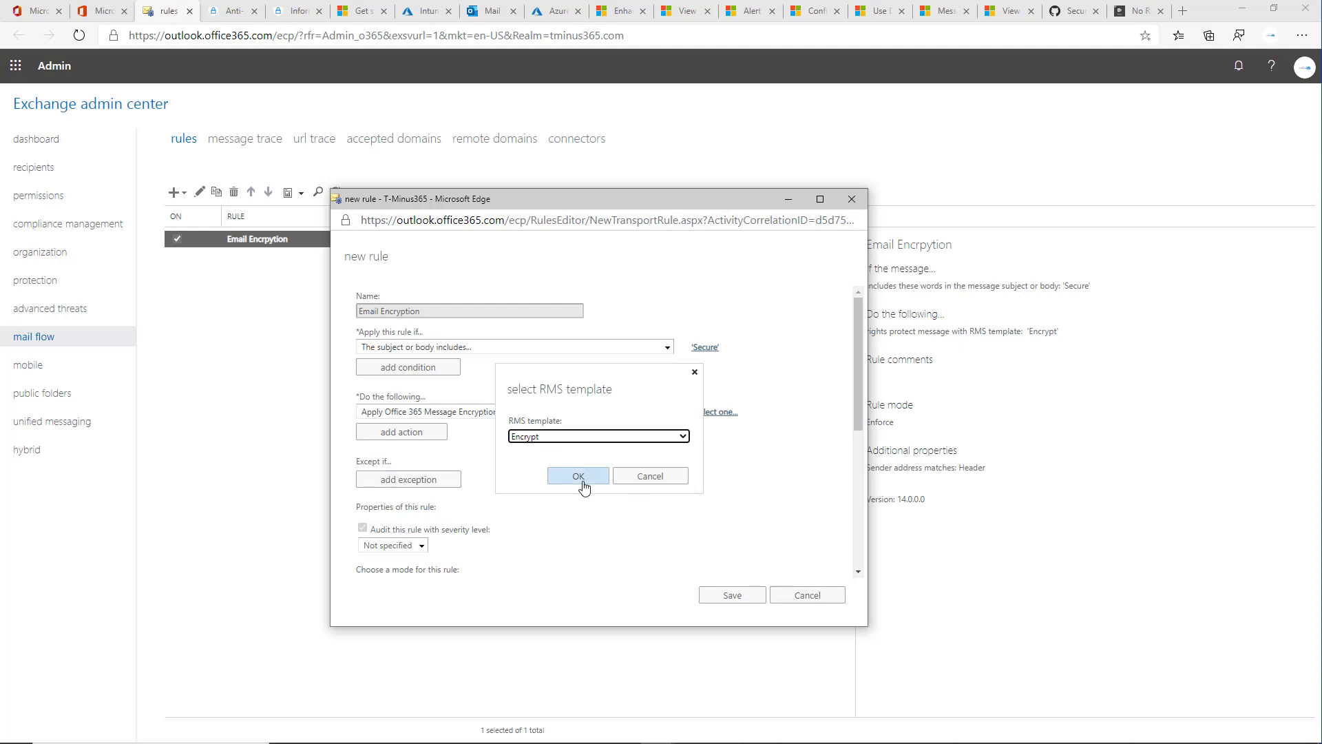
pyautogui.click(579, 475)
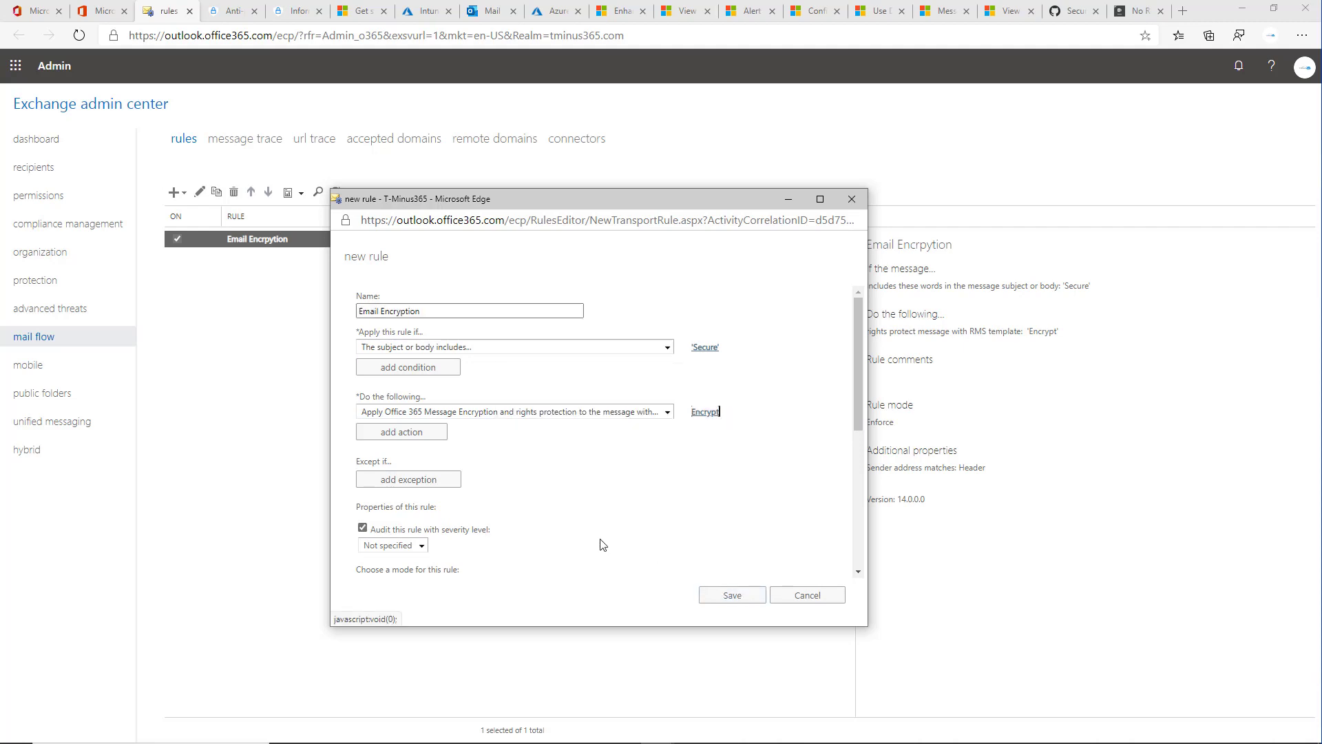
# - Start a blank new message in Outlook on the web after the rule appears in the list
pyautogui.scroll(-3)
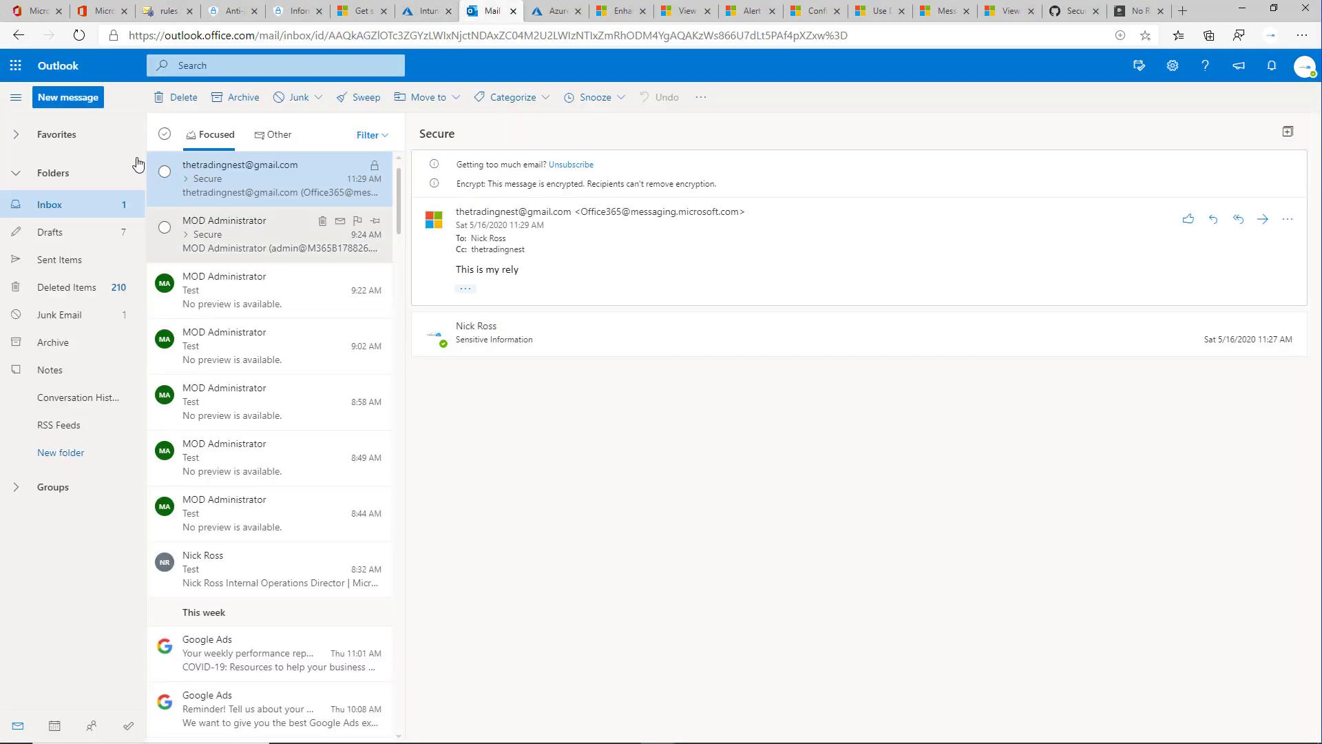
pyautogui.click(67, 96)
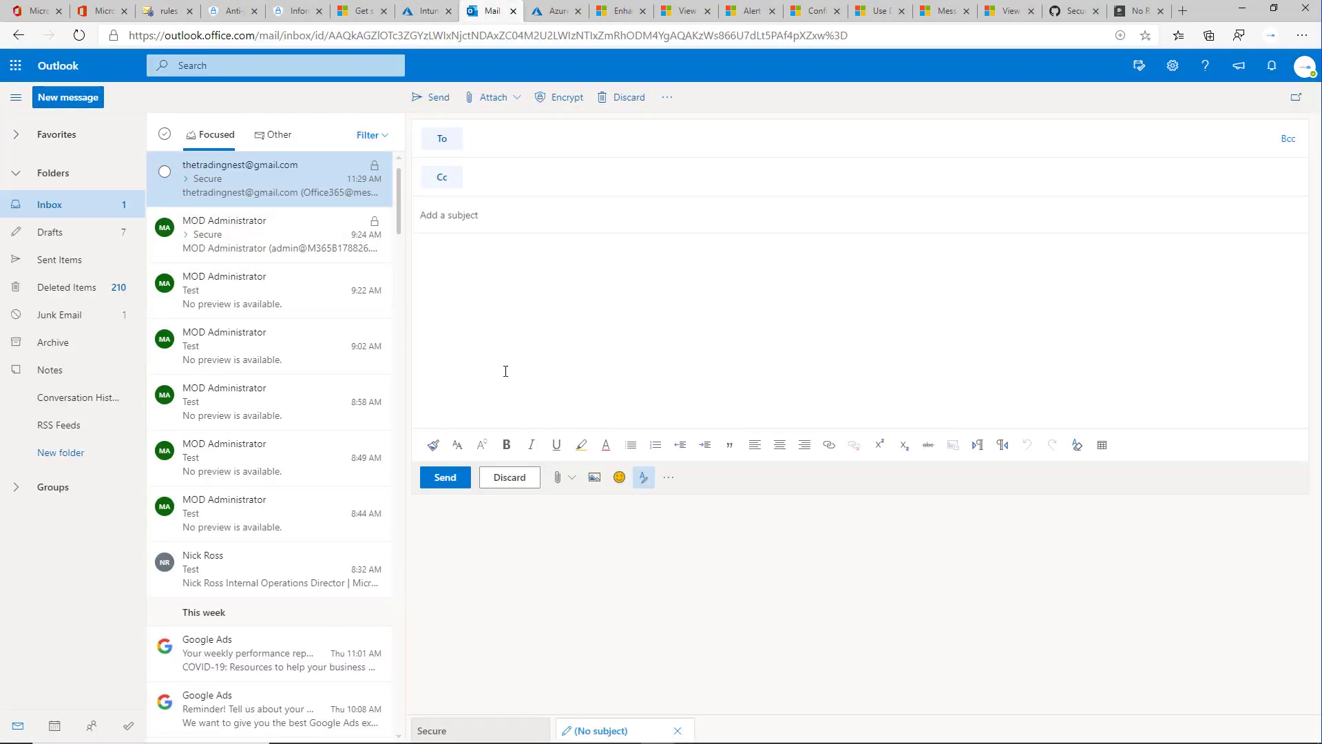
pyautogui.moveTo(562, 115)
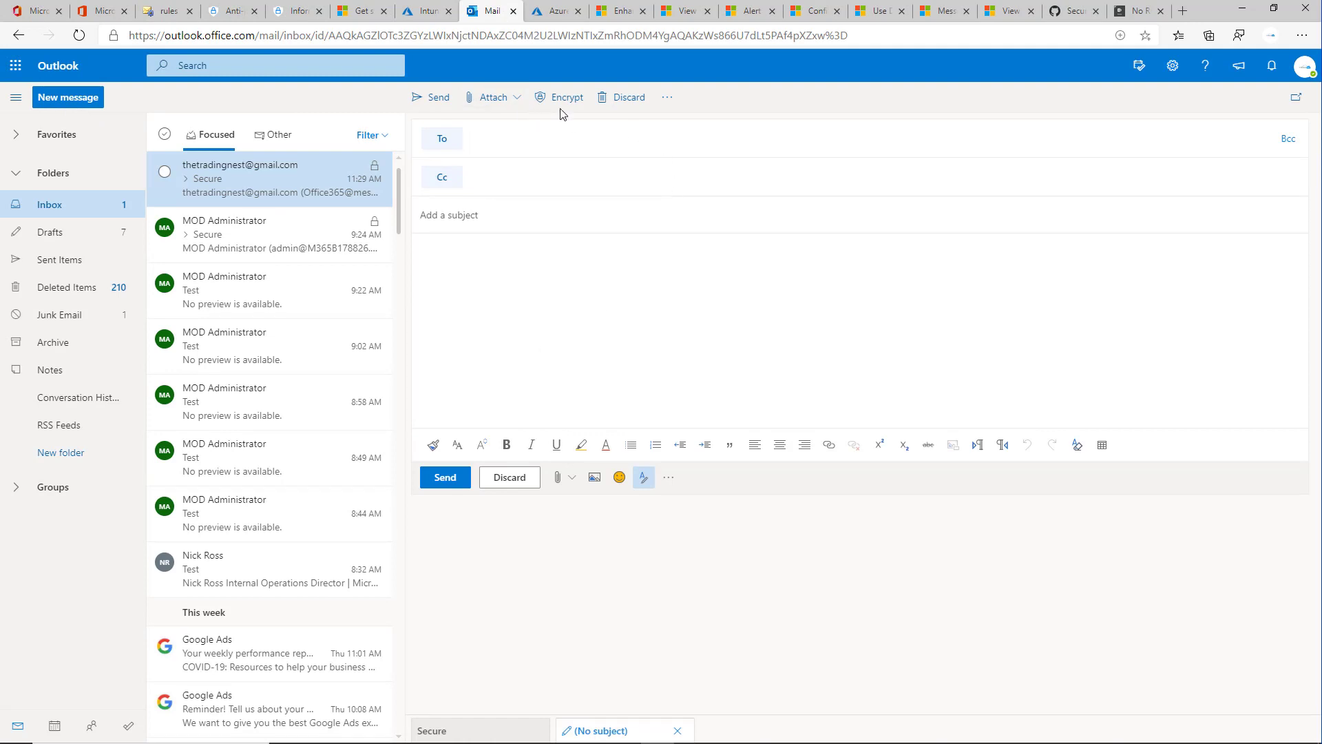
pyautogui.moveTo(567, 107)
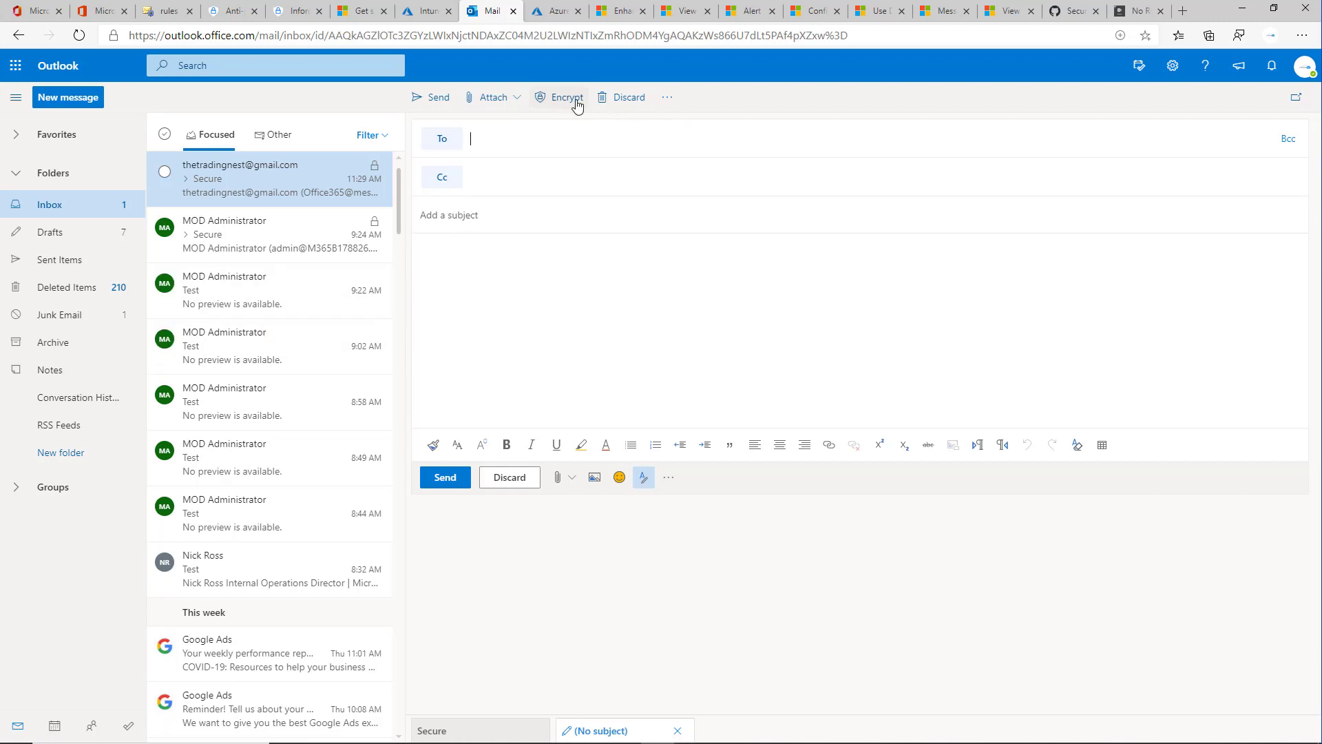
pyautogui.click(165, 11)
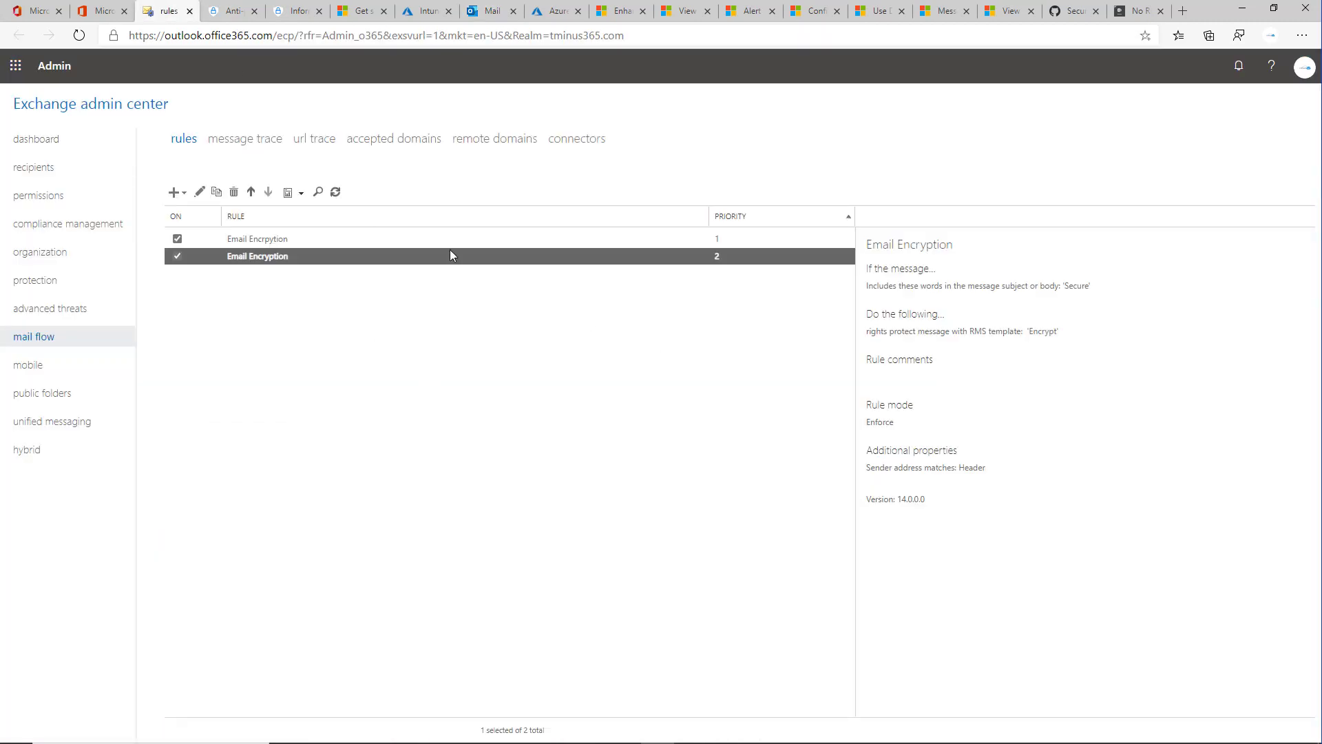
pyautogui.click(488, 11)
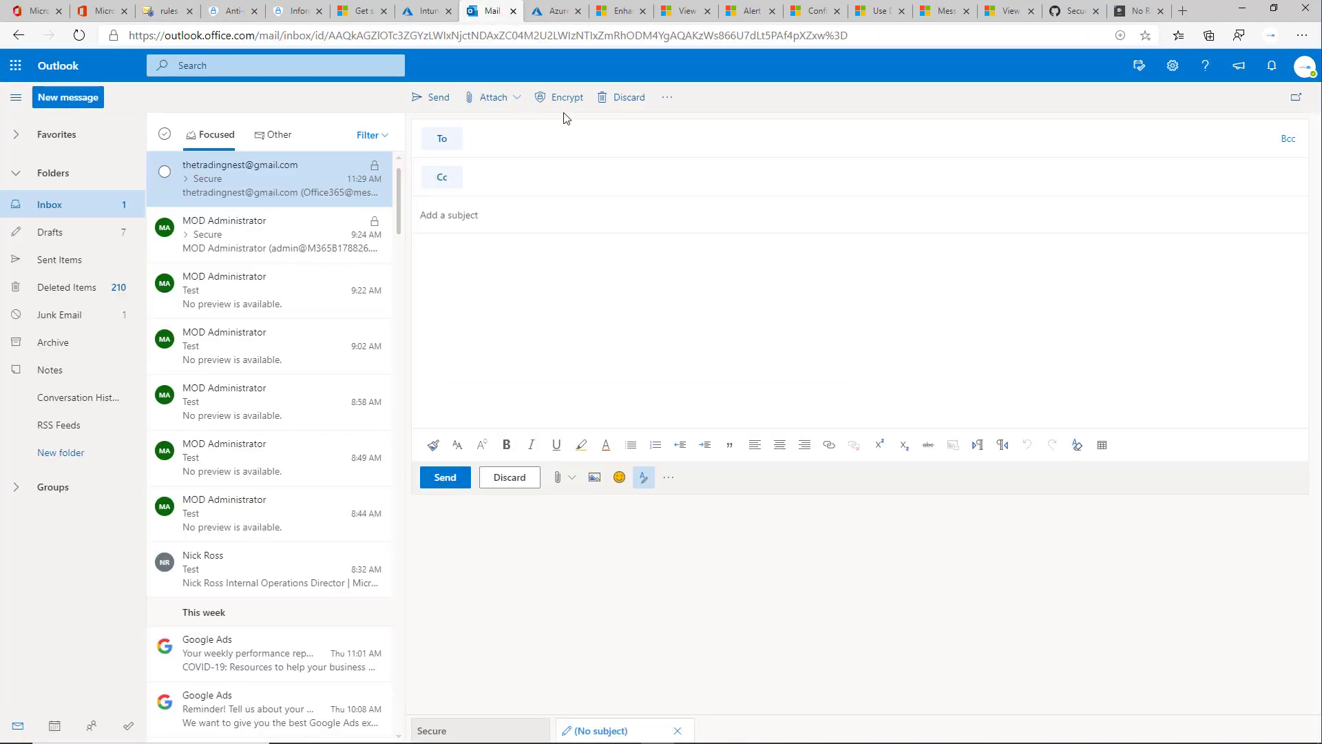
pyautogui.click(566, 97)
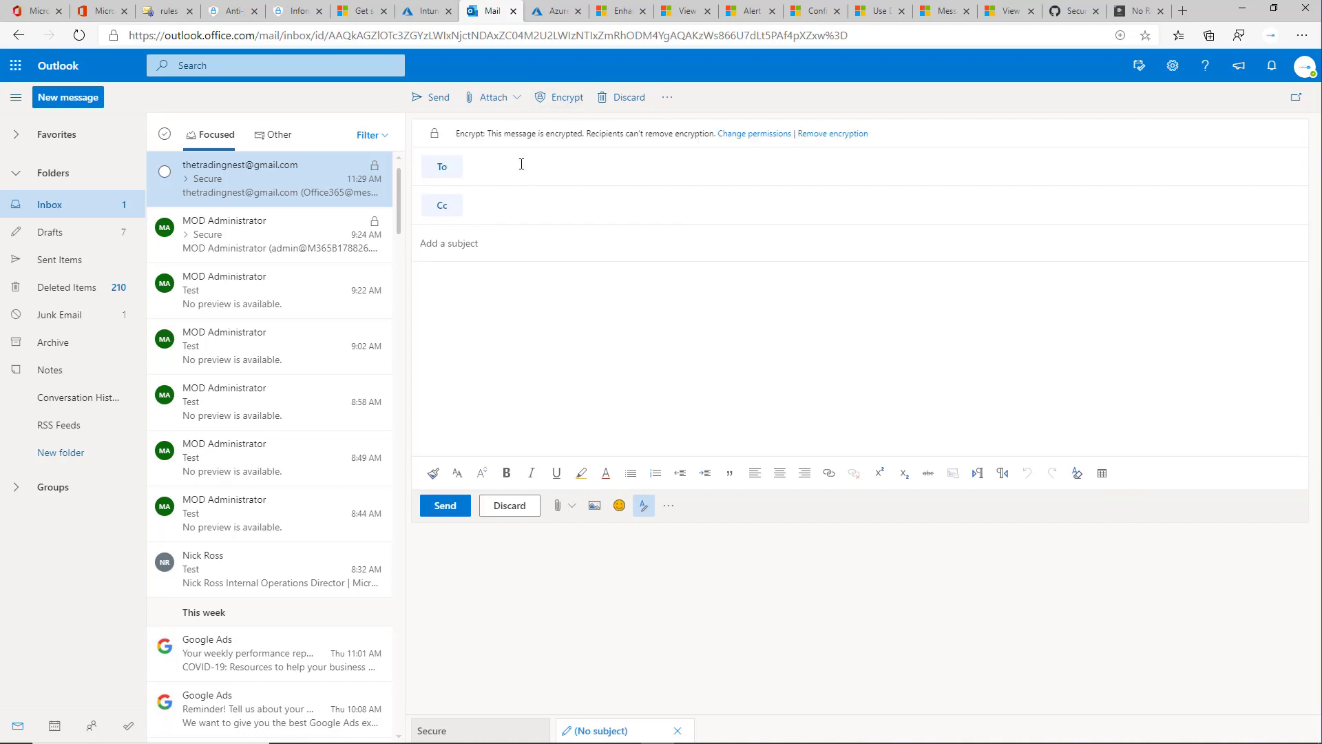
pyautogui.click(754, 134)
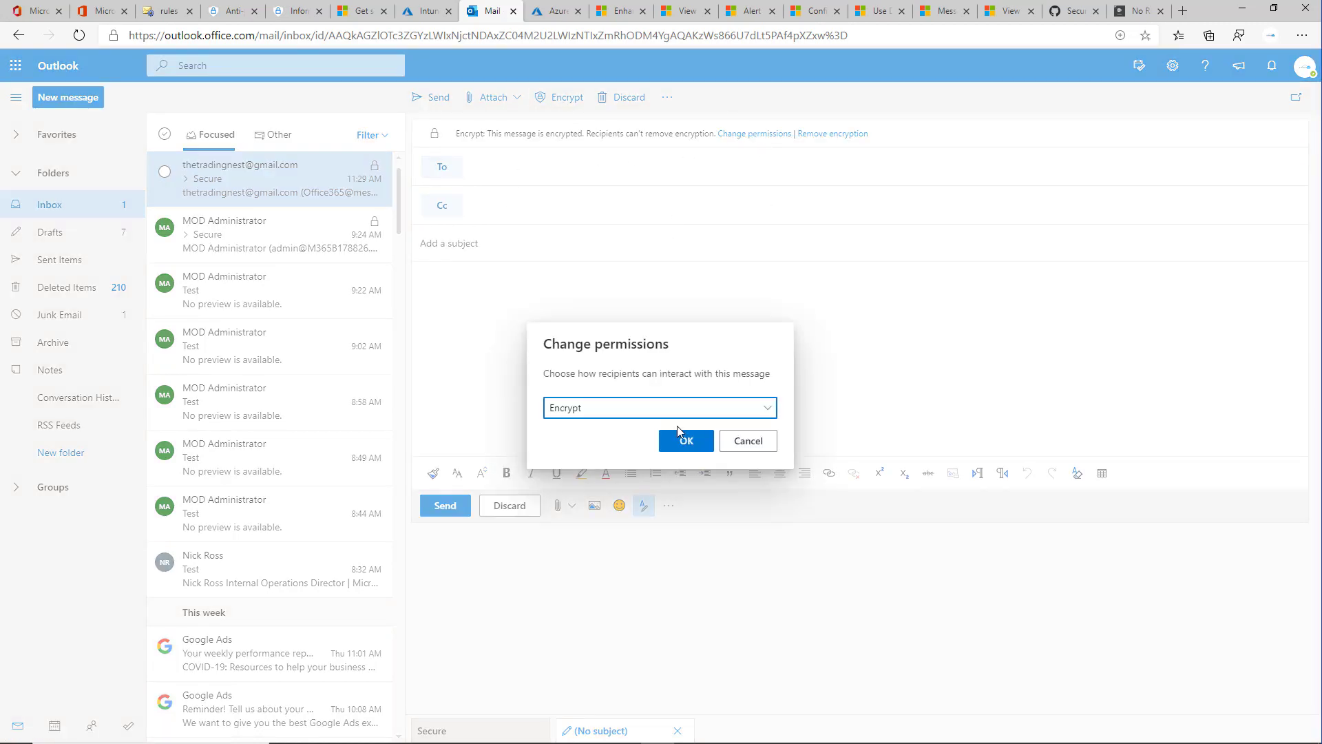
pyautogui.click(658, 408)
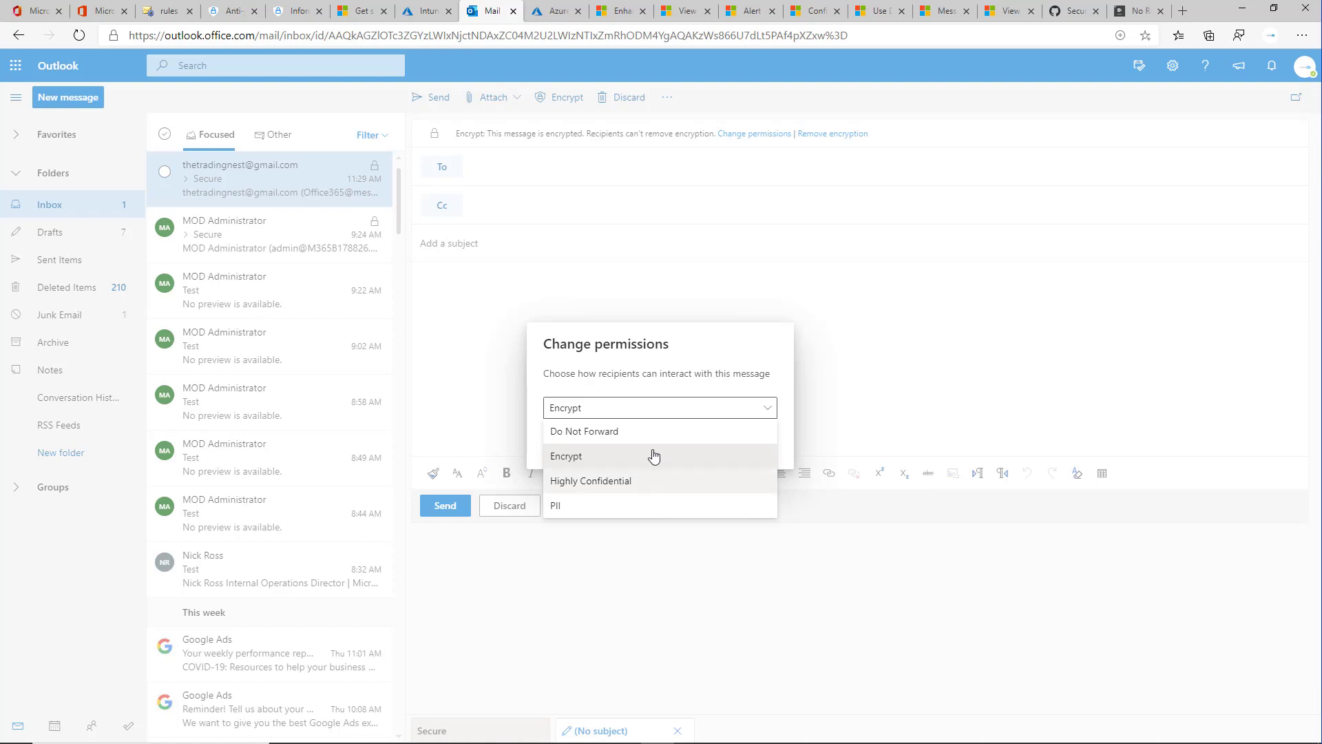
pyautogui.moveTo(581, 431)
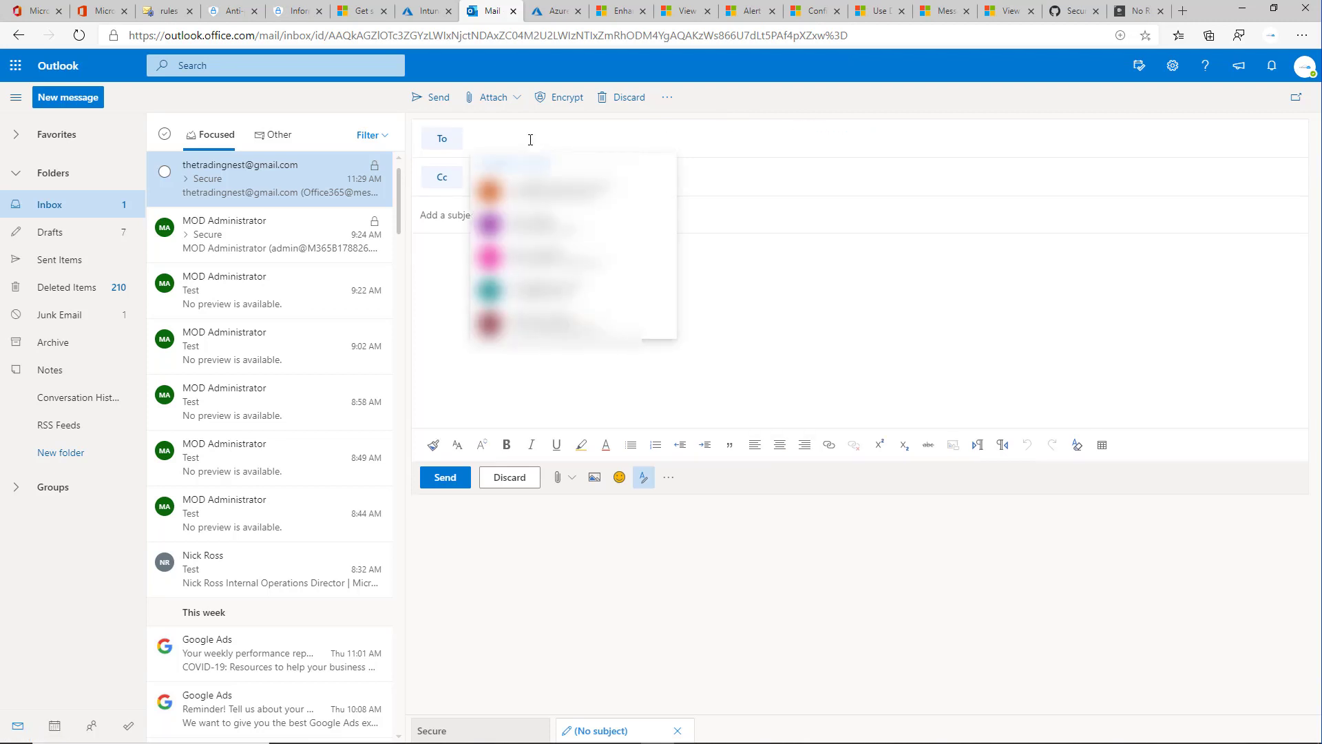
# - Address the message to the Gmail recipient (thetrad...)
pyautogui.write('thetrad')
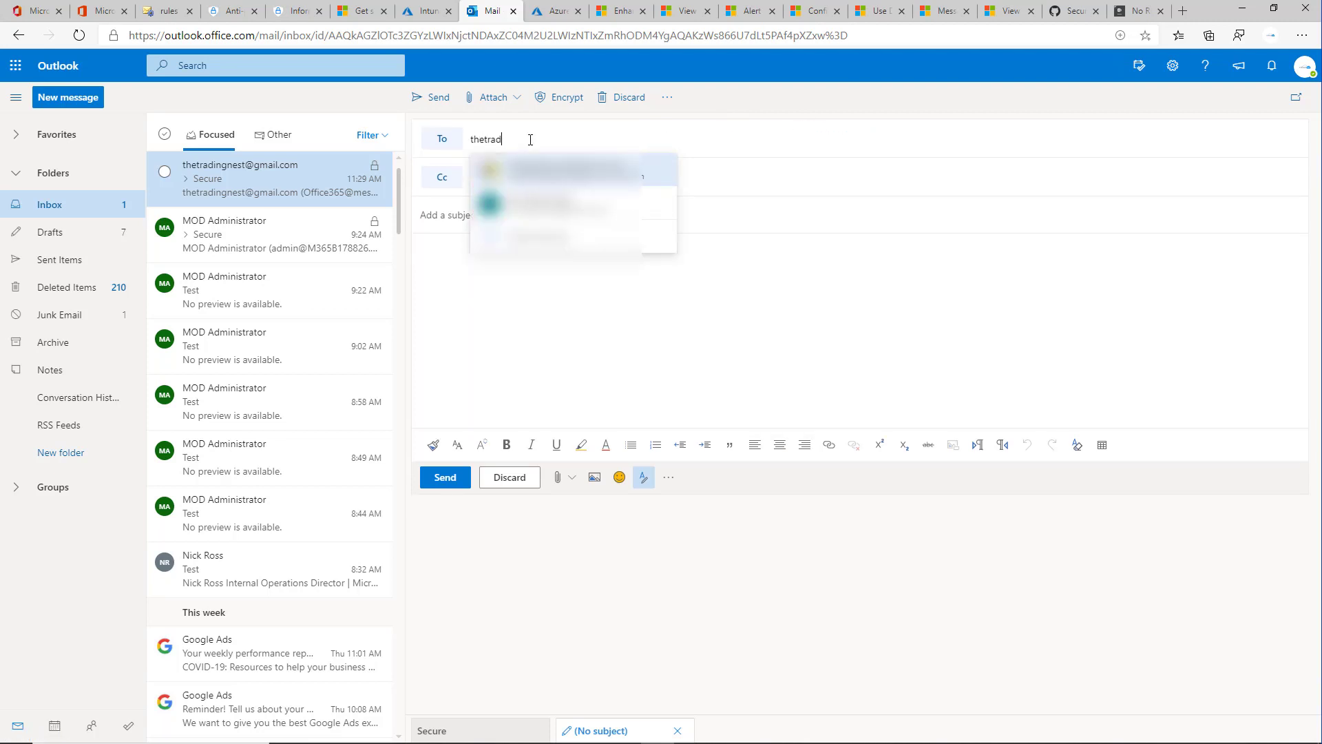
pyautogui.click(558, 168)
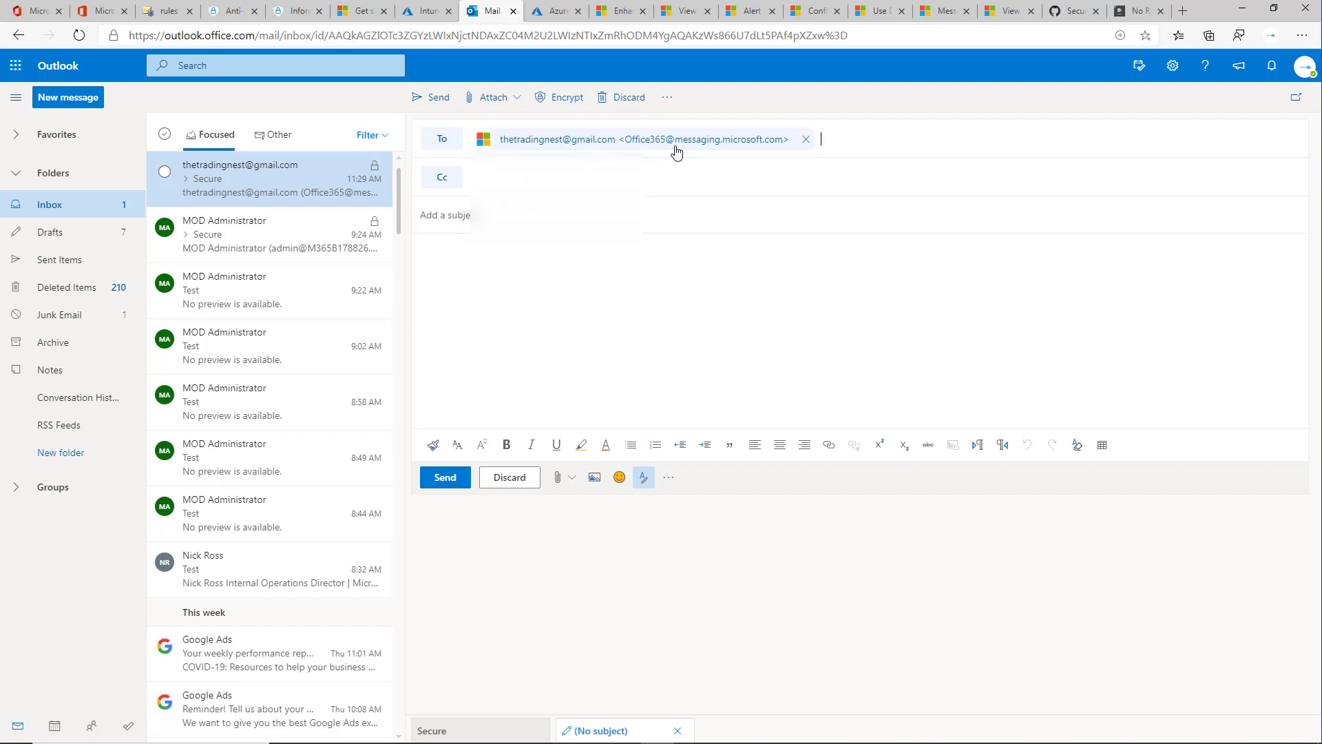
pyautogui.write('t')
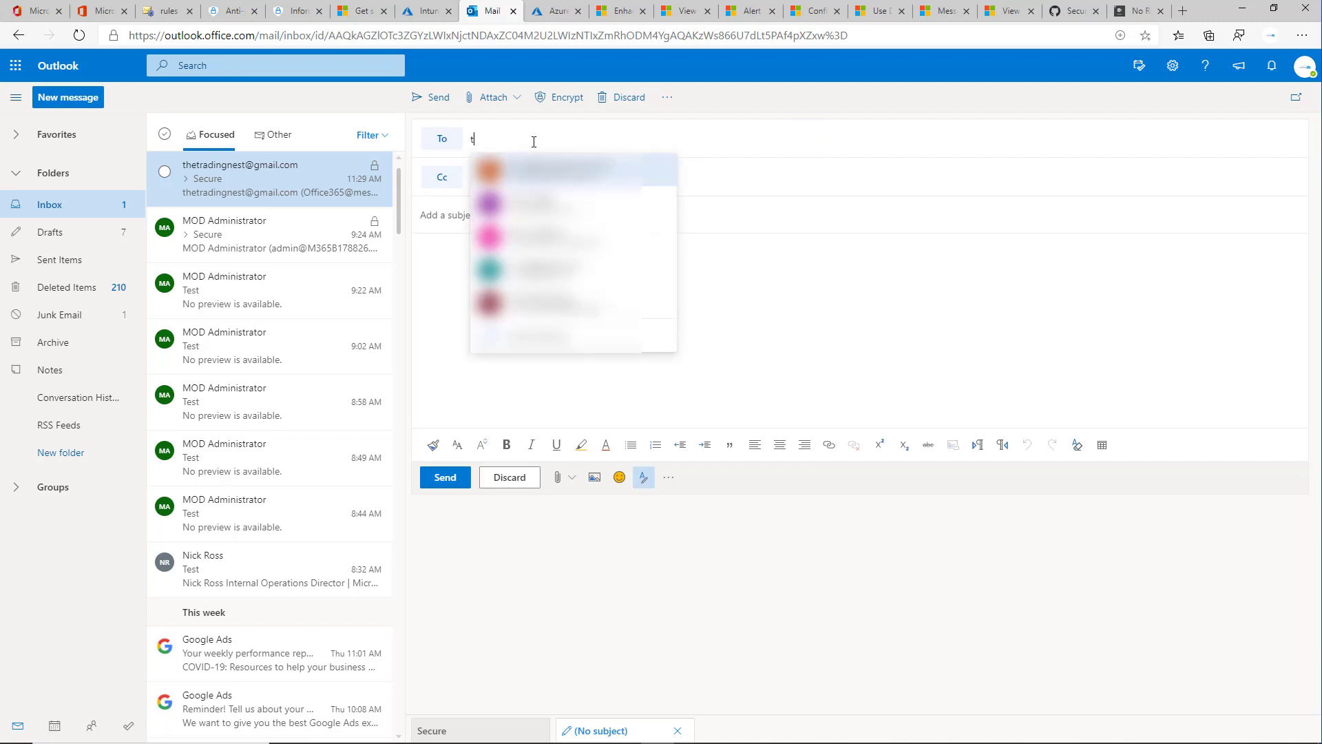
pyautogui.write('hetra')
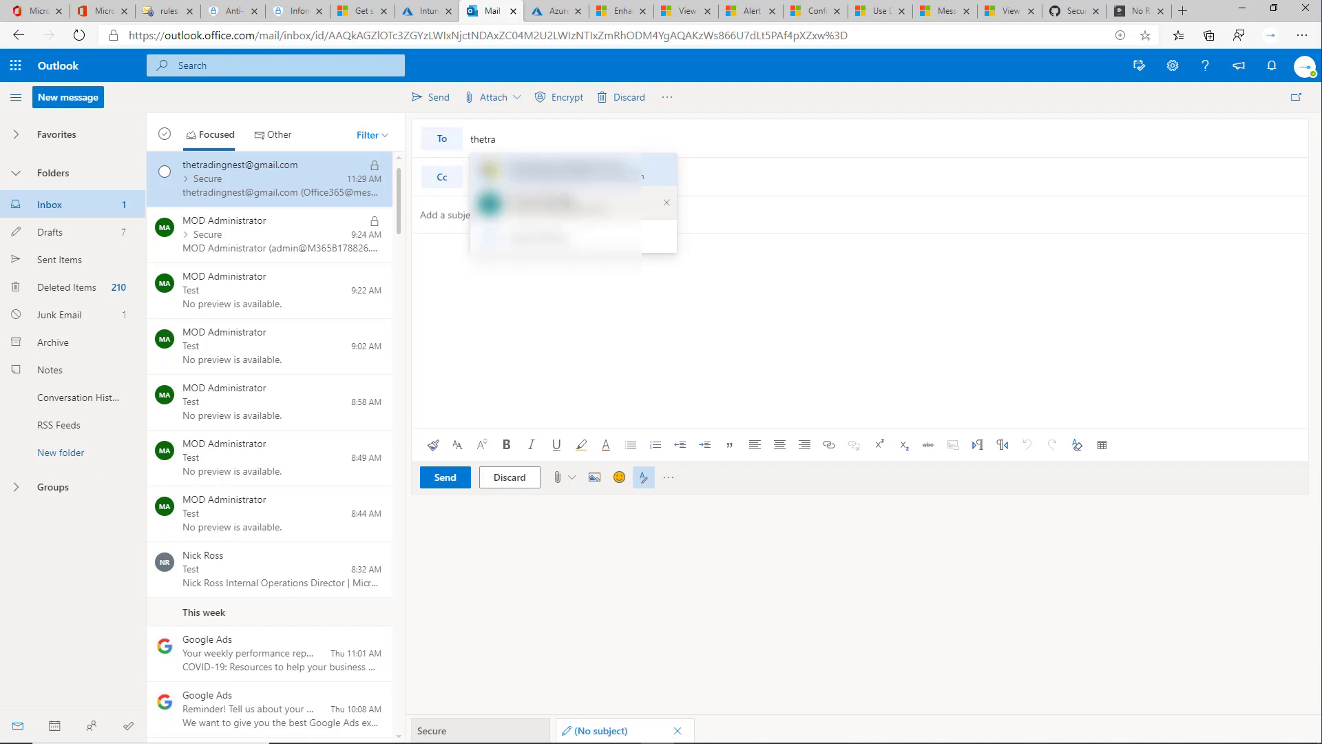
# - Give the message subject 'Secure' and body 'Sensitive information'
pyautogui.write('Secure')
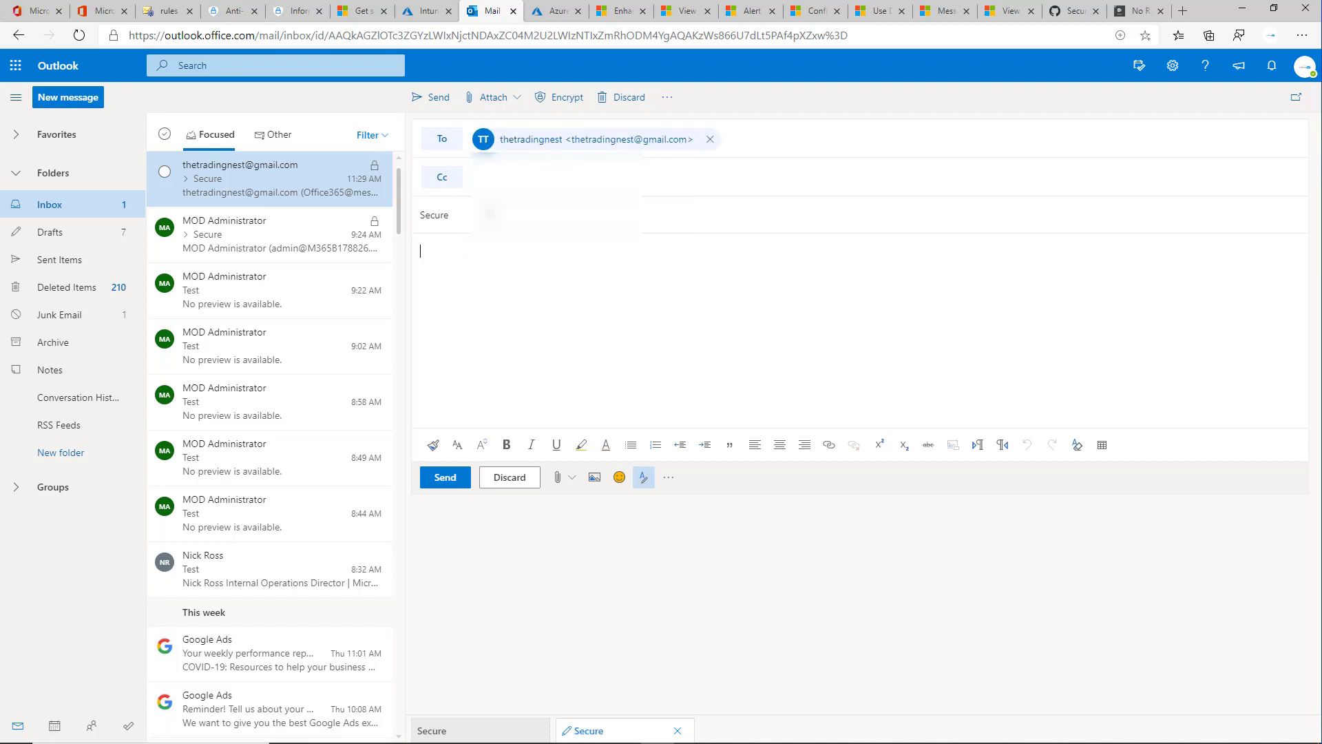
pyautogui.write('Sensivi')
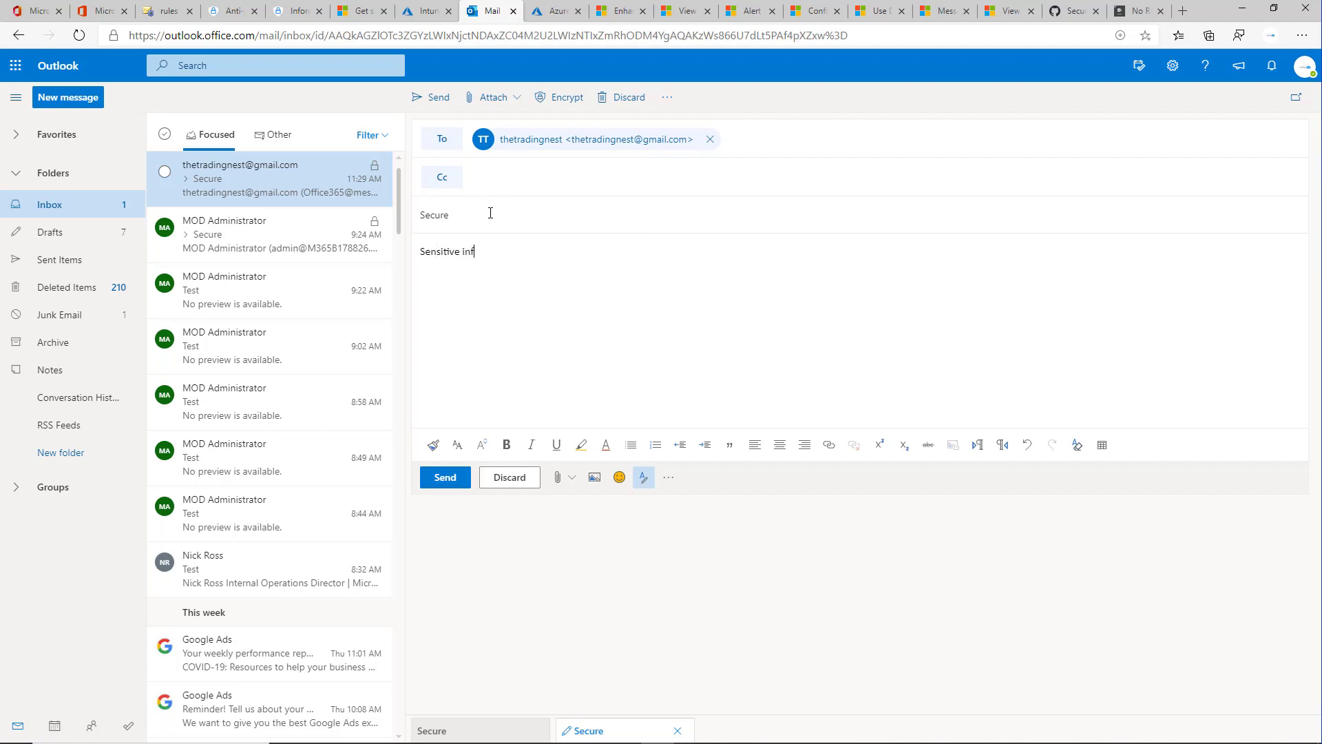
pyautogui.write('ormat')
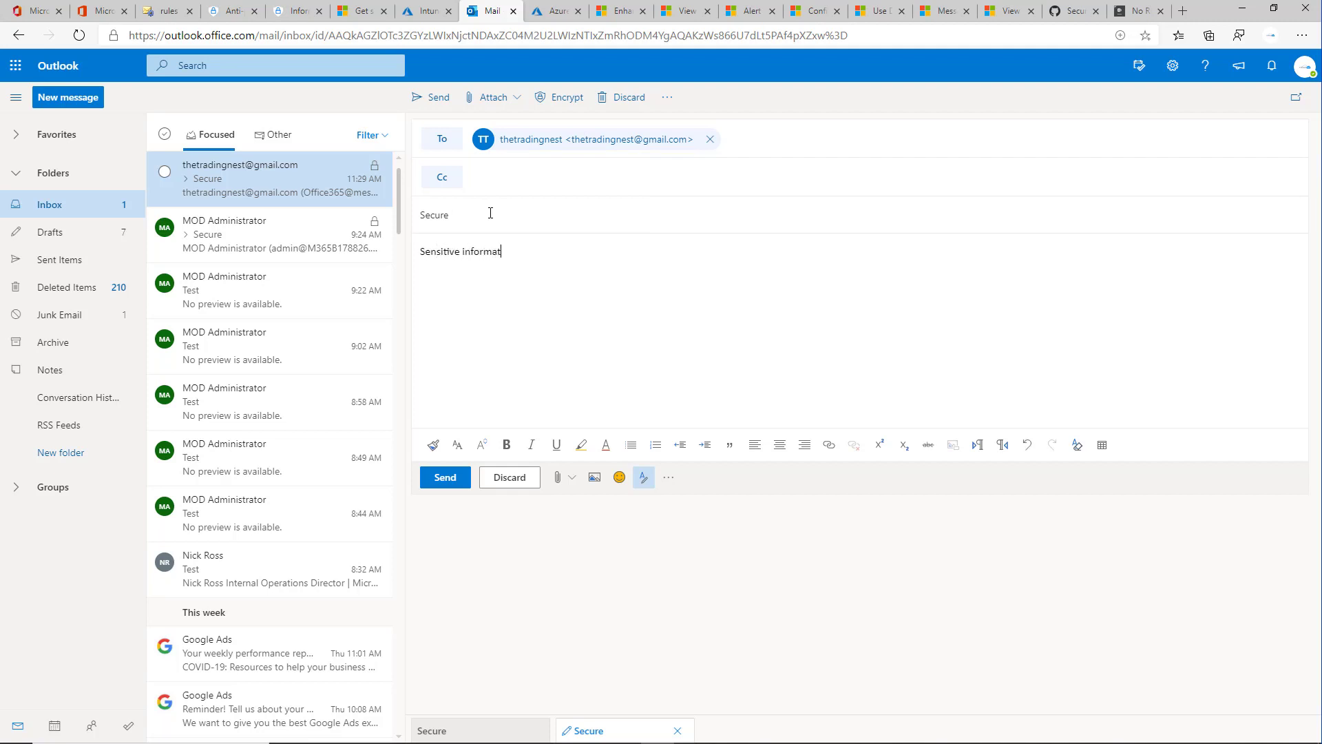
pyautogui.write('ion')
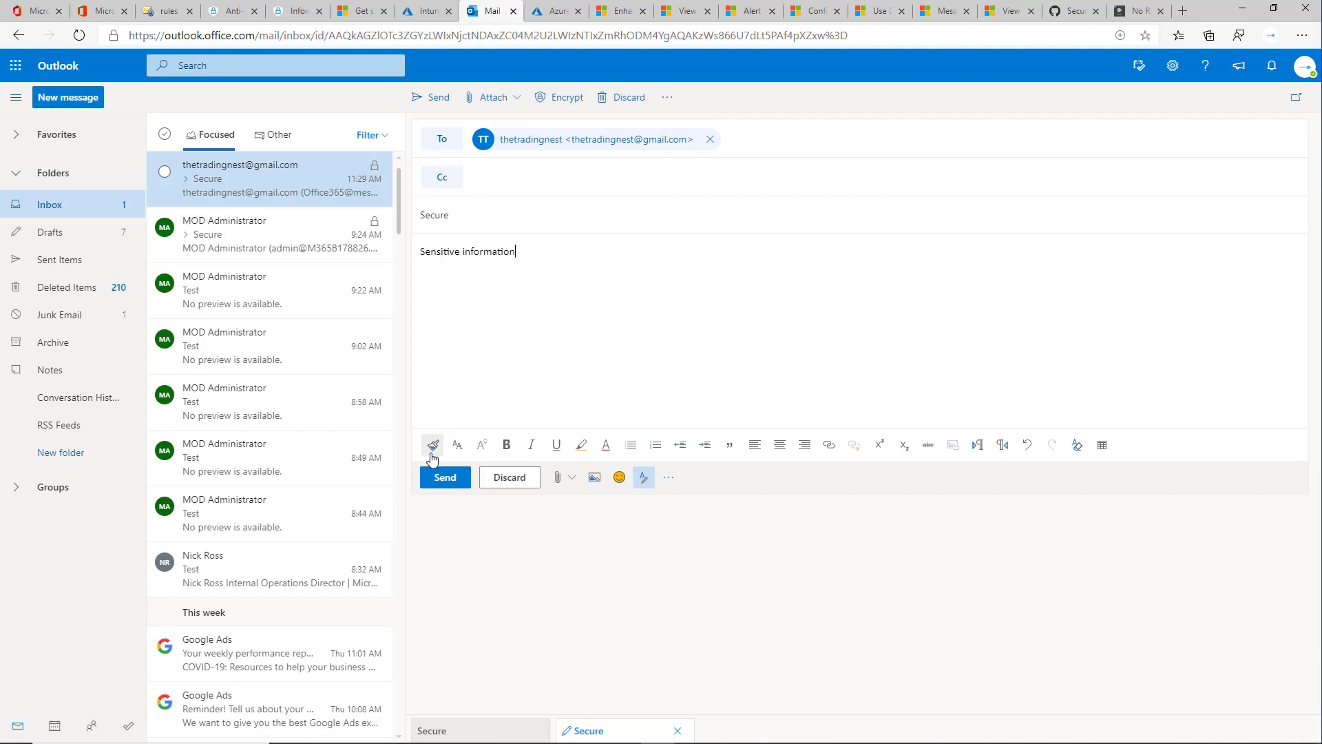
pyautogui.click(445, 477)
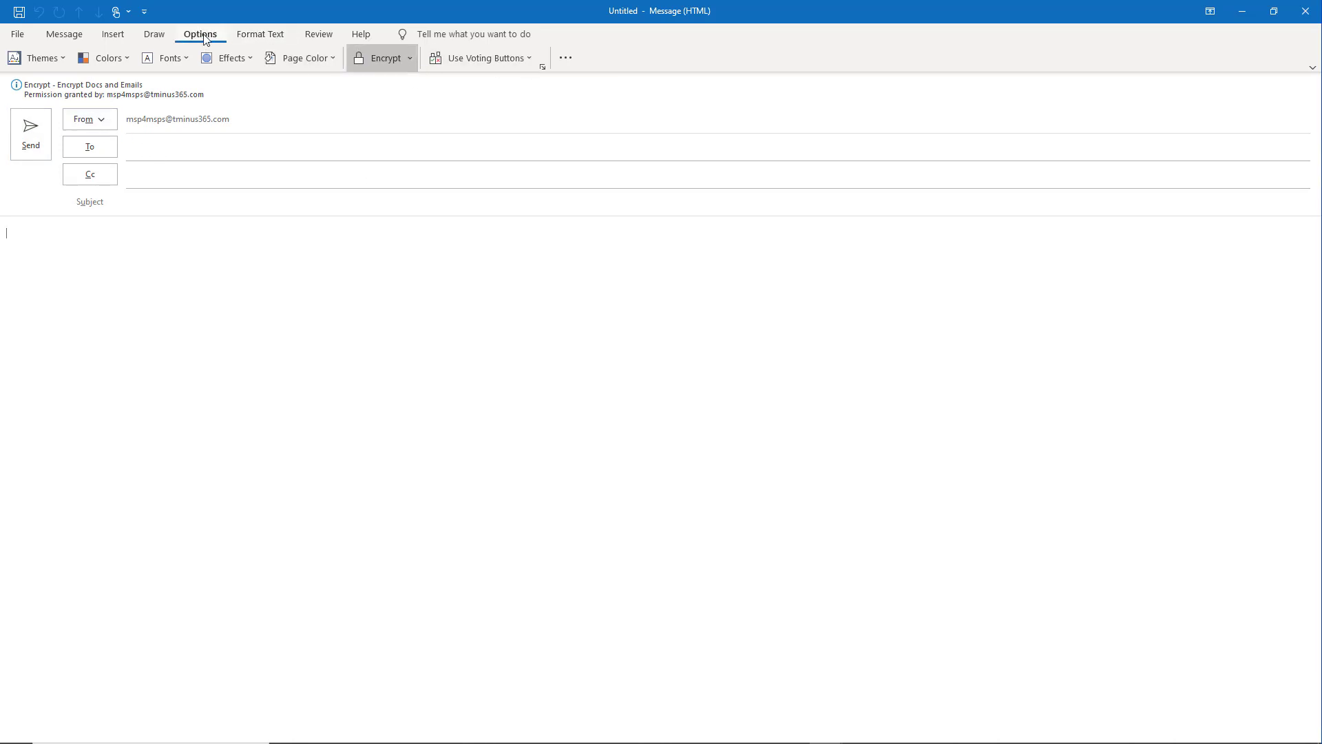
# - Show the encryption permission templates list with Encrypt checked
pyautogui.click(411, 57)
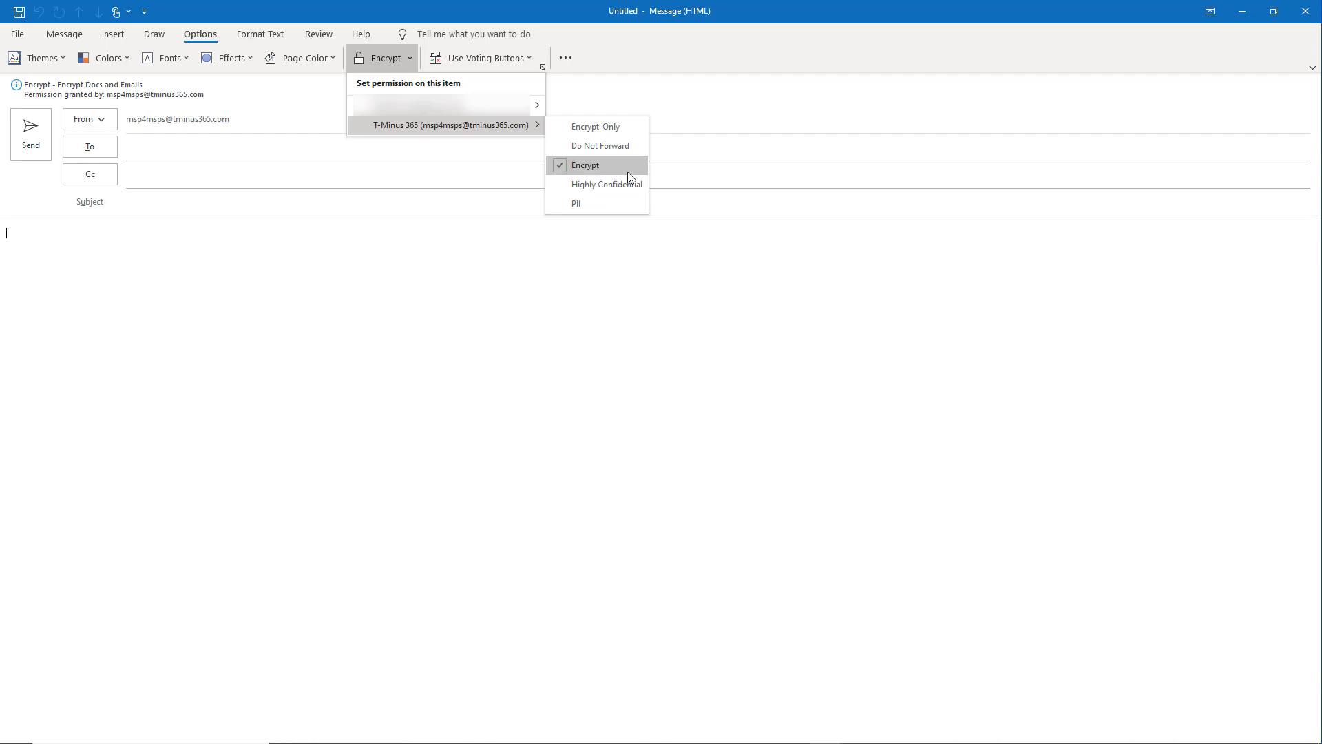
pyautogui.moveTo(621, 293)
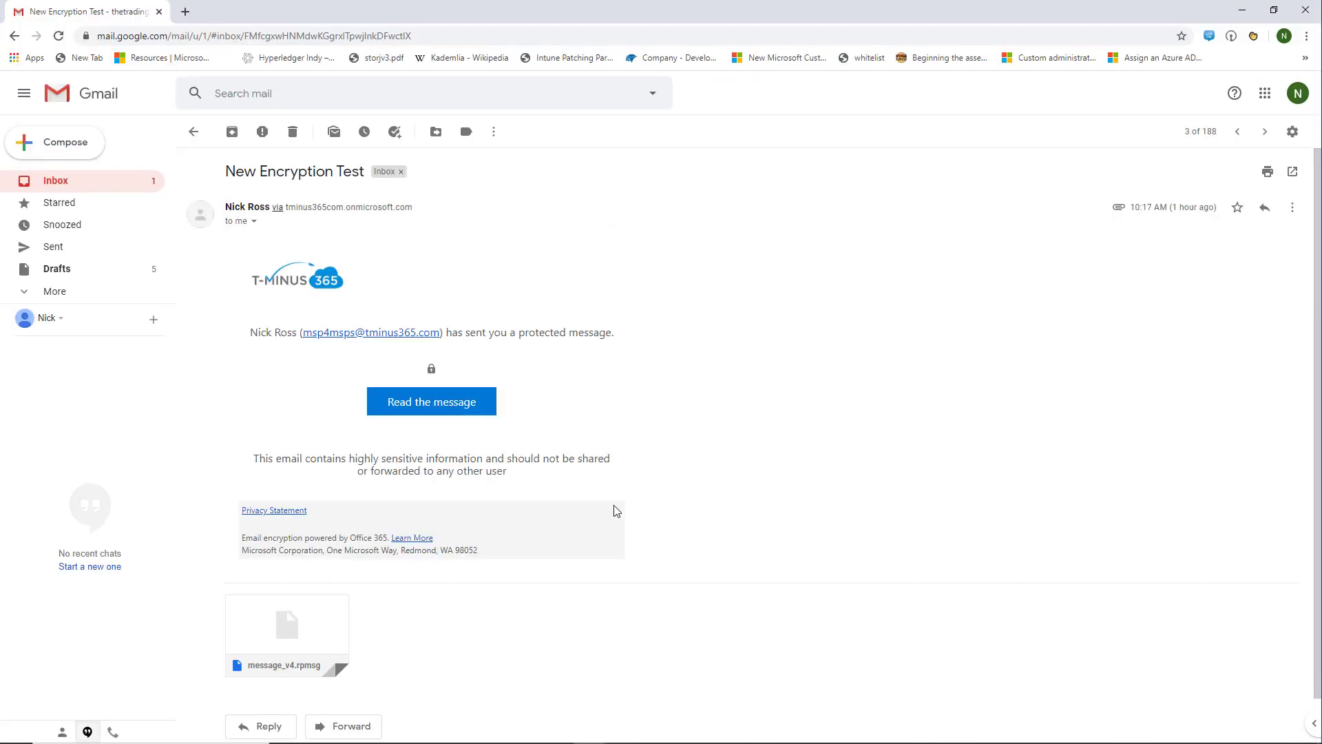
pyautogui.moveTo(347, 245)
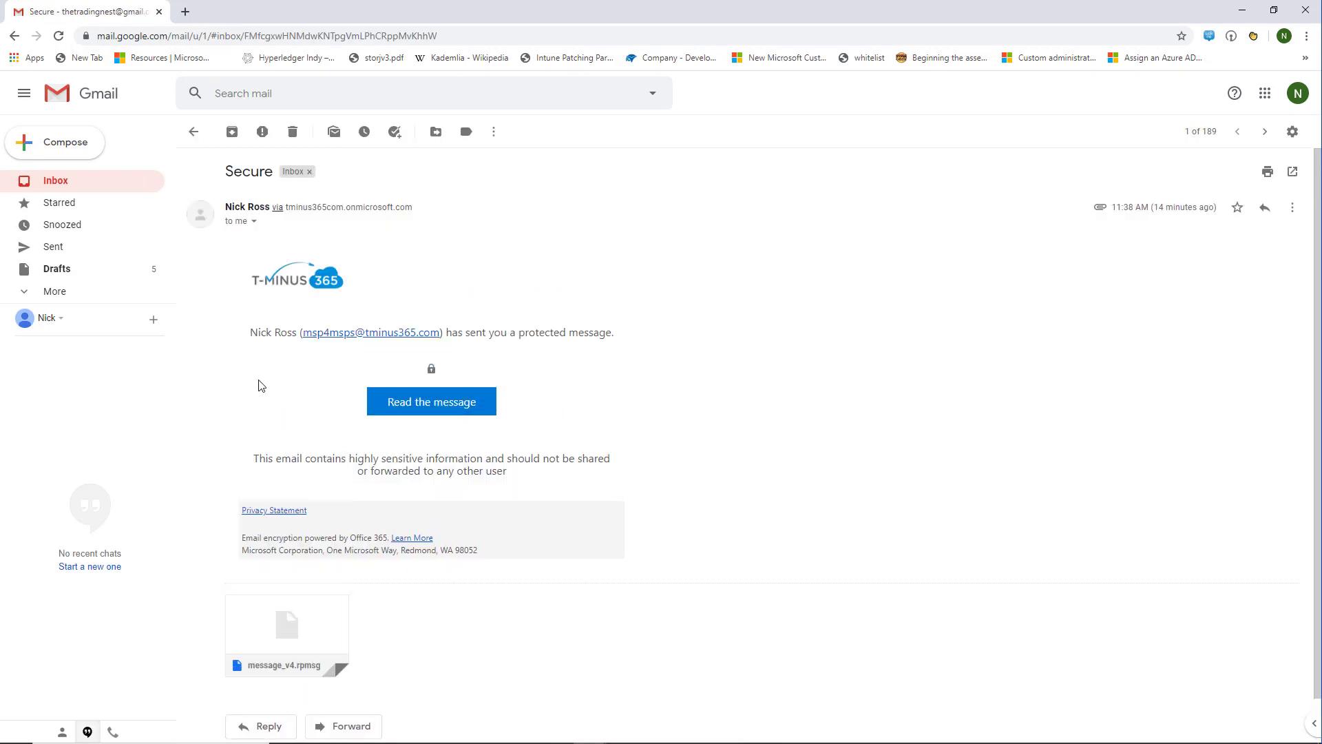
pyautogui.moveTo(292, 502)
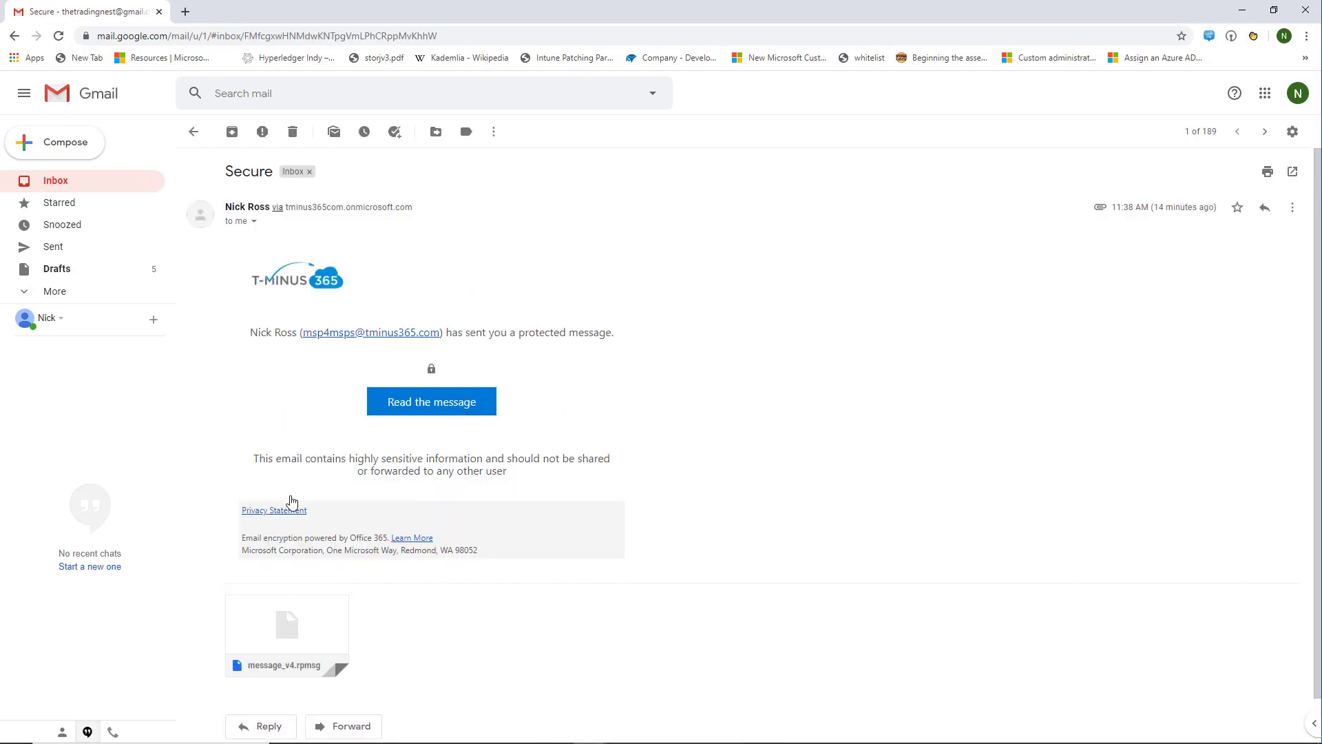
pyautogui.moveTo(159, 232)
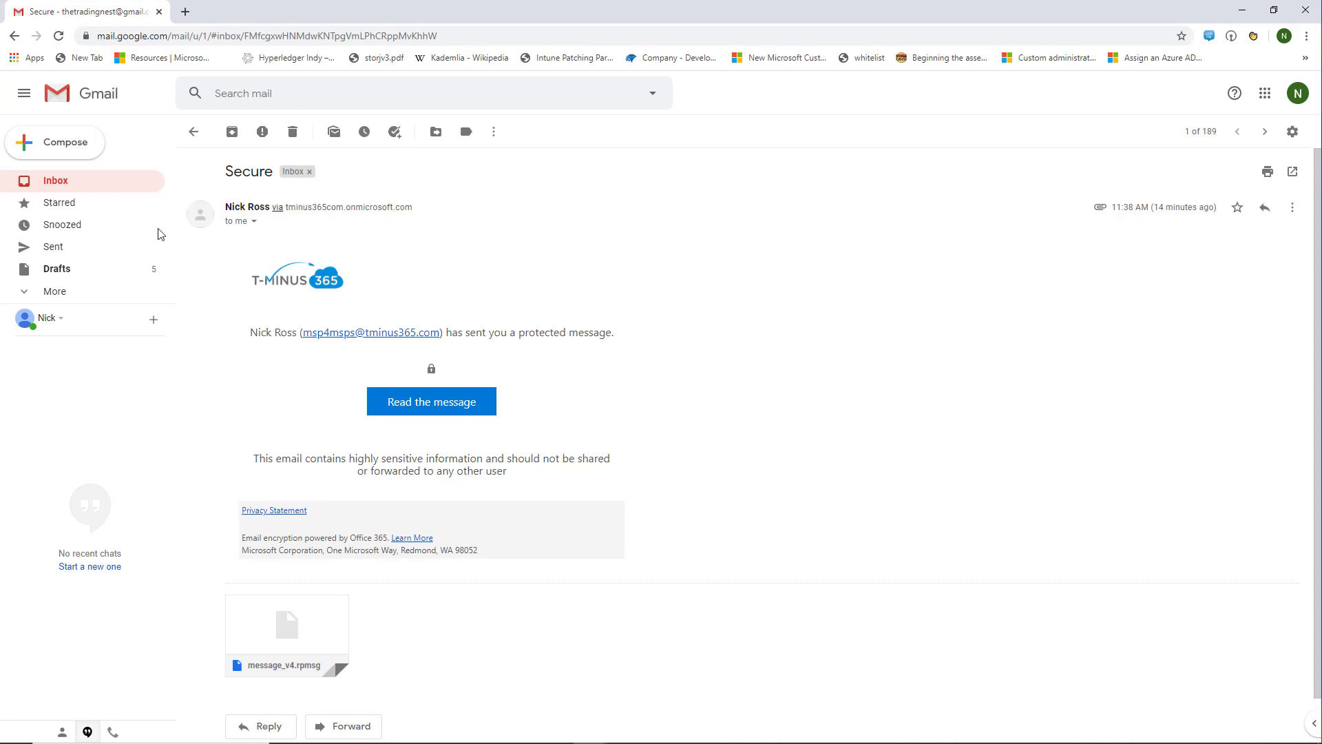
pyautogui.moveTo(452, 377)
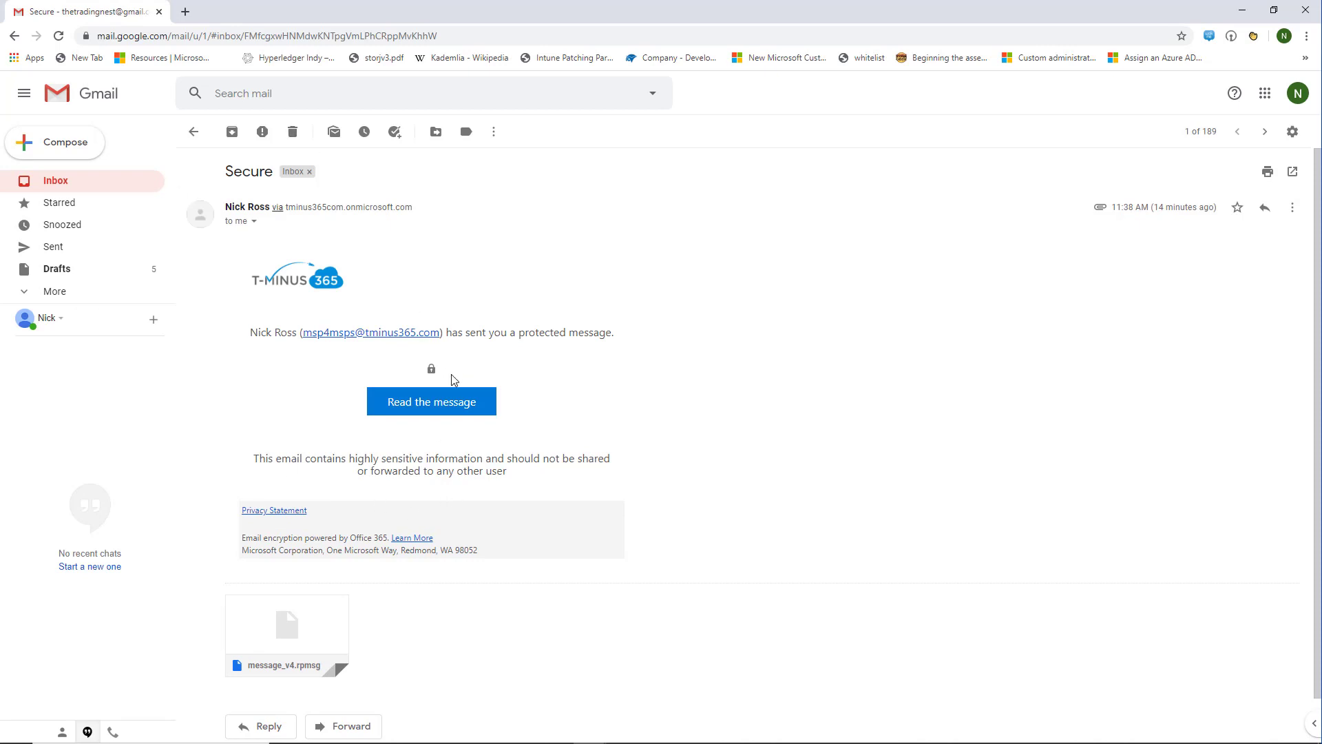
pyautogui.moveTo(287, 294)
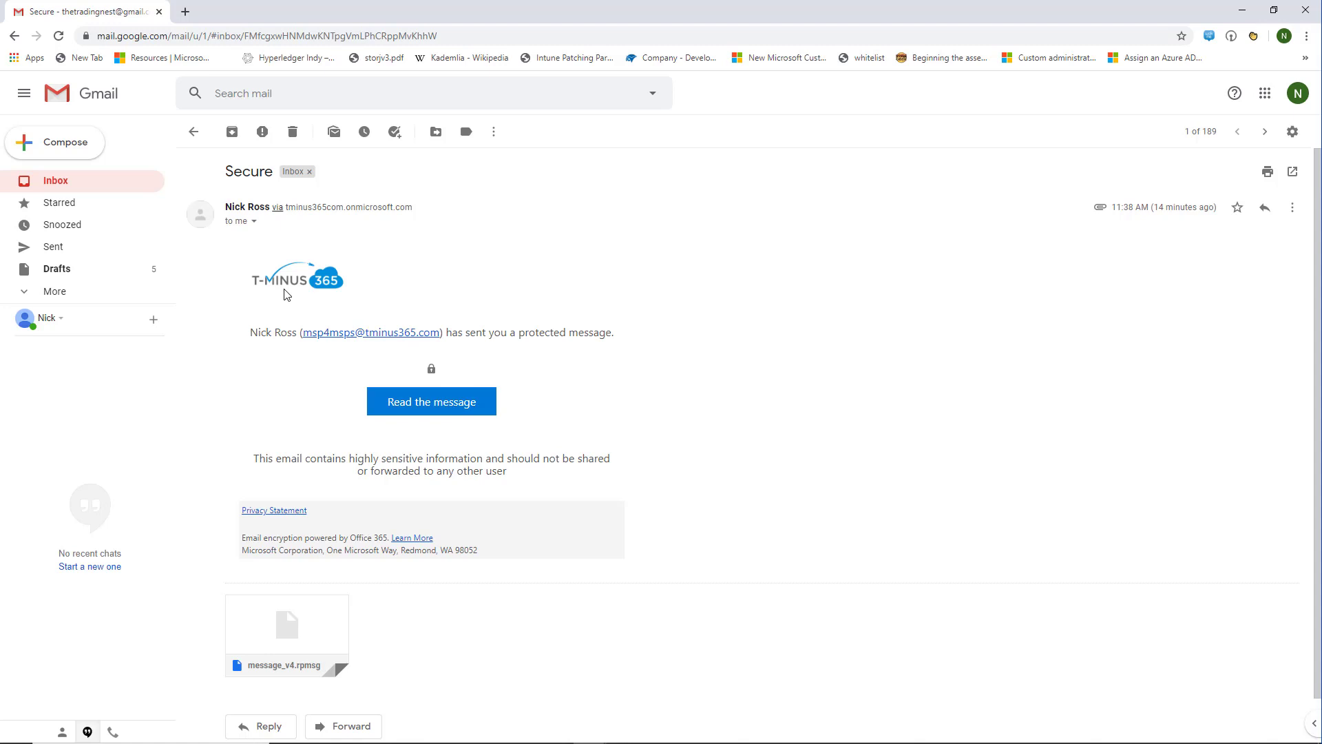
pyautogui.moveTo(427, 407)
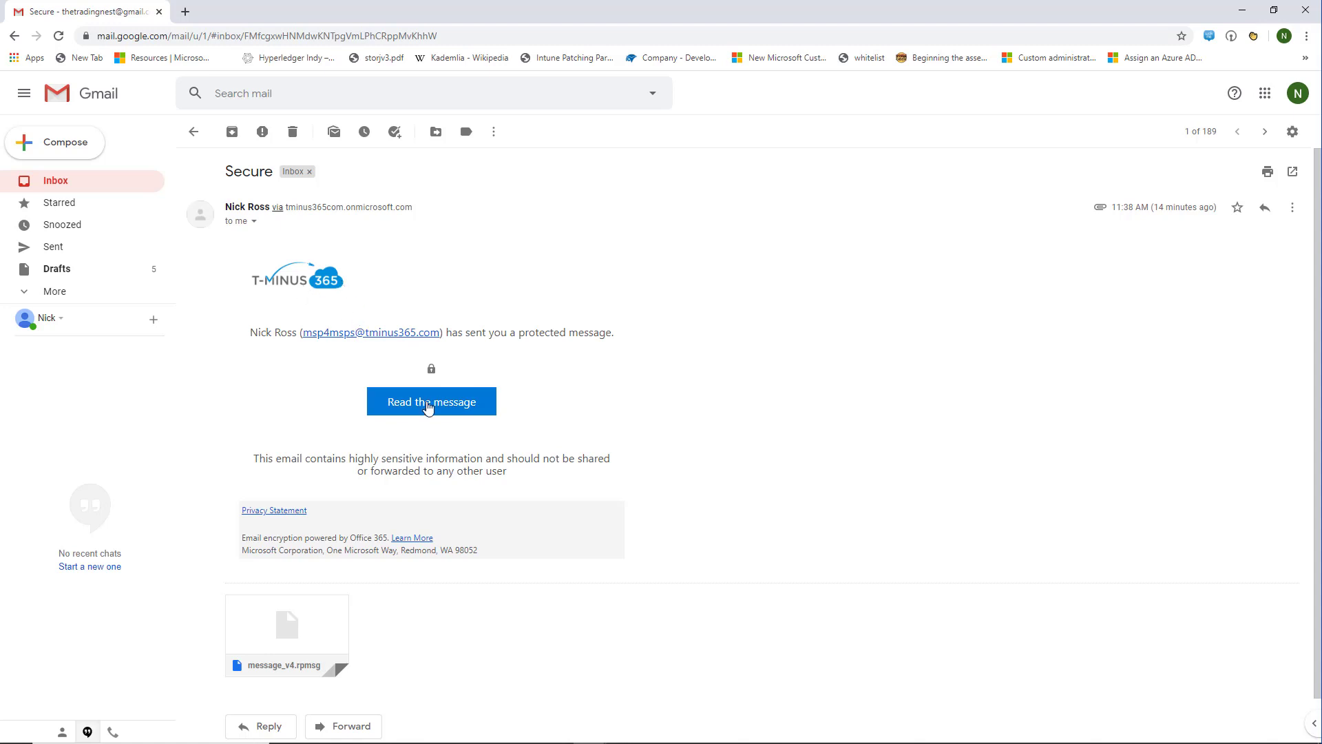
pyautogui.moveTo(715, 538)
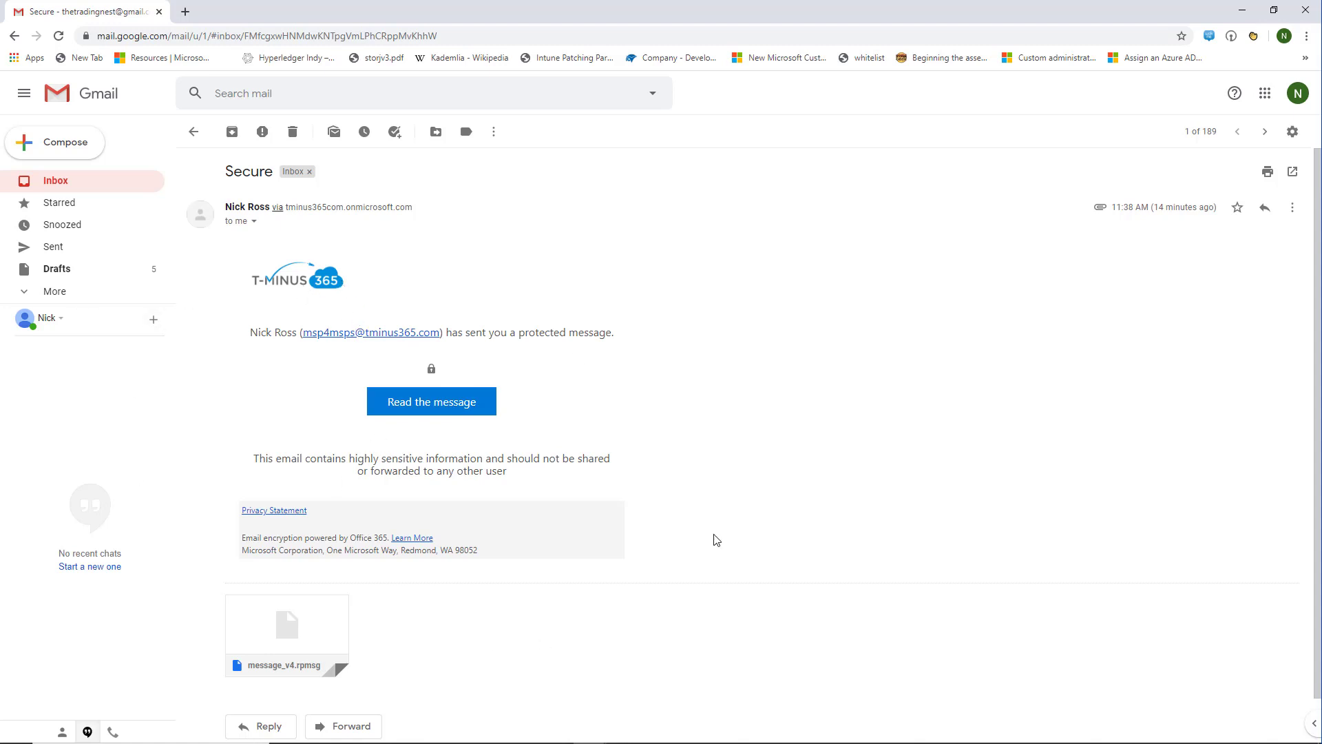
# - Read the protected message via one-time passcode and fetch the code from the Gmail inbox
pyautogui.click(432, 401)
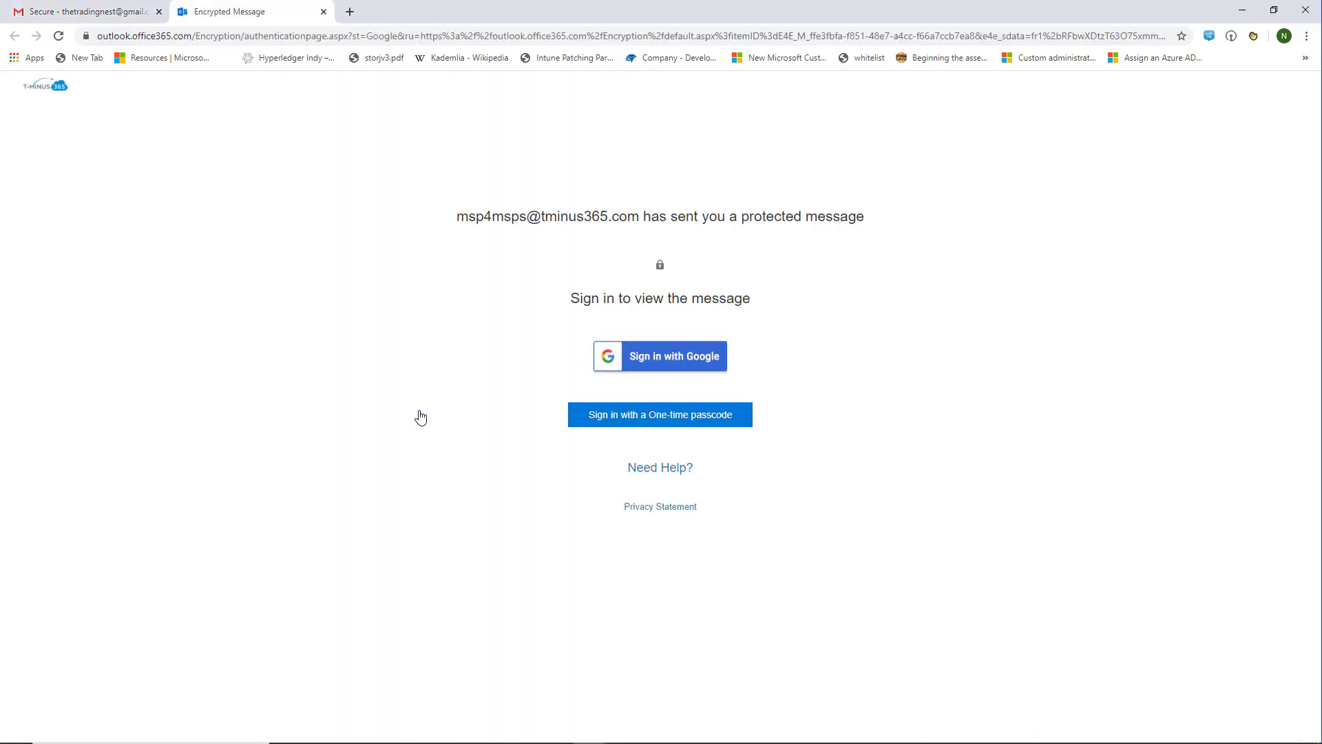
pyautogui.moveTo(547, 410)
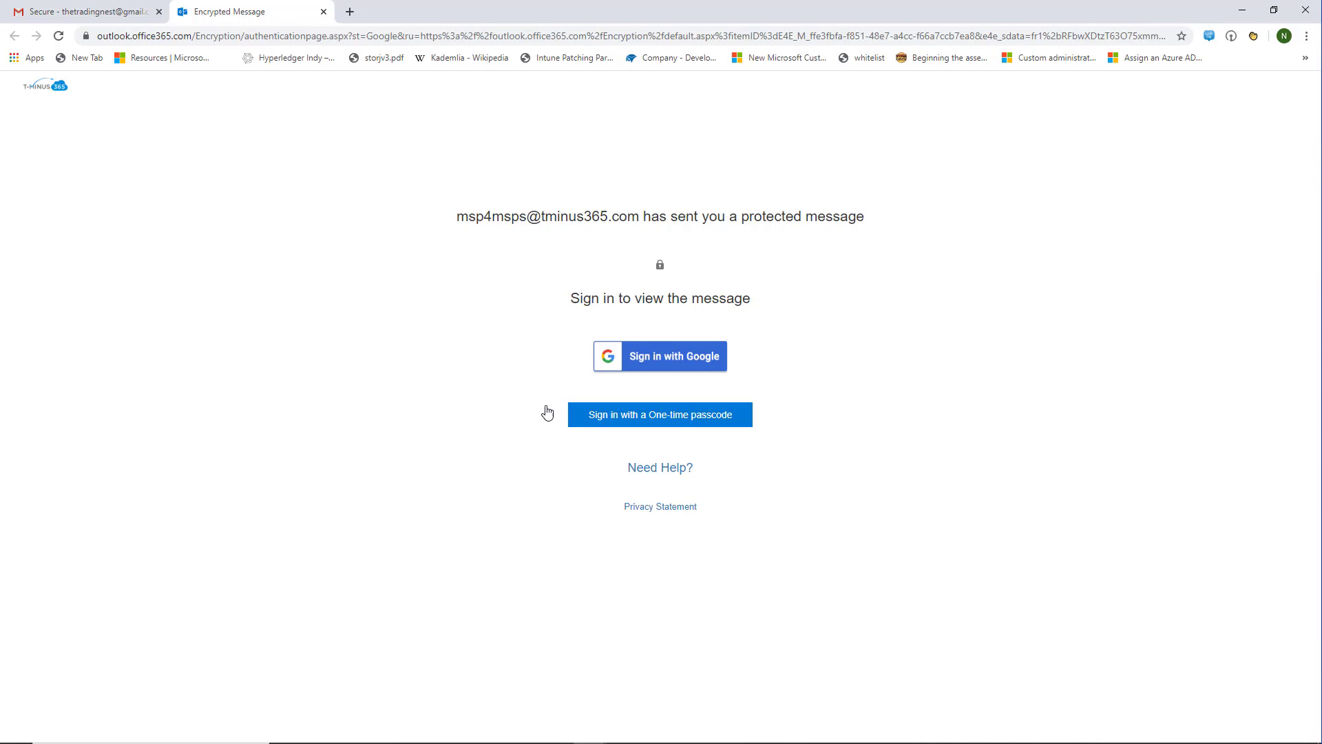
pyautogui.moveTo(640, 368)
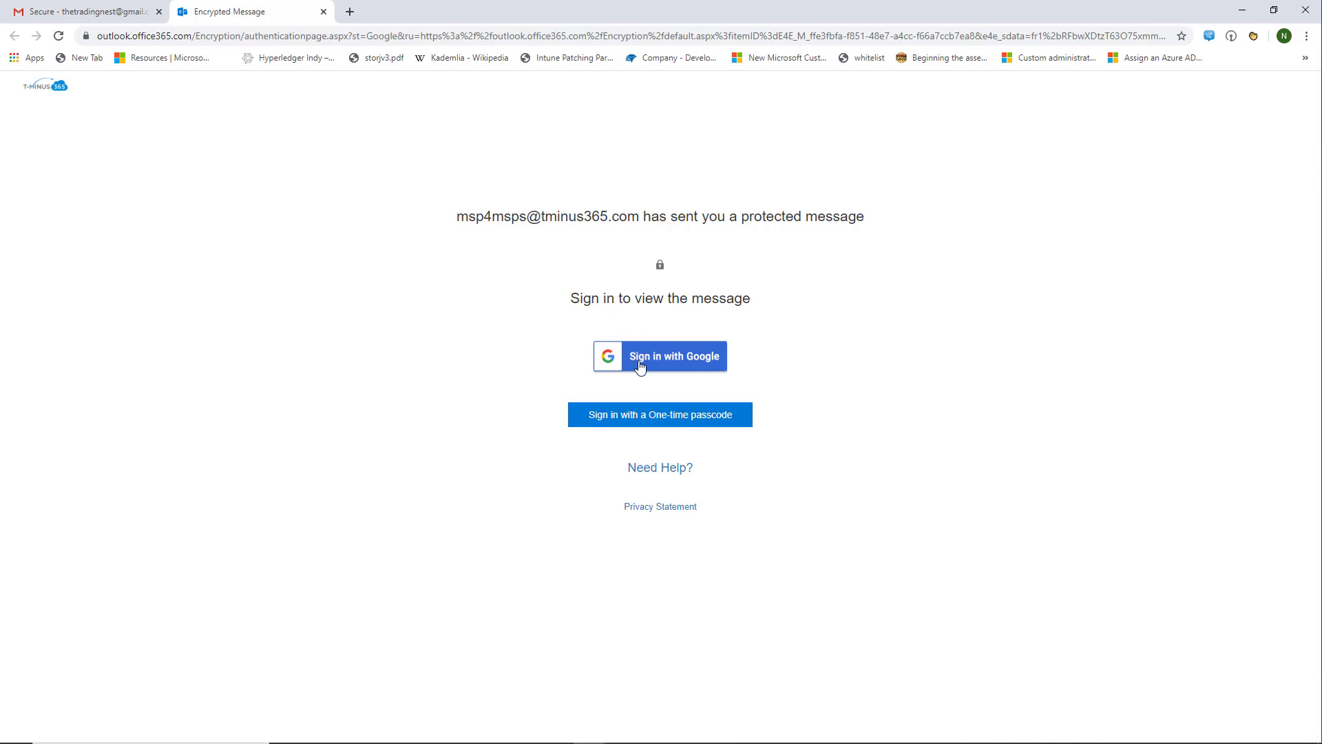
pyautogui.moveTo(657, 417)
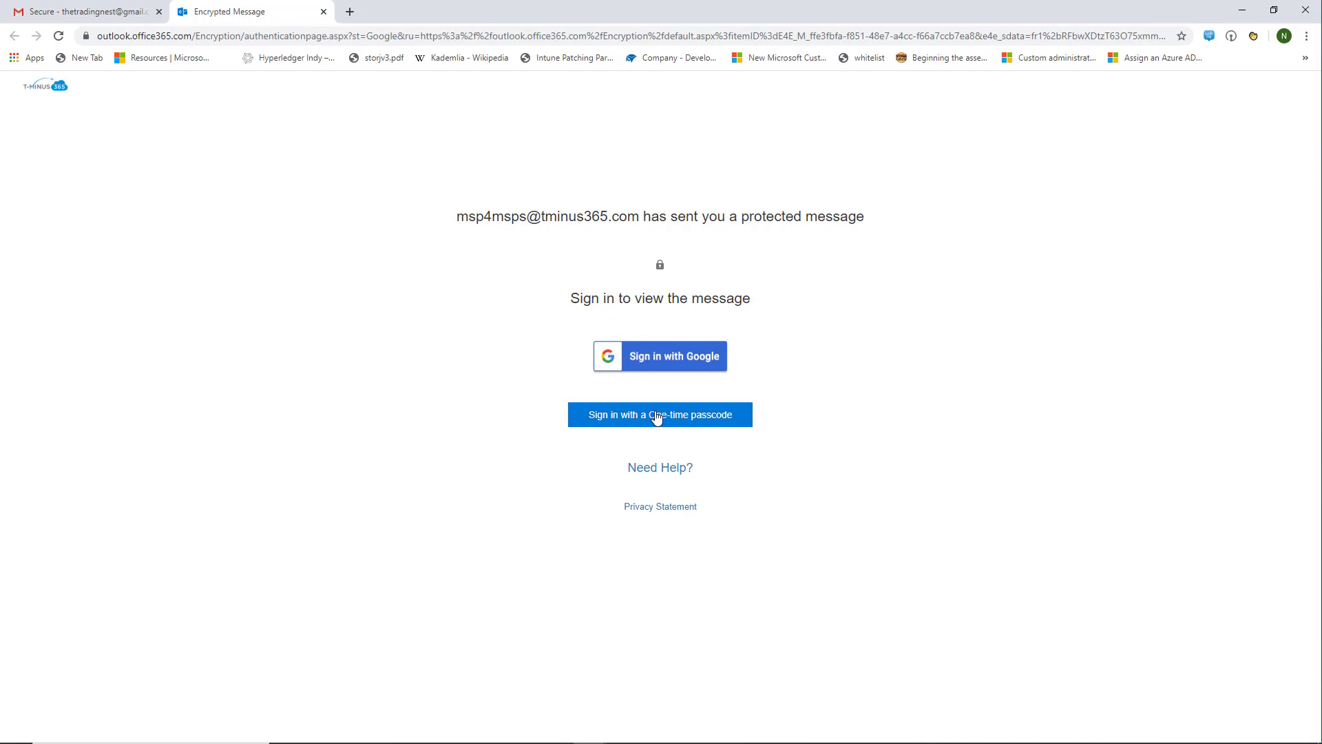
pyautogui.moveTo(661, 413)
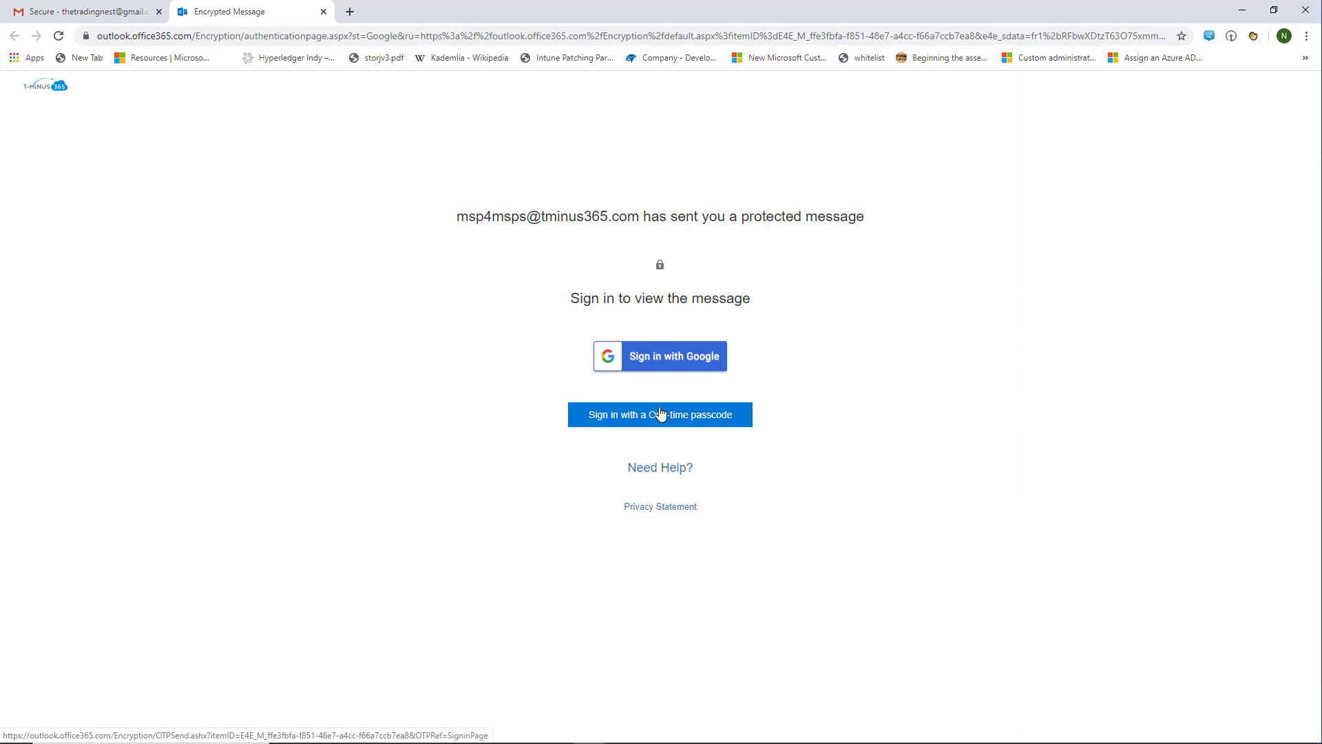
pyautogui.click(660, 415)
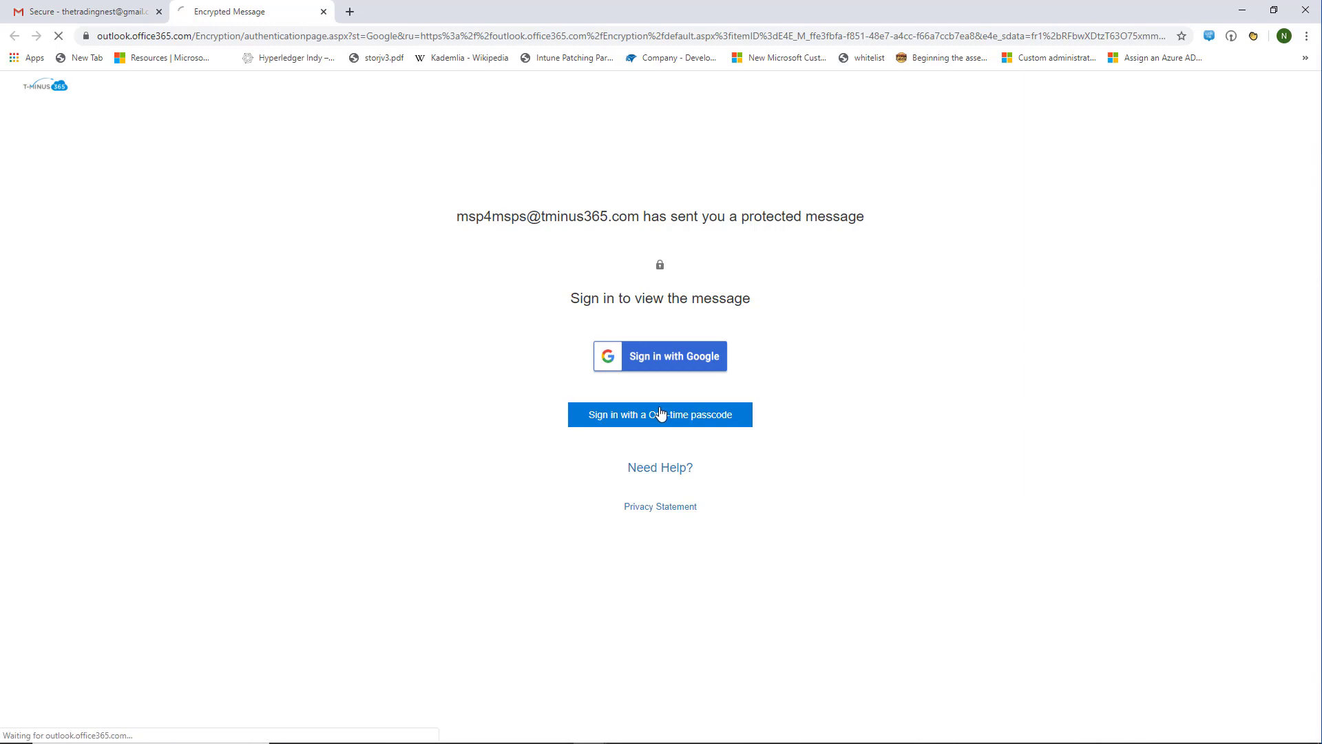
pyautogui.click(660, 414)
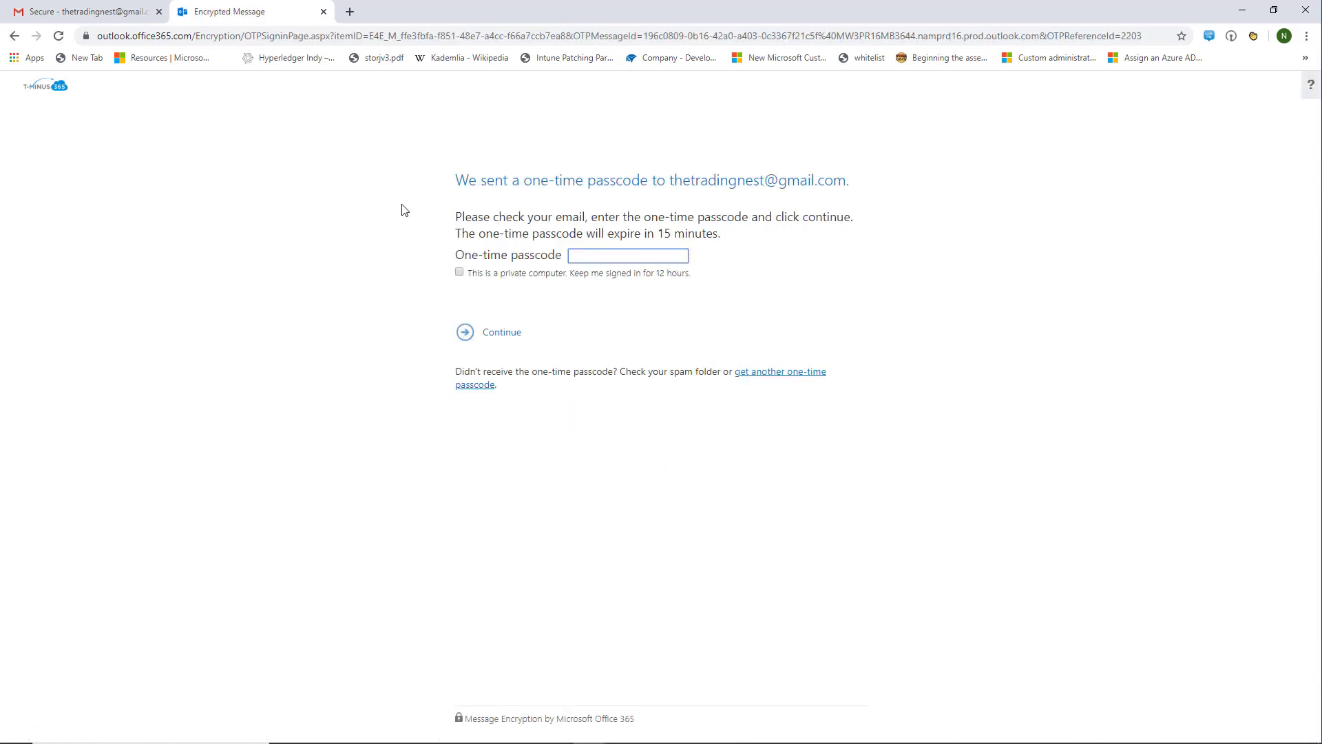
pyautogui.click(82, 11)
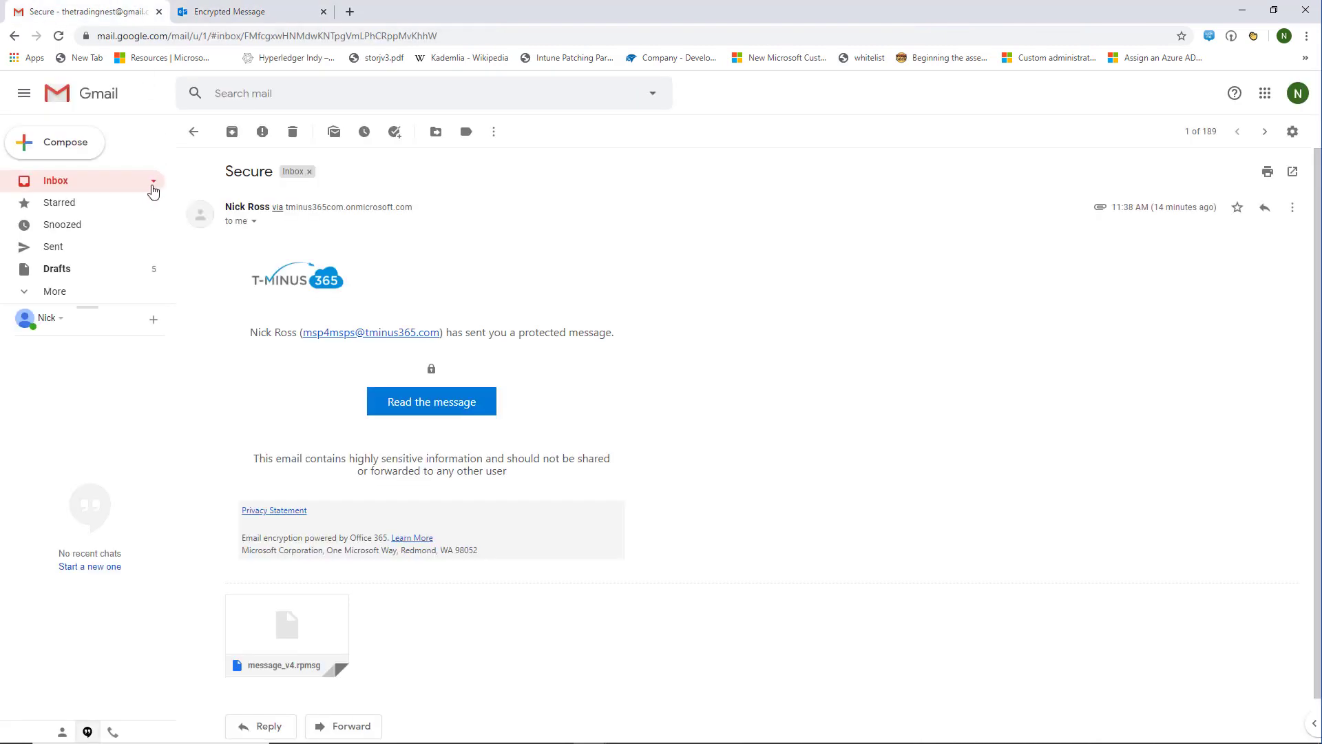
pyautogui.click(55, 181)
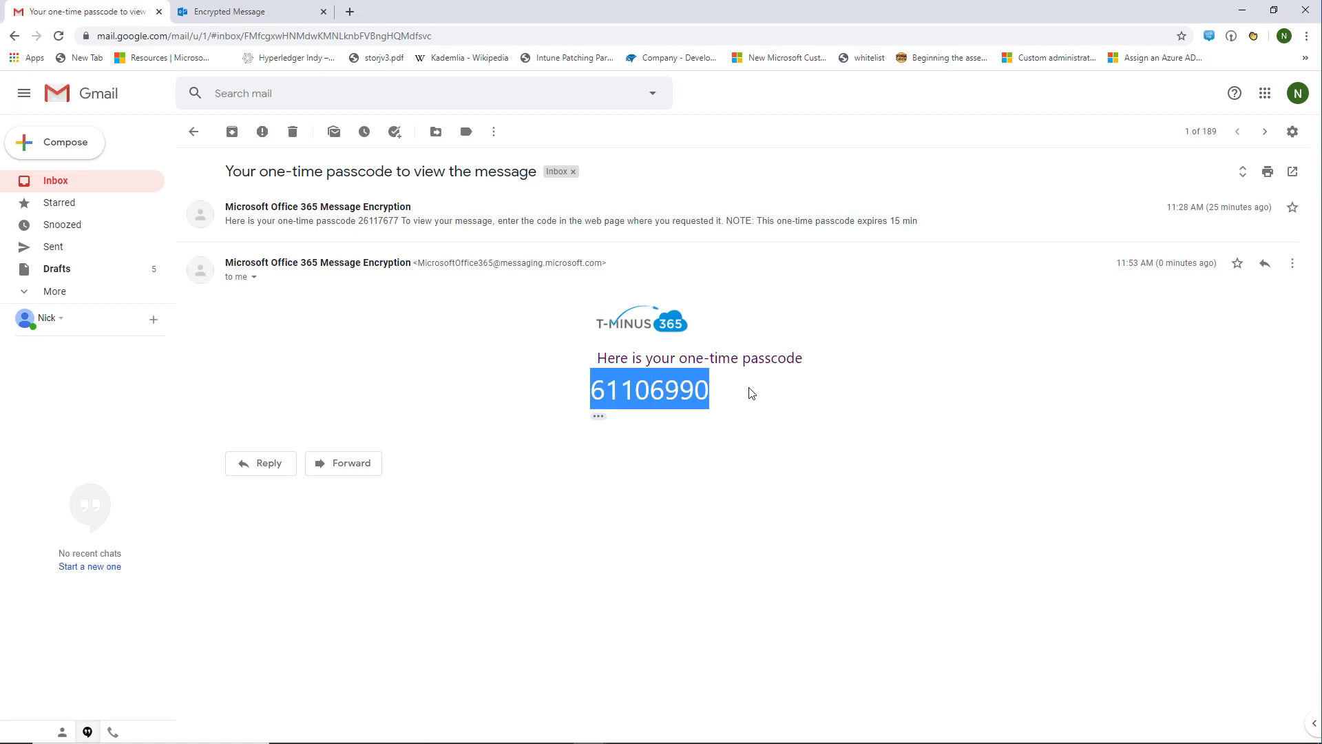
# - Submit the passcode and view the decrypted 'Secure' message in the portal
pyautogui.click(243, 11)
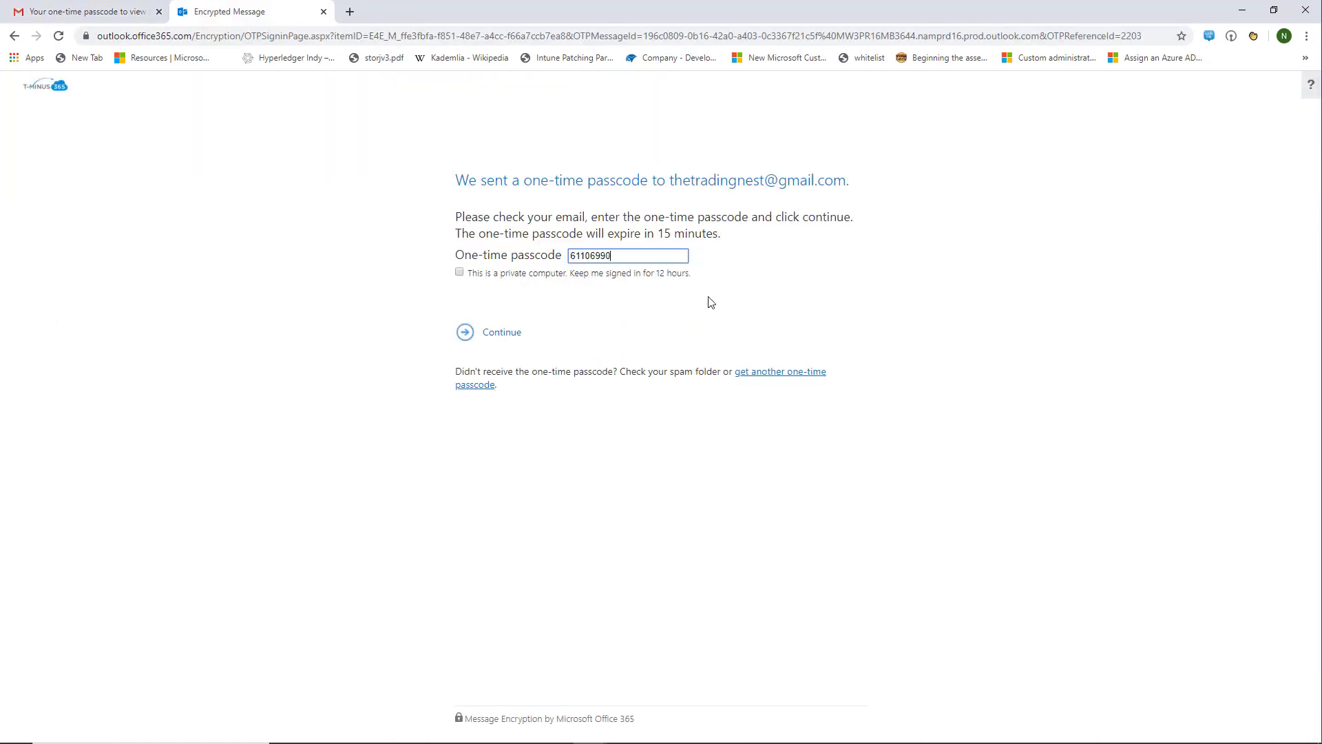
pyautogui.click(502, 332)
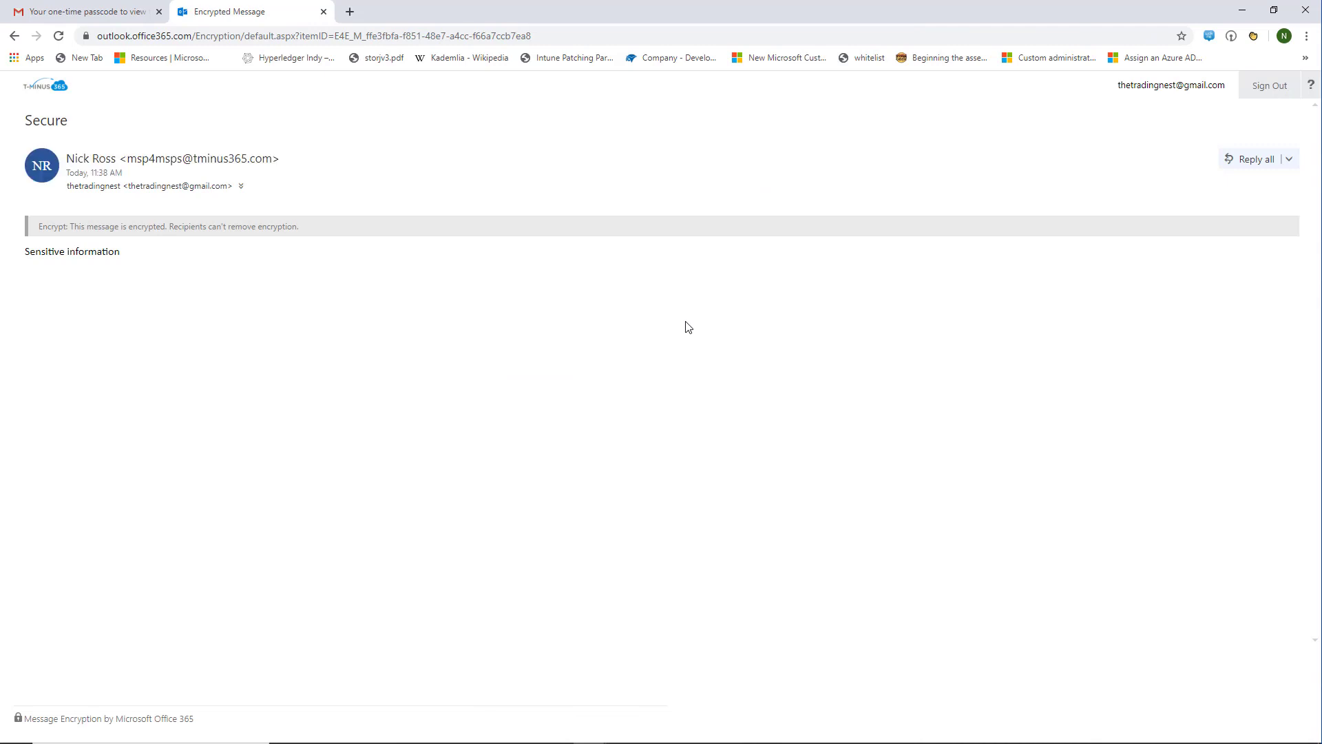
pyautogui.click(76, 11)
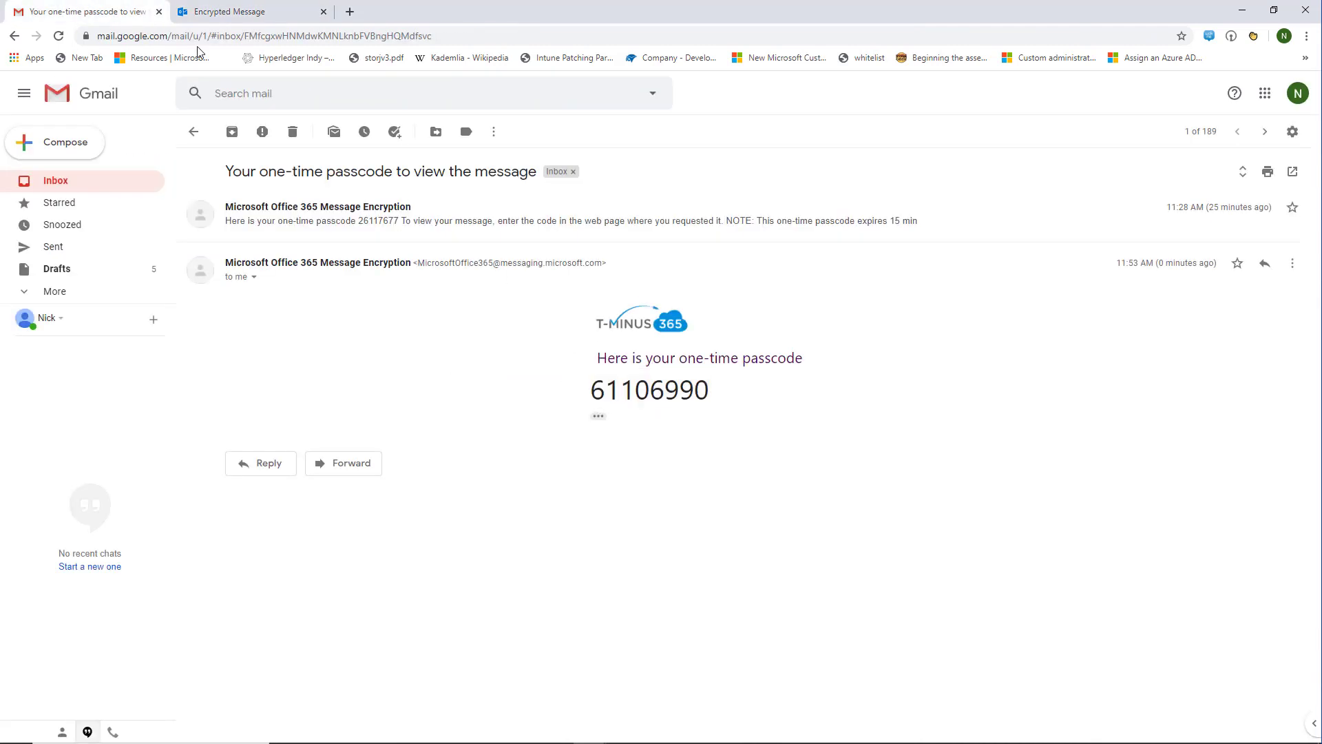
pyautogui.click(237, 11)
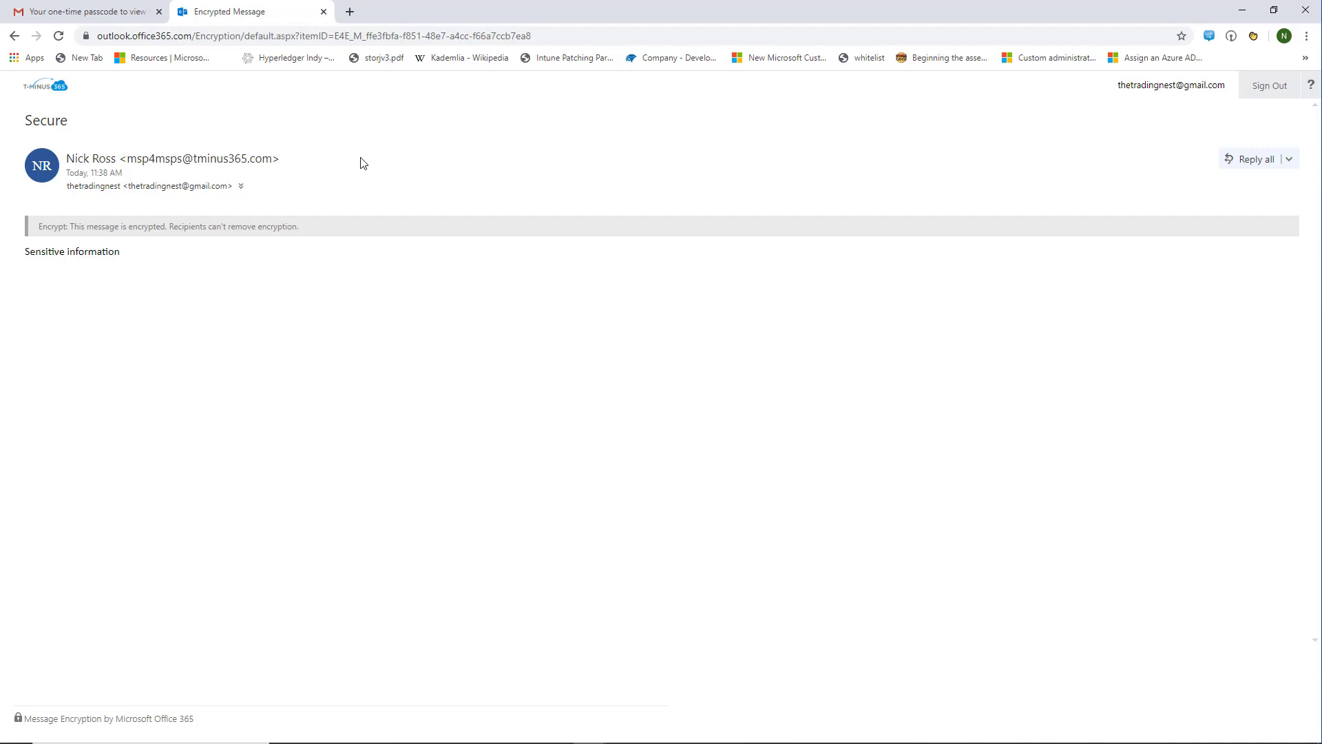
pyautogui.moveTo(1242, 200)
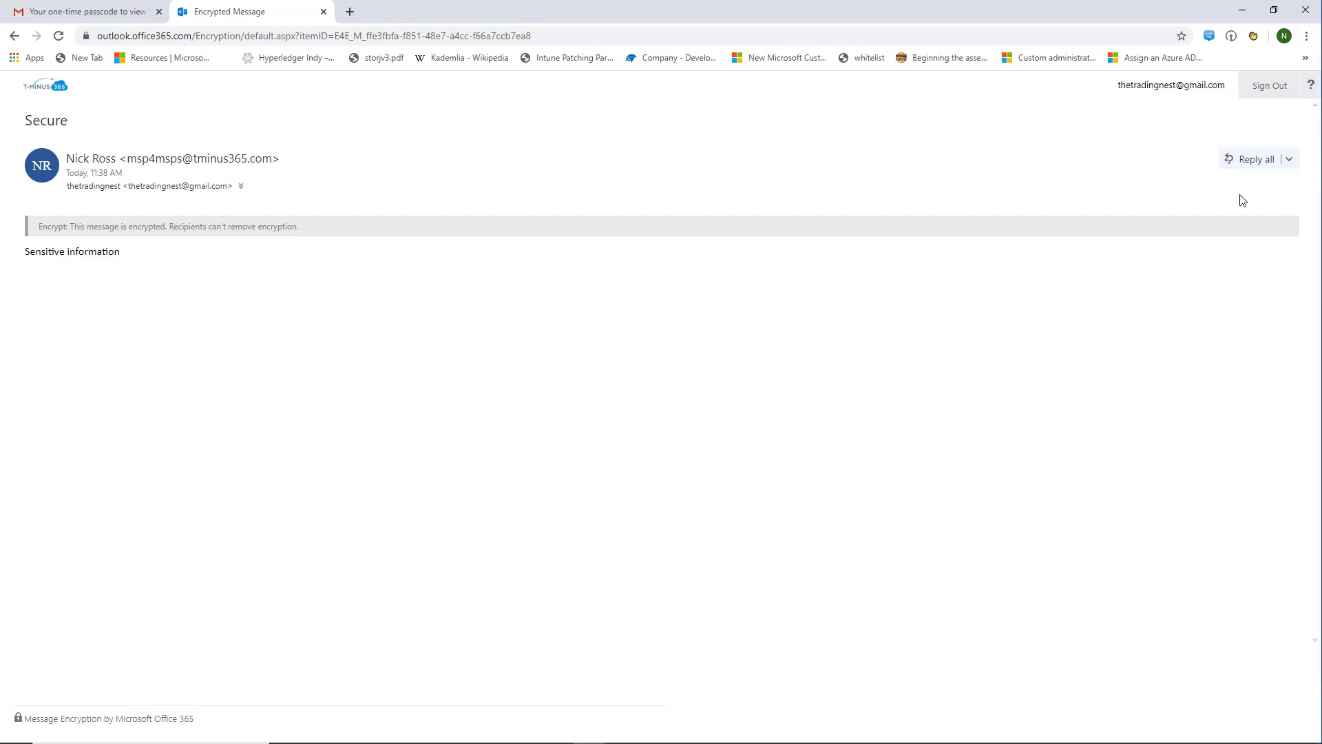
# - Draft a reply-all in the portal with body 'Relying'
pyautogui.click(1246, 158)
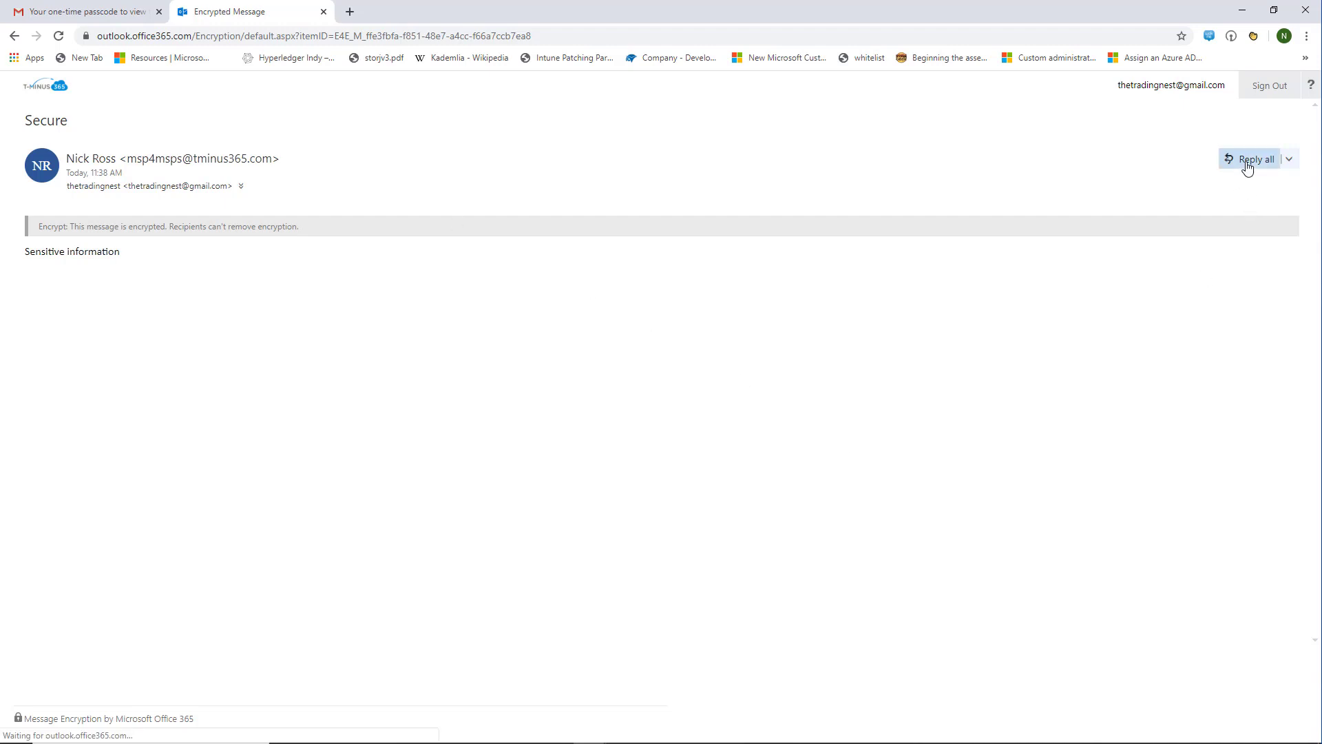
pyautogui.click(1256, 160)
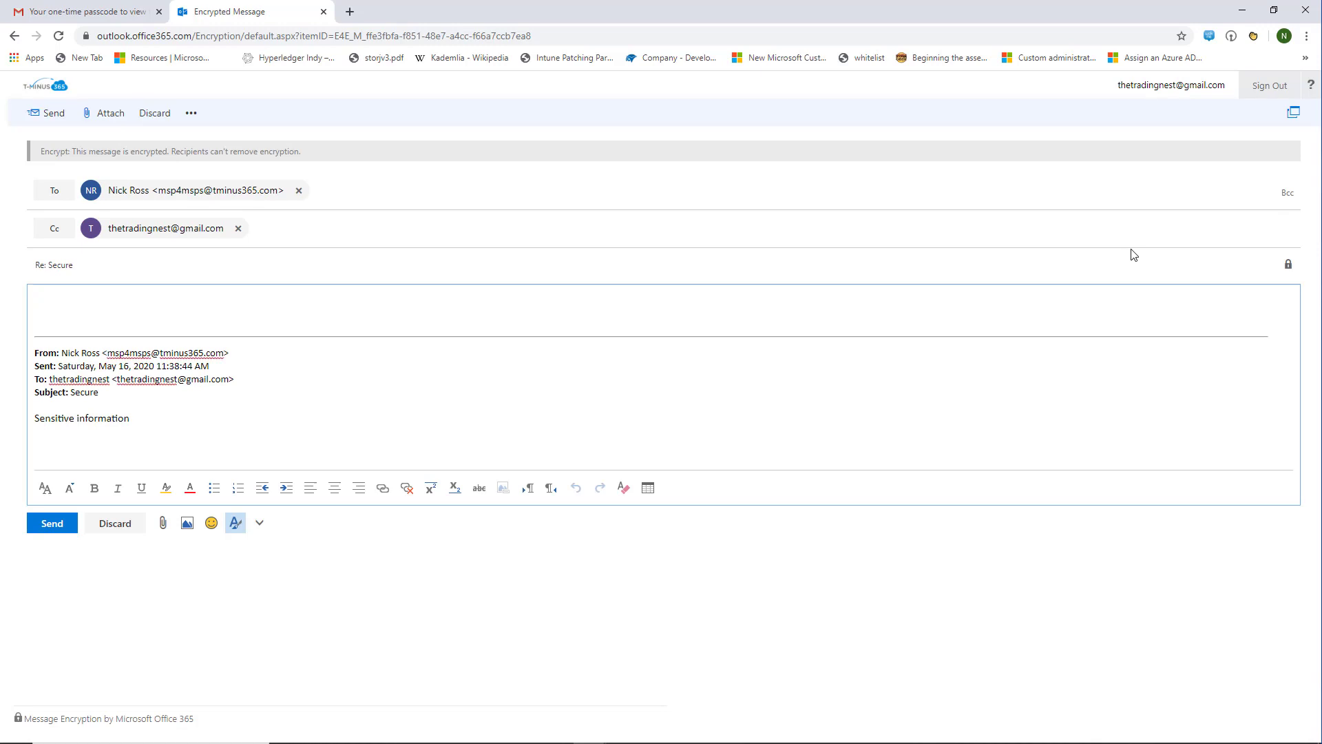
pyautogui.write('Relying')
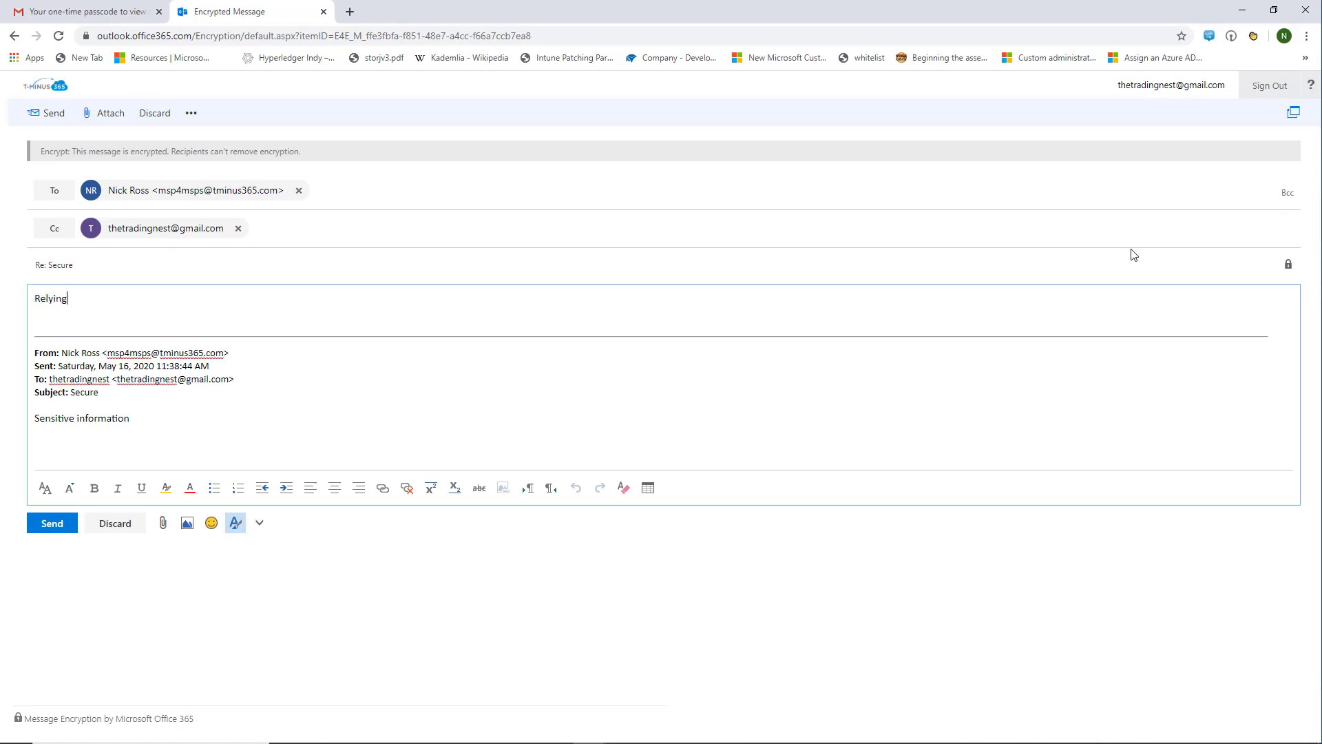
pyautogui.moveTo(433, 207)
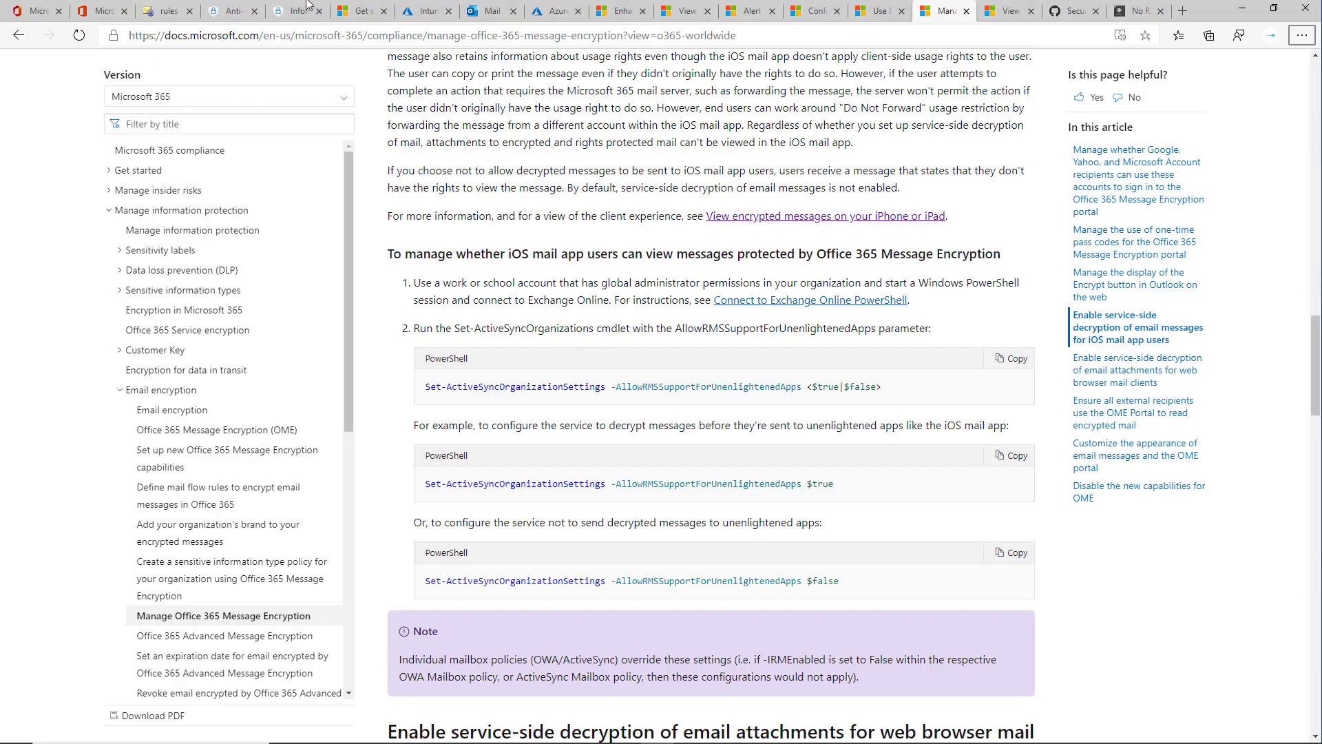
# - Open the newly arrived encrypted 'Relying' reply in the Outlook web inbox
pyautogui.click(486, 11)
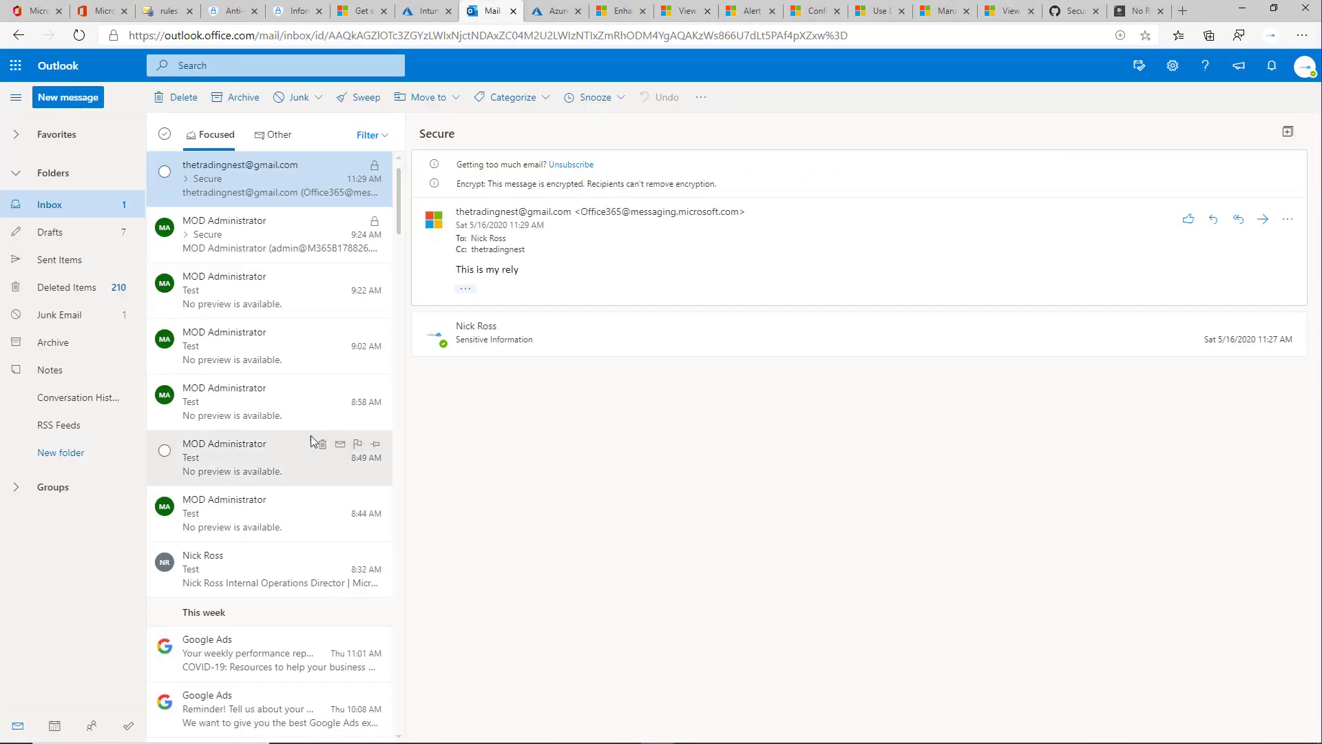
pyautogui.moveTo(315, 207)
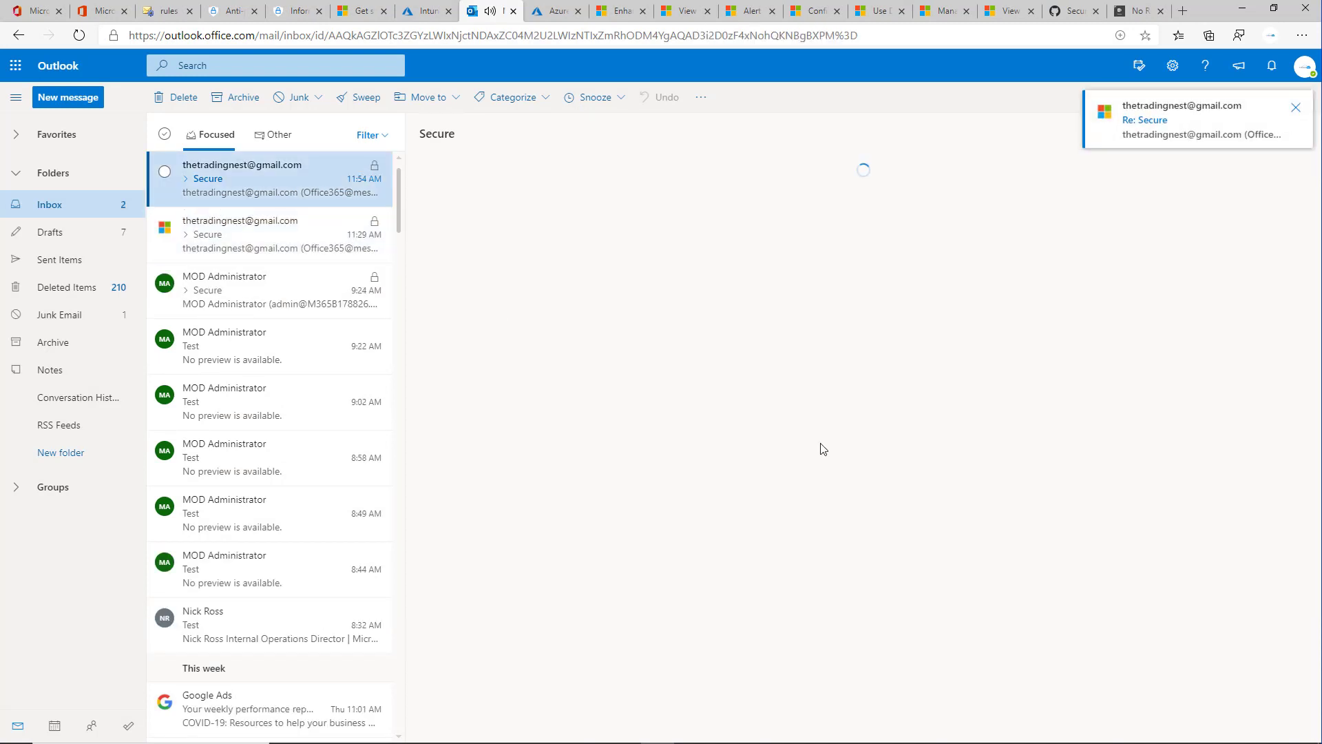
pyautogui.click(270, 177)
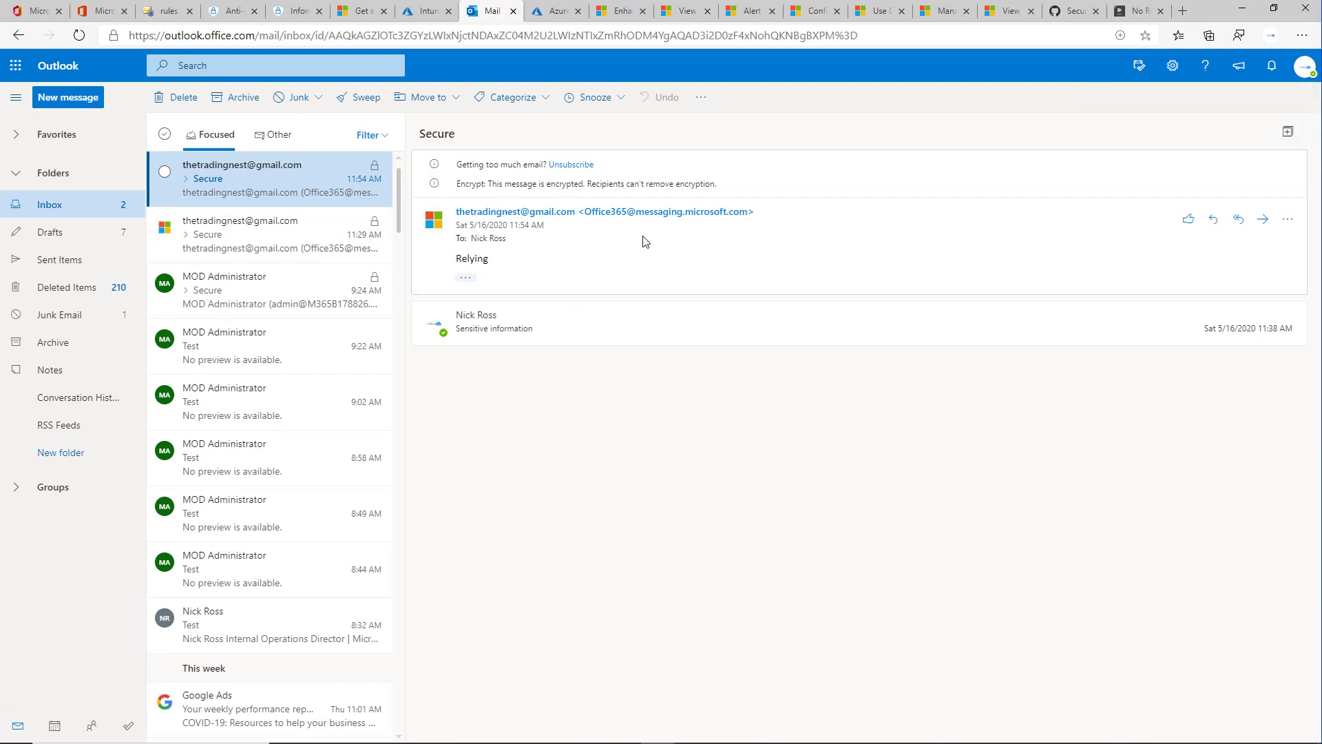
pyautogui.moveTo(719, 240)
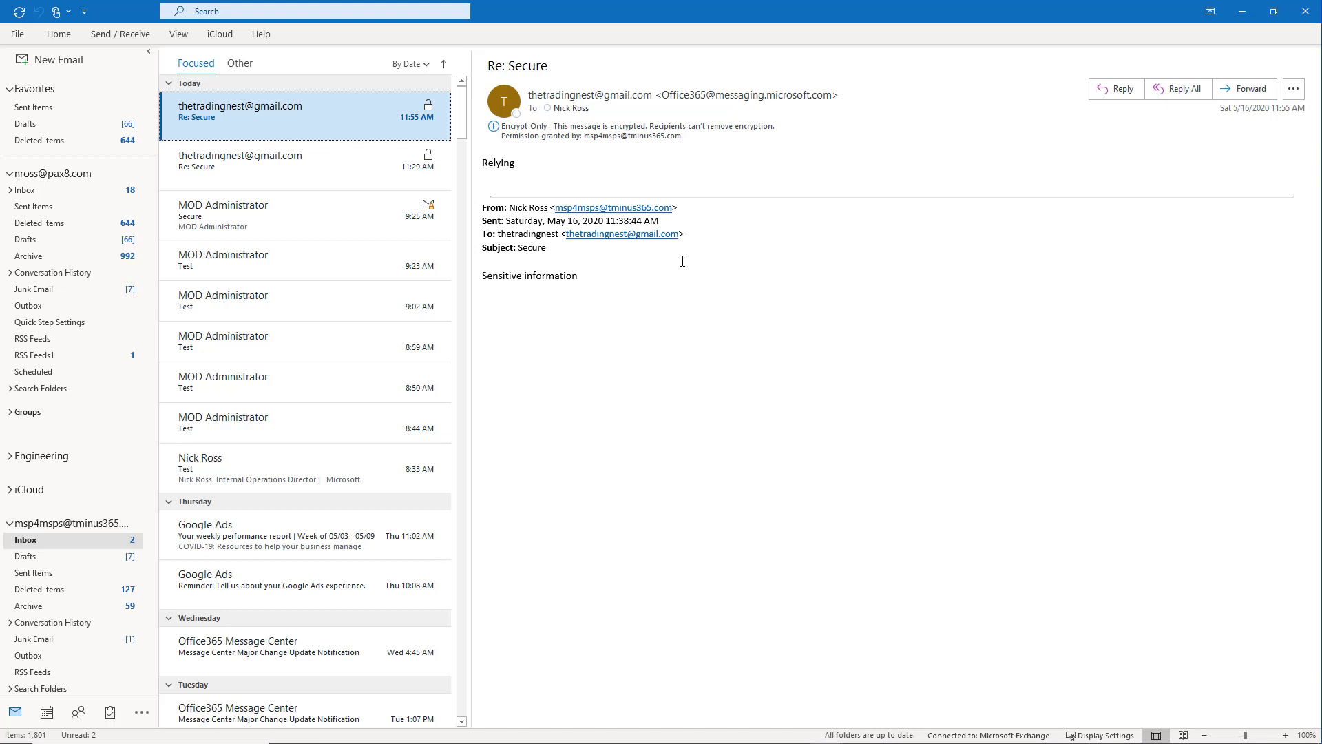
pyautogui.press('alt+tab')
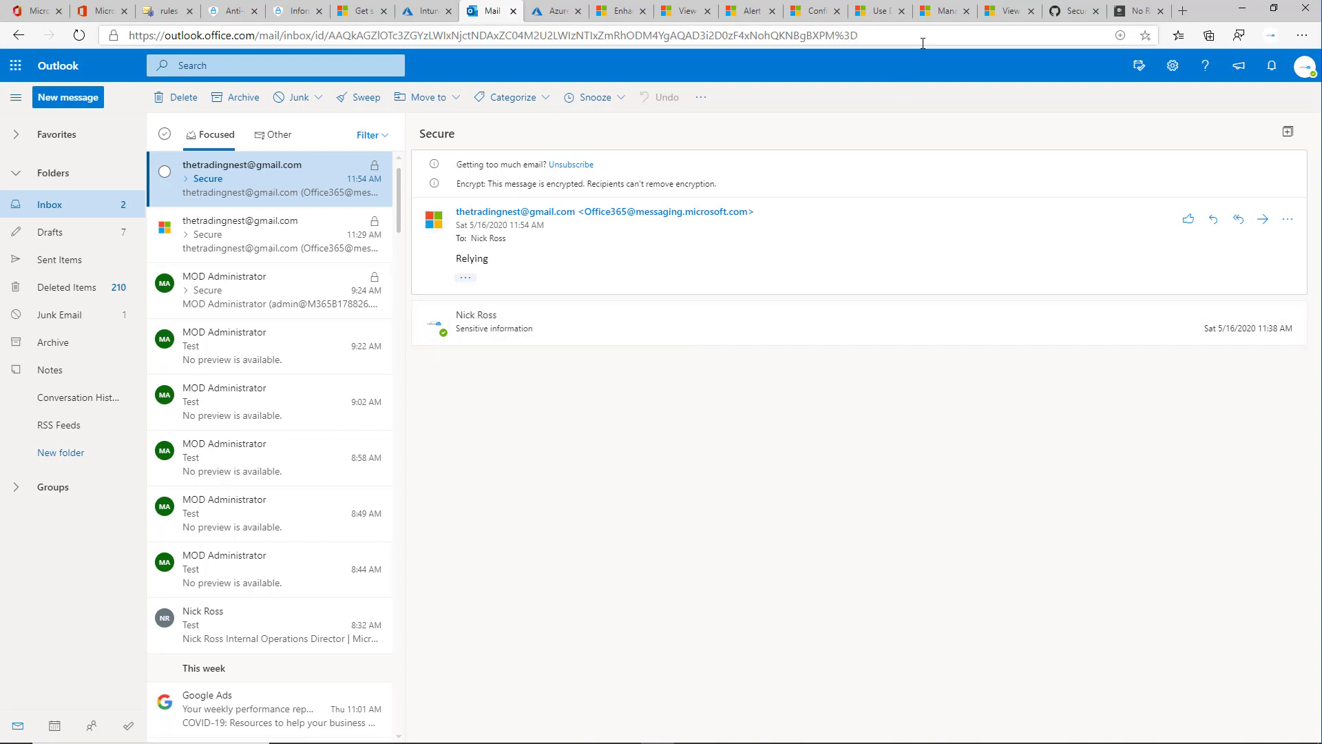
# - Review the Manage Office 365 Message Encryption article's social ID, one-time passcode and Encrypt button sections
pyautogui.click(939, 11)
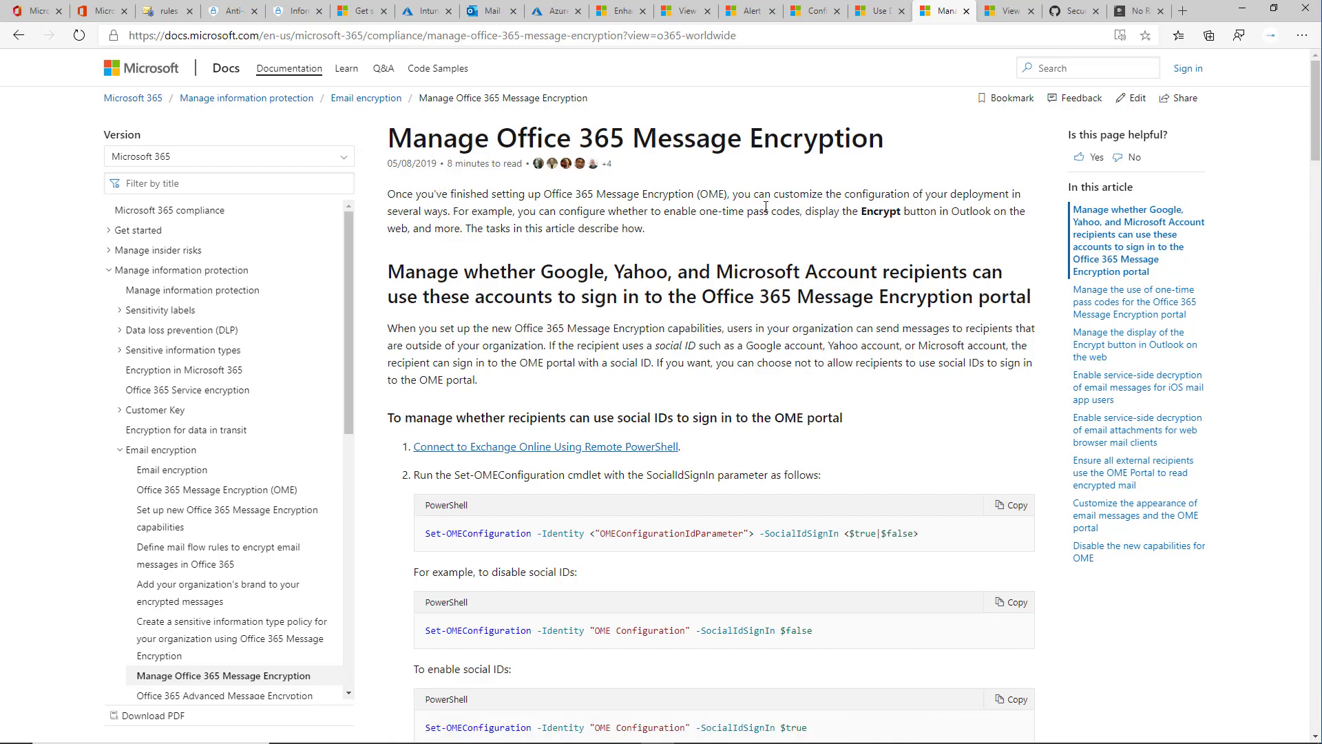
pyautogui.scroll(-3)
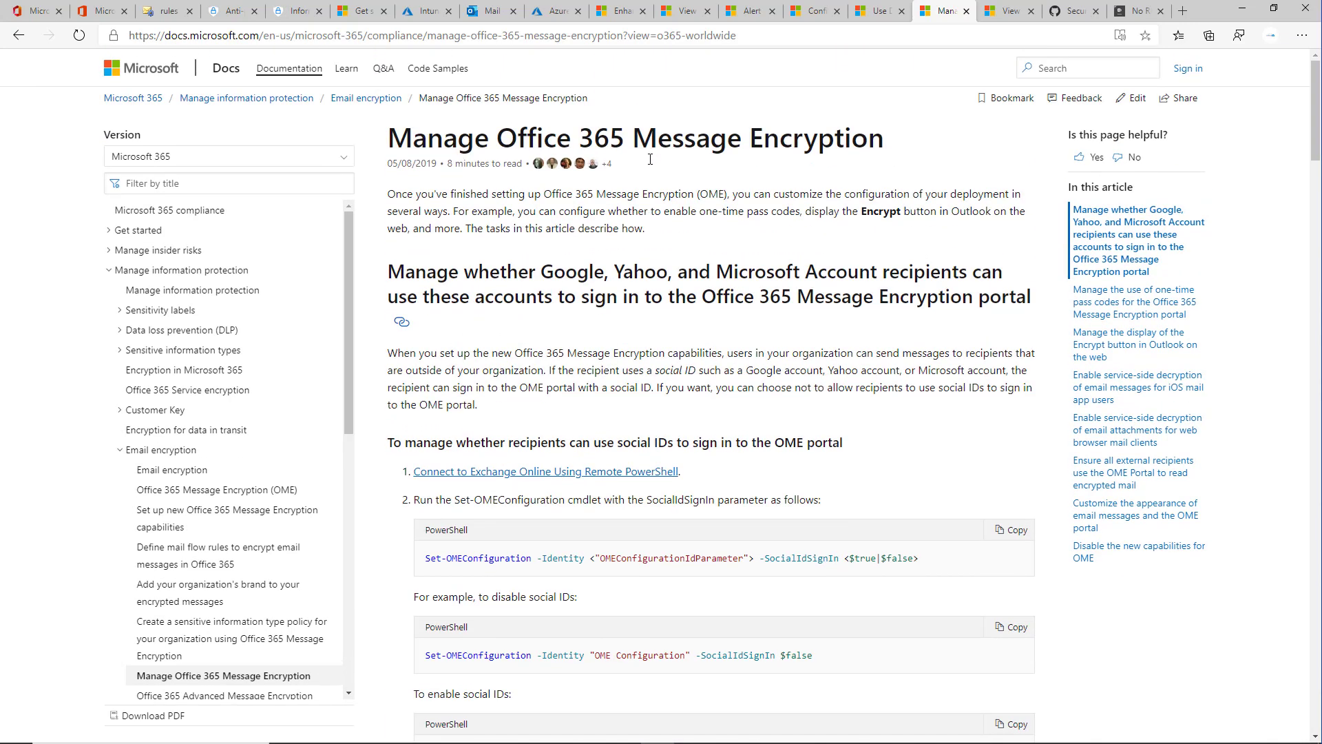
pyautogui.scroll(-3)
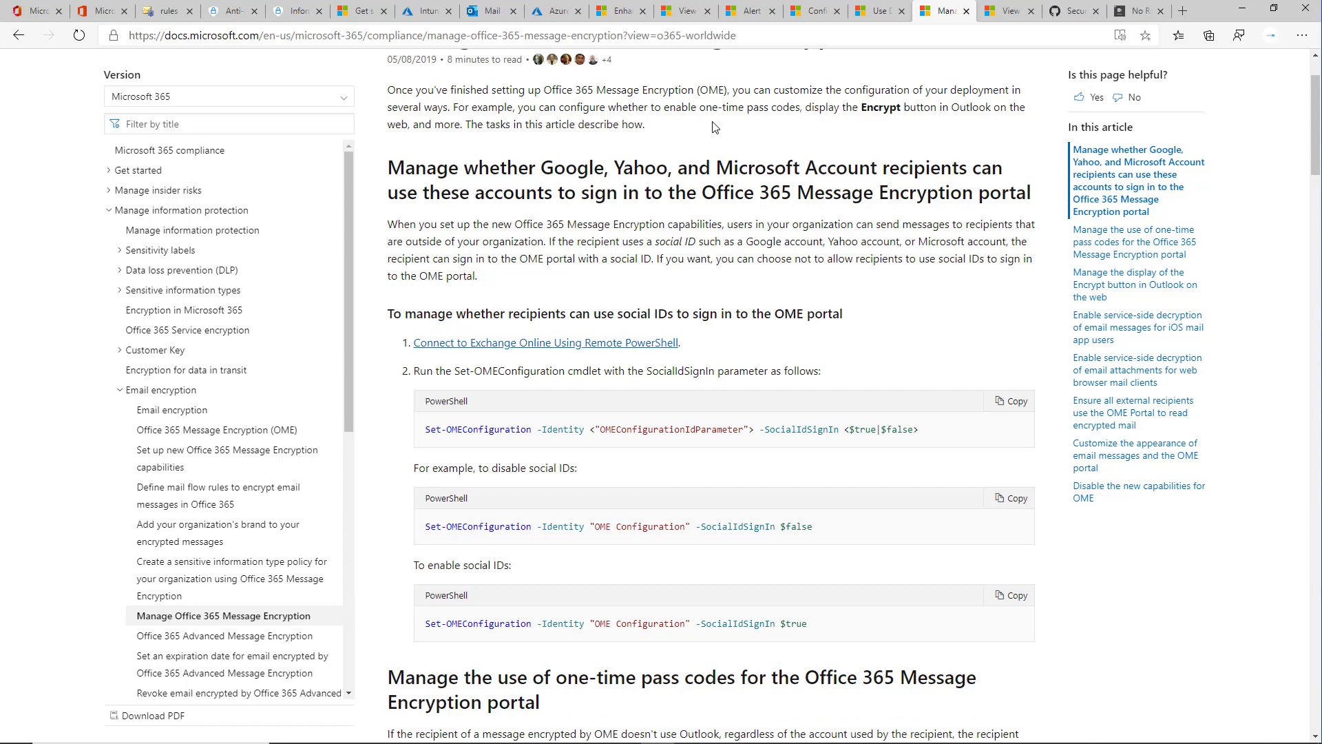
pyautogui.moveTo(1019, 286)
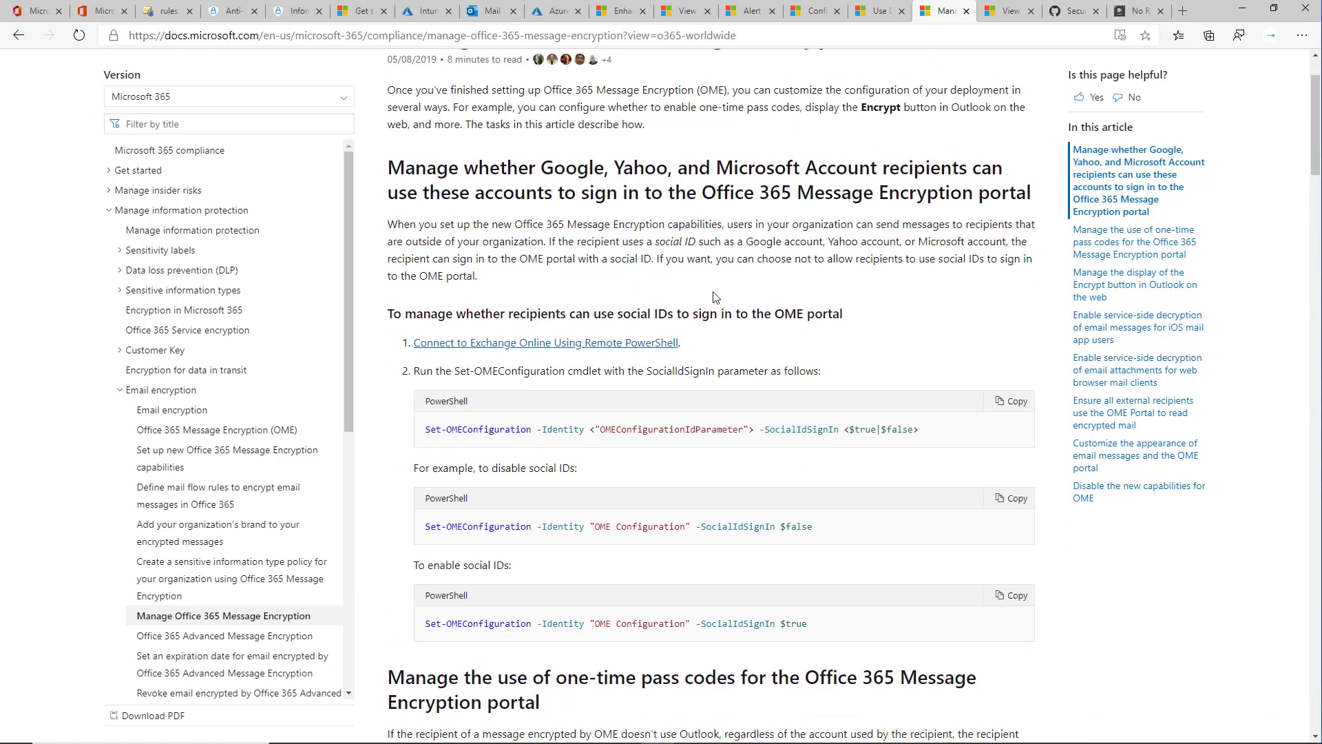
pyautogui.moveTo(1047, 282)
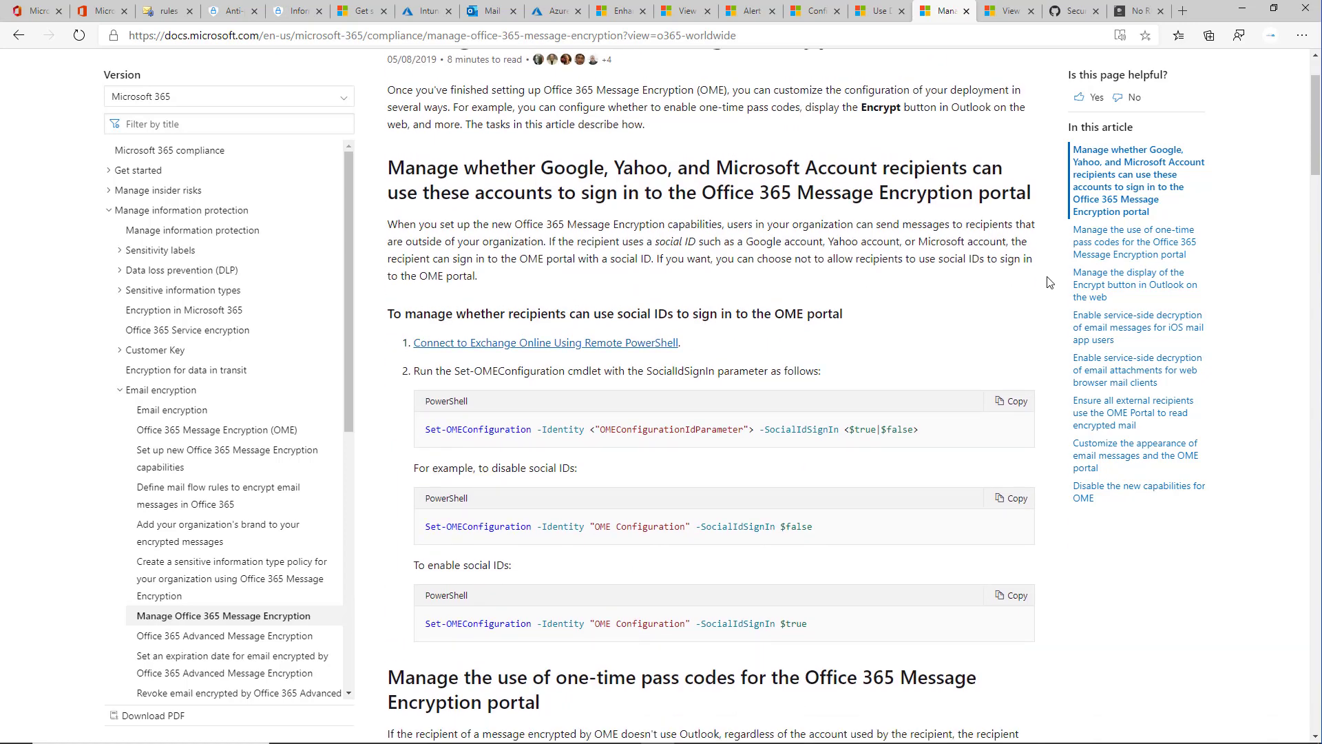
pyautogui.scroll(-3)
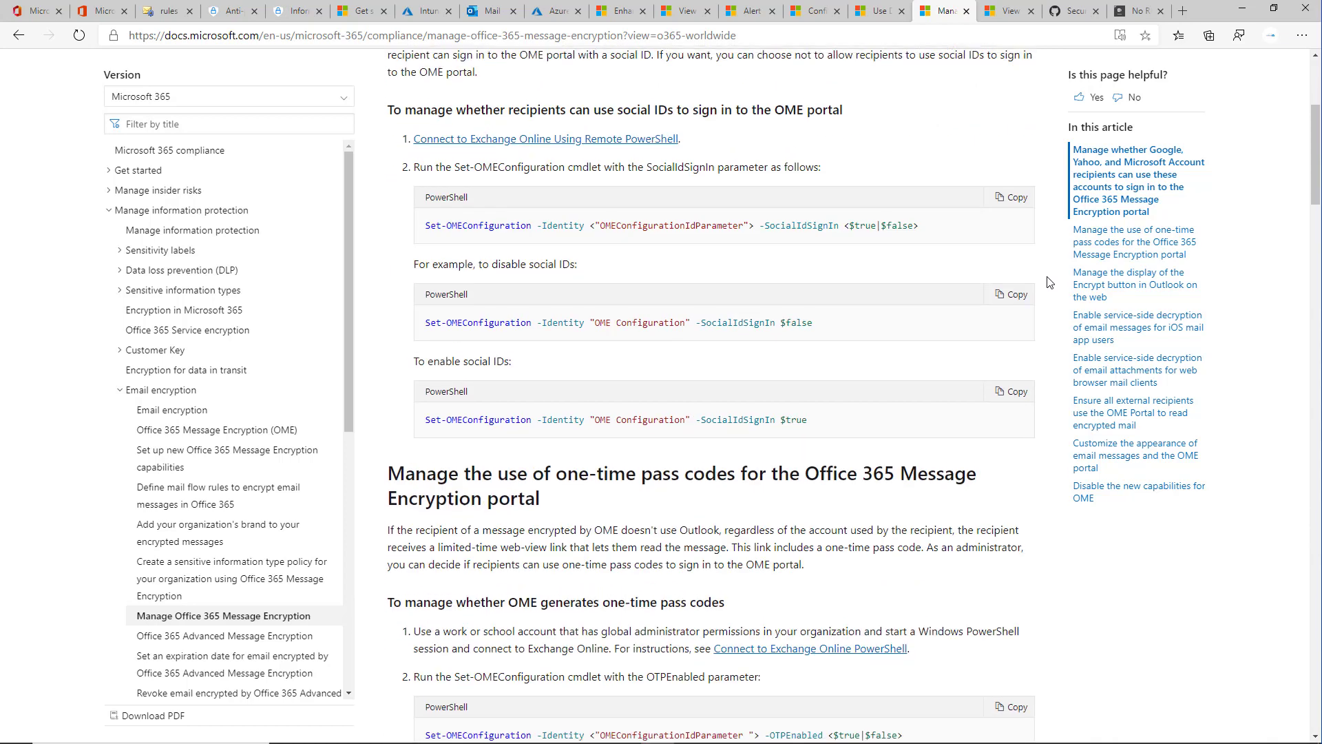
pyautogui.scroll(-3)
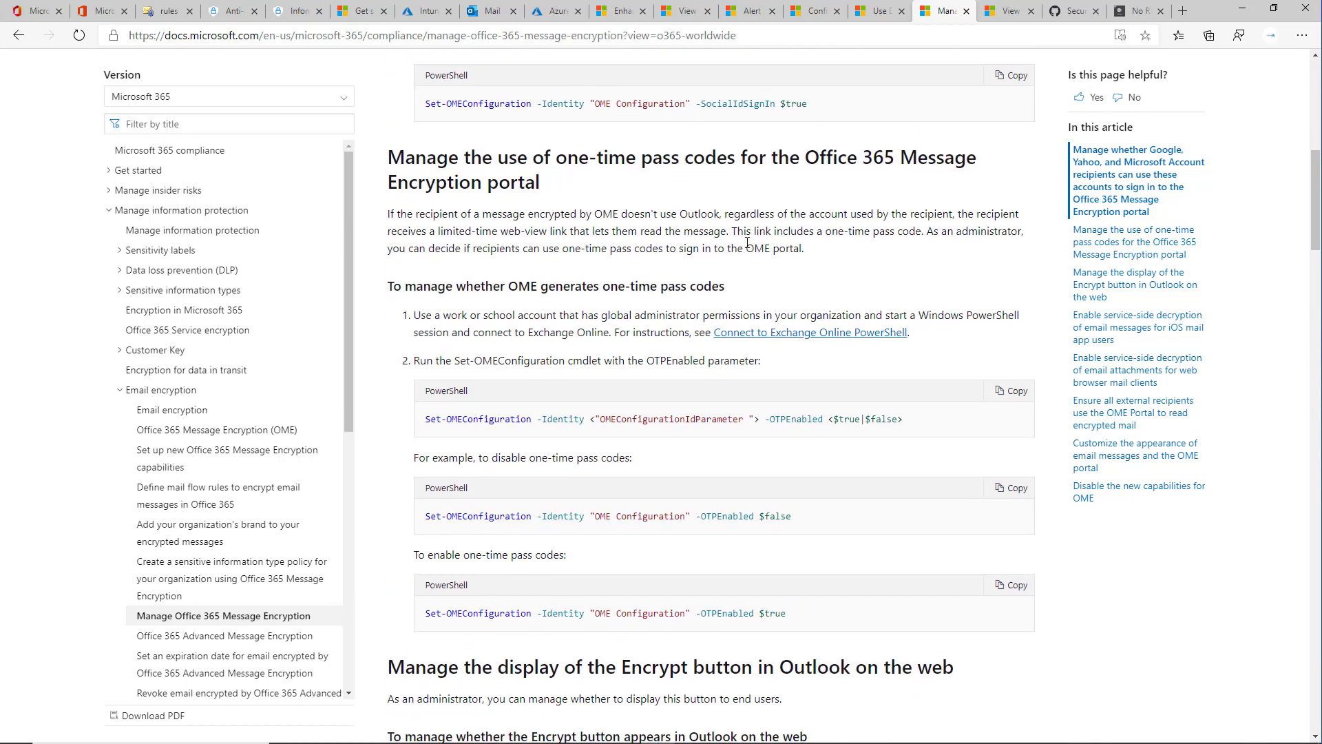
pyautogui.moveTo(711, 288)
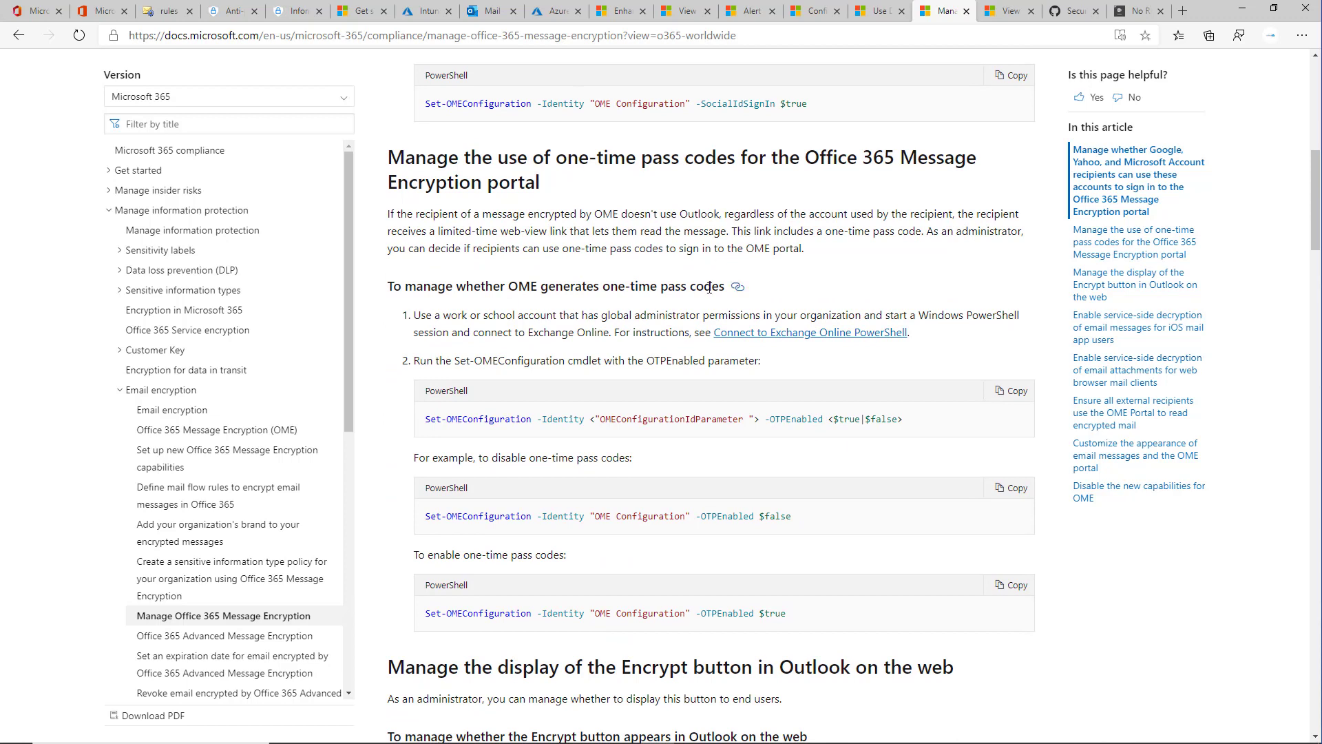
pyautogui.moveTo(696, 441)
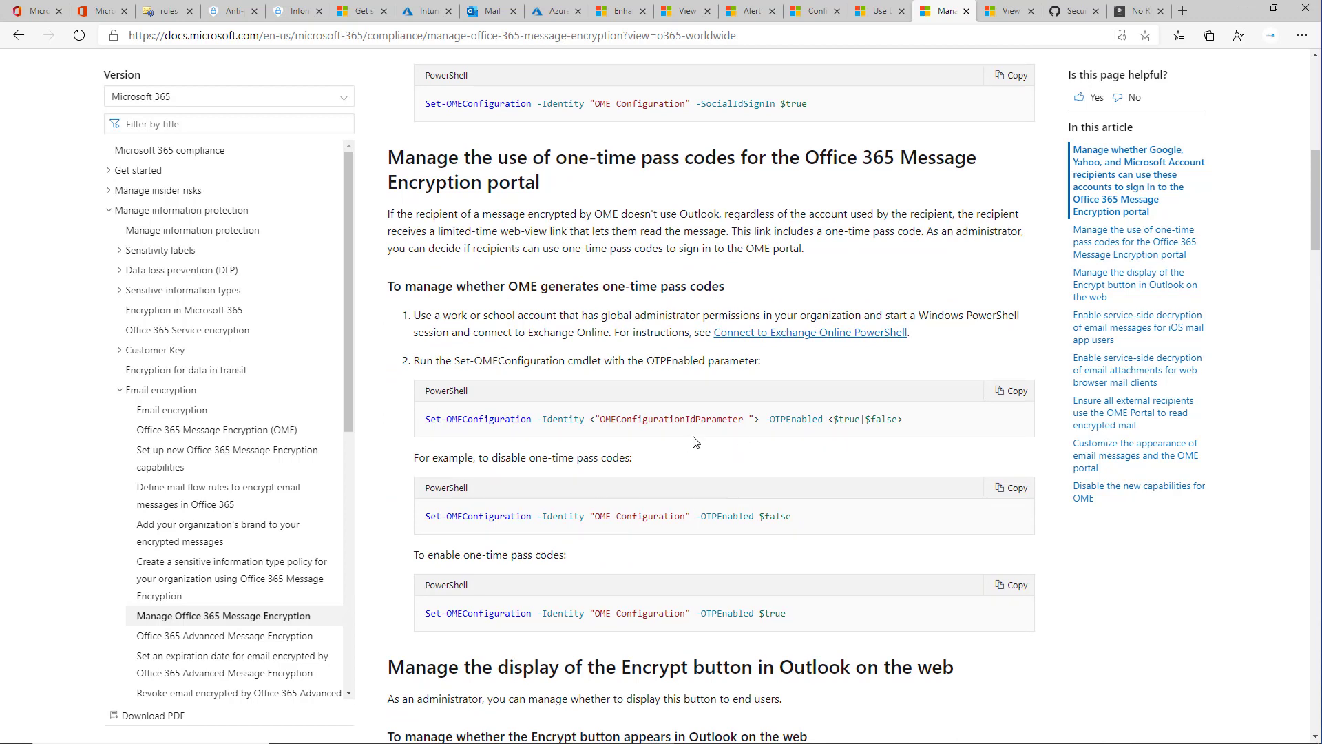
pyautogui.moveTo(724, 433)
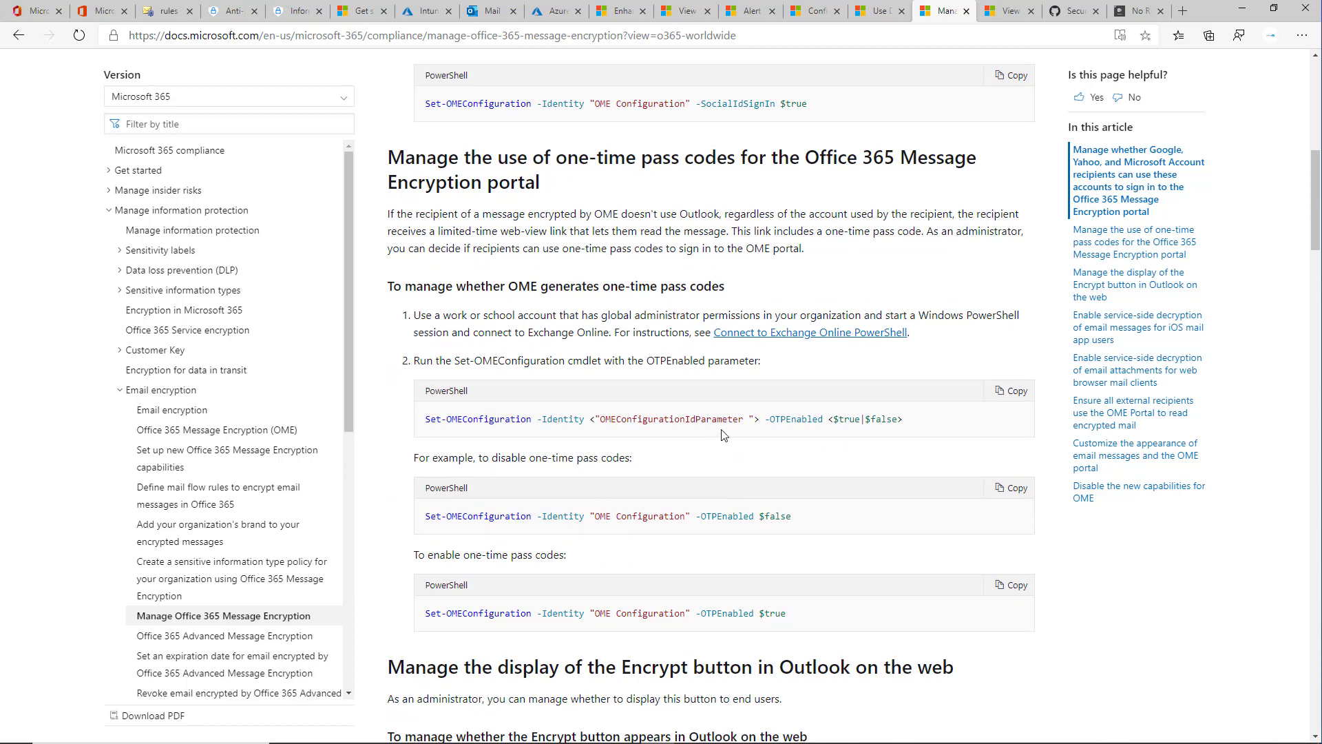
pyautogui.moveTo(898, 347)
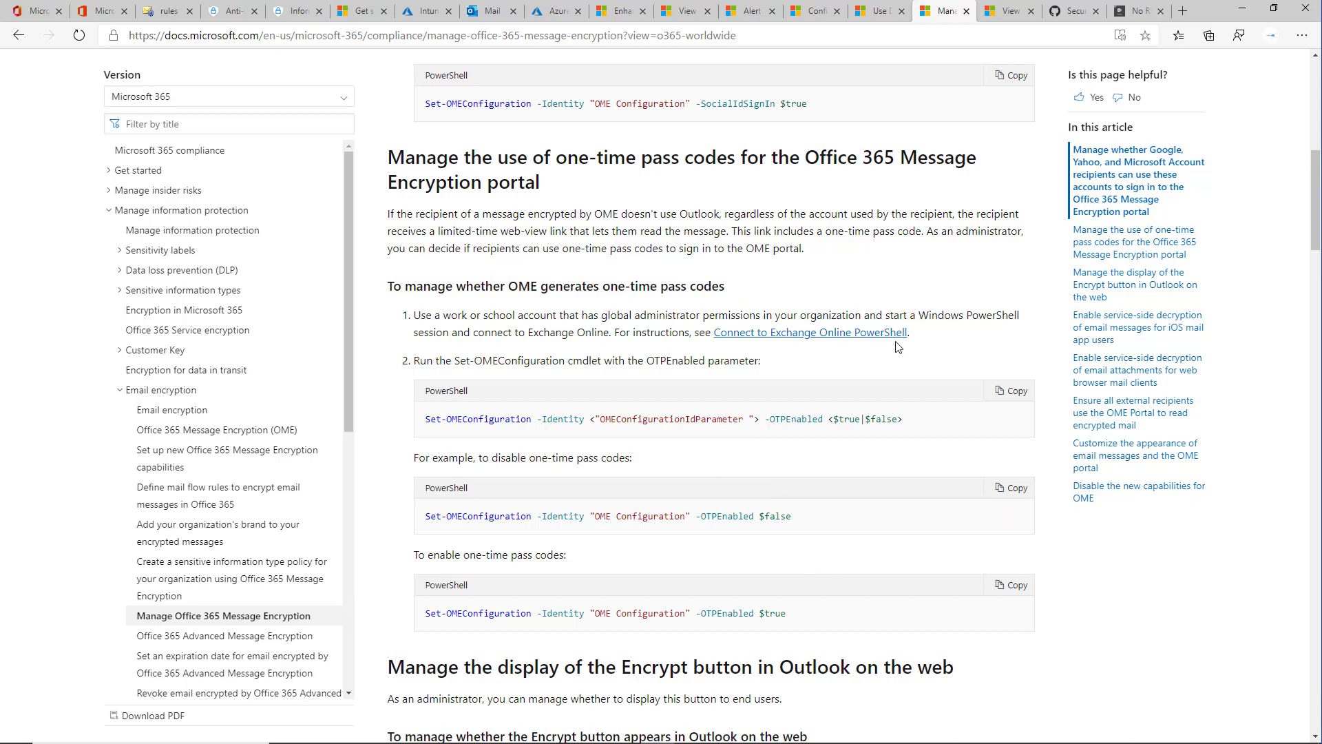
pyautogui.scroll(-3)
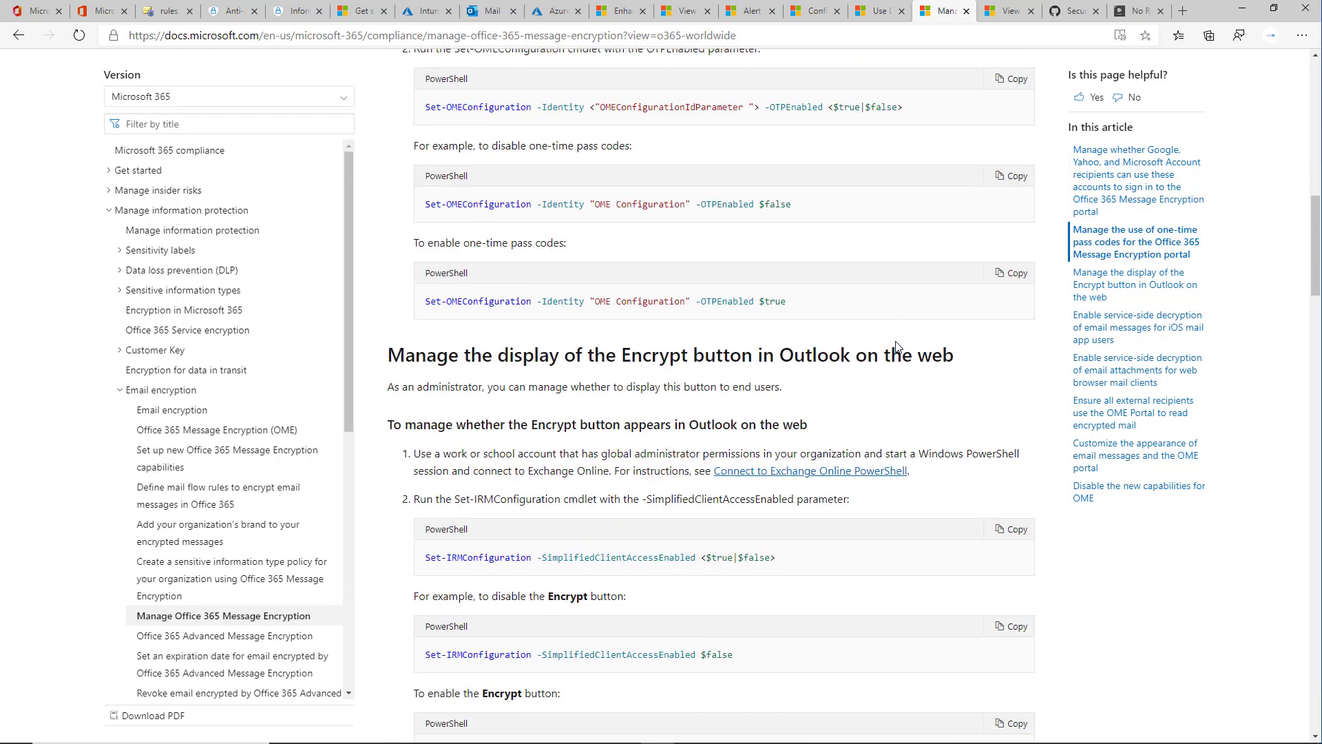
pyautogui.scroll(-3)
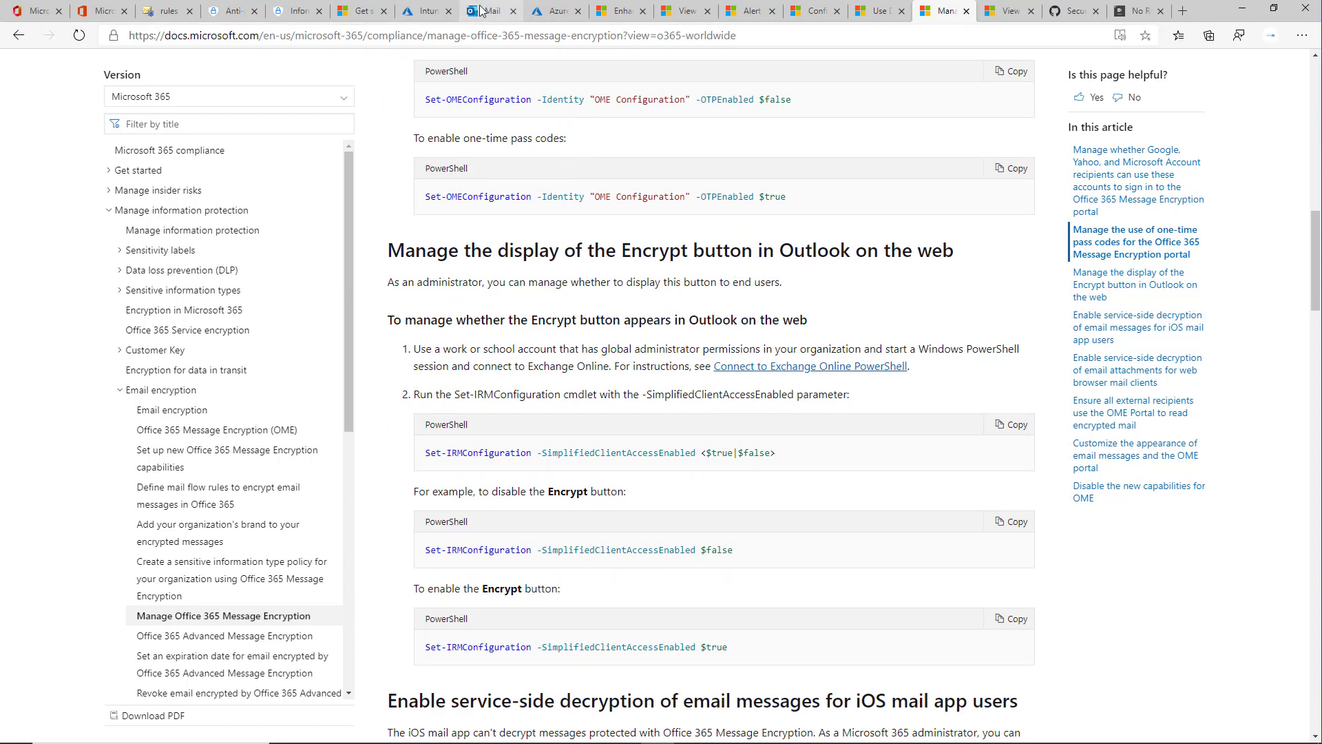
# - Start a blank Outlook on the web message showing the Encrypt option, then return to the Docs article
pyautogui.click(489, 11)
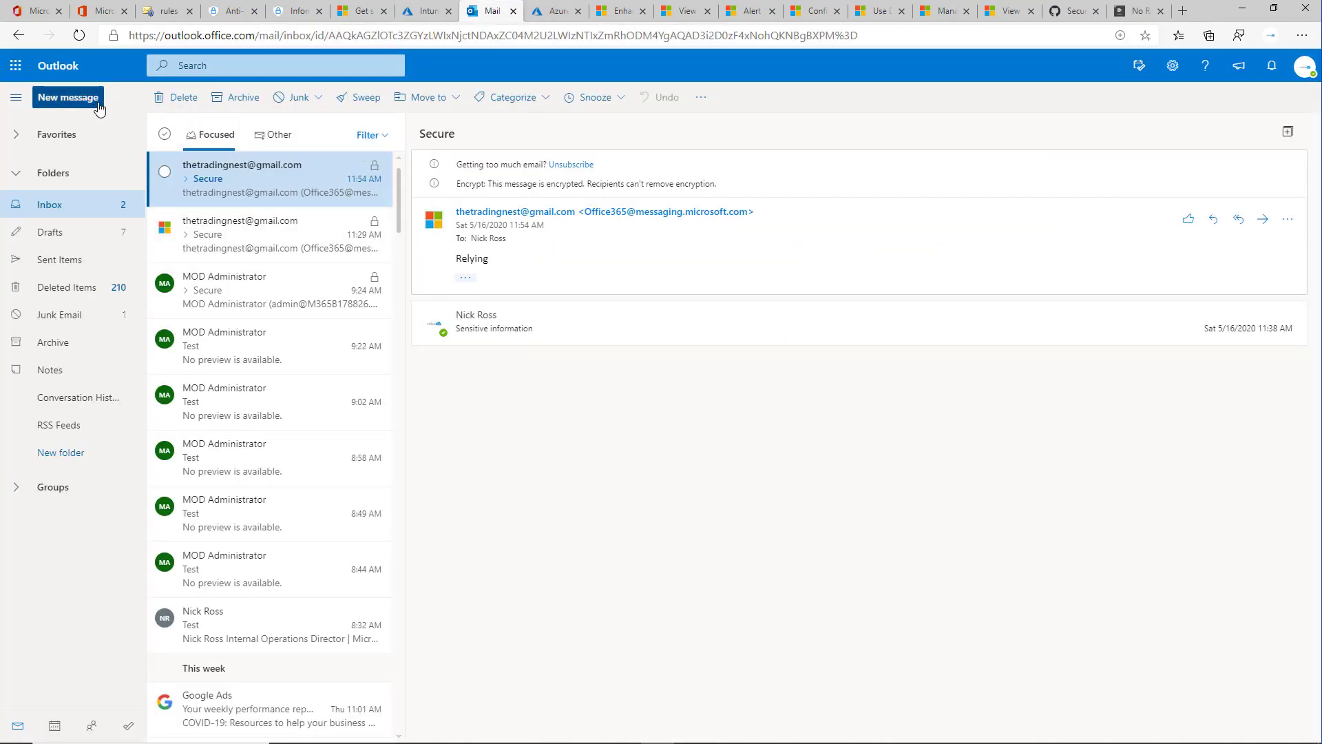
pyautogui.click(66, 96)
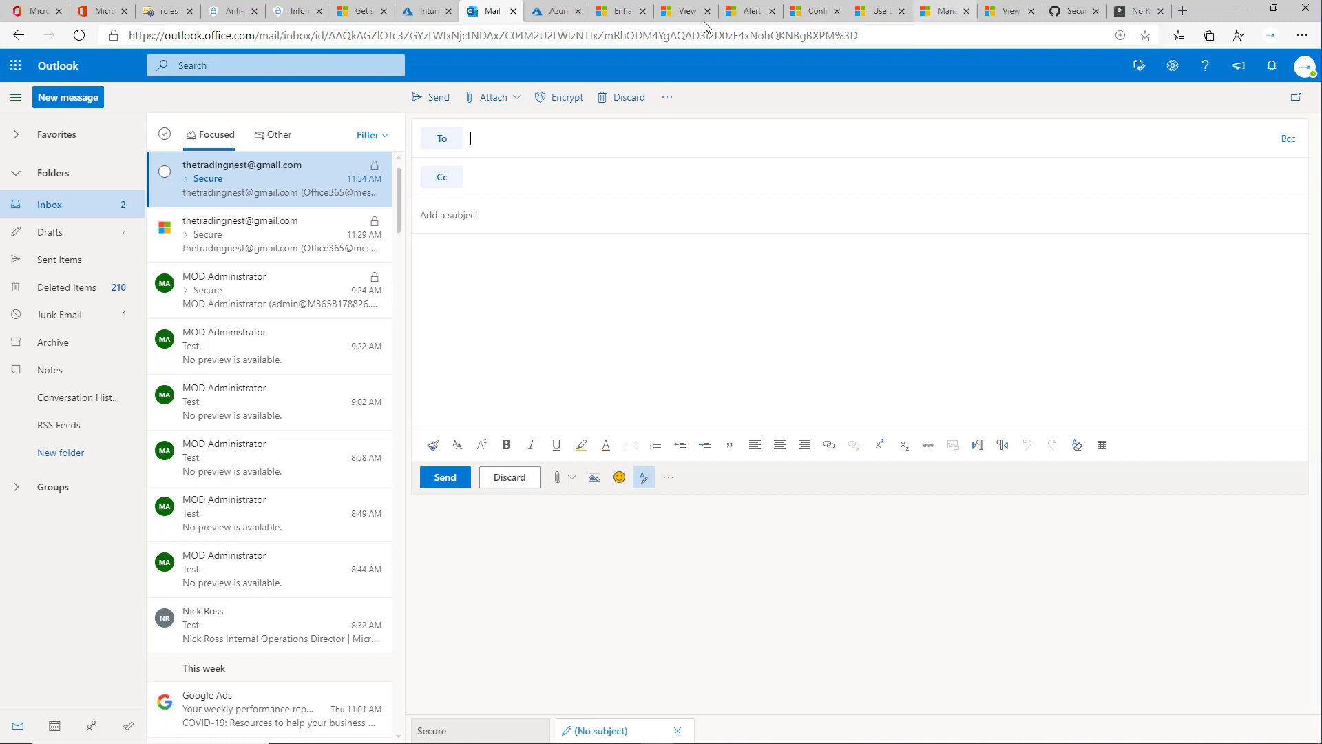
pyautogui.moveTo(584, 107)
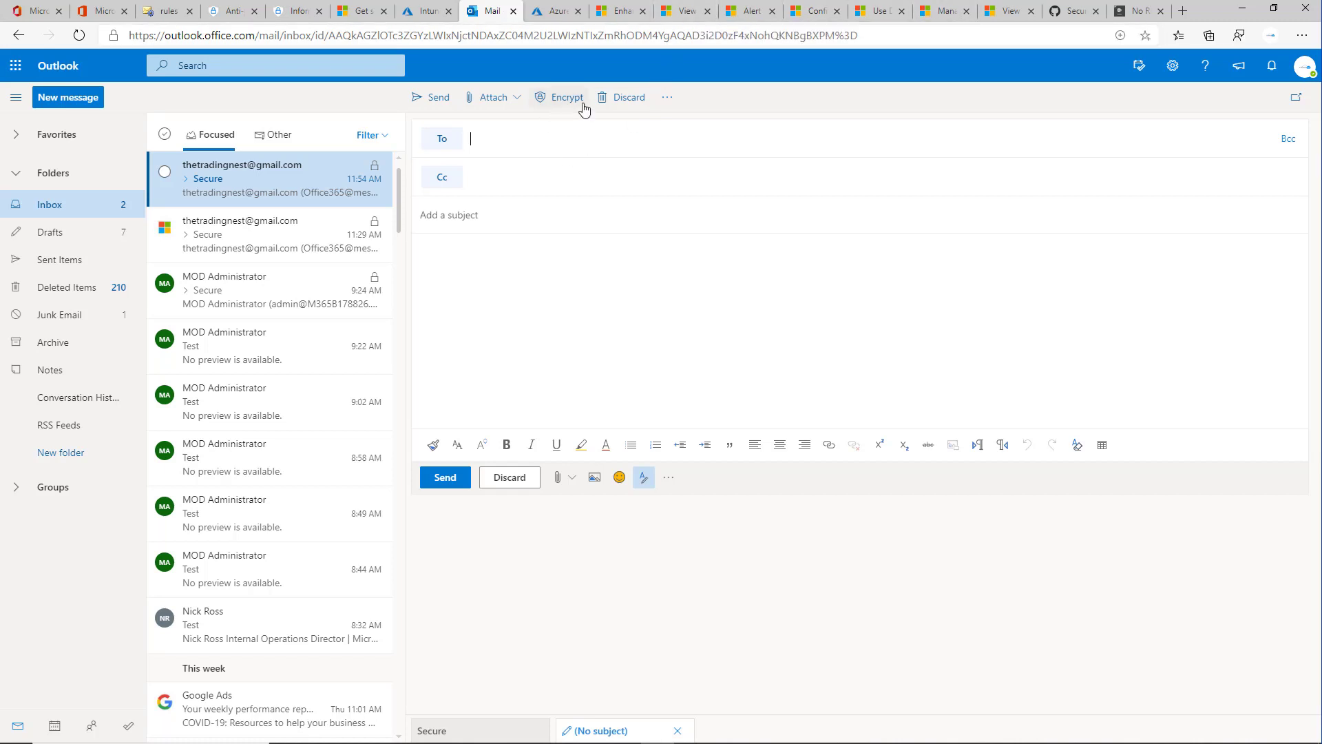
pyautogui.moveTo(631, 9)
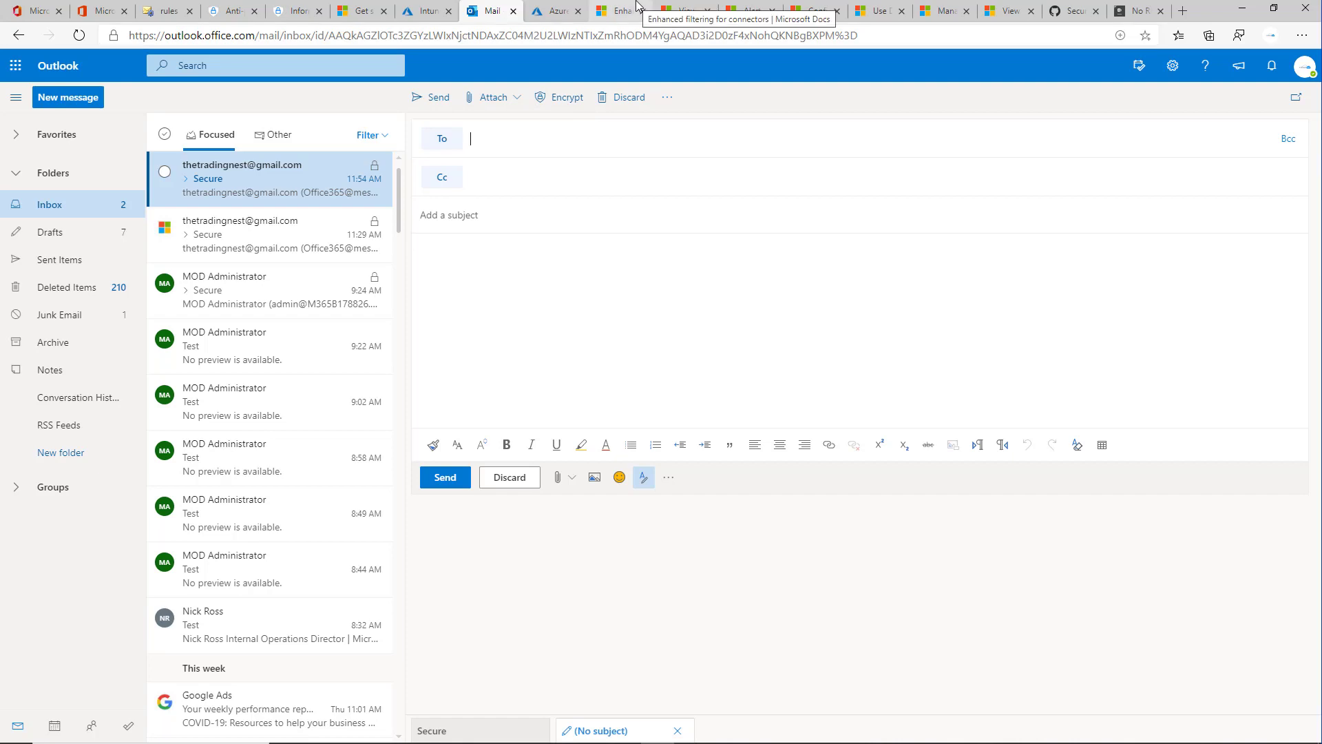
pyautogui.click(948, 11)
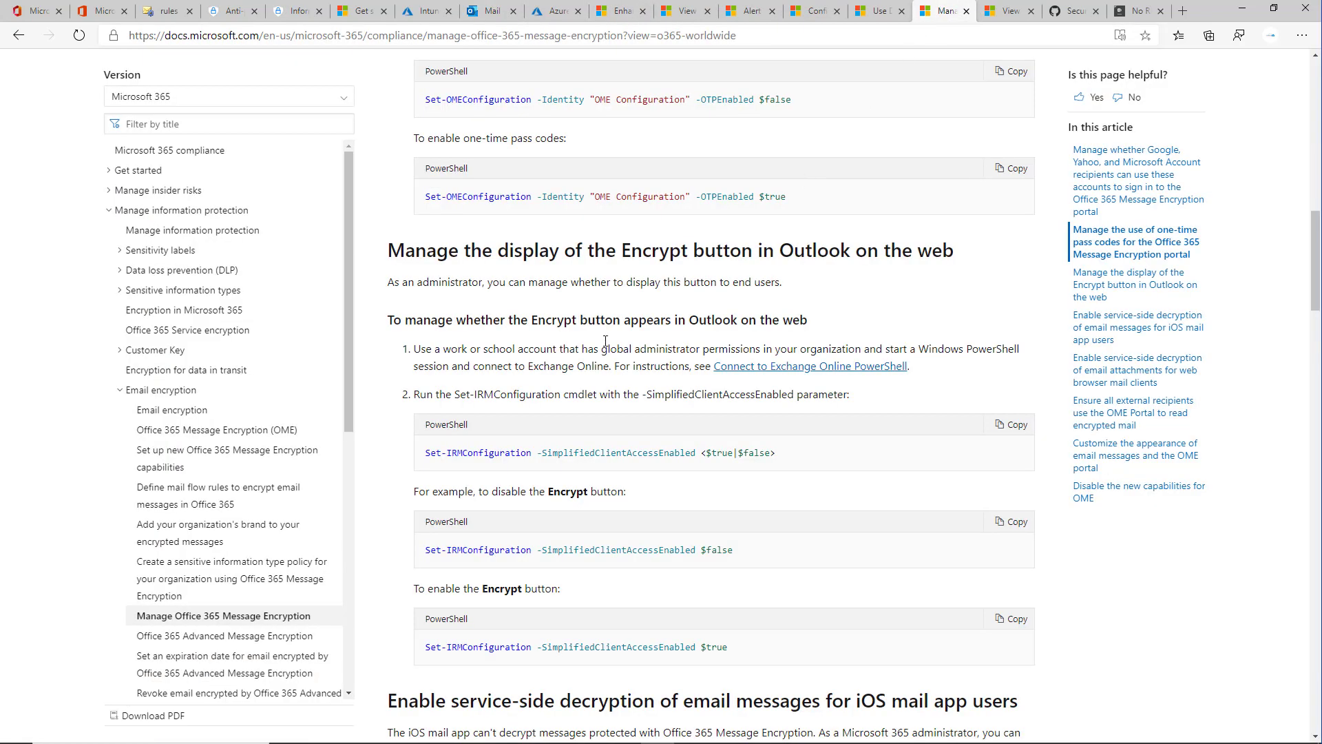
pyautogui.scroll(-3)
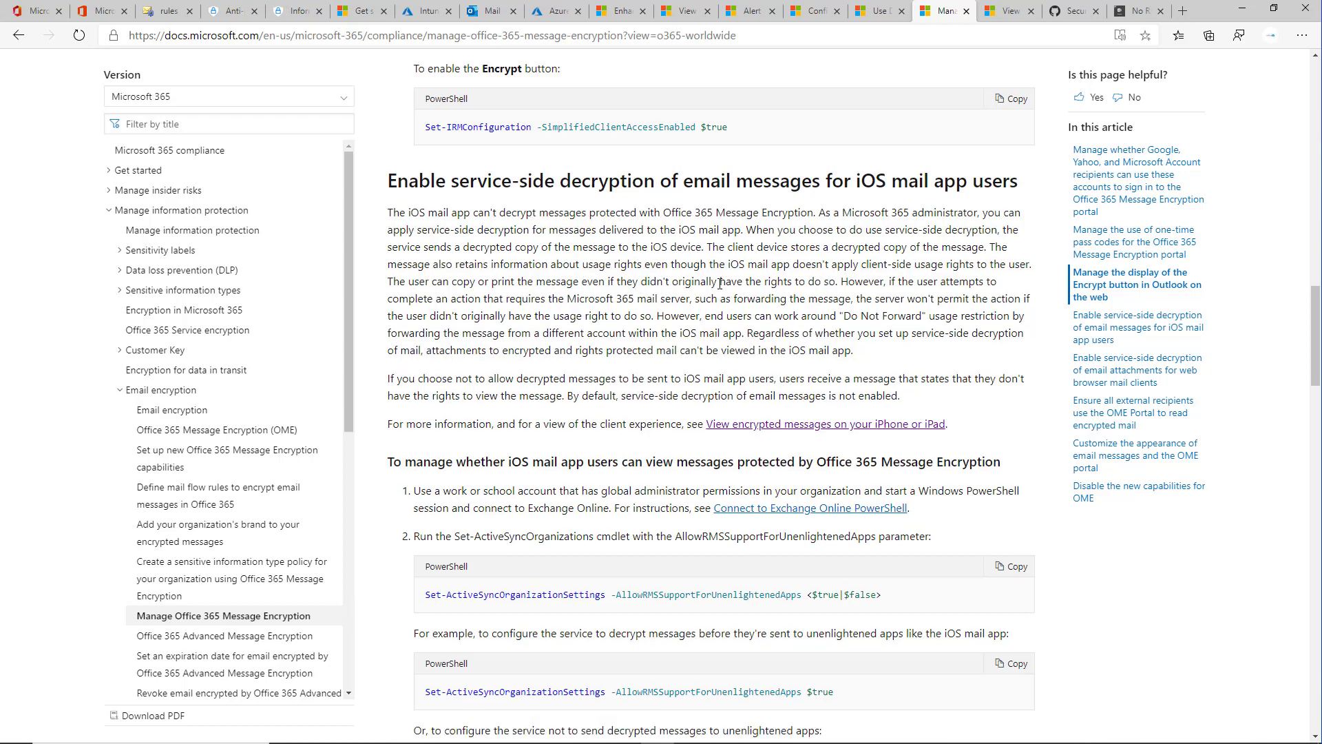
pyautogui.scroll(-3)
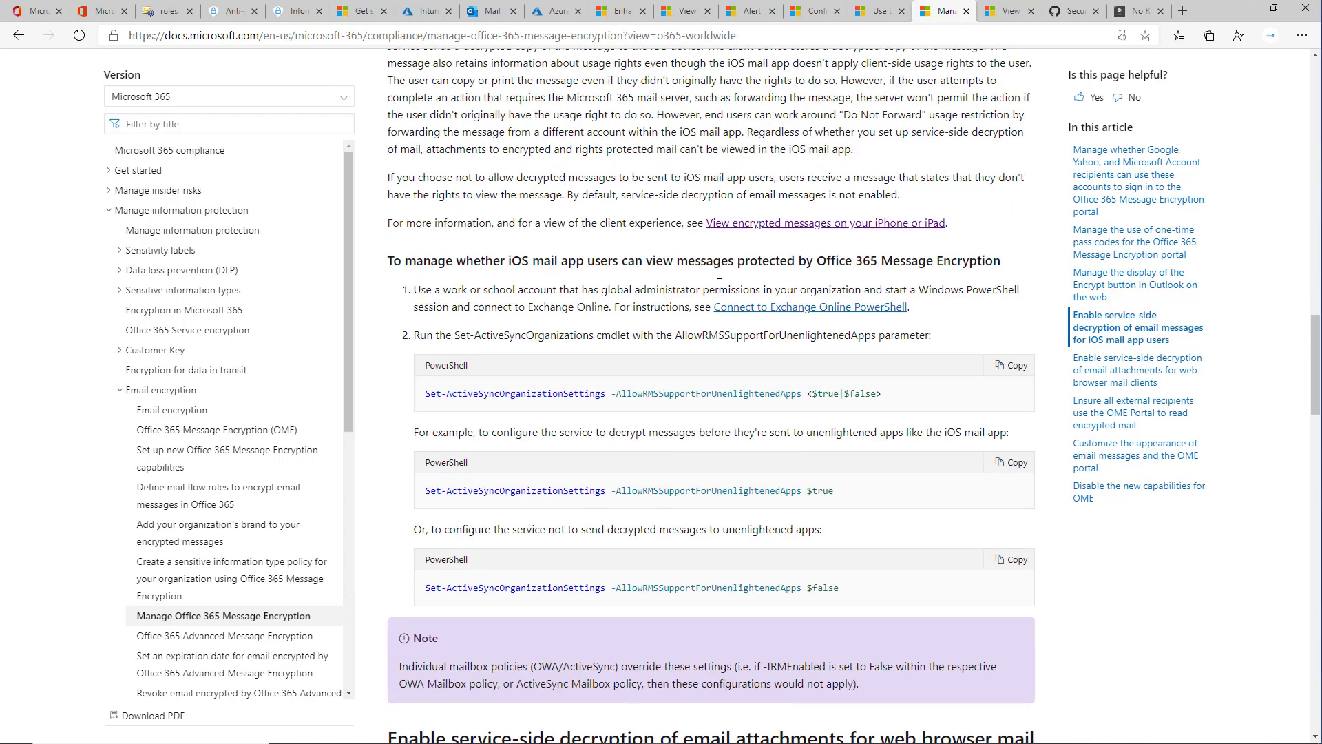
pyautogui.scroll(-3)
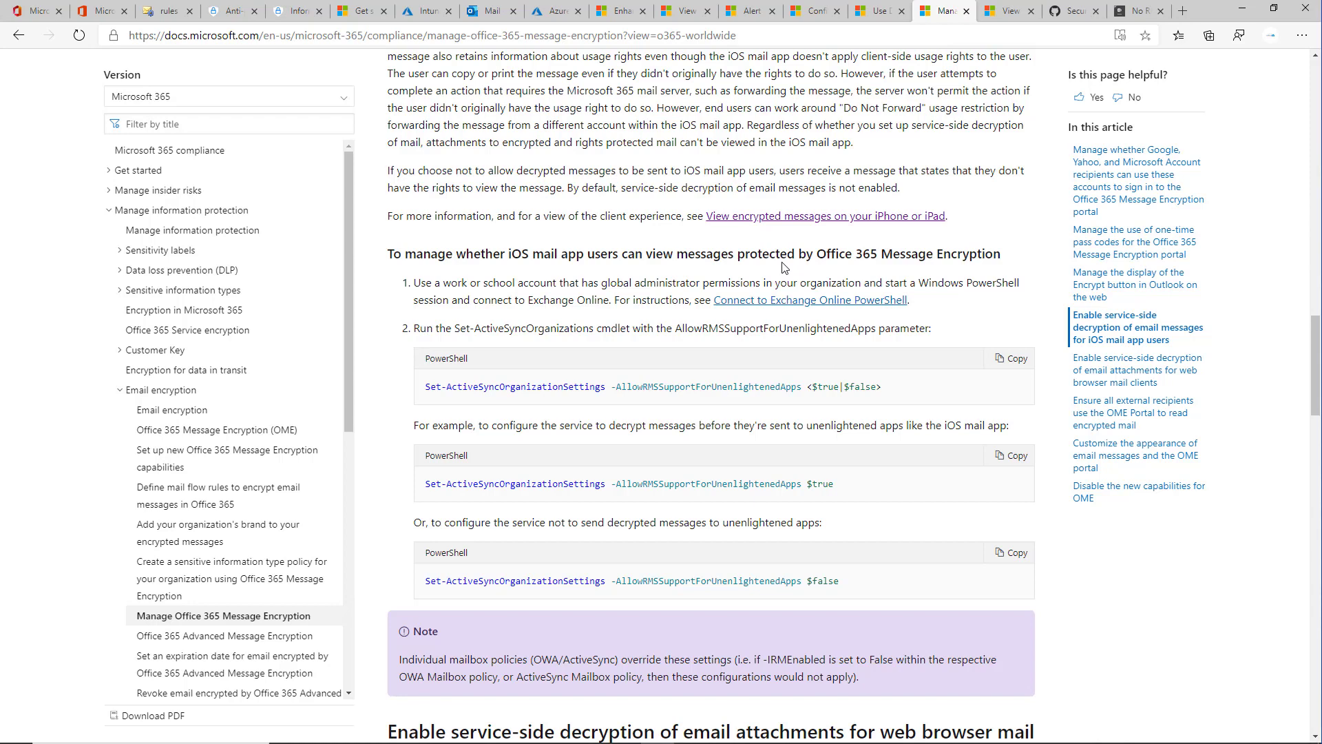
pyautogui.moveTo(828, 239)
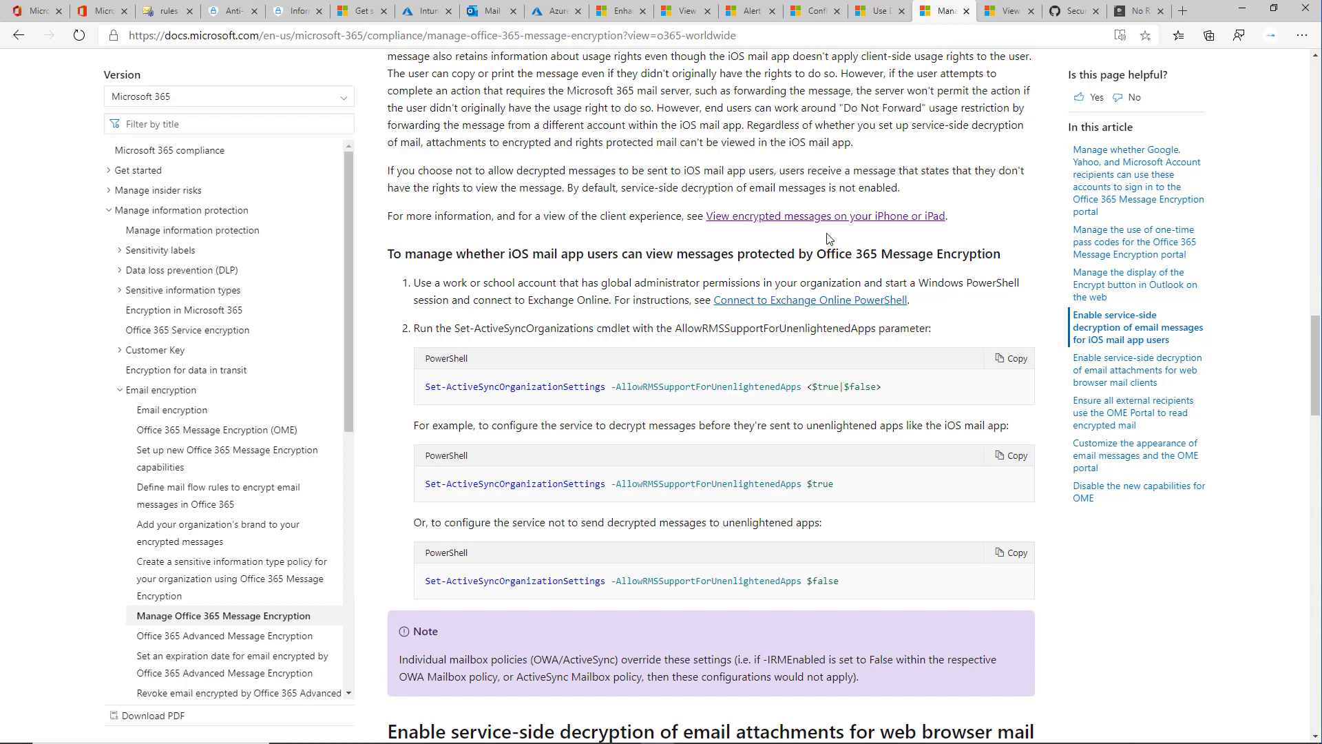
pyautogui.moveTo(736, 278)
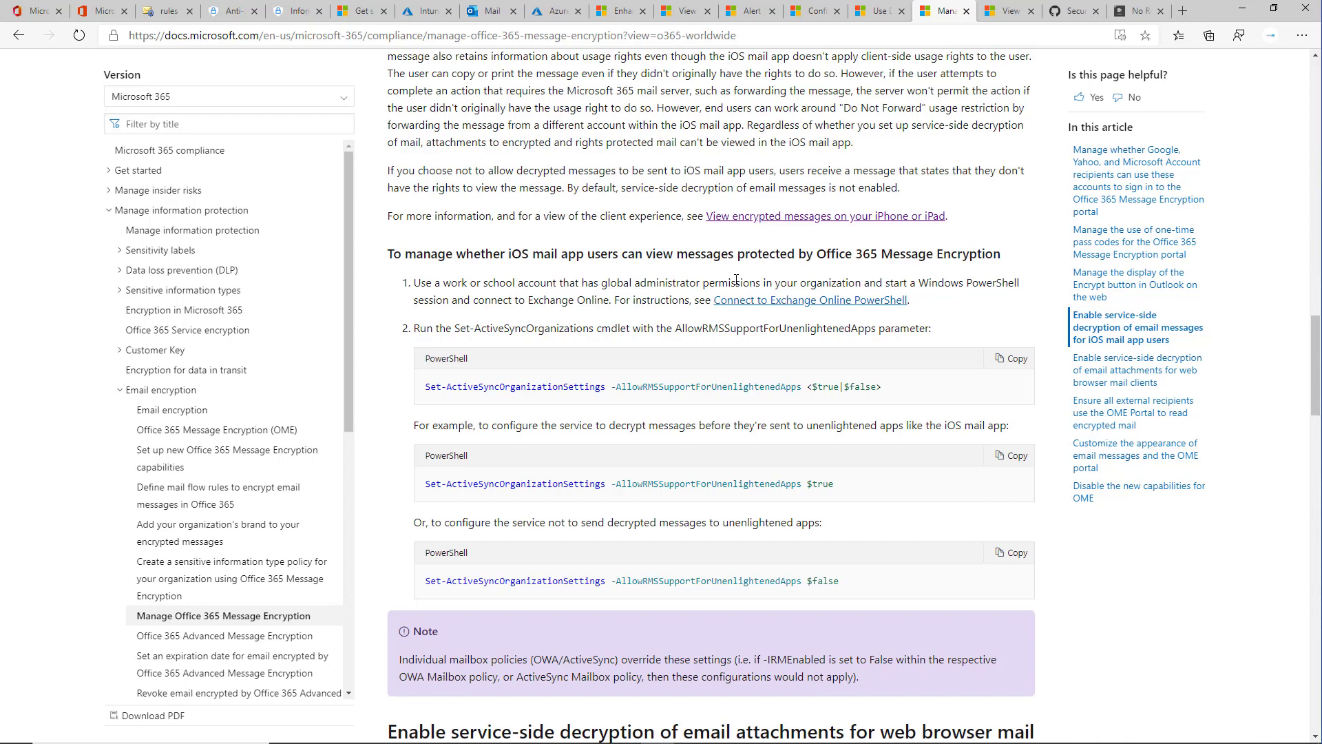
pyautogui.scroll(-3)
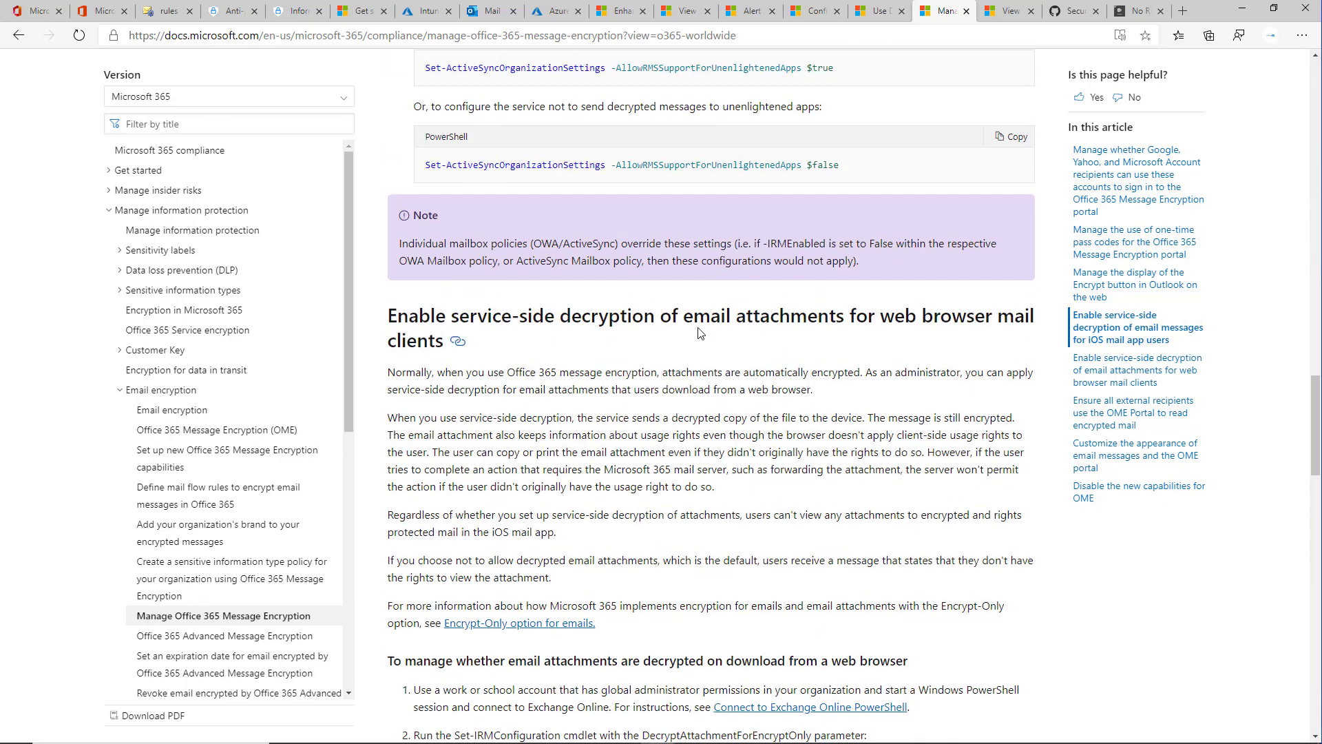
pyautogui.moveTo(959, 328)
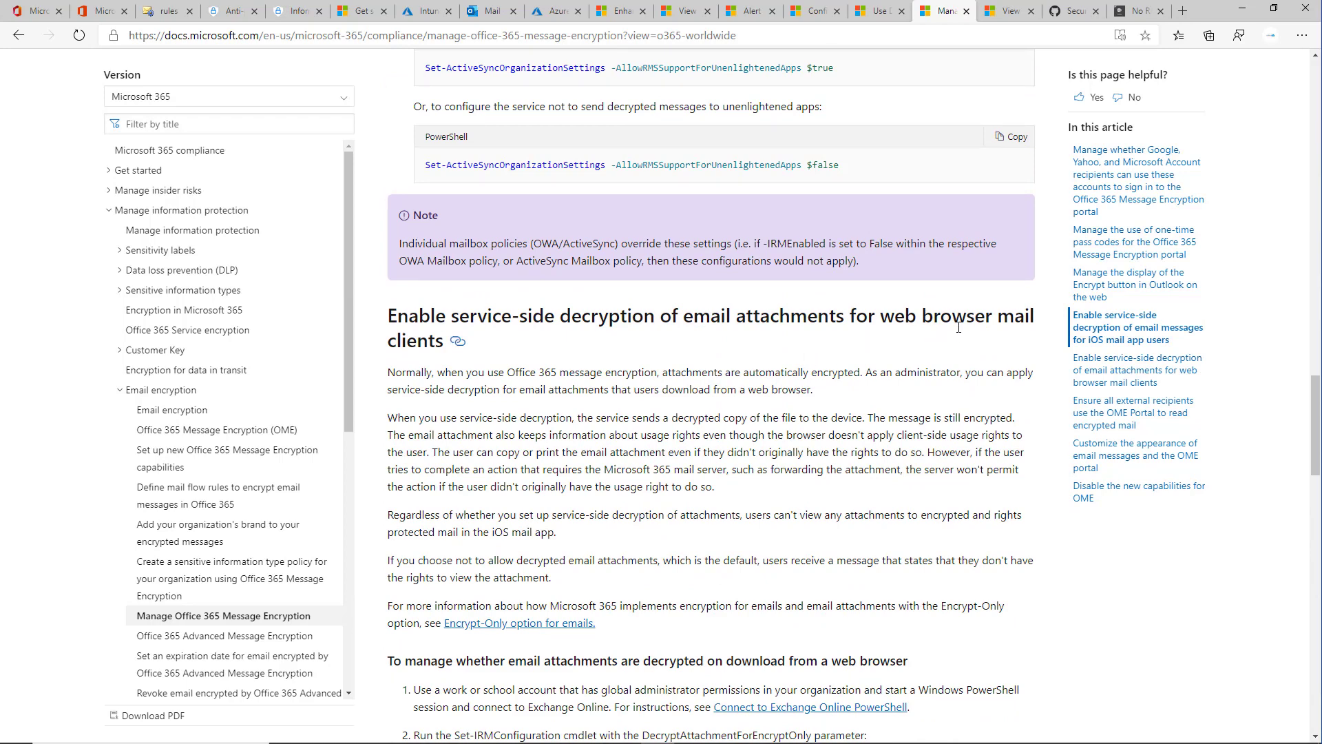
pyautogui.moveTo(686, 345)
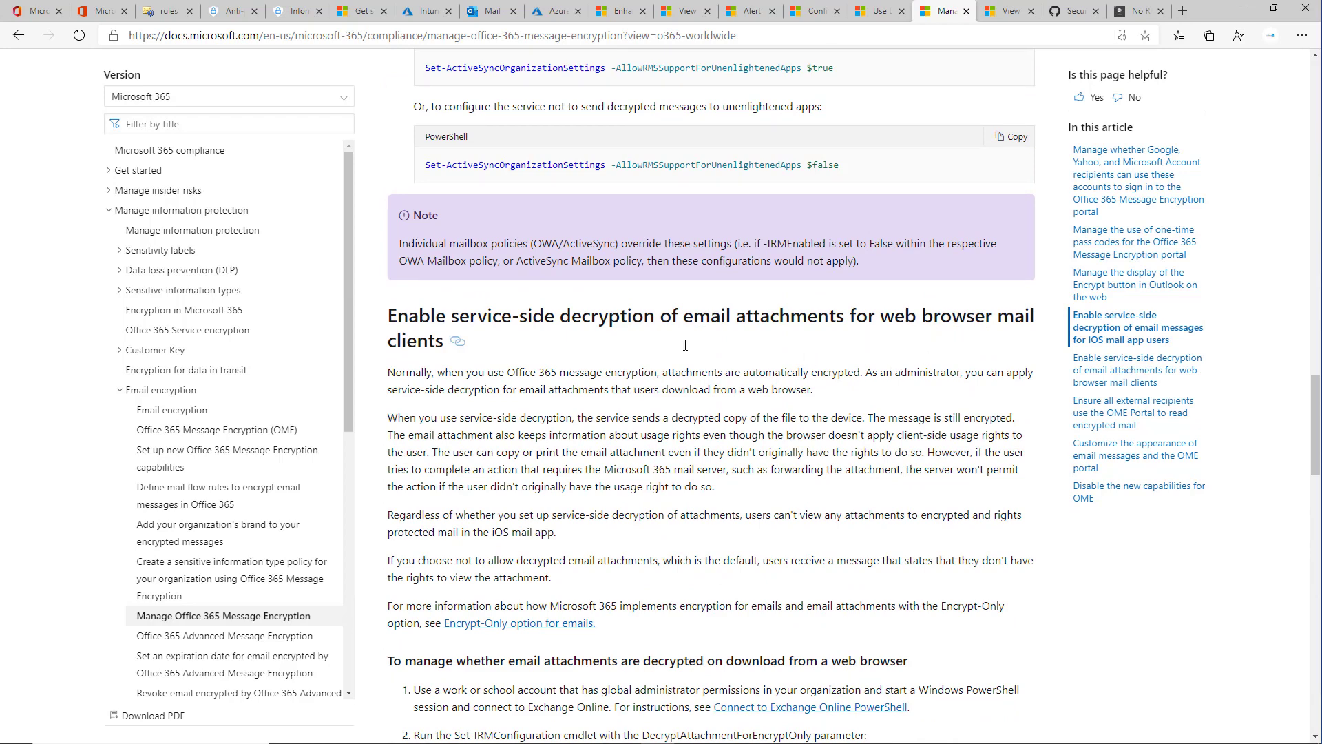
pyautogui.scroll(-3)
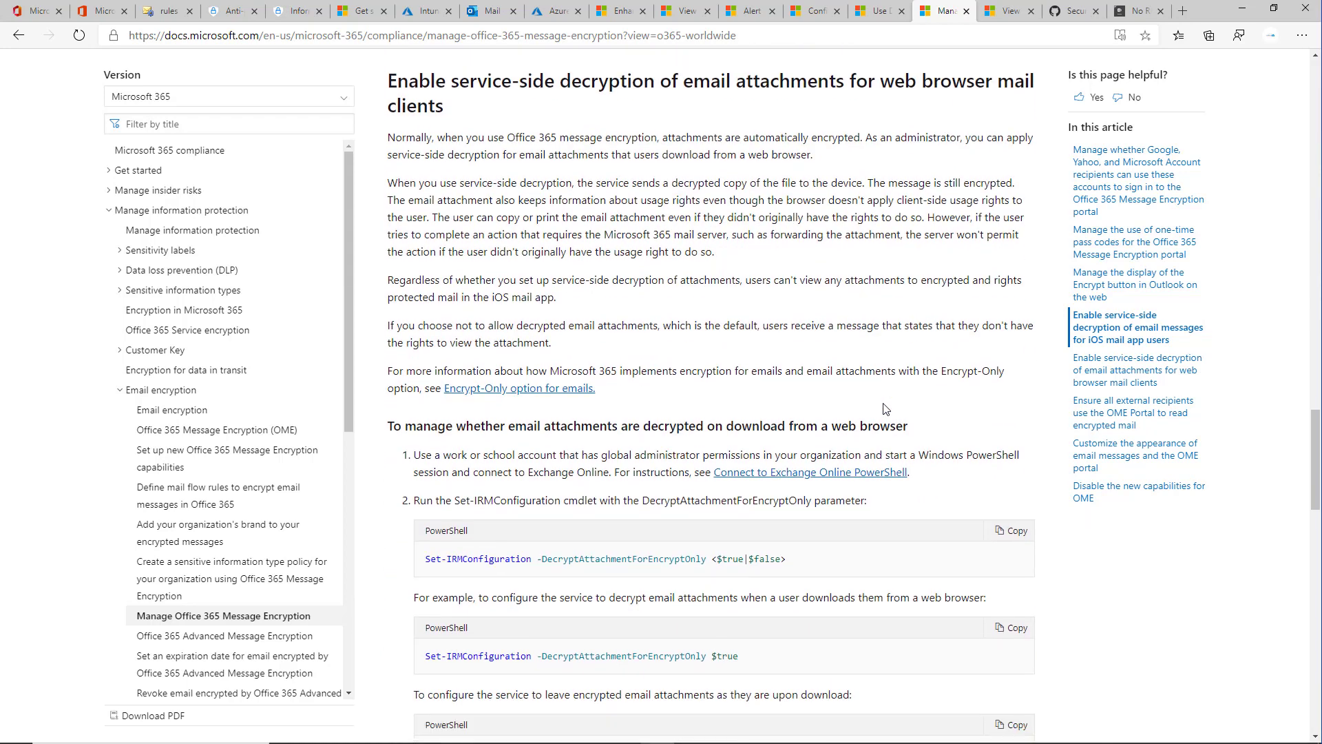
pyautogui.scroll(-3)
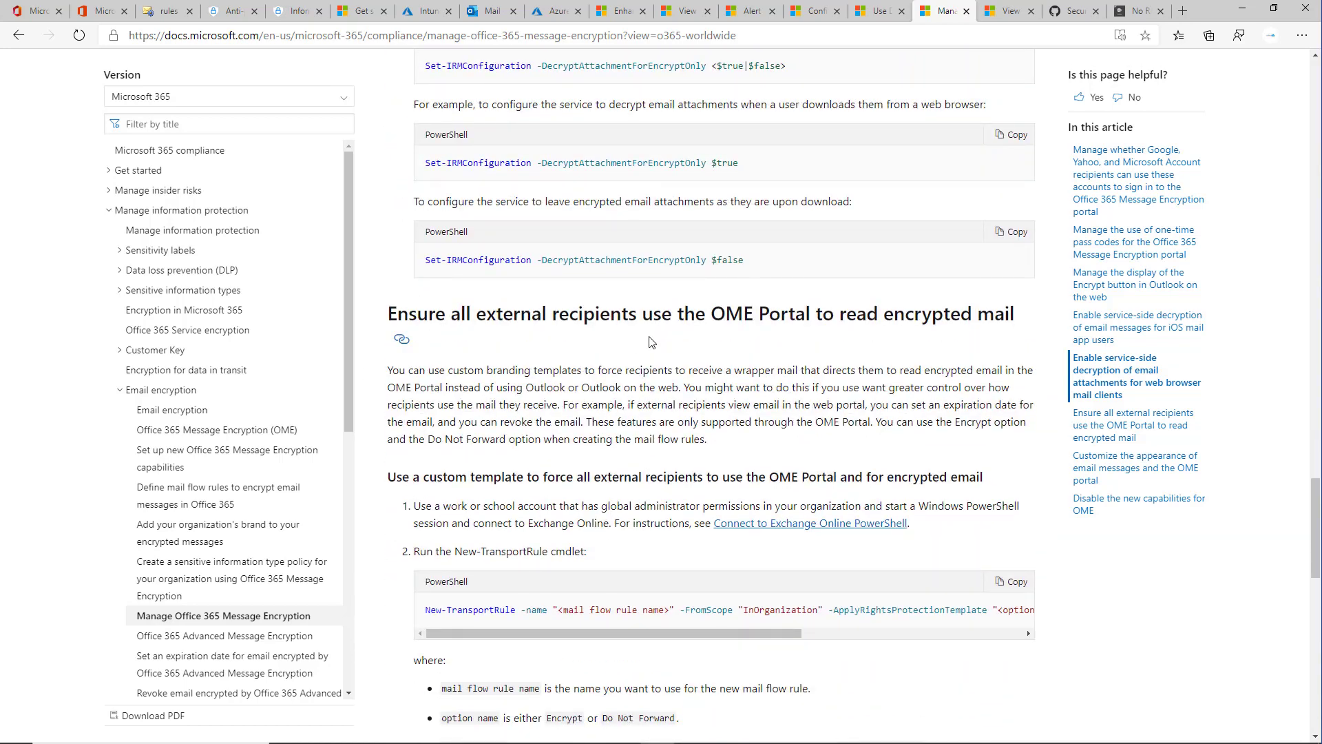
# - Read the OME Portal section's New-TransportRule examples, then move on to the Office 365 Advanced Message Encryption article
pyautogui.scroll(-3)
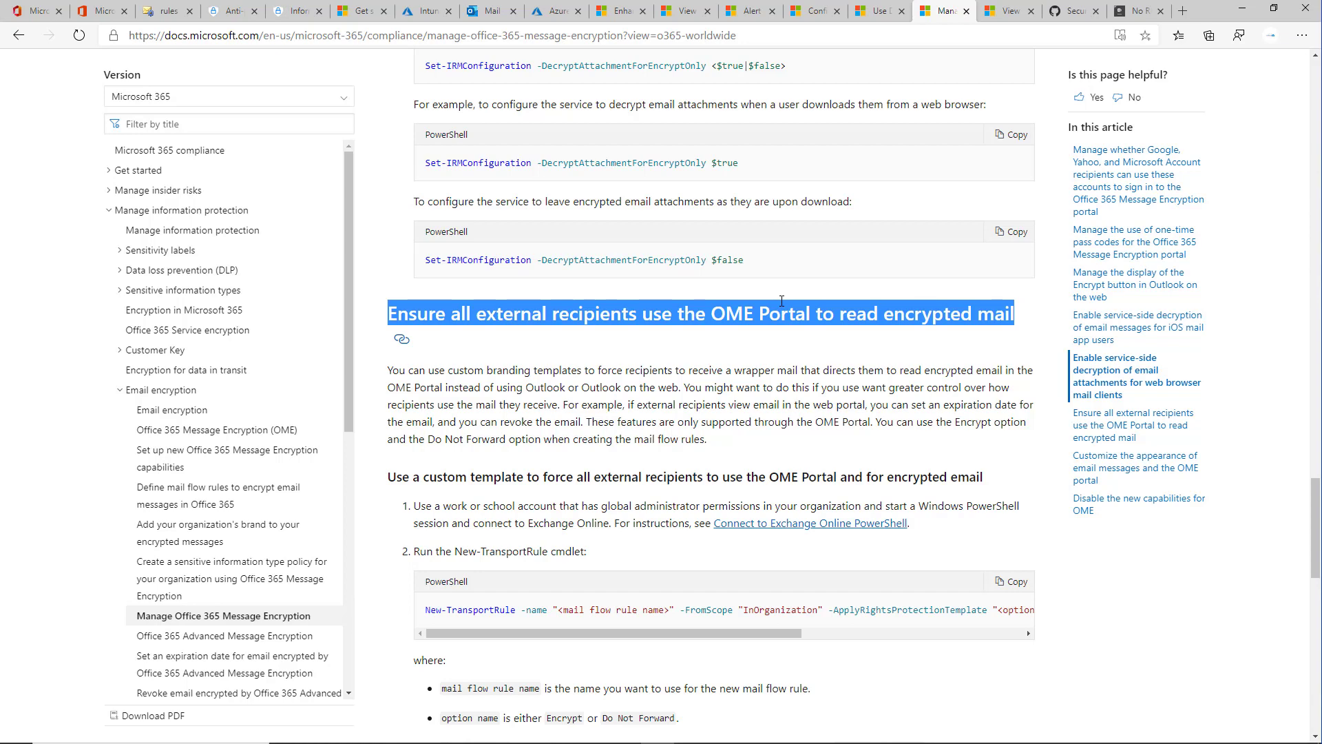
pyautogui.moveTo(777, 354)
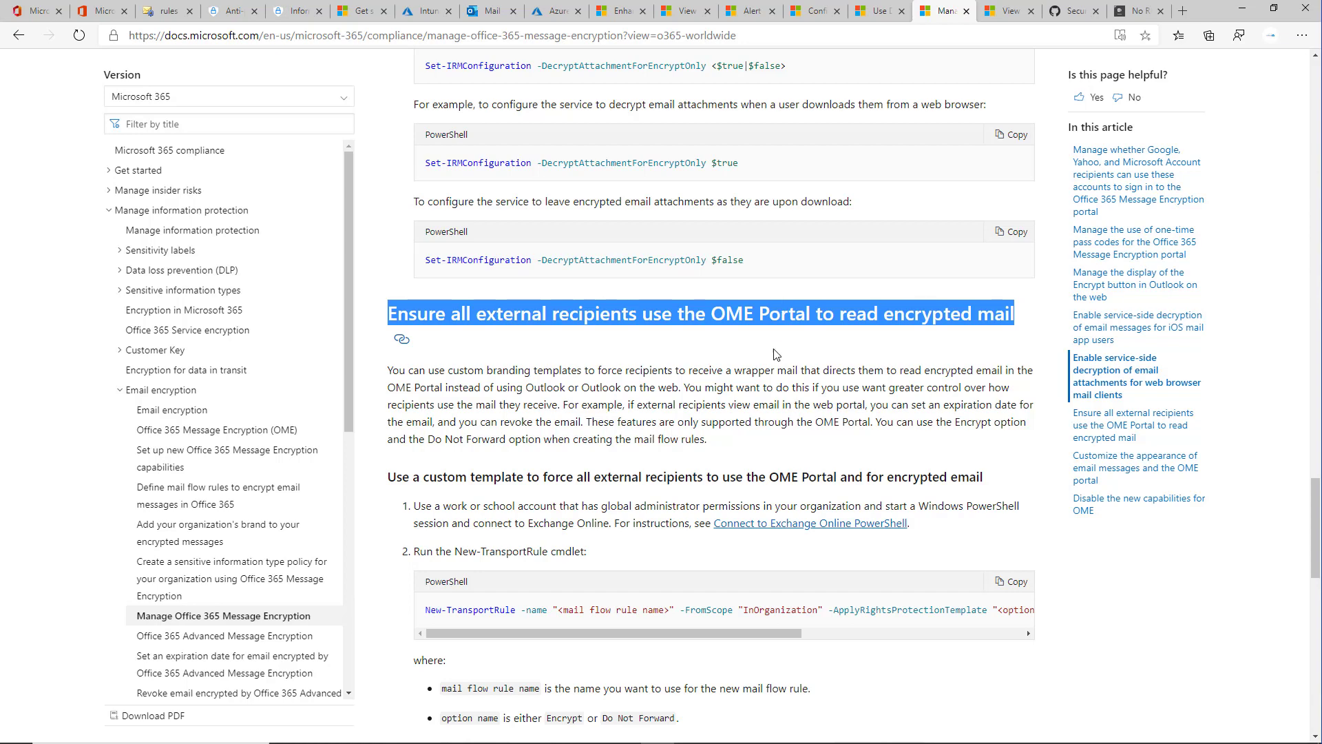
pyautogui.scroll(-3)
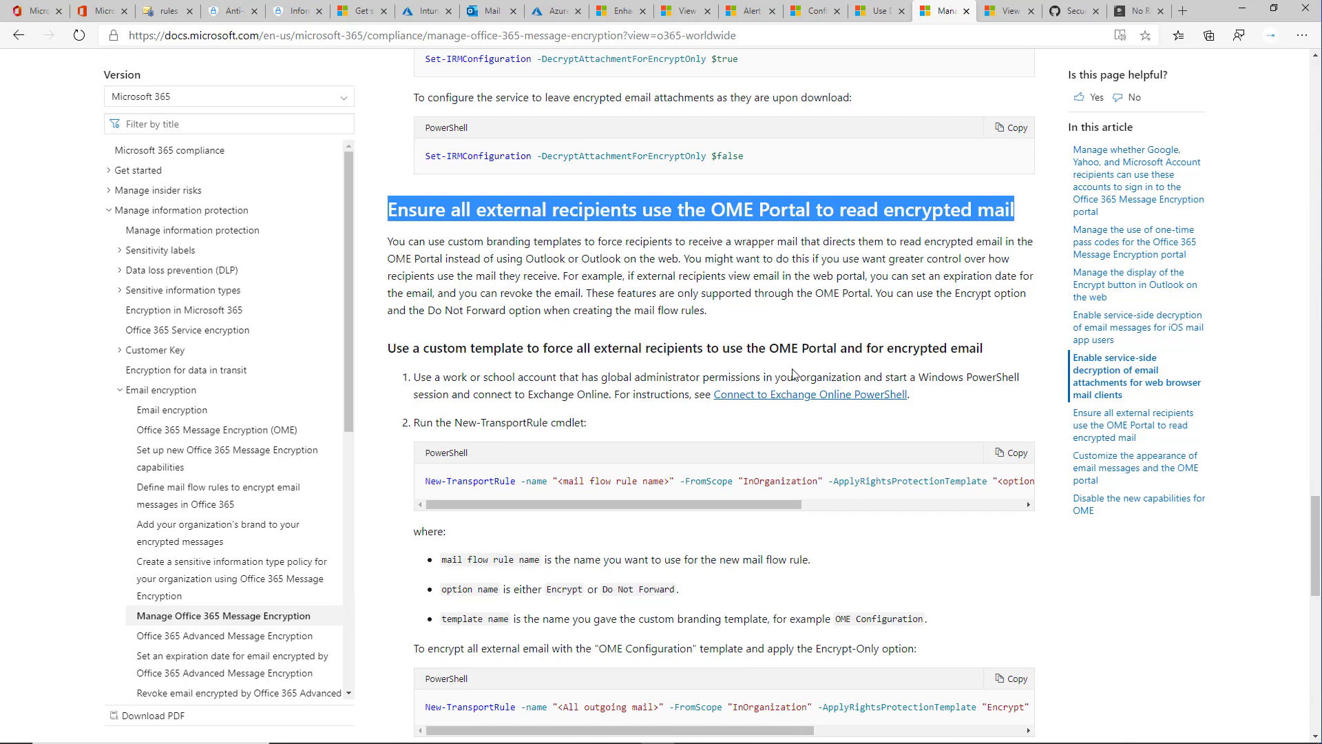
pyautogui.scroll(-3)
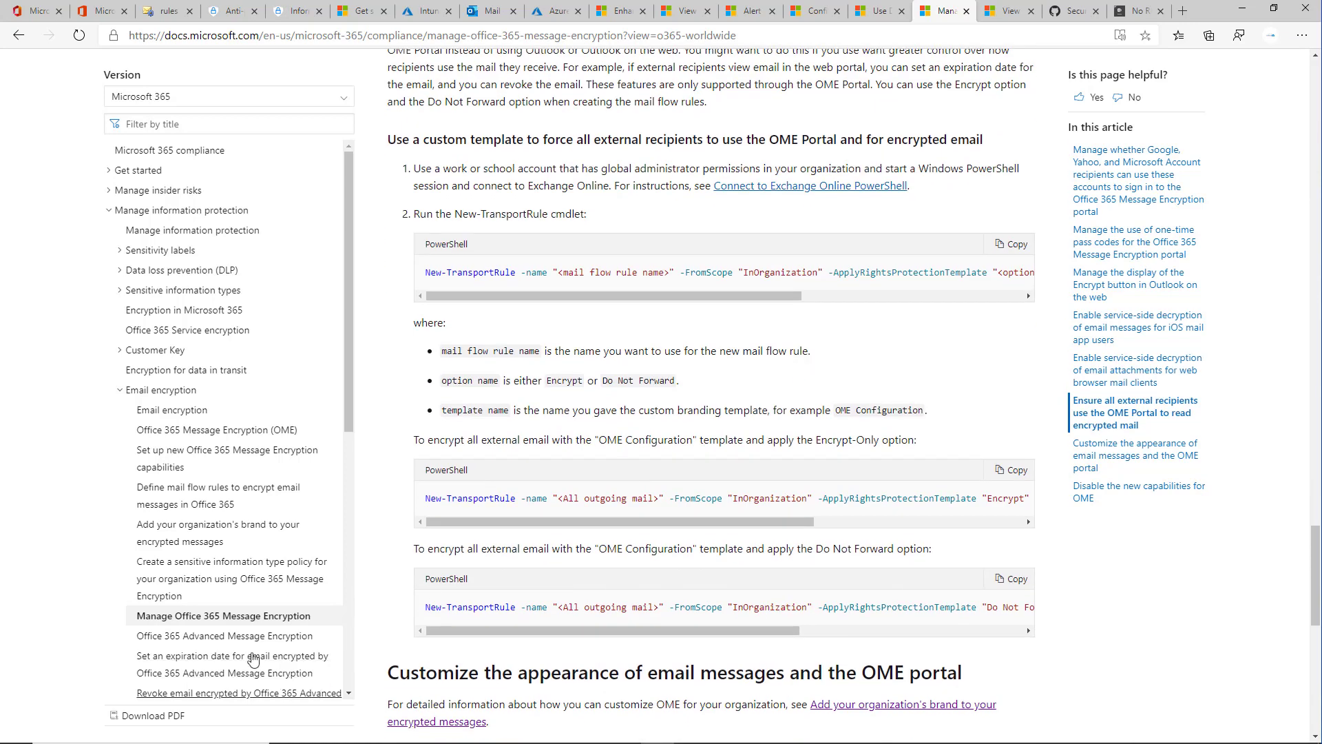
pyautogui.click(223, 637)
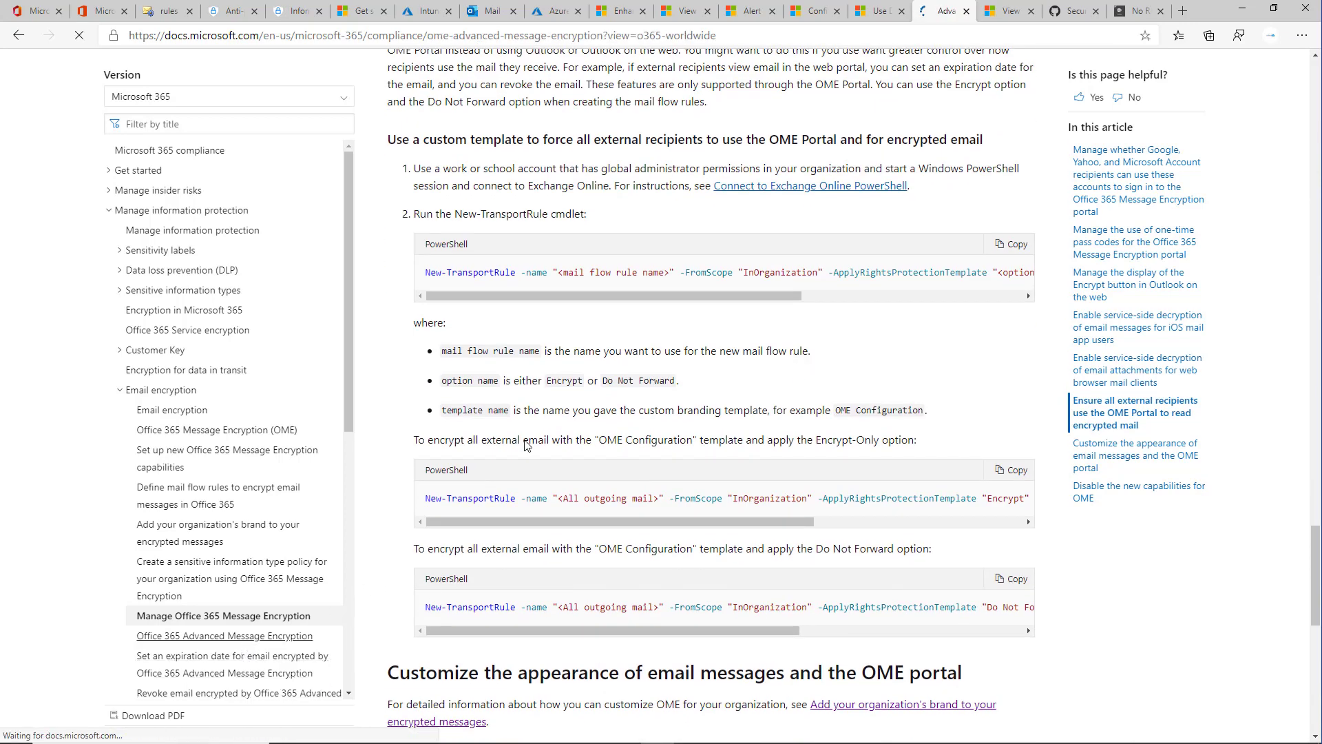
pyautogui.click(225, 637)
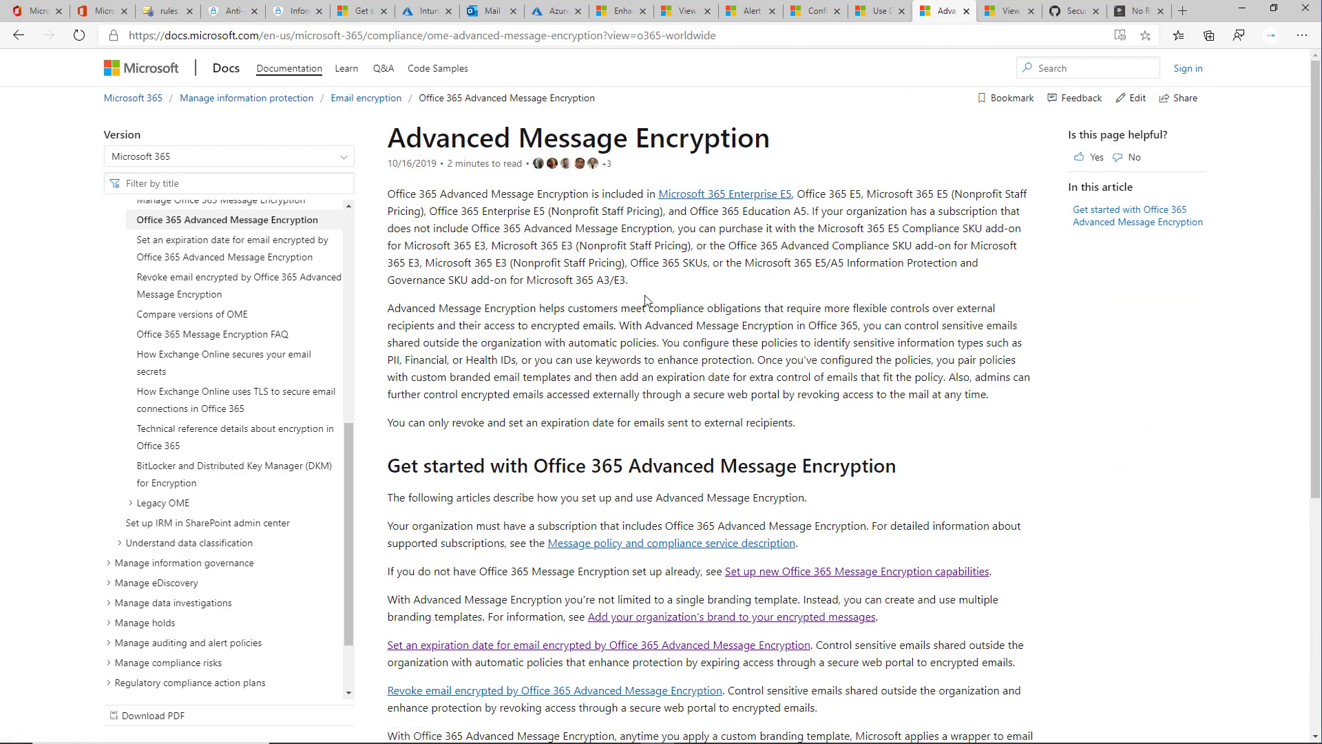
pyautogui.moveTo(388, 193); pyautogui.dragTo(628, 280)
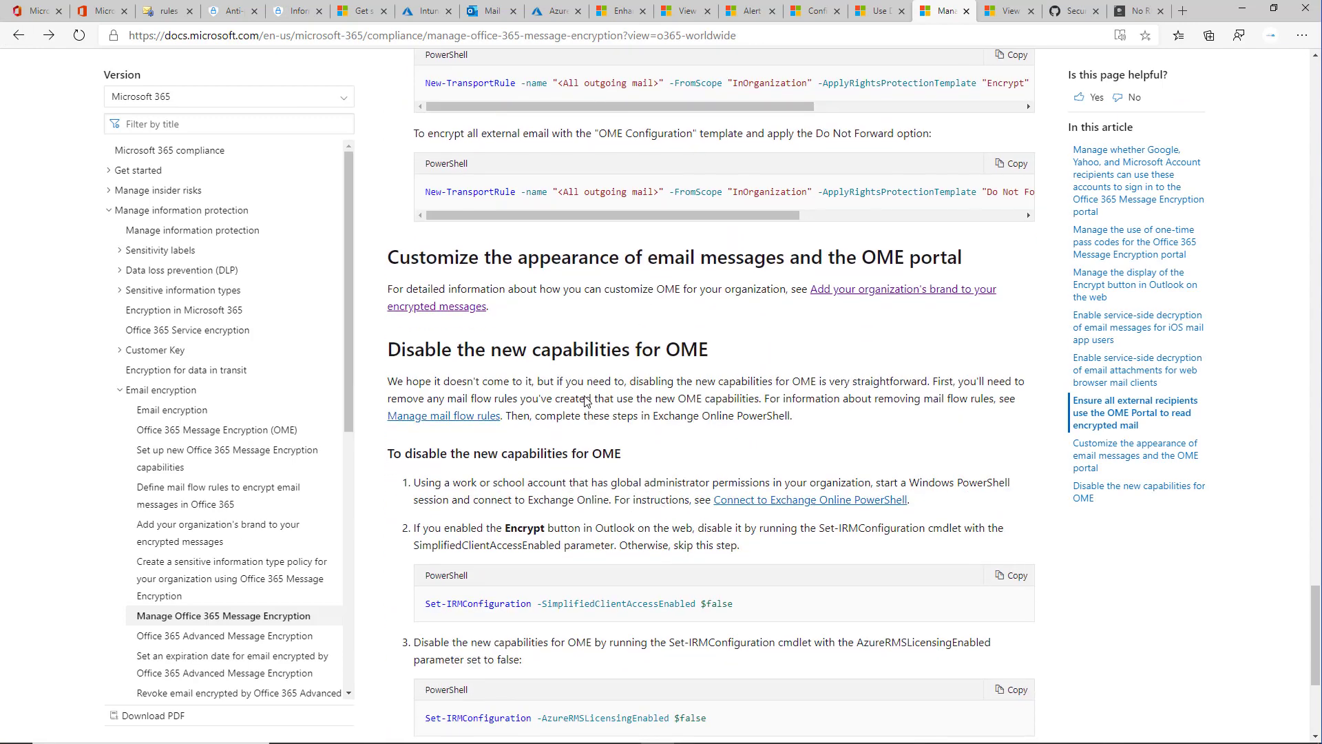
pyautogui.moveTo(717, 264)
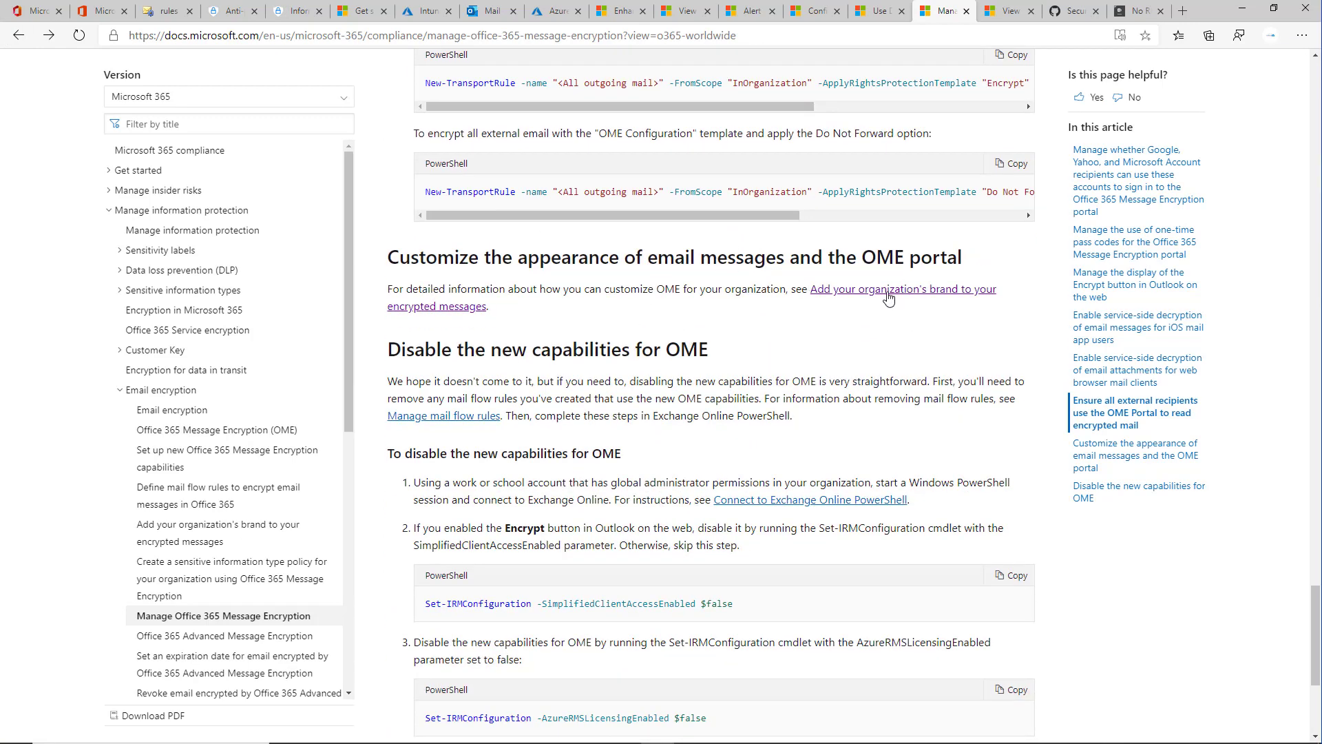
pyautogui.click(902, 289)
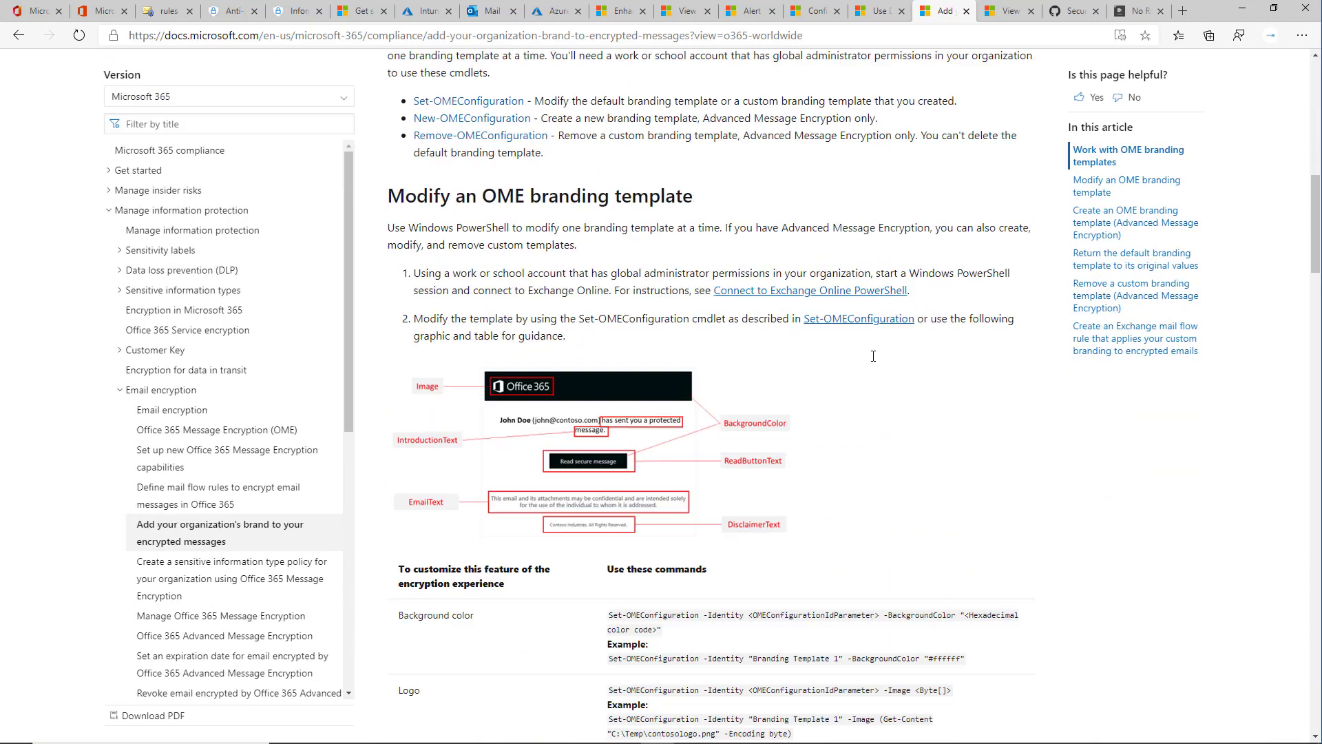
pyautogui.scroll(-3)
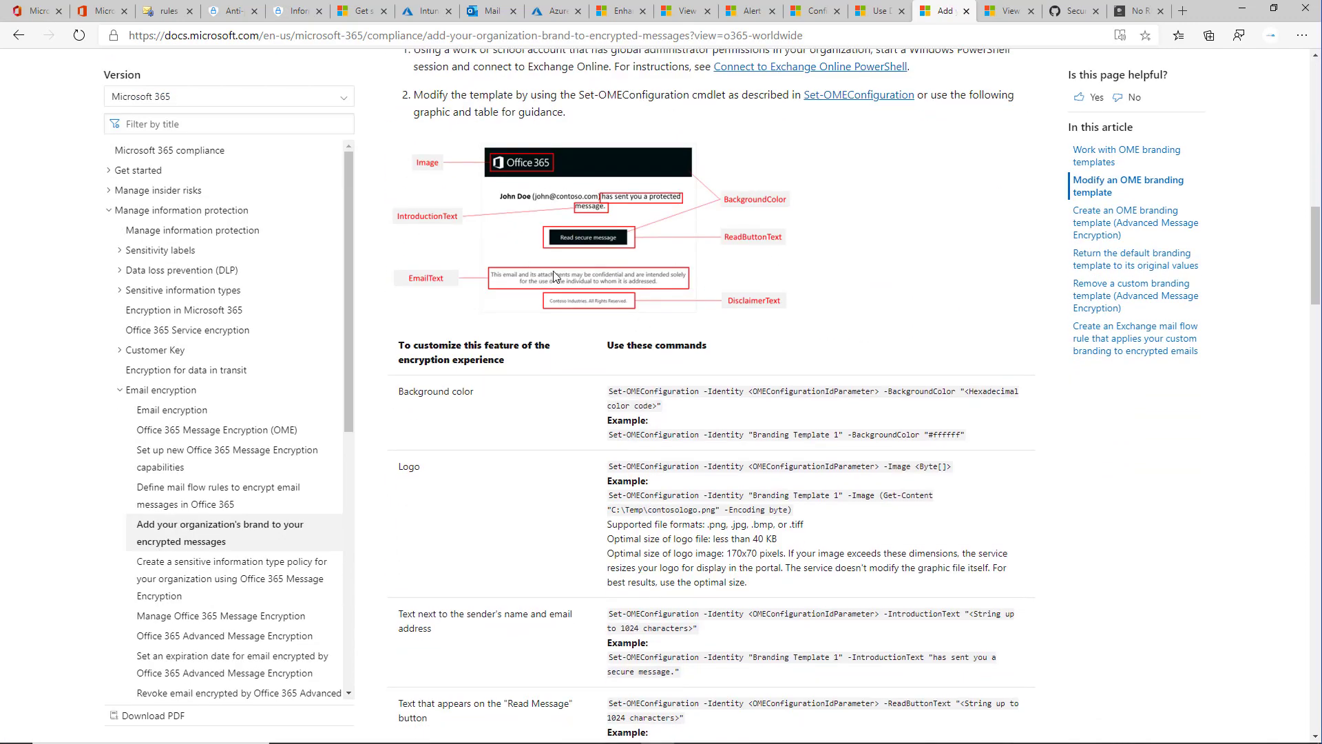
pyautogui.moveTo(642, 336)
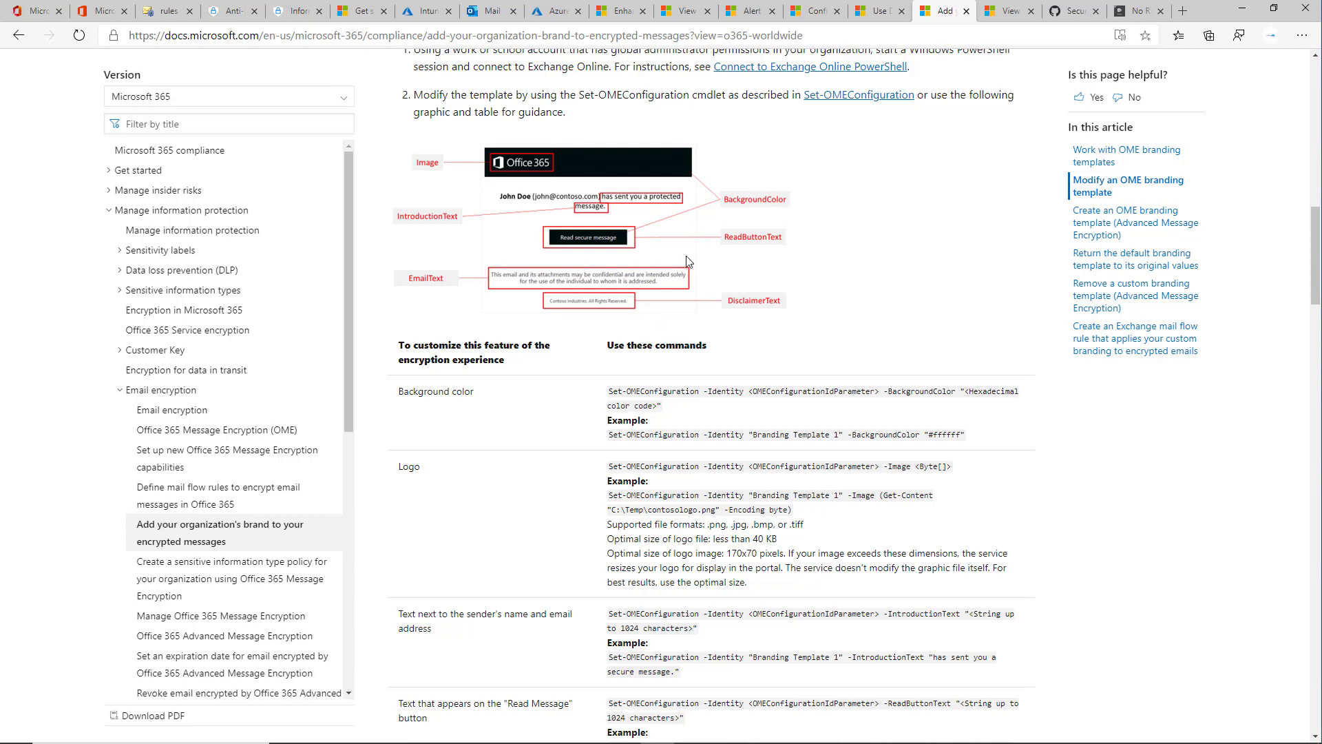
pyautogui.moveTo(667, 267)
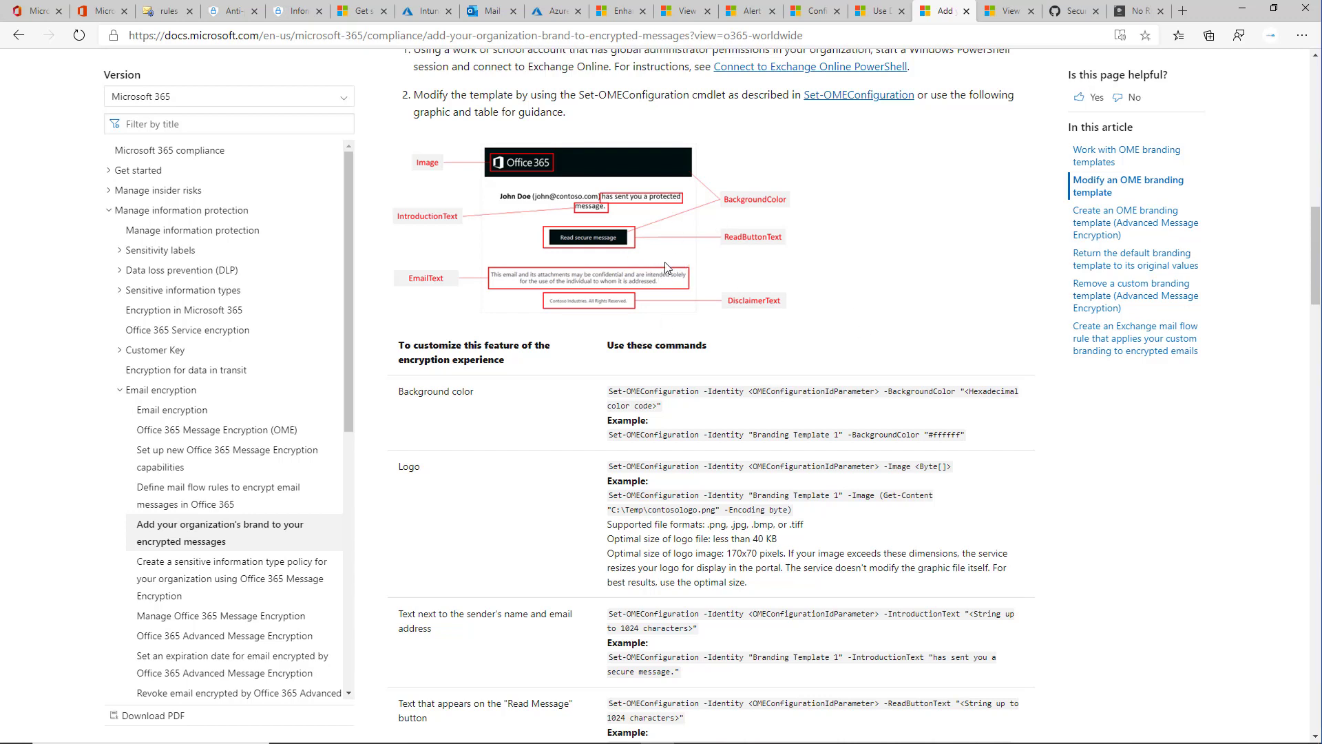
pyautogui.moveTo(646, 177)
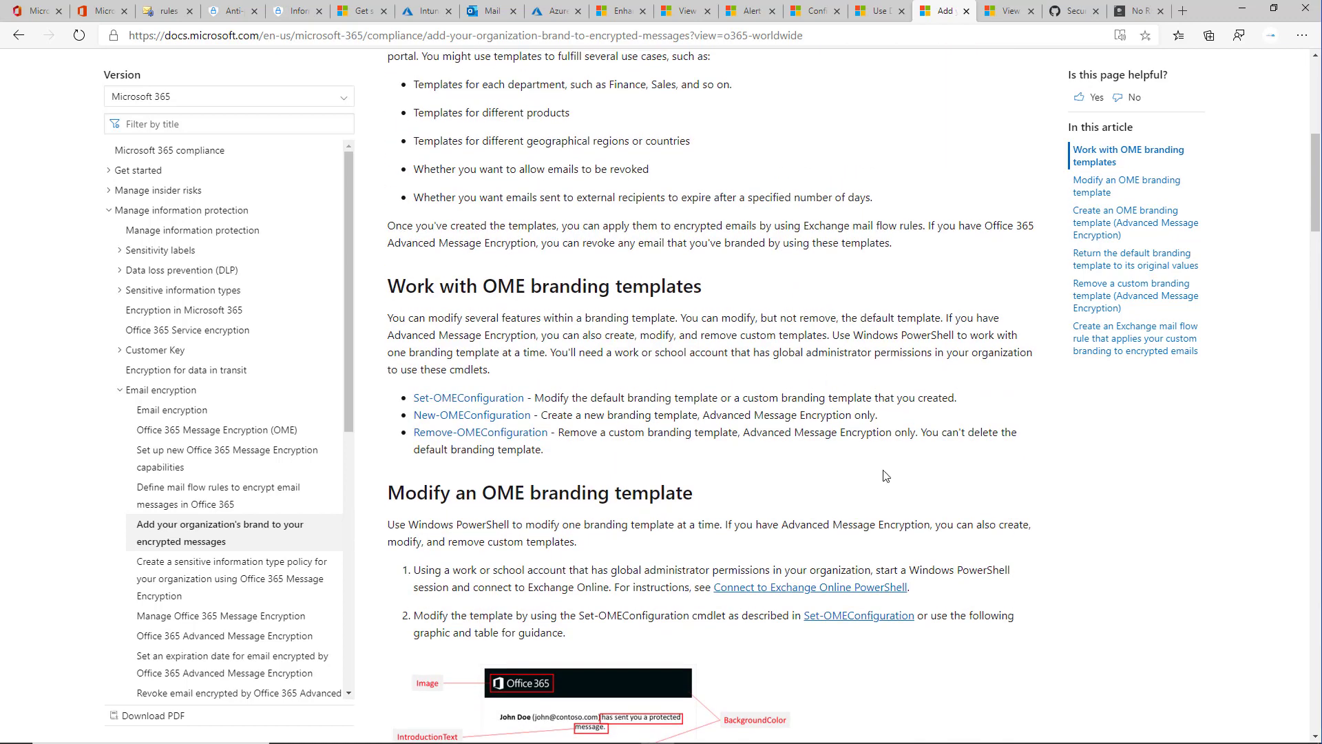
pyautogui.scroll(-3)
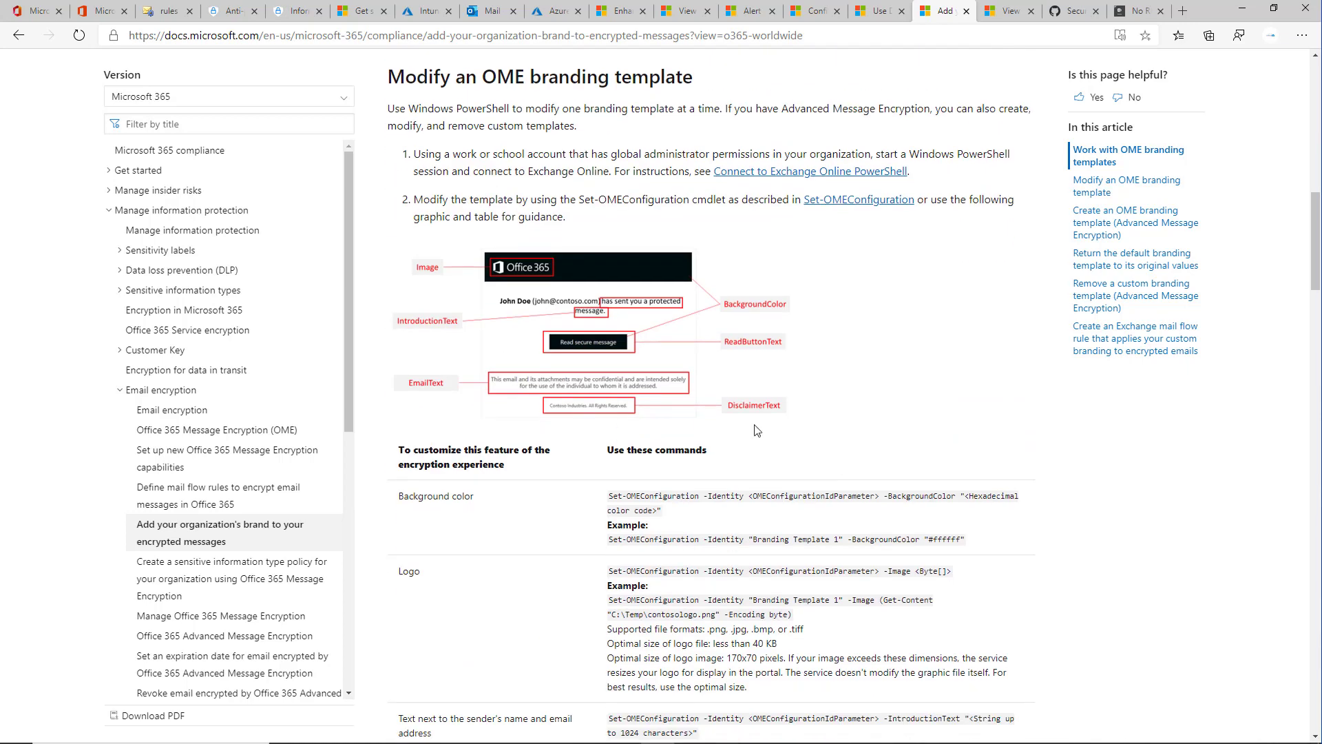
pyautogui.moveTo(848, 263)
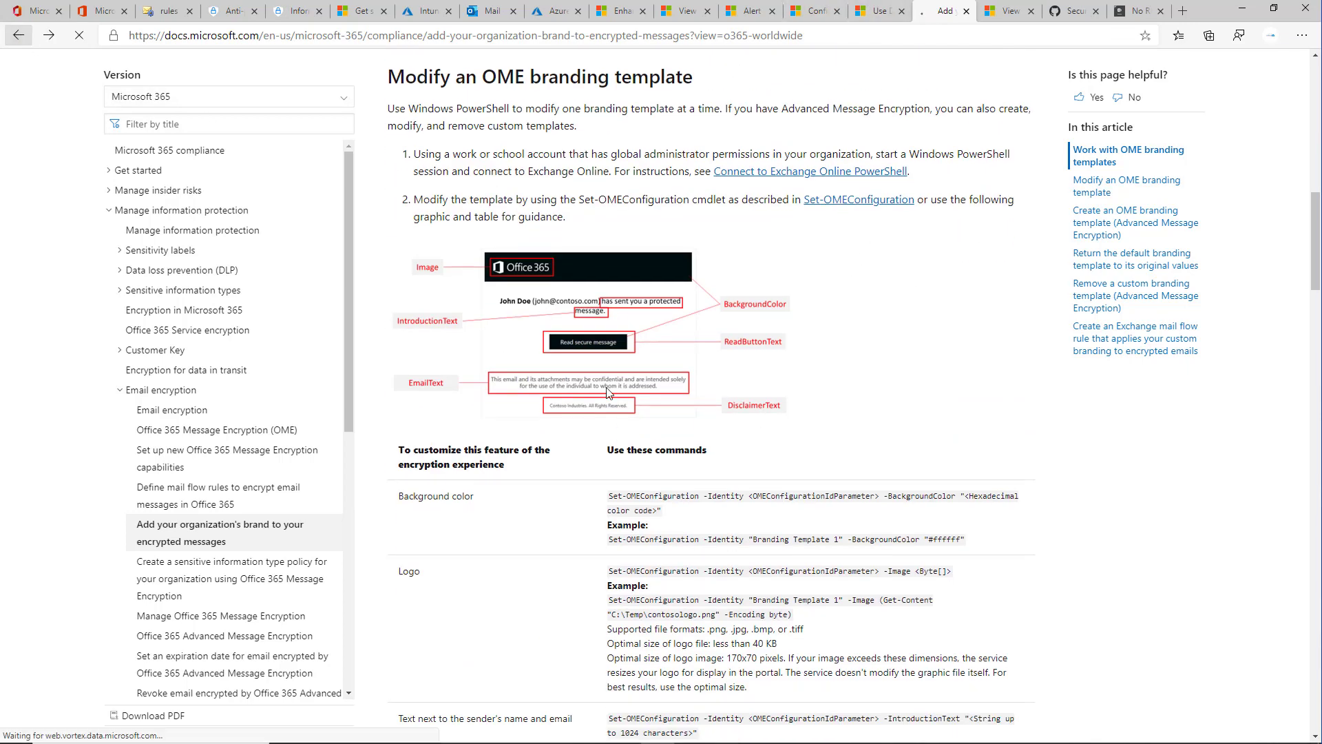
pyautogui.click(220, 616)
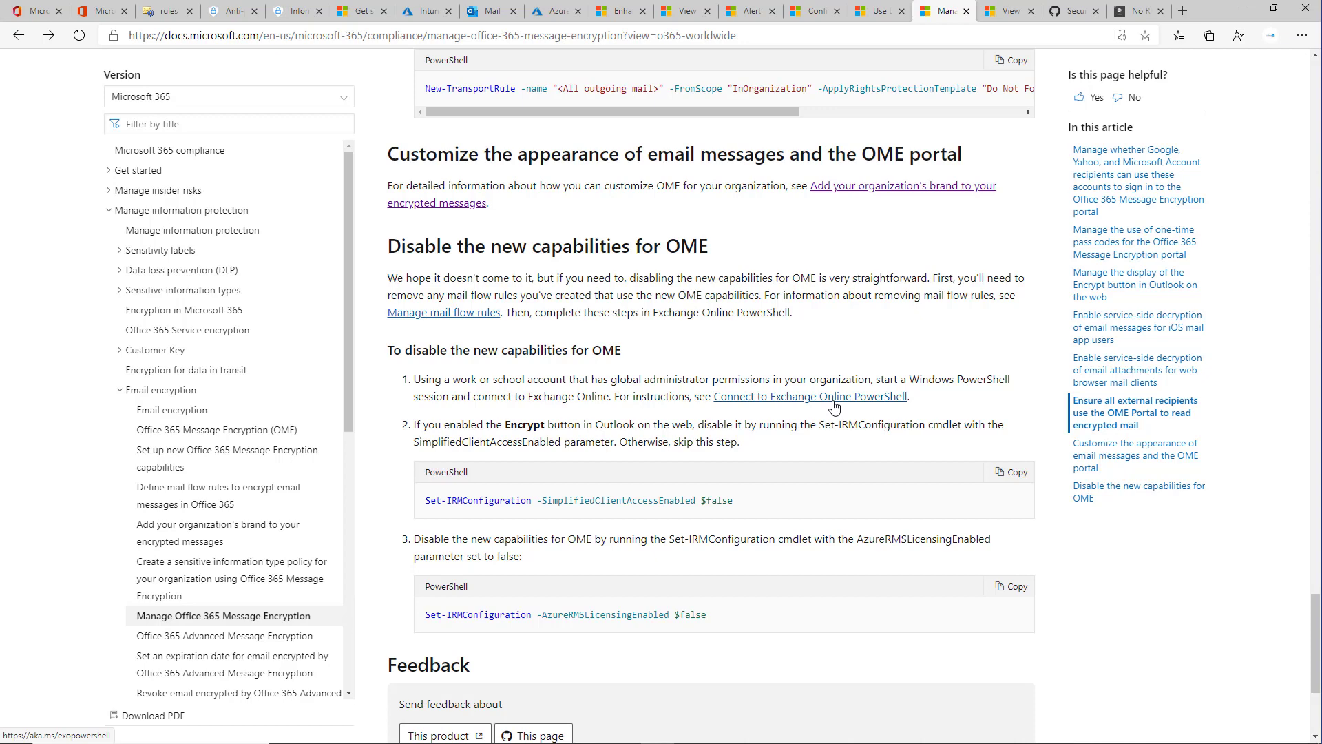
pyautogui.moveTo(642, 373)
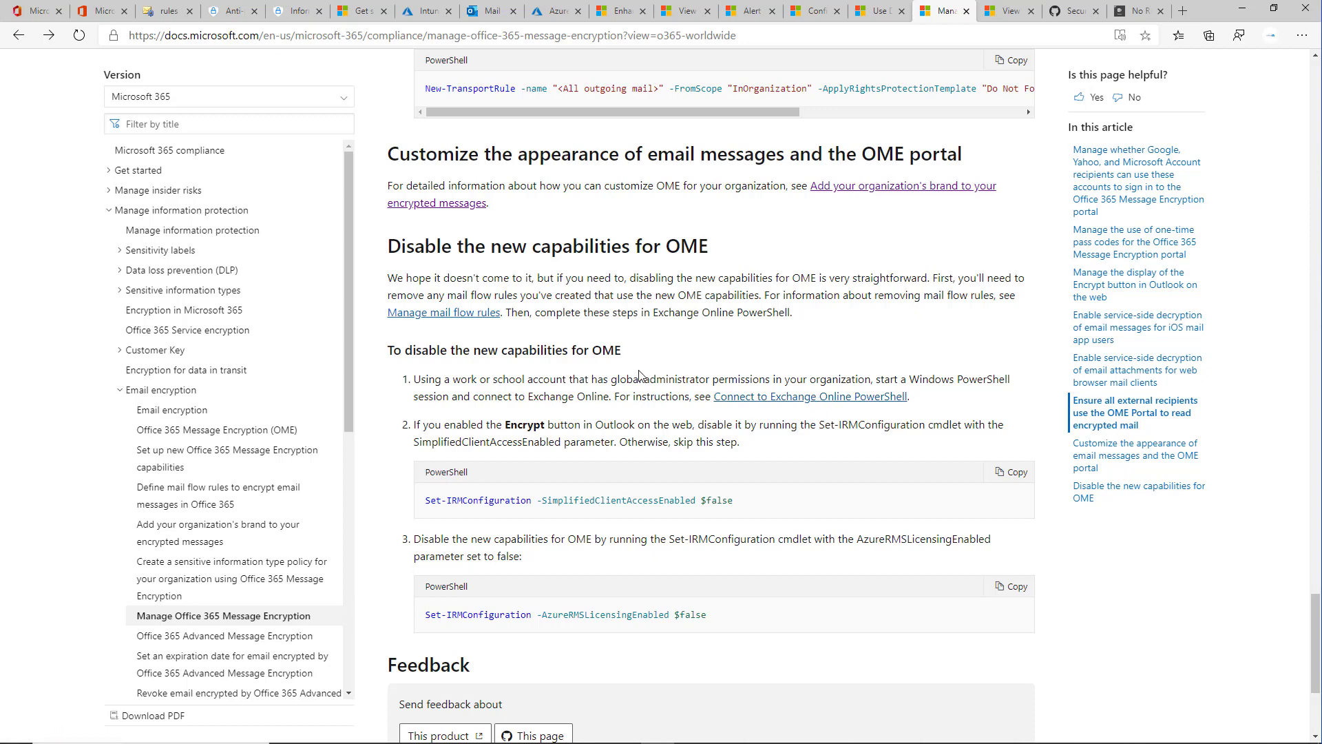
pyautogui.moveTo(642, 284)
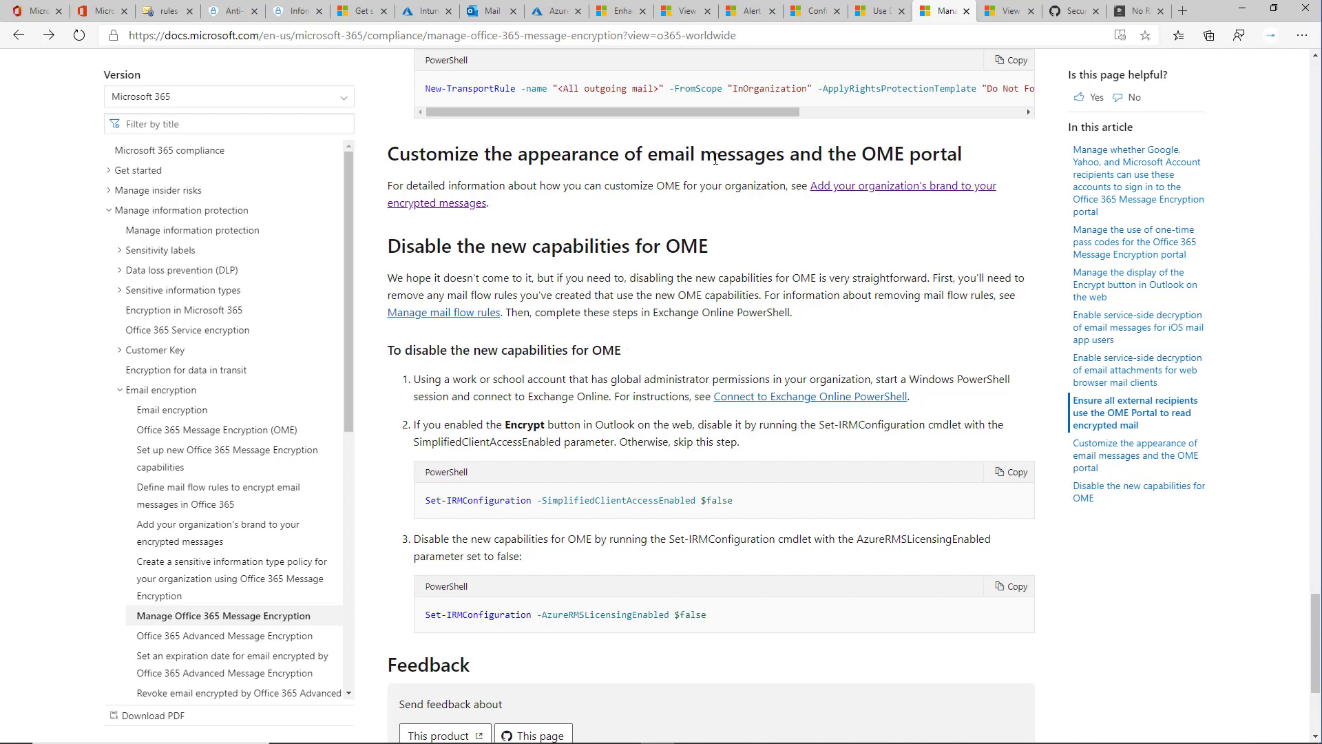
pyautogui.moveTo(707, 305)
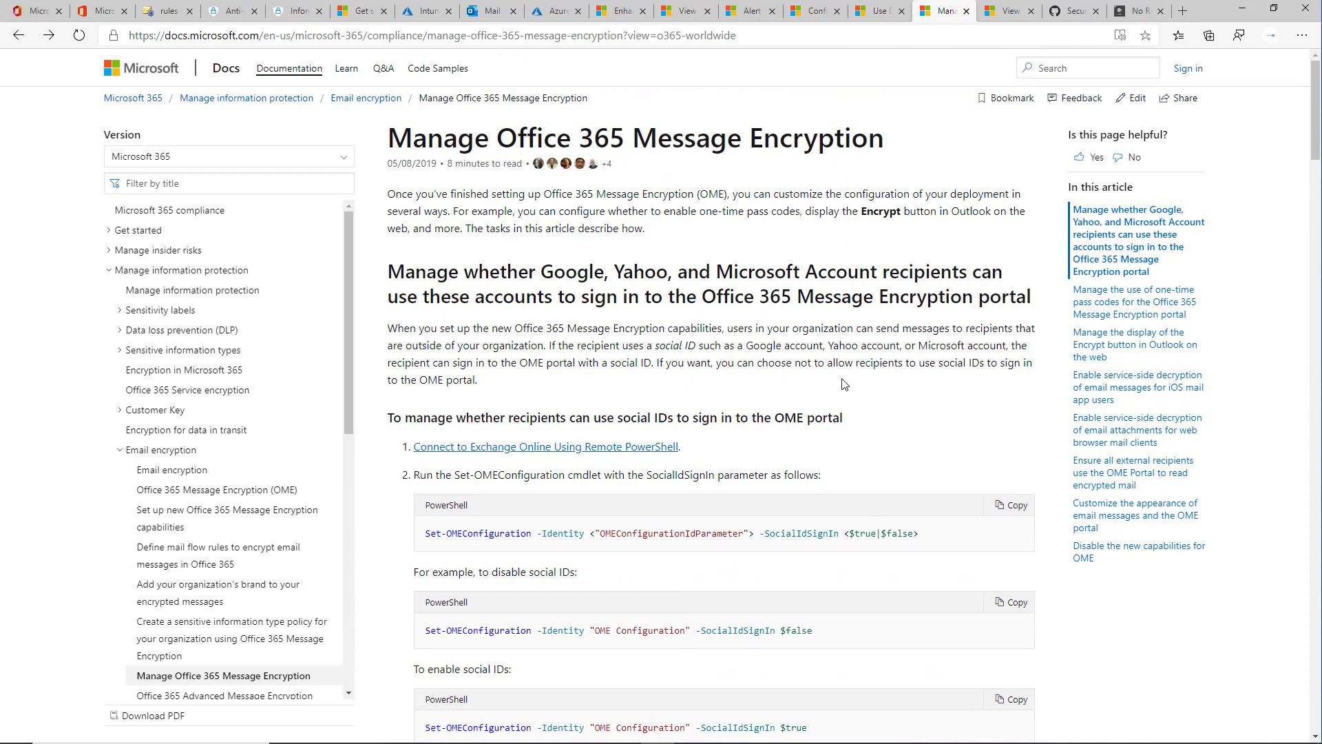
pyautogui.moveTo(837, 380)
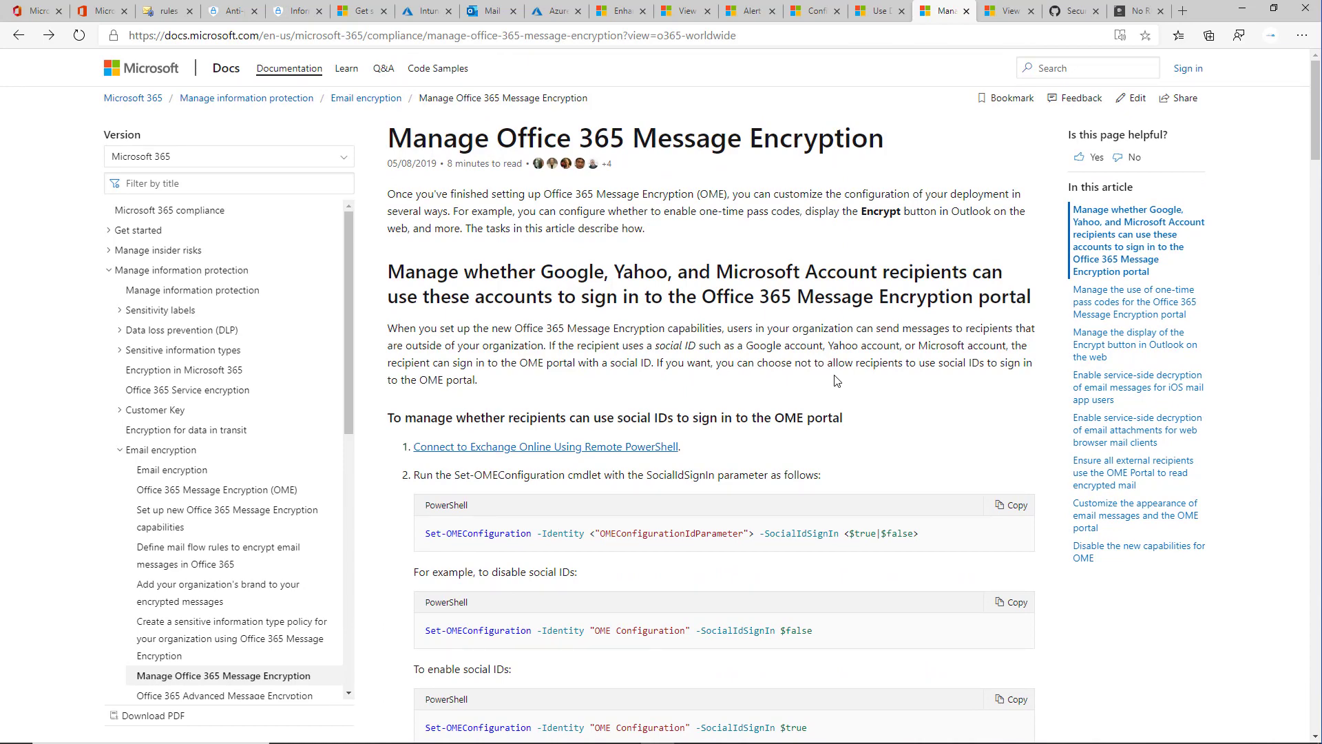
pyautogui.moveTo(843, 369)
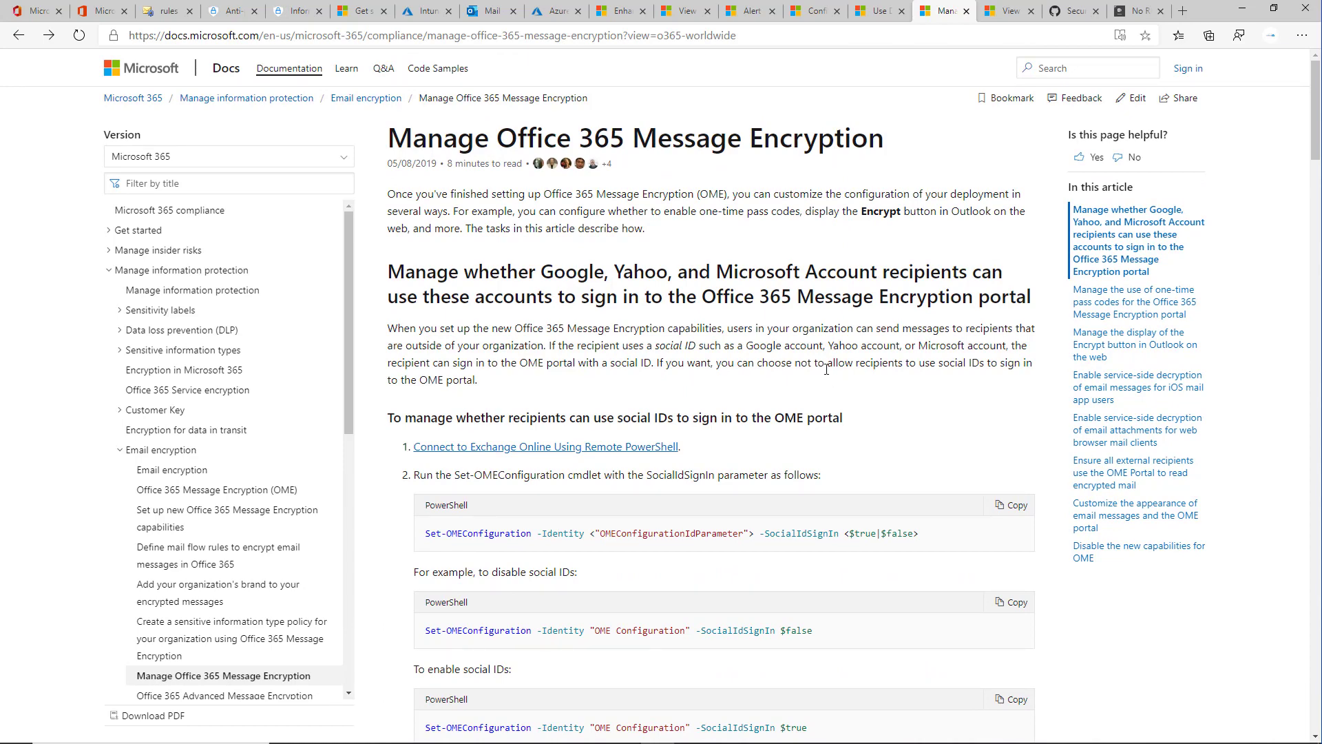
pyautogui.scroll(-3)
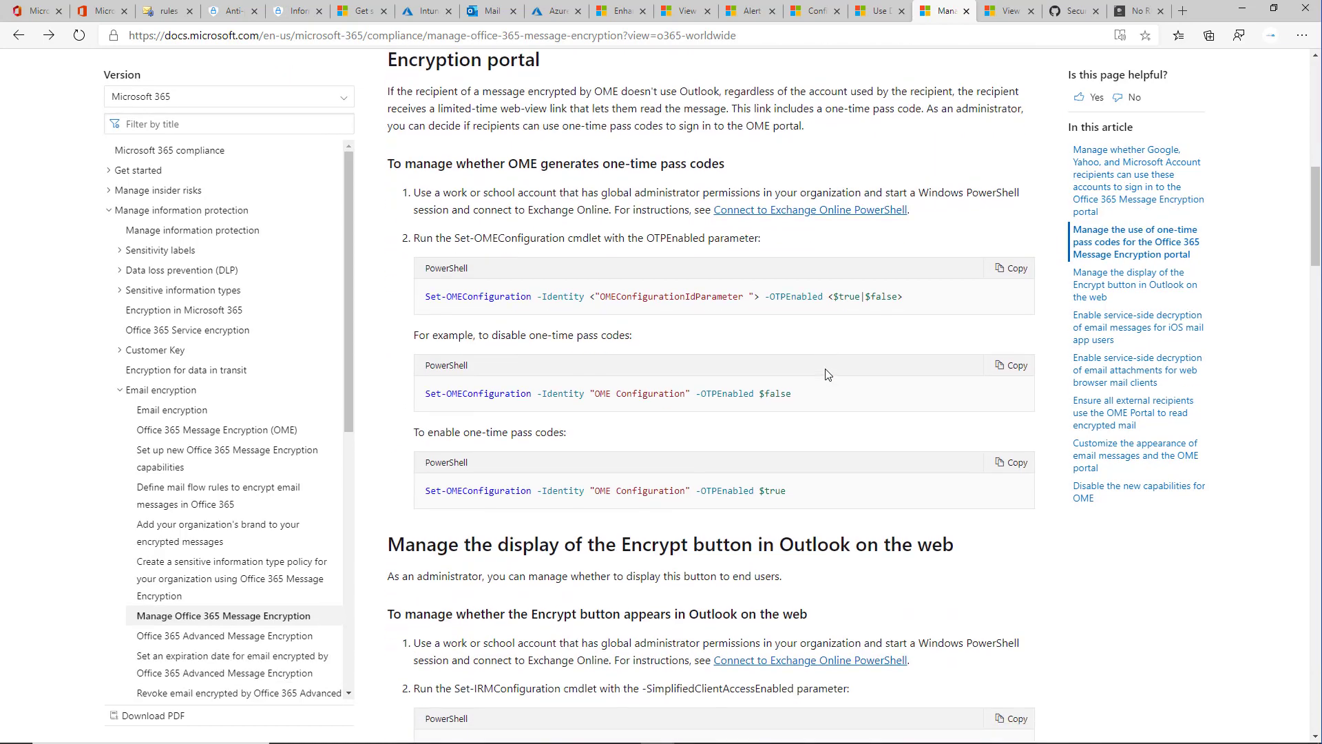
pyautogui.scroll(-3)
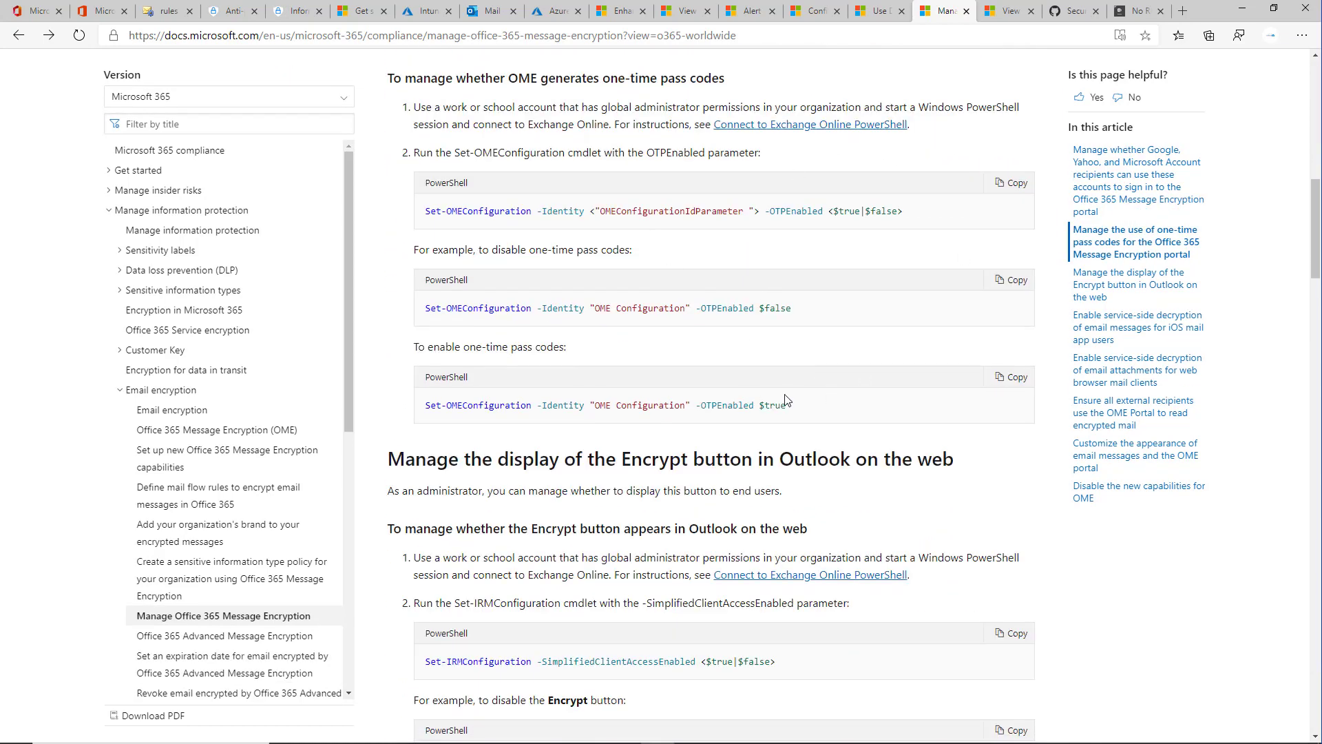
pyautogui.moveTo(659, 350)
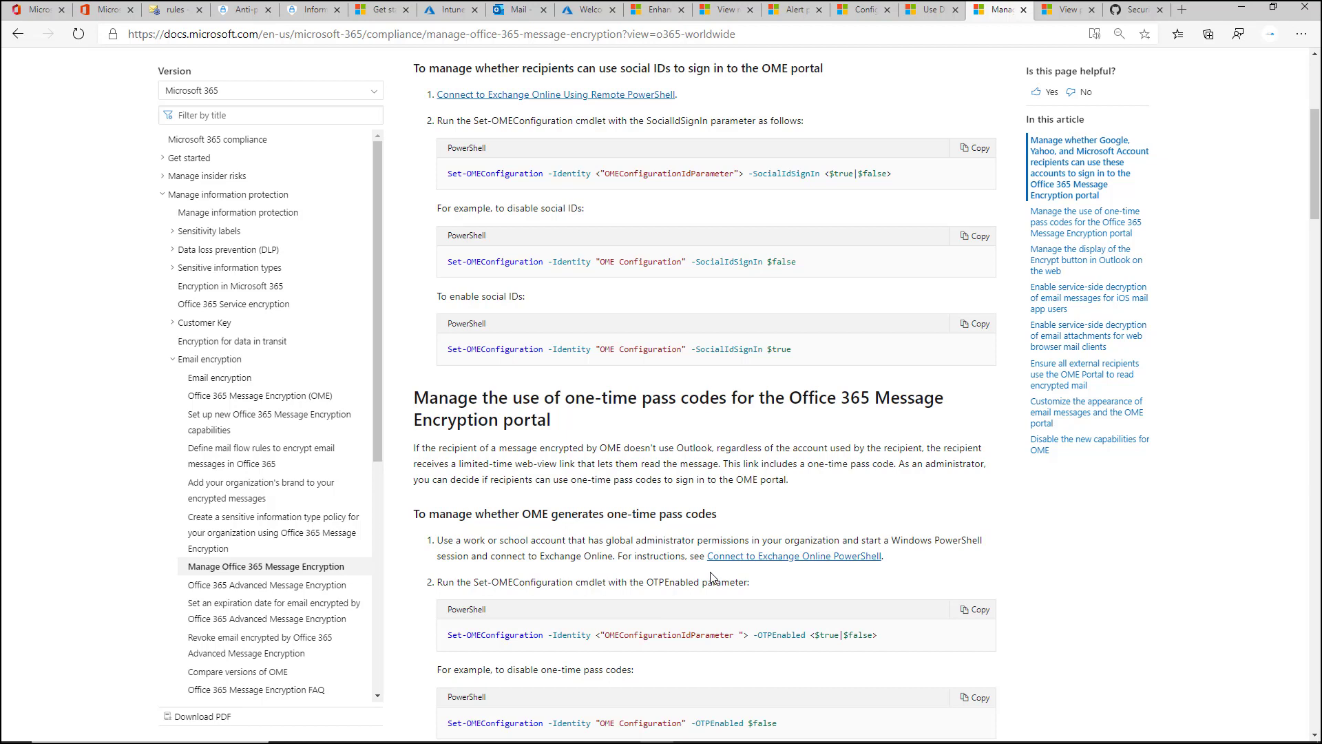
pyautogui.moveTo(629, 628)
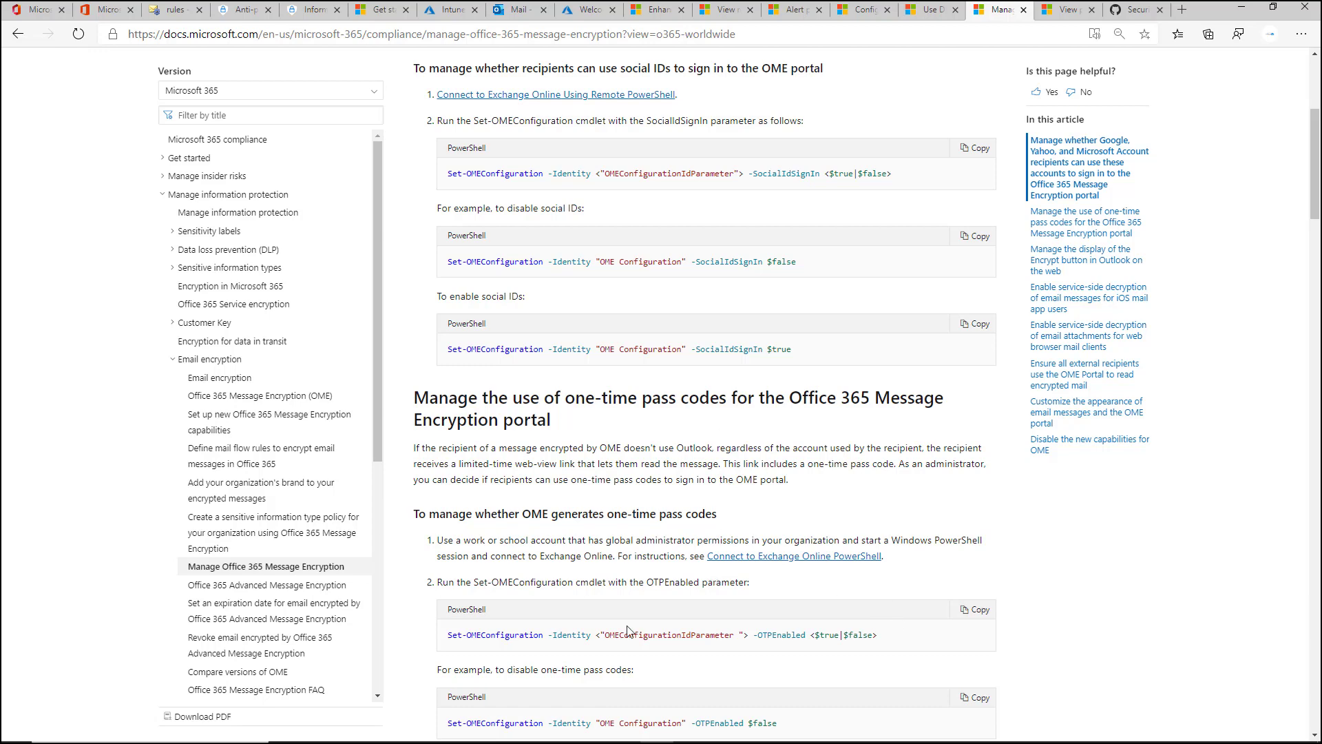
# - In iOS Mail, read the protected Encryption Test message online, reaching the Outlook sign-in
pyautogui.press('alt+tab')
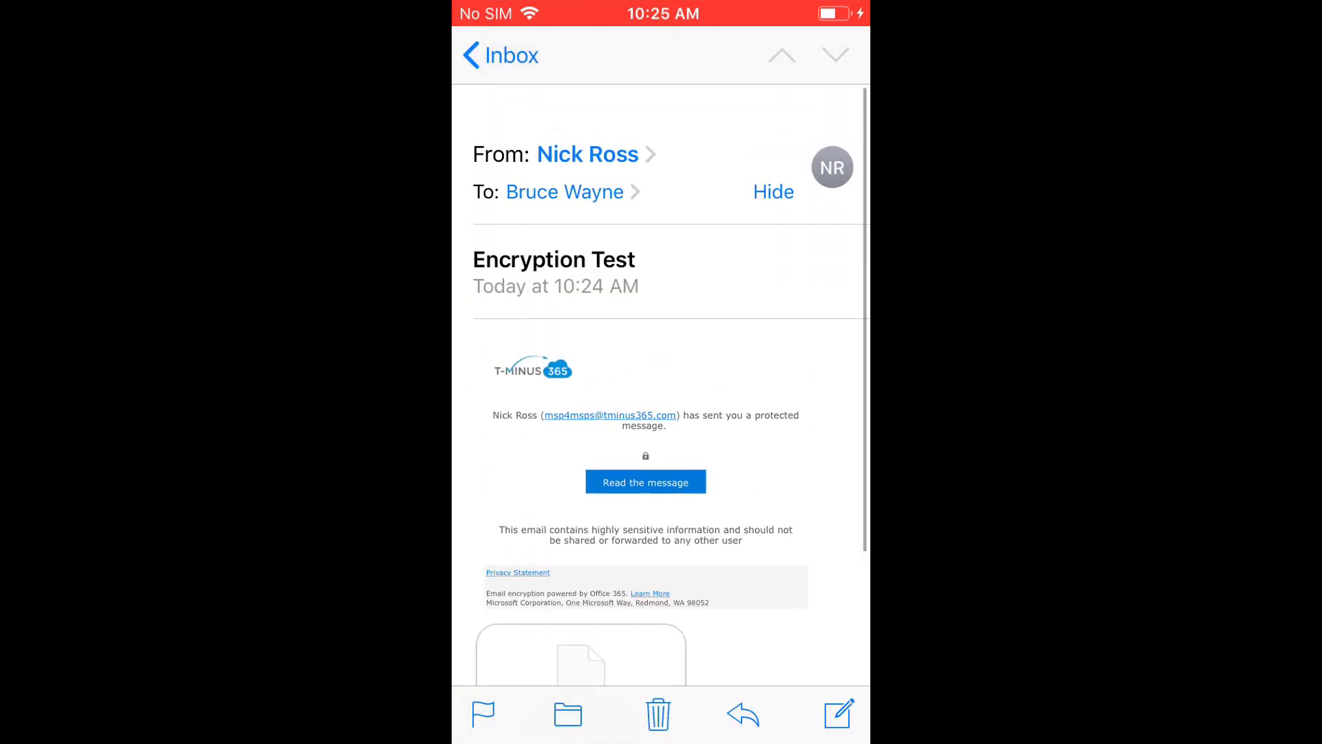
pyautogui.click(645, 482)
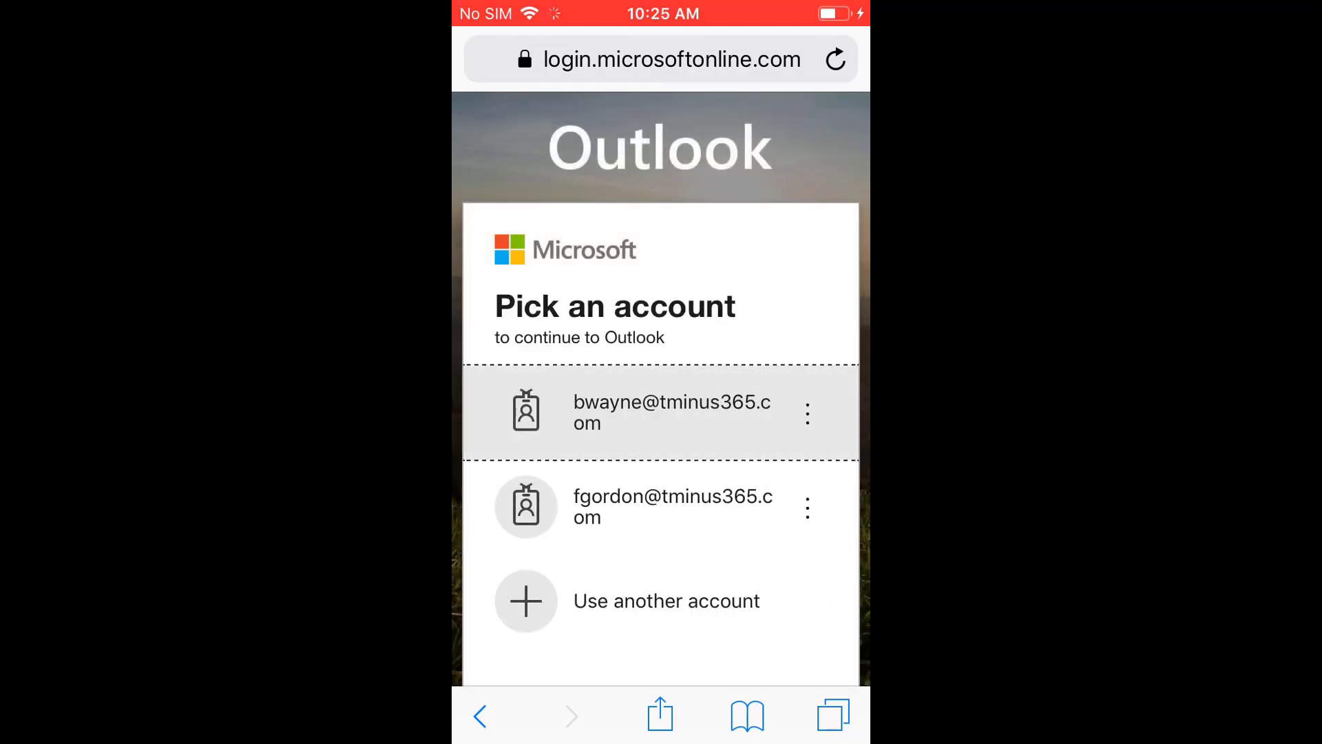
pyautogui.click(672, 411)
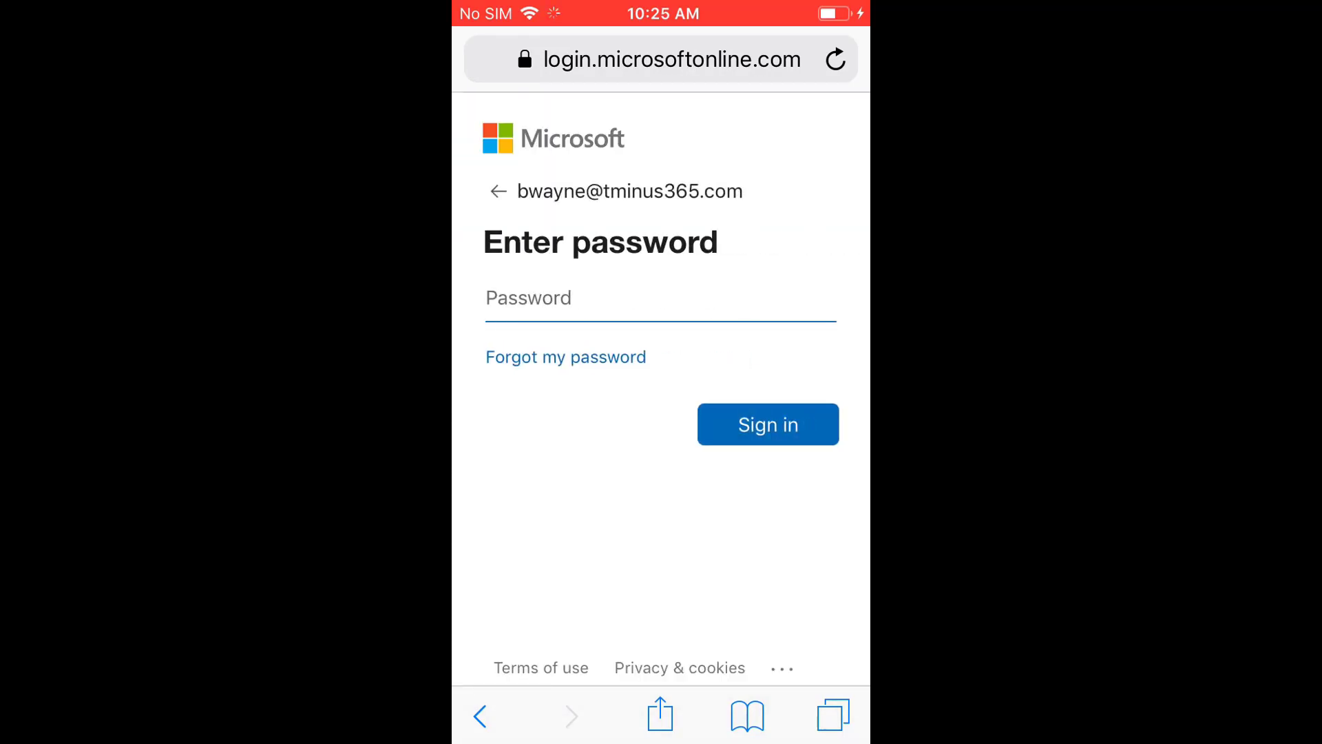
pyautogui.click(660, 298)
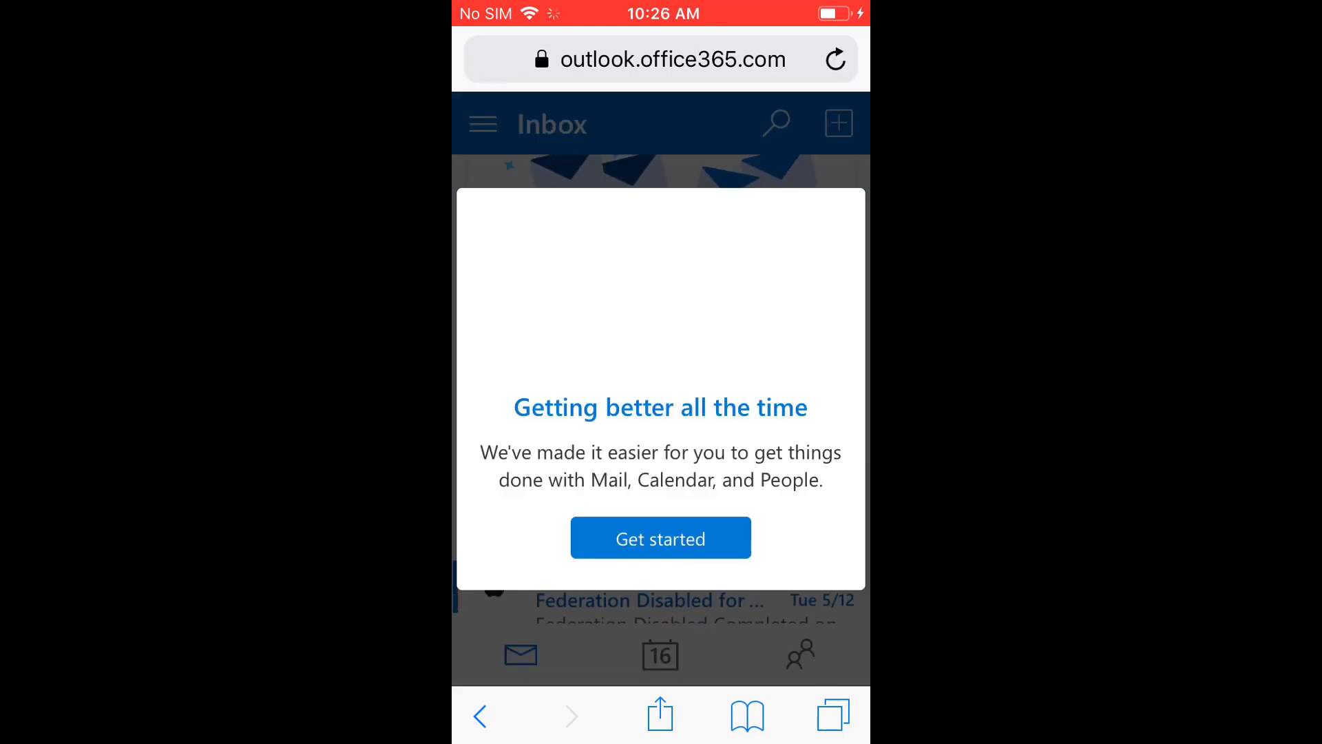
pyautogui.click(661, 537)
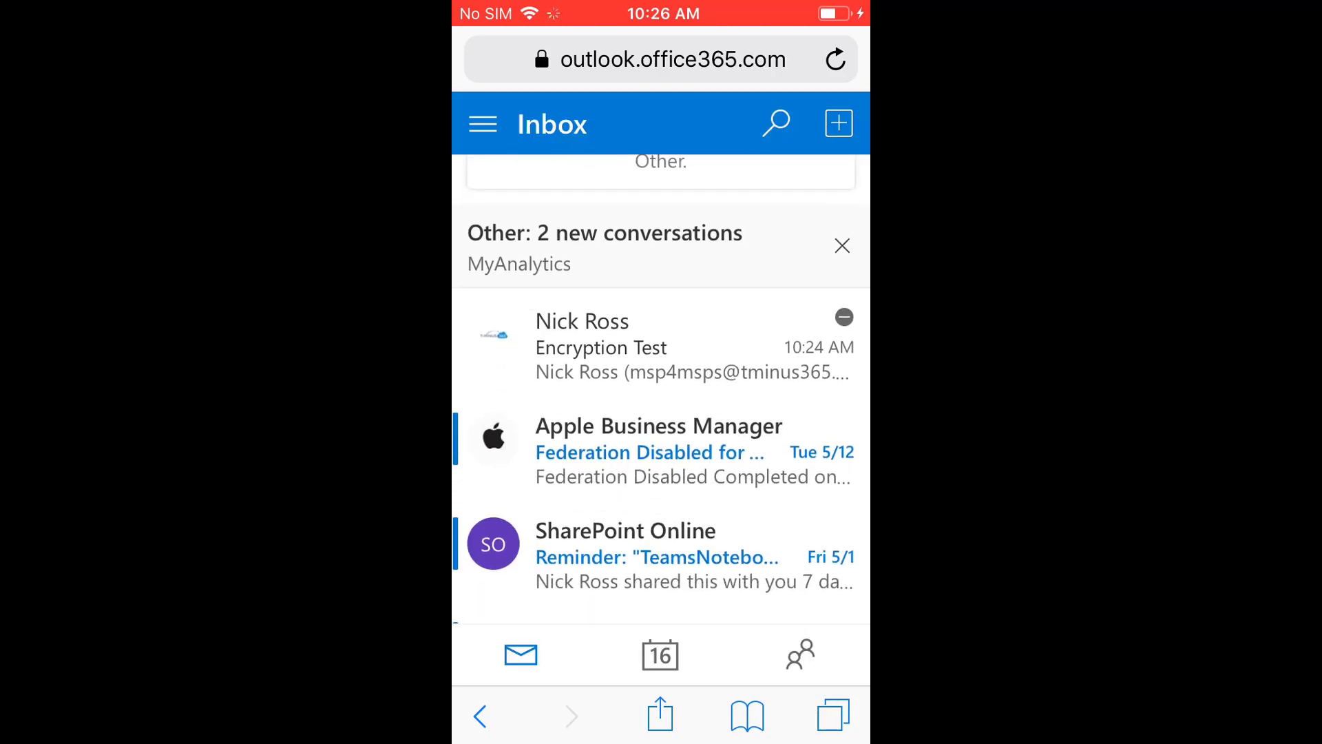
pyautogui.click(626, 347)
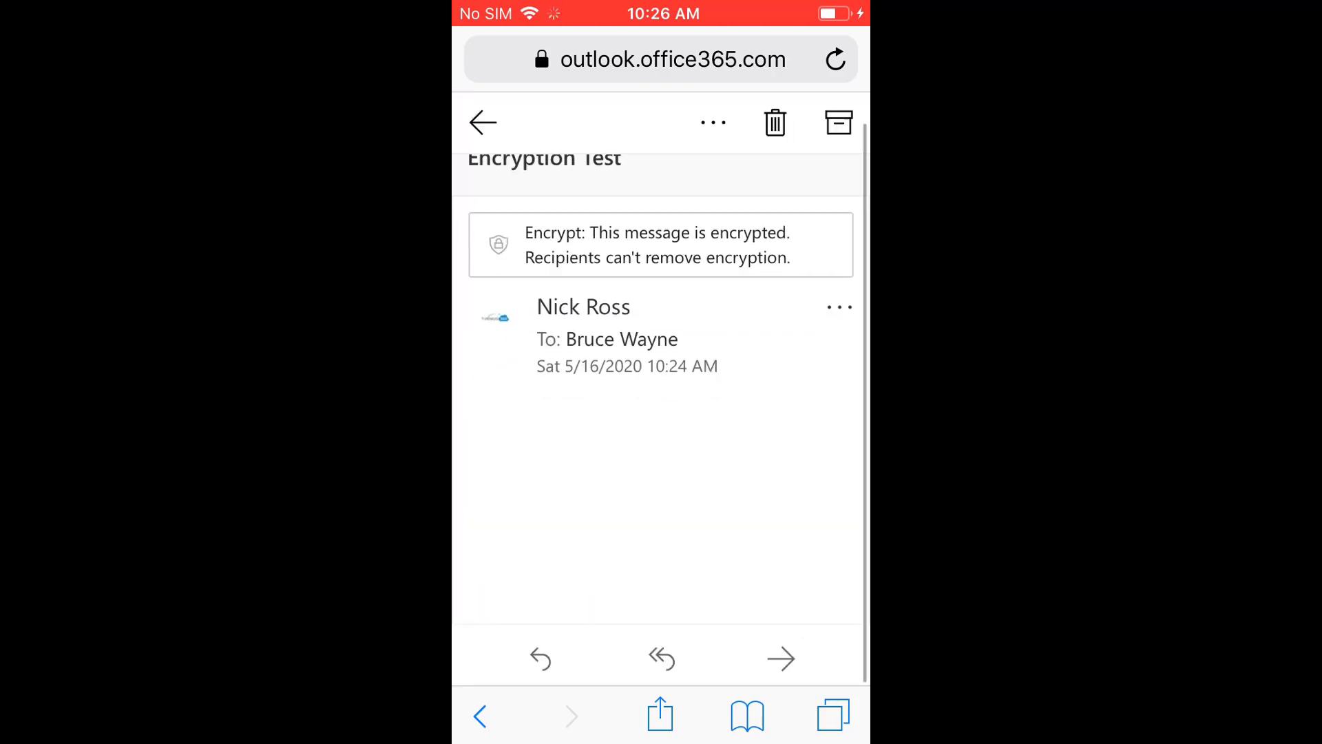